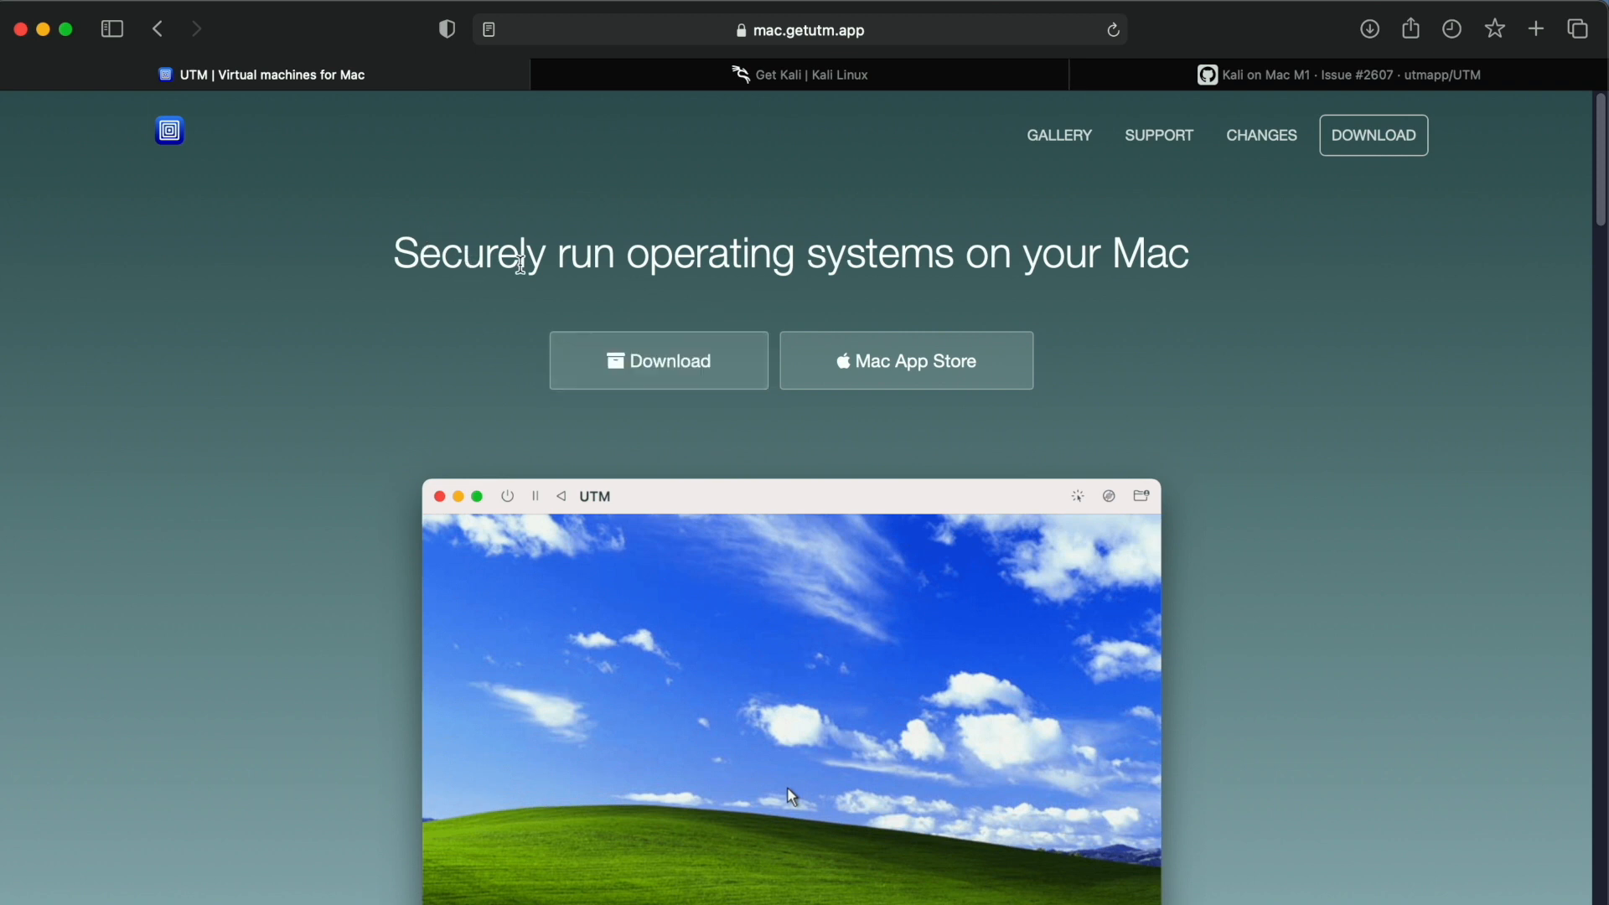
pyautogui.moveTo(162, 70)
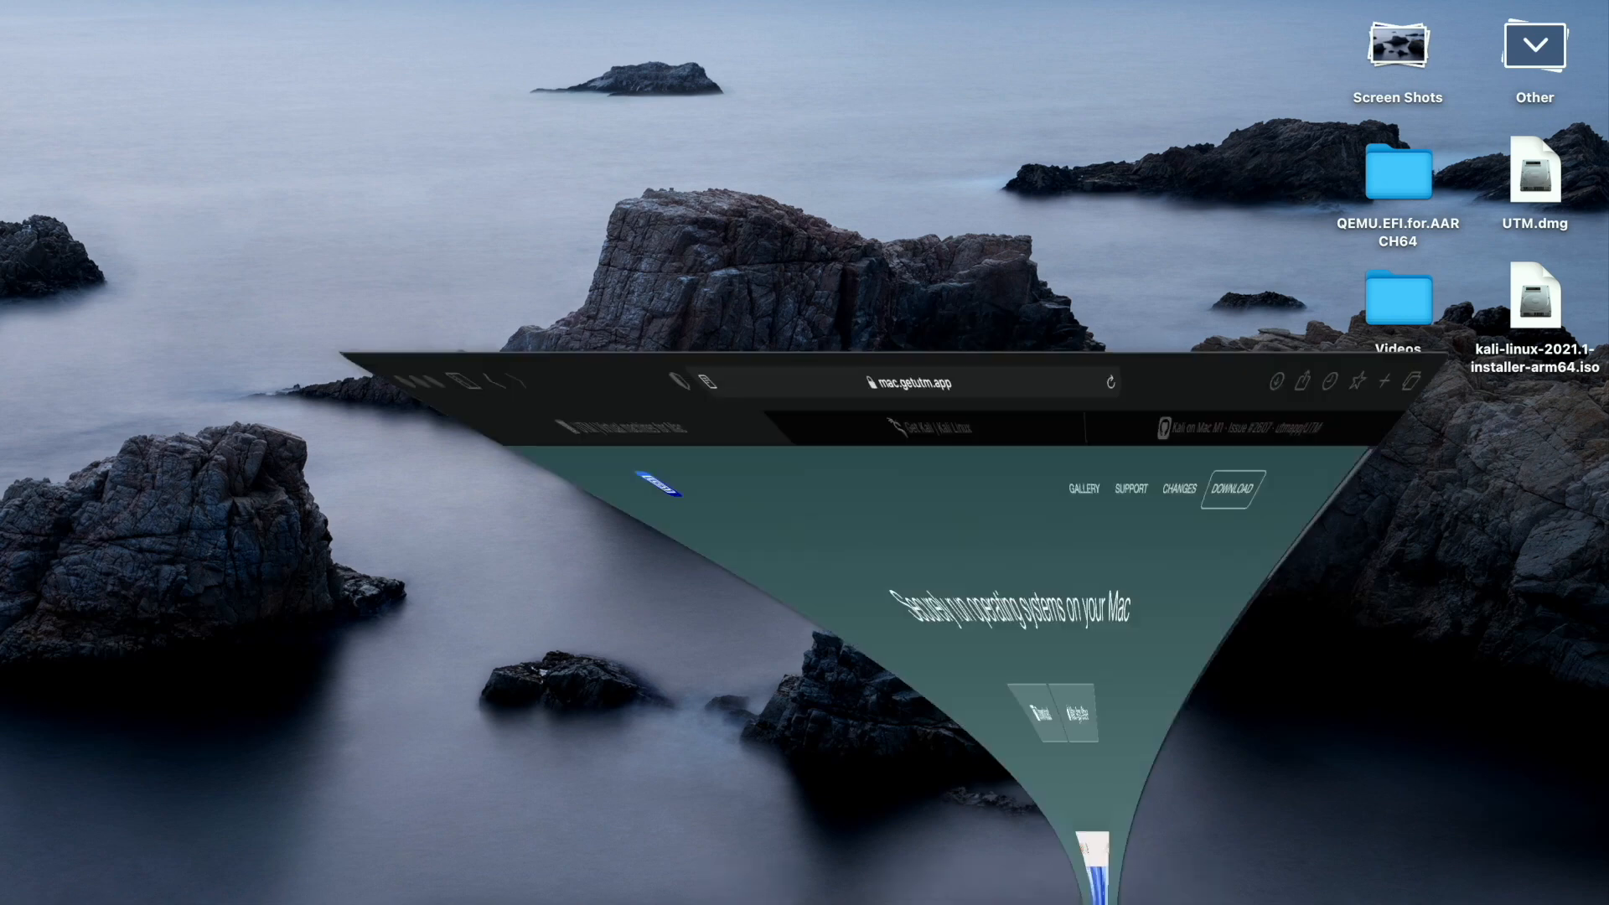
# Switch to the 'Get Kali | Kali Linux' tab and browse Kali's platform cards.
pyautogui.click(806, 74)
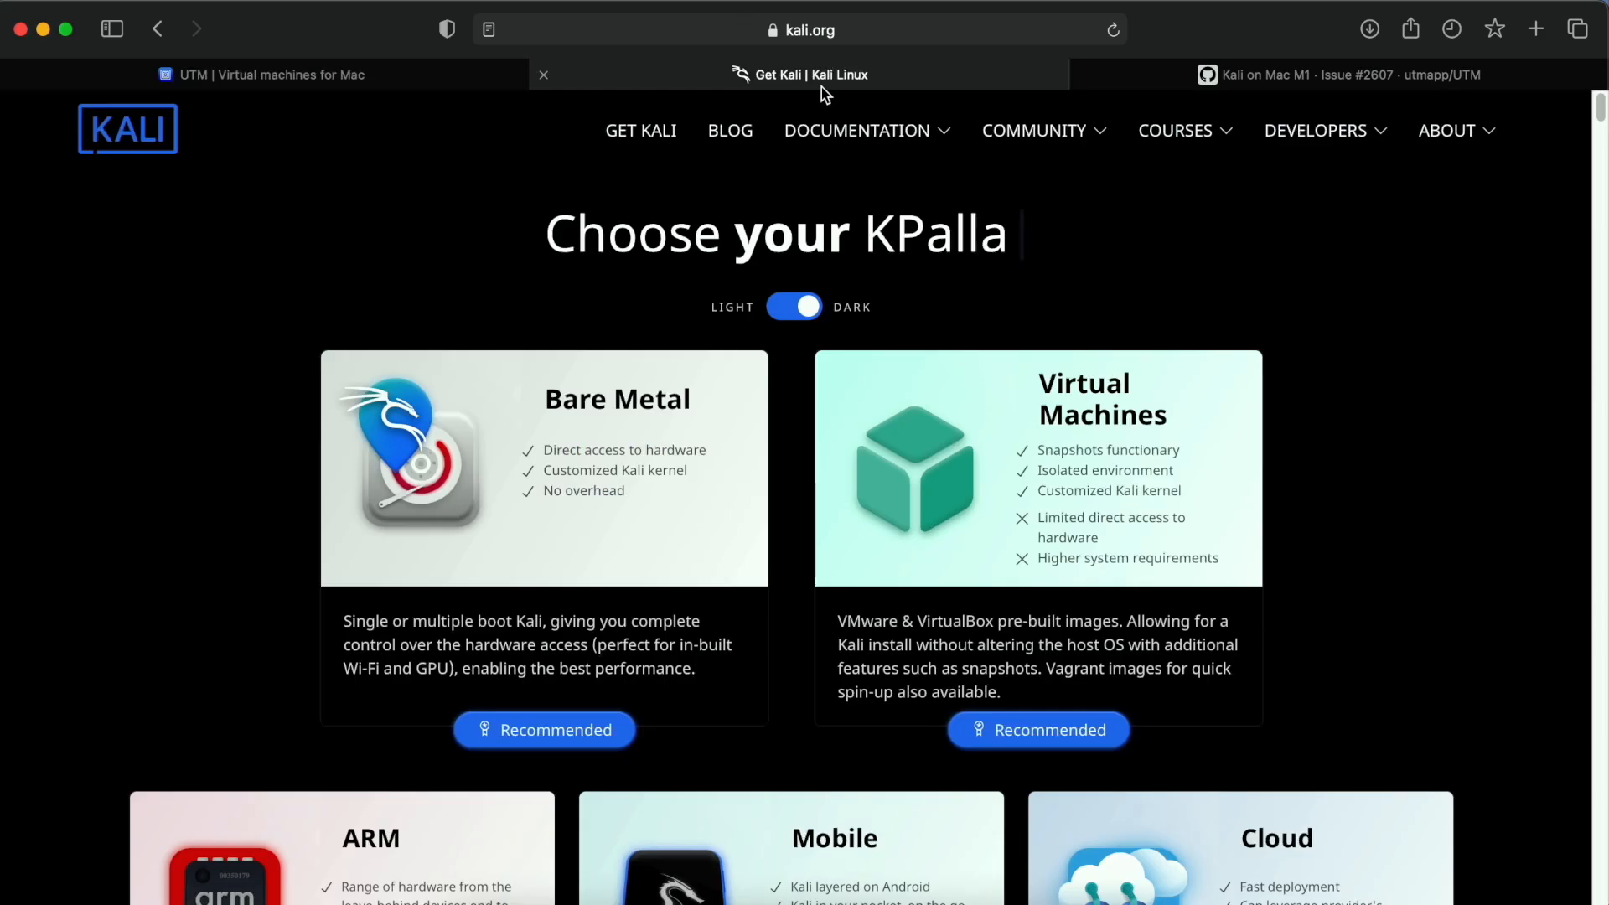
pyautogui.scroll(-3)
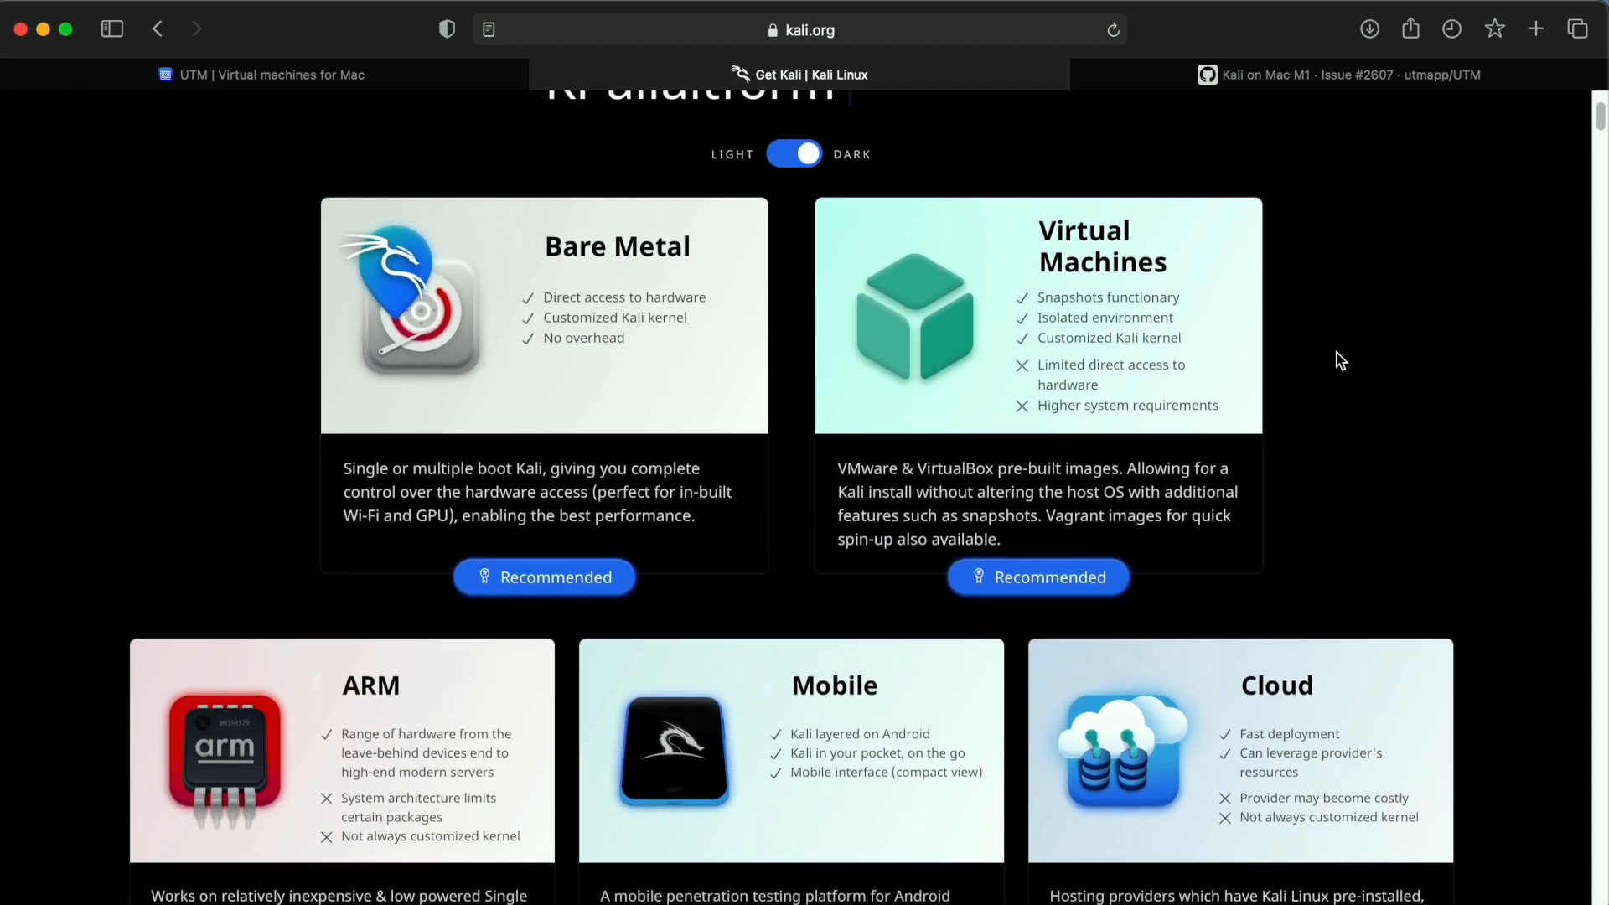
pyautogui.scroll(-3)
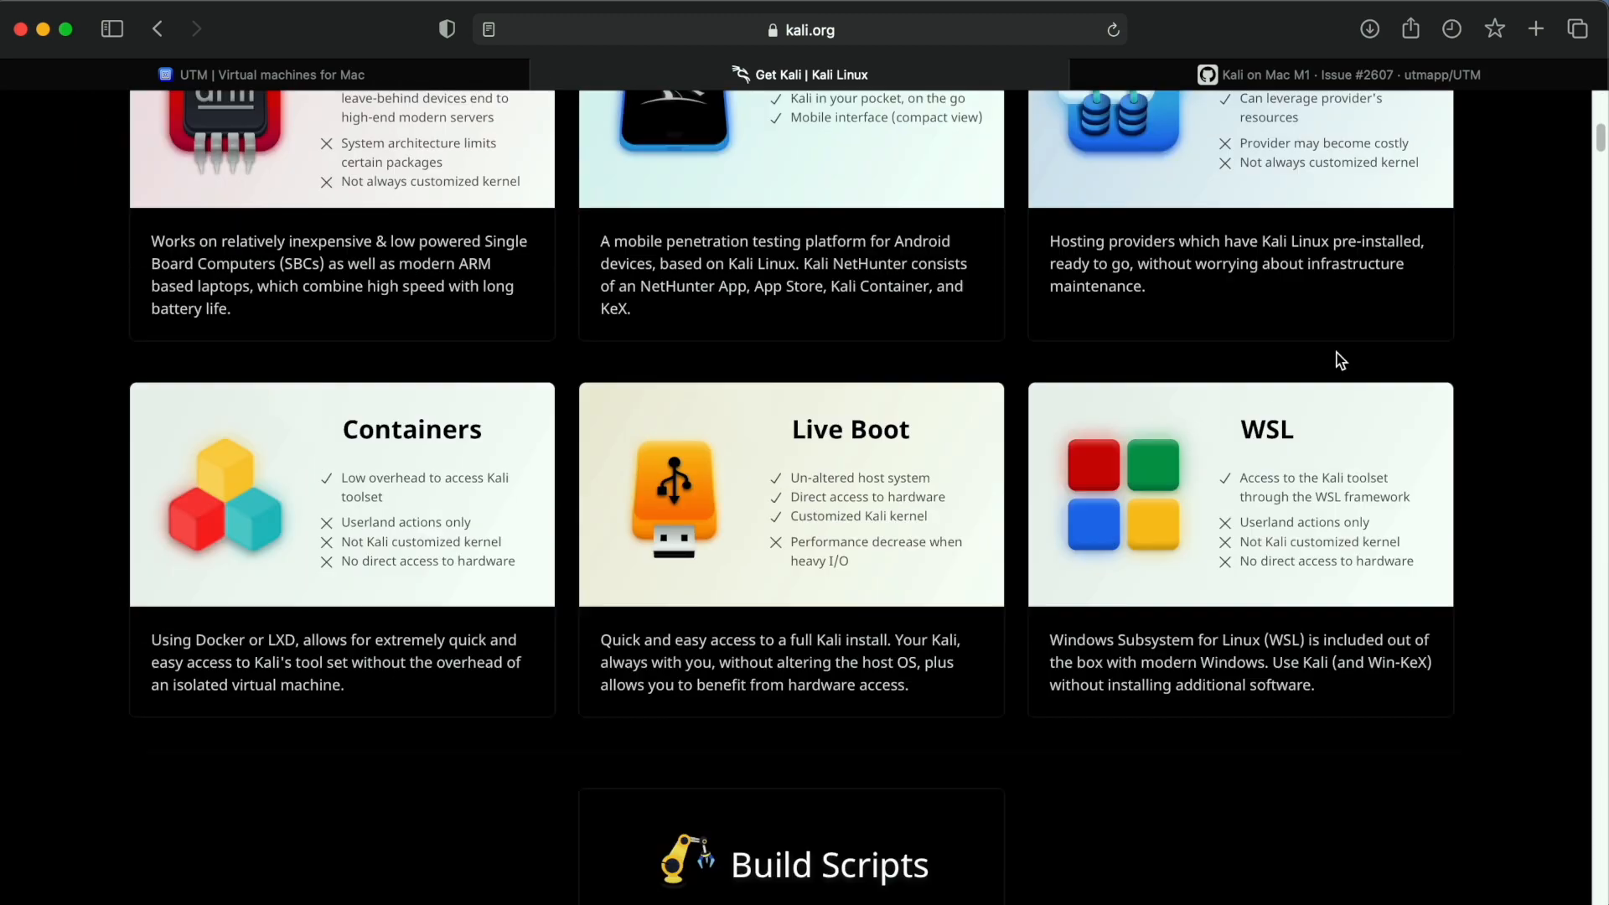
pyautogui.scroll(3)
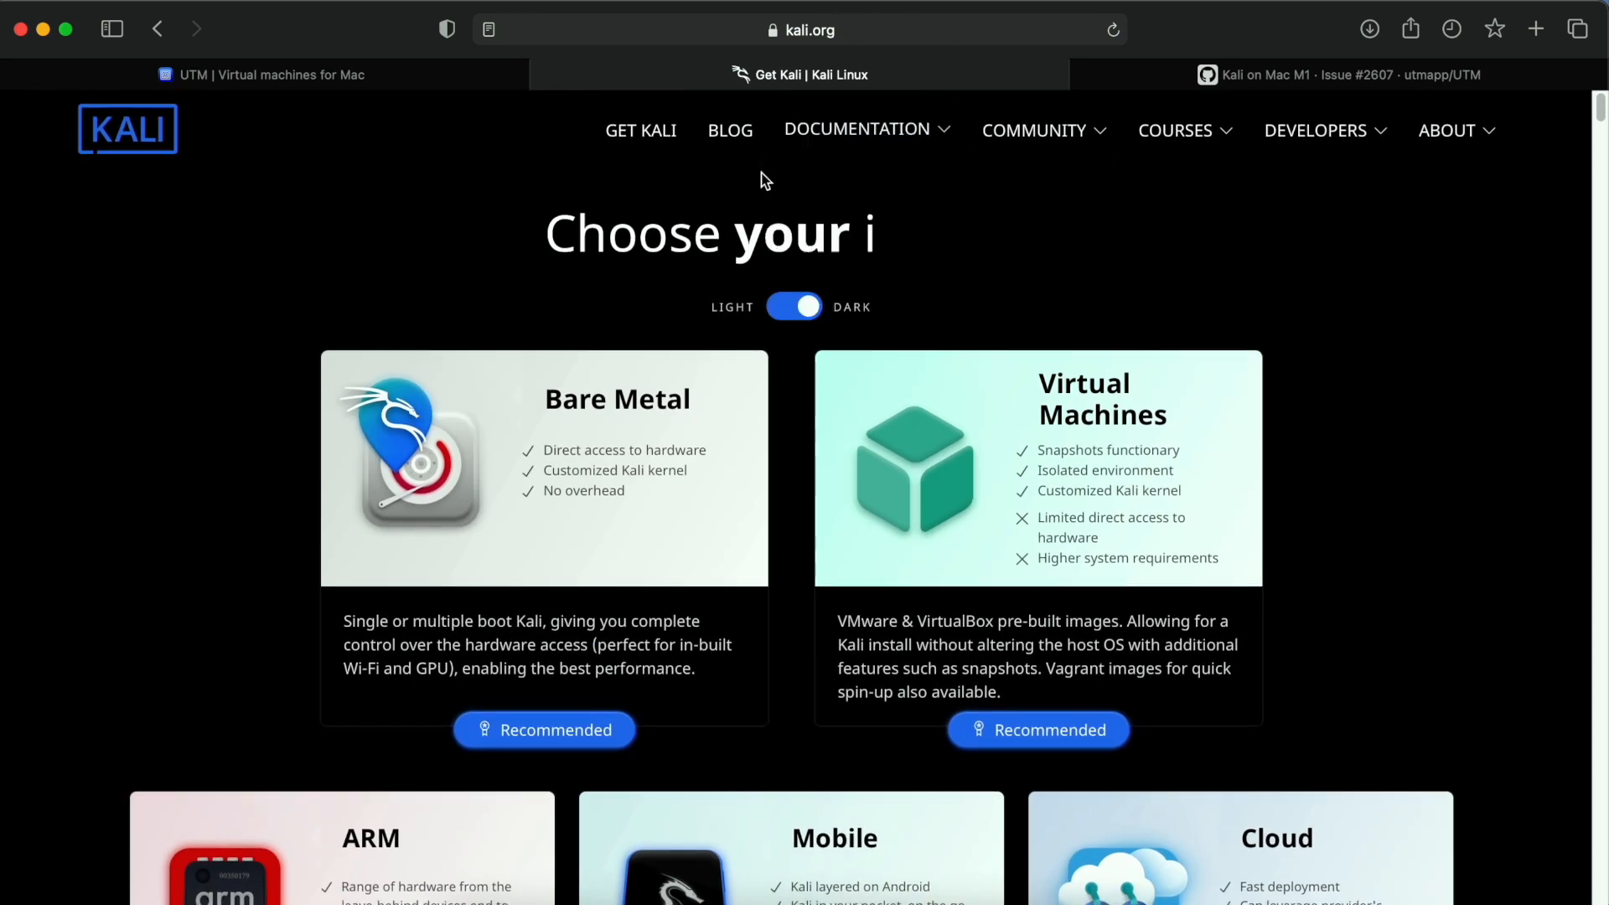
pyautogui.moveTo(652, 552)
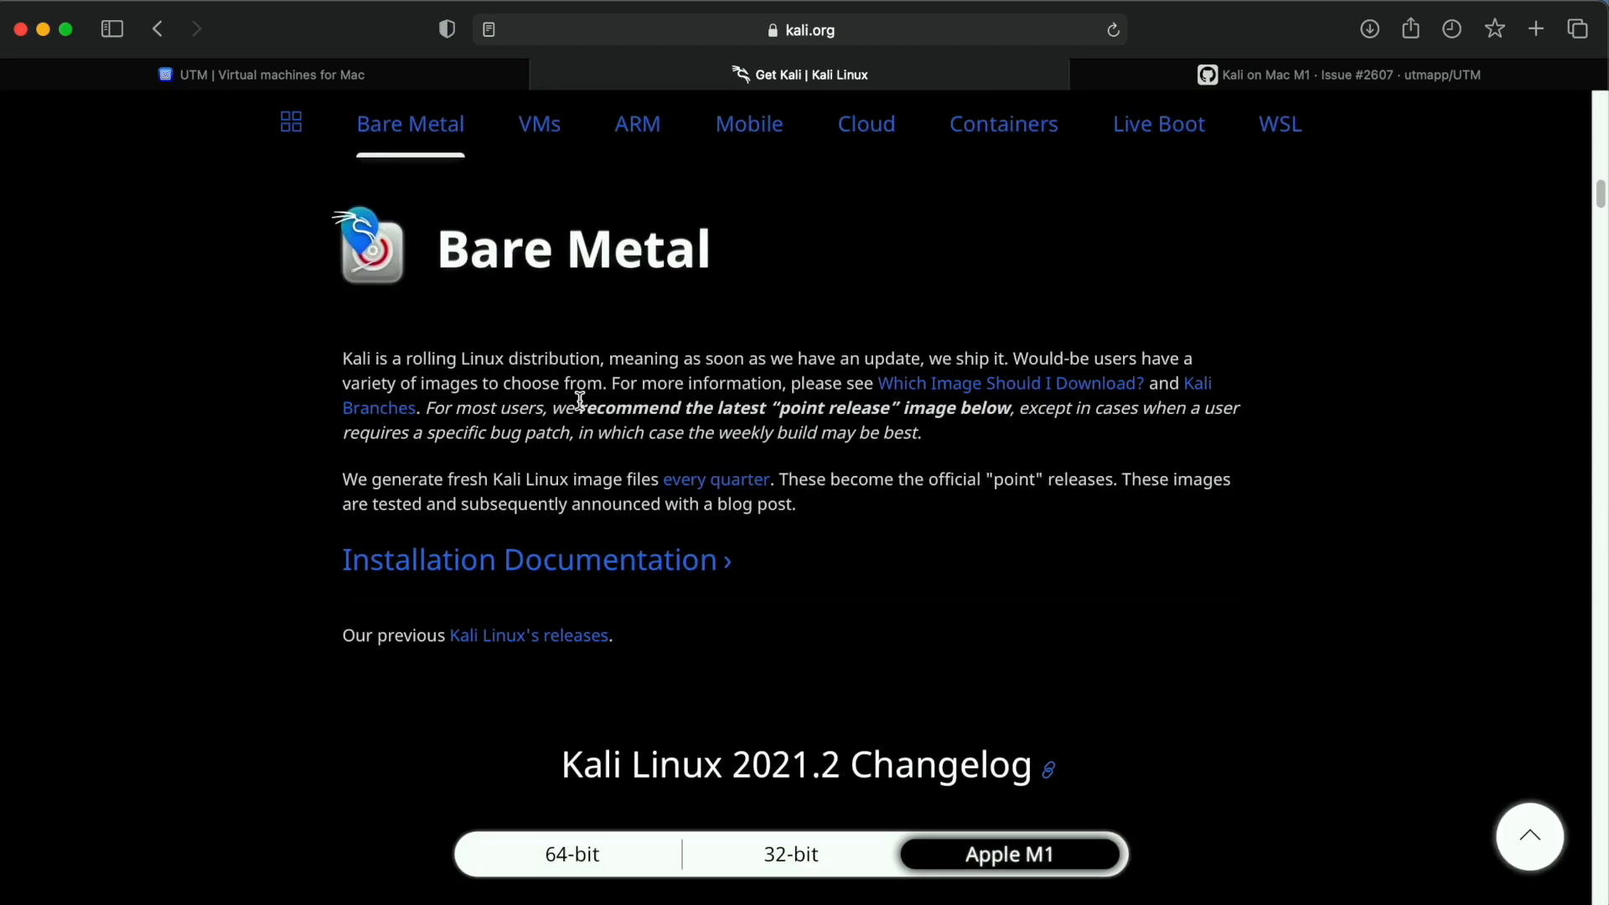
# Scroll down to the Apple M1 Installer, Weekly and NetInstaller images.
pyautogui.scroll(-3)
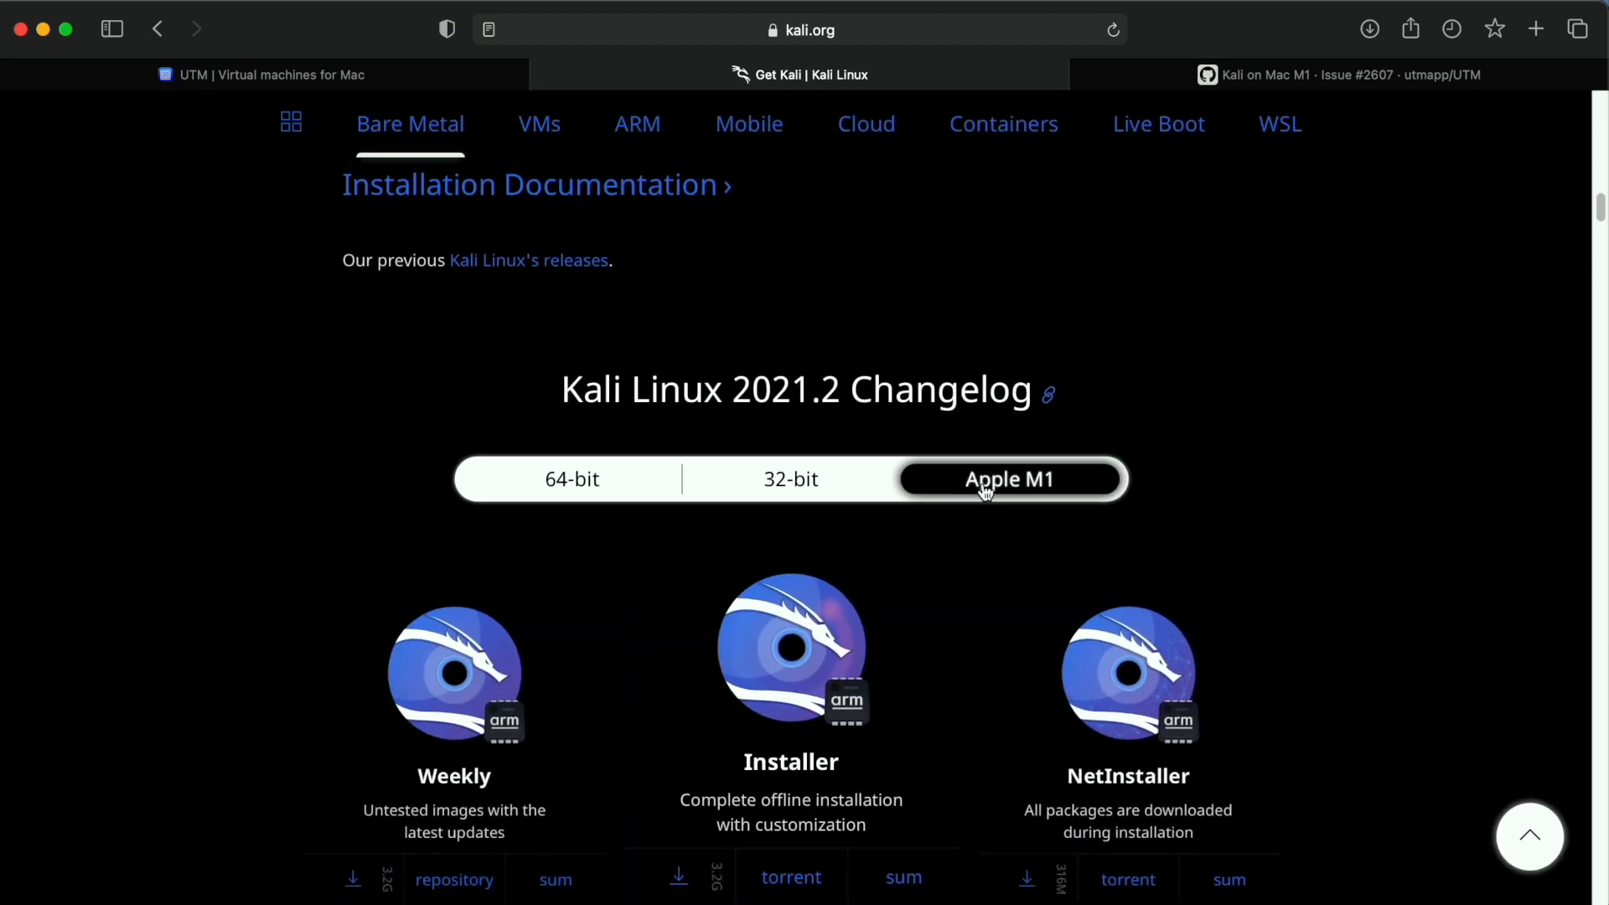
pyautogui.moveTo(1202, 495)
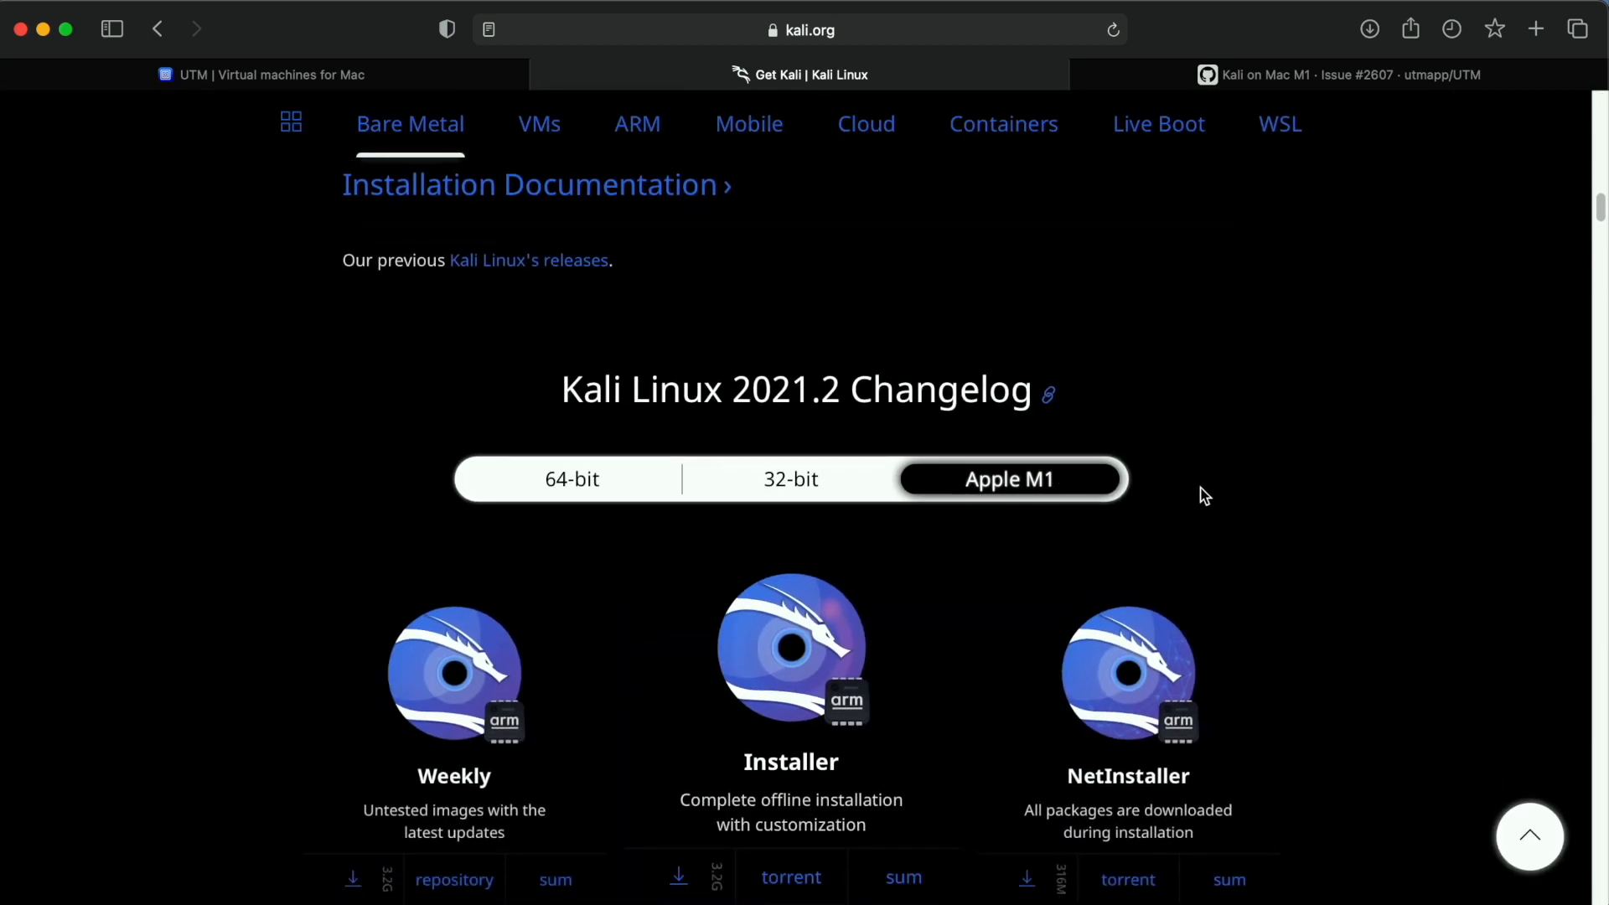
pyautogui.scroll(-3)
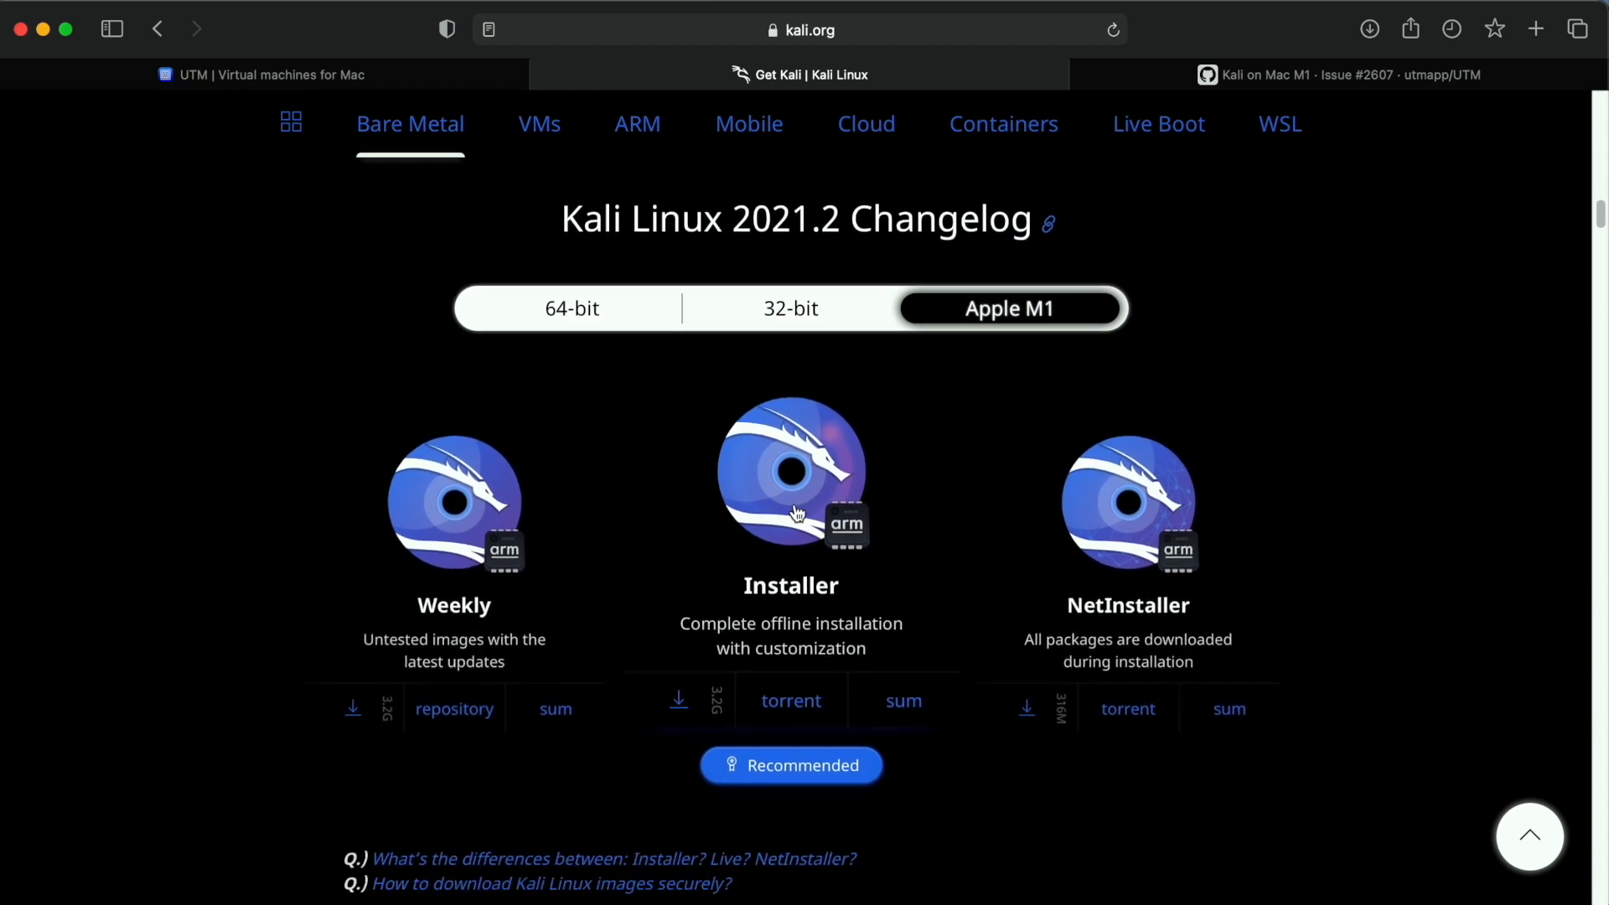
pyautogui.moveTo(698, 718)
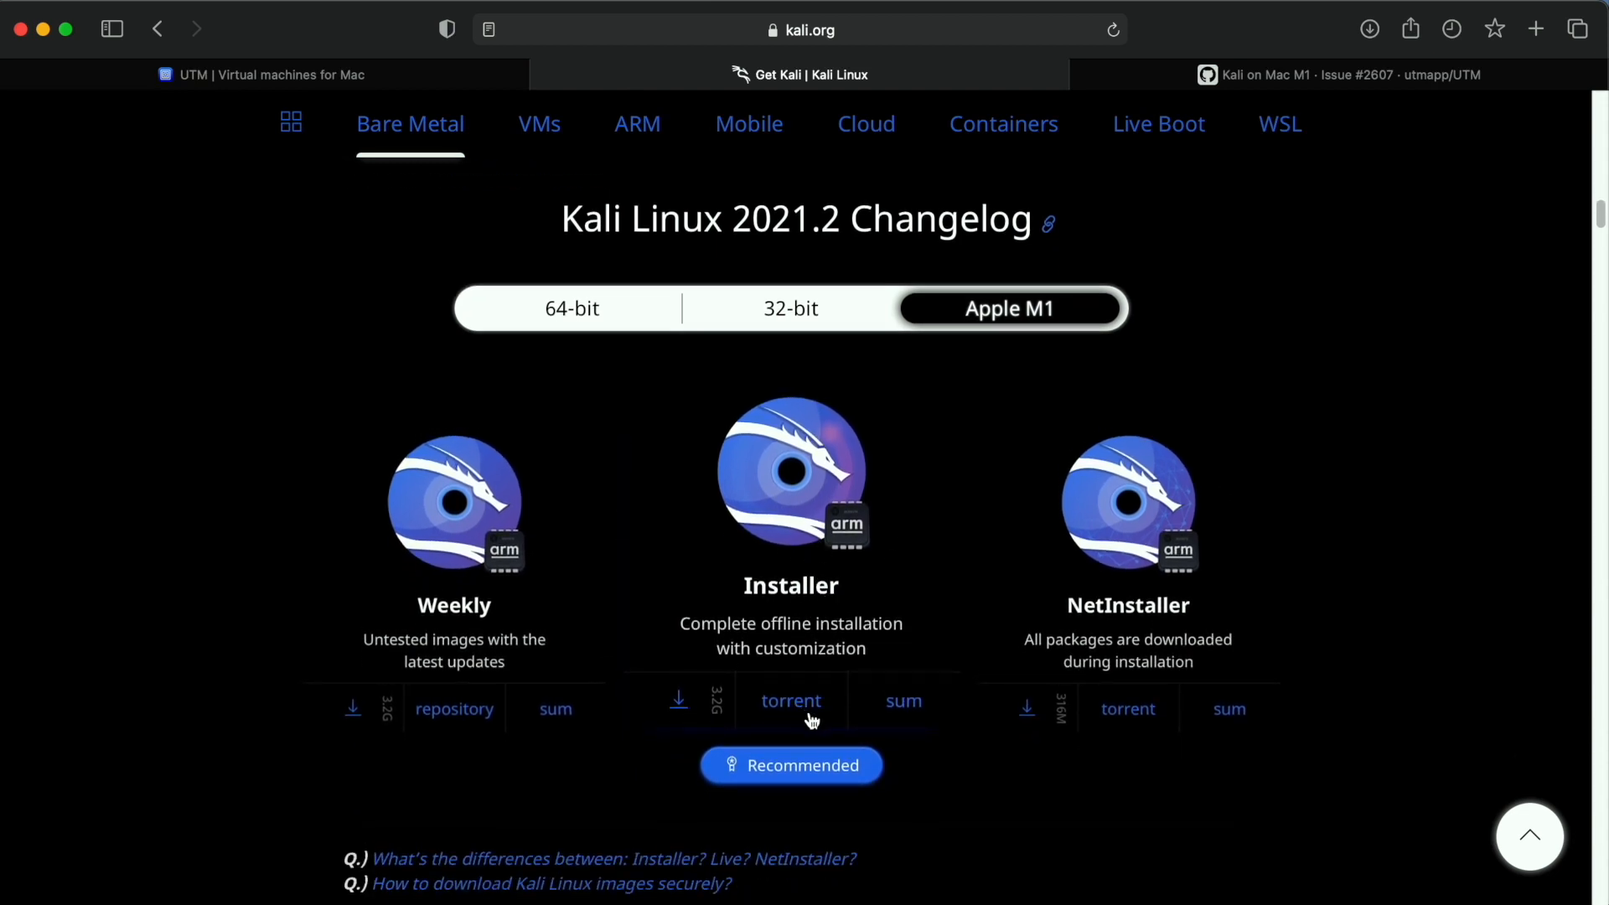
pyautogui.moveTo(679, 719)
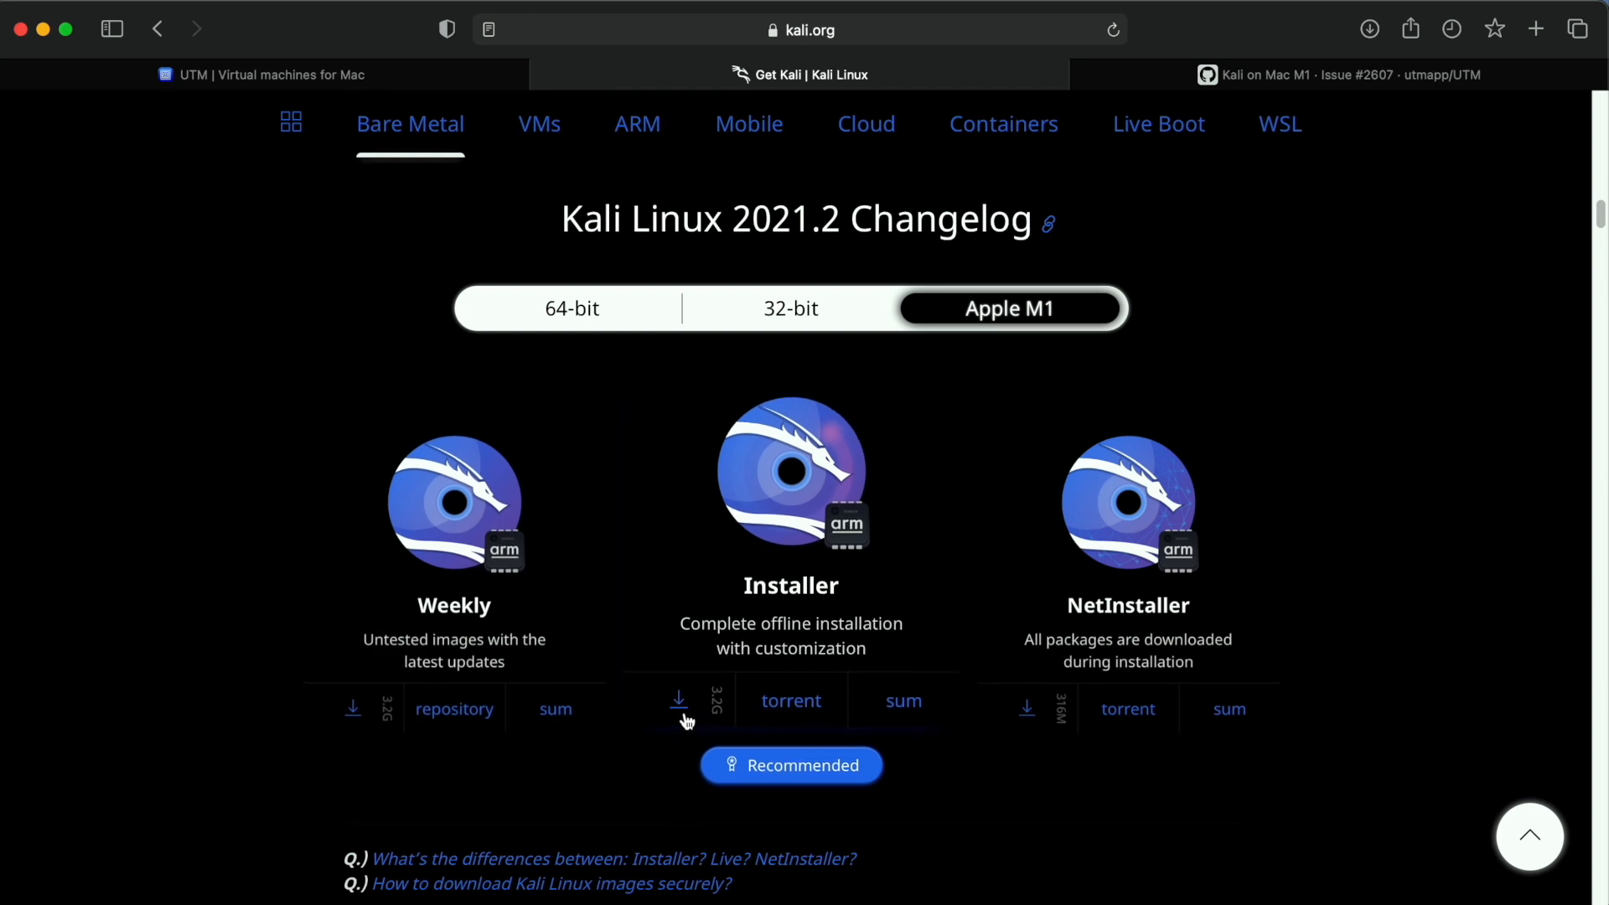
pyautogui.moveTo(696, 728)
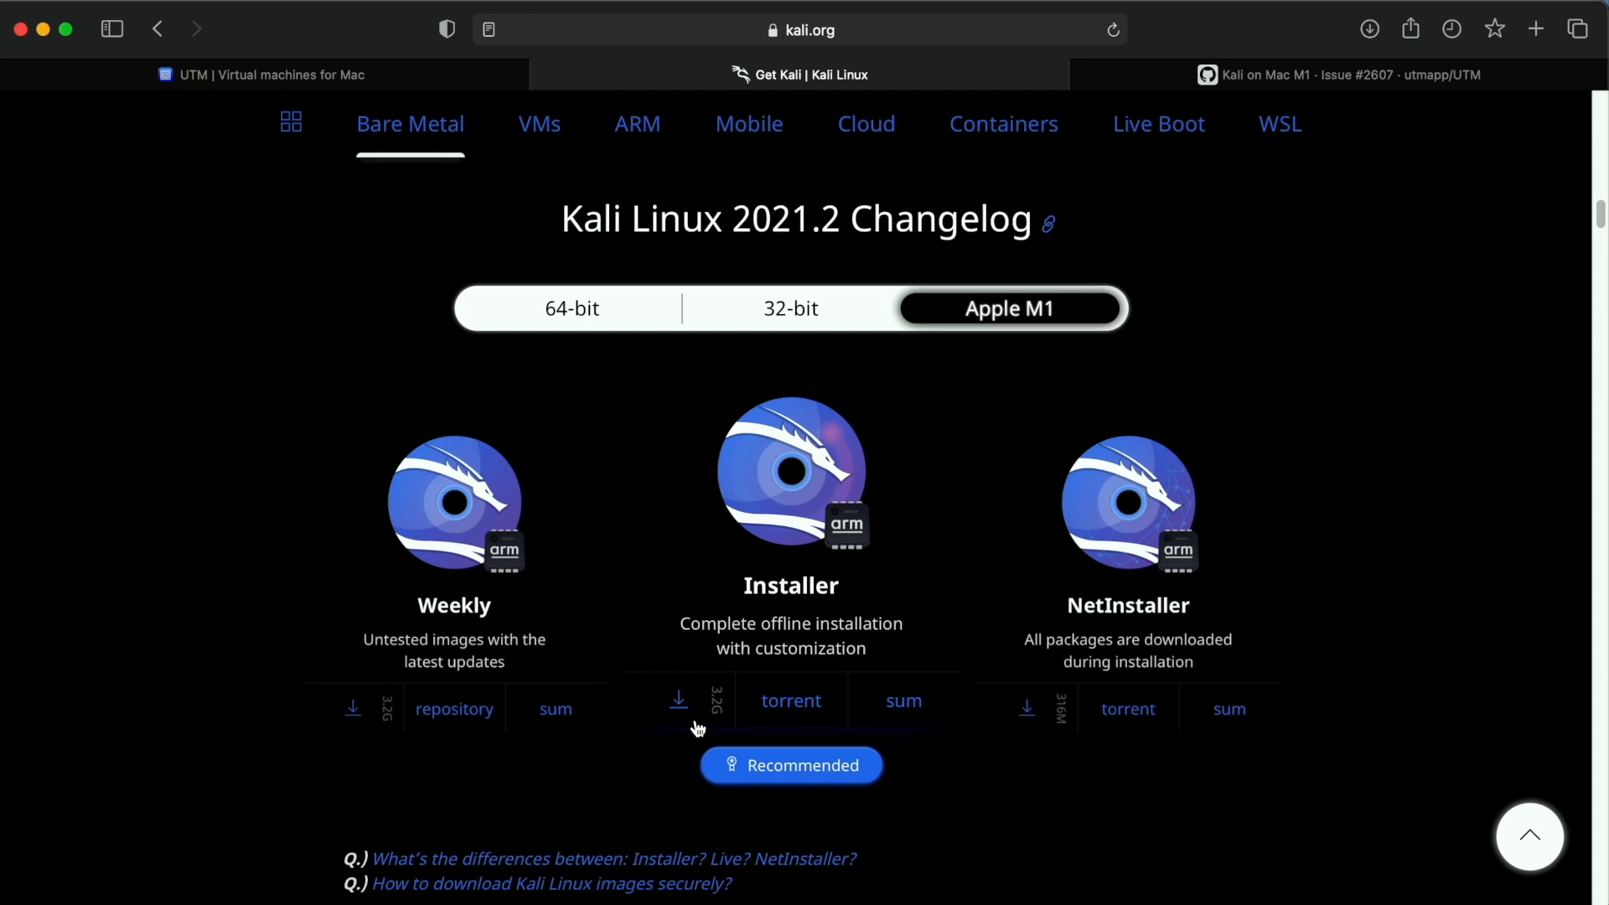
pyautogui.moveTo(785, 709)
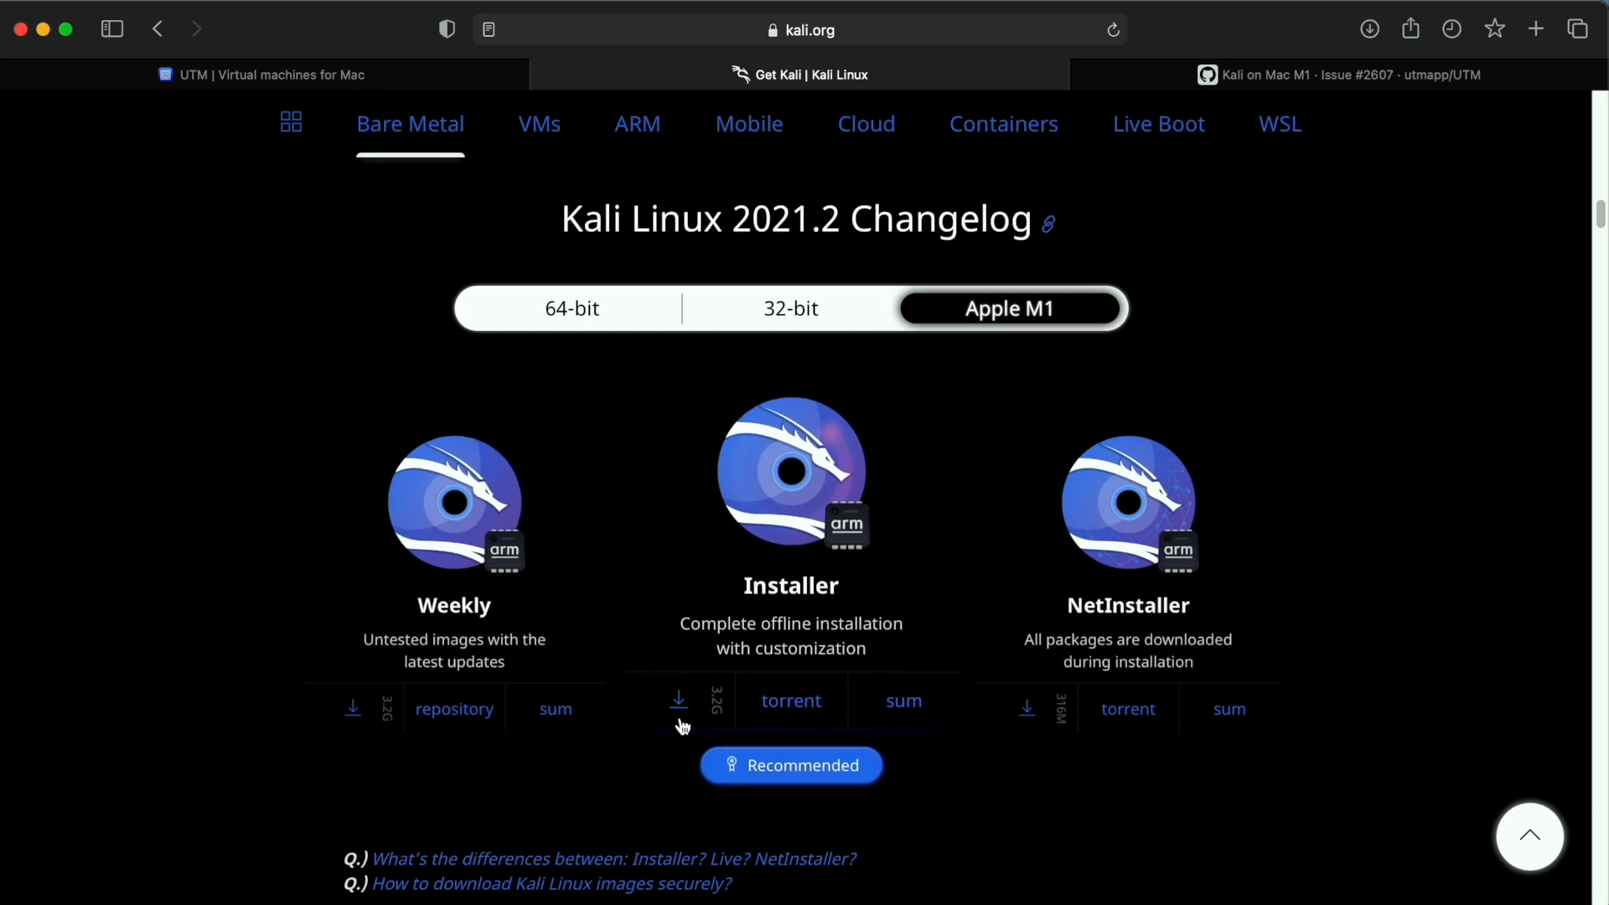
# Start downloading kali-linux-2021.2-installer-arm64.iso, then stop it from the Downloads popover.
pyautogui.click(677, 701)
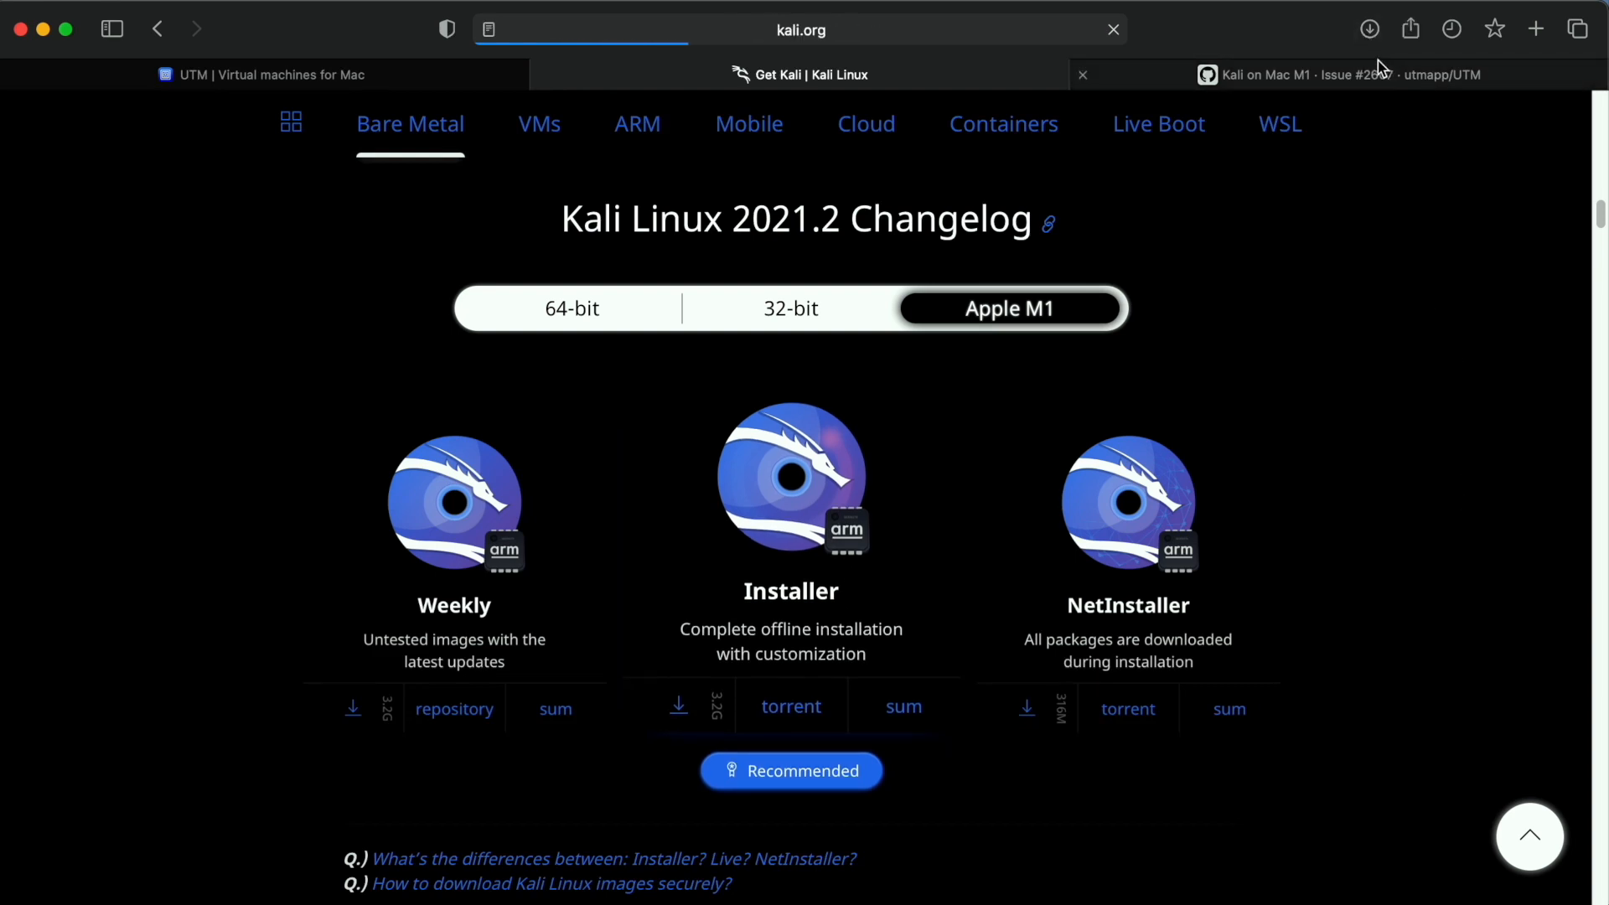
pyautogui.click(1369, 28)
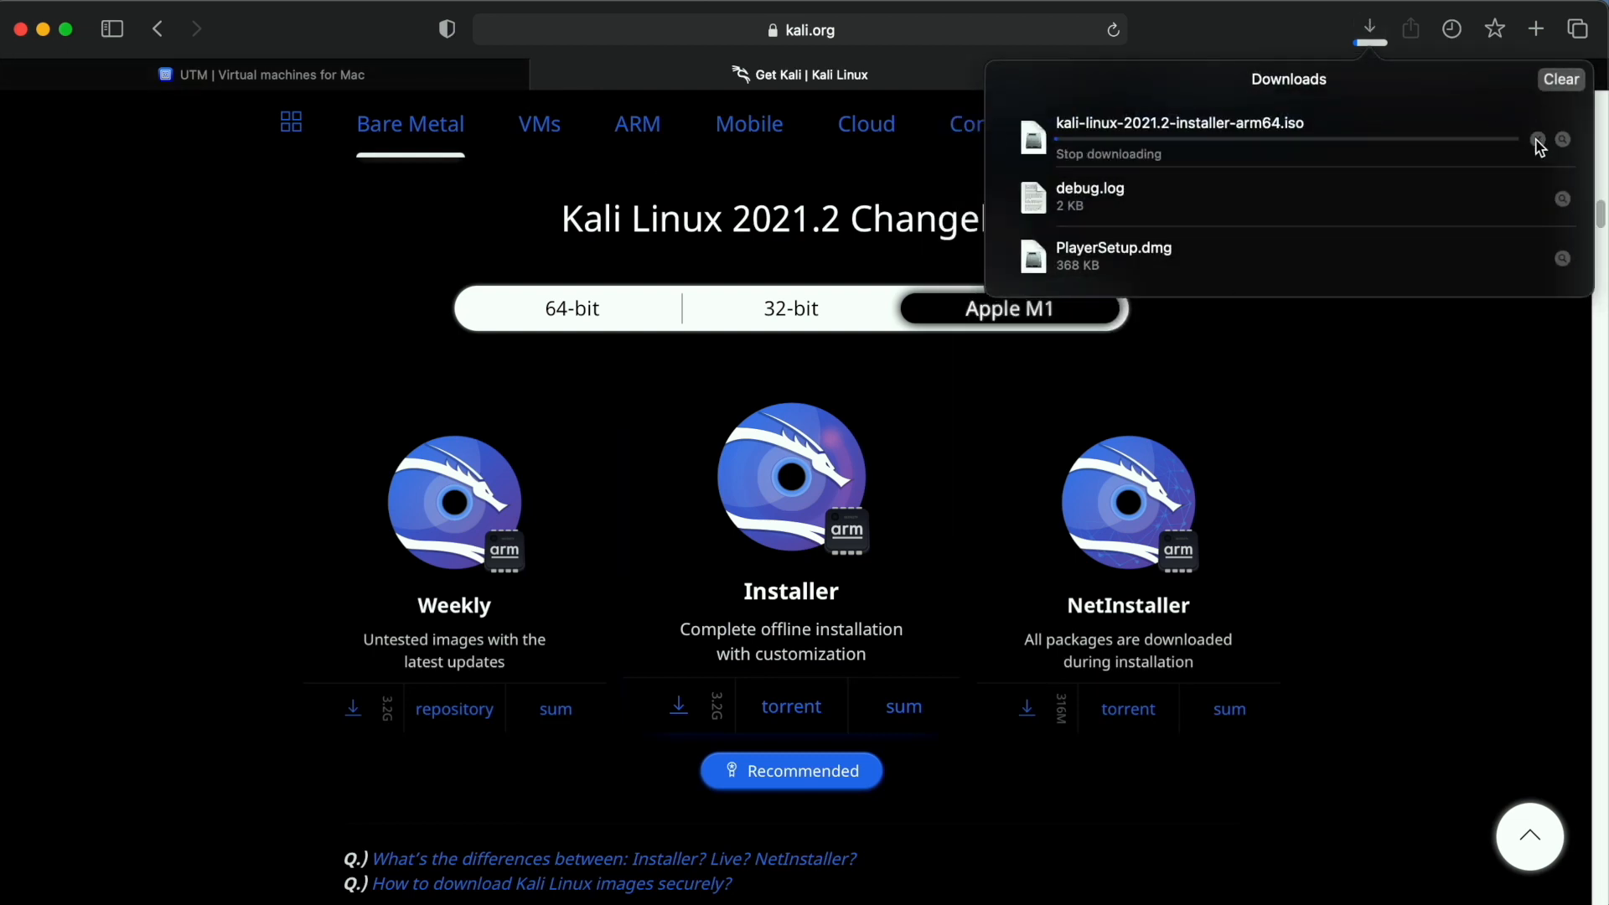
pyautogui.click(1537, 139)
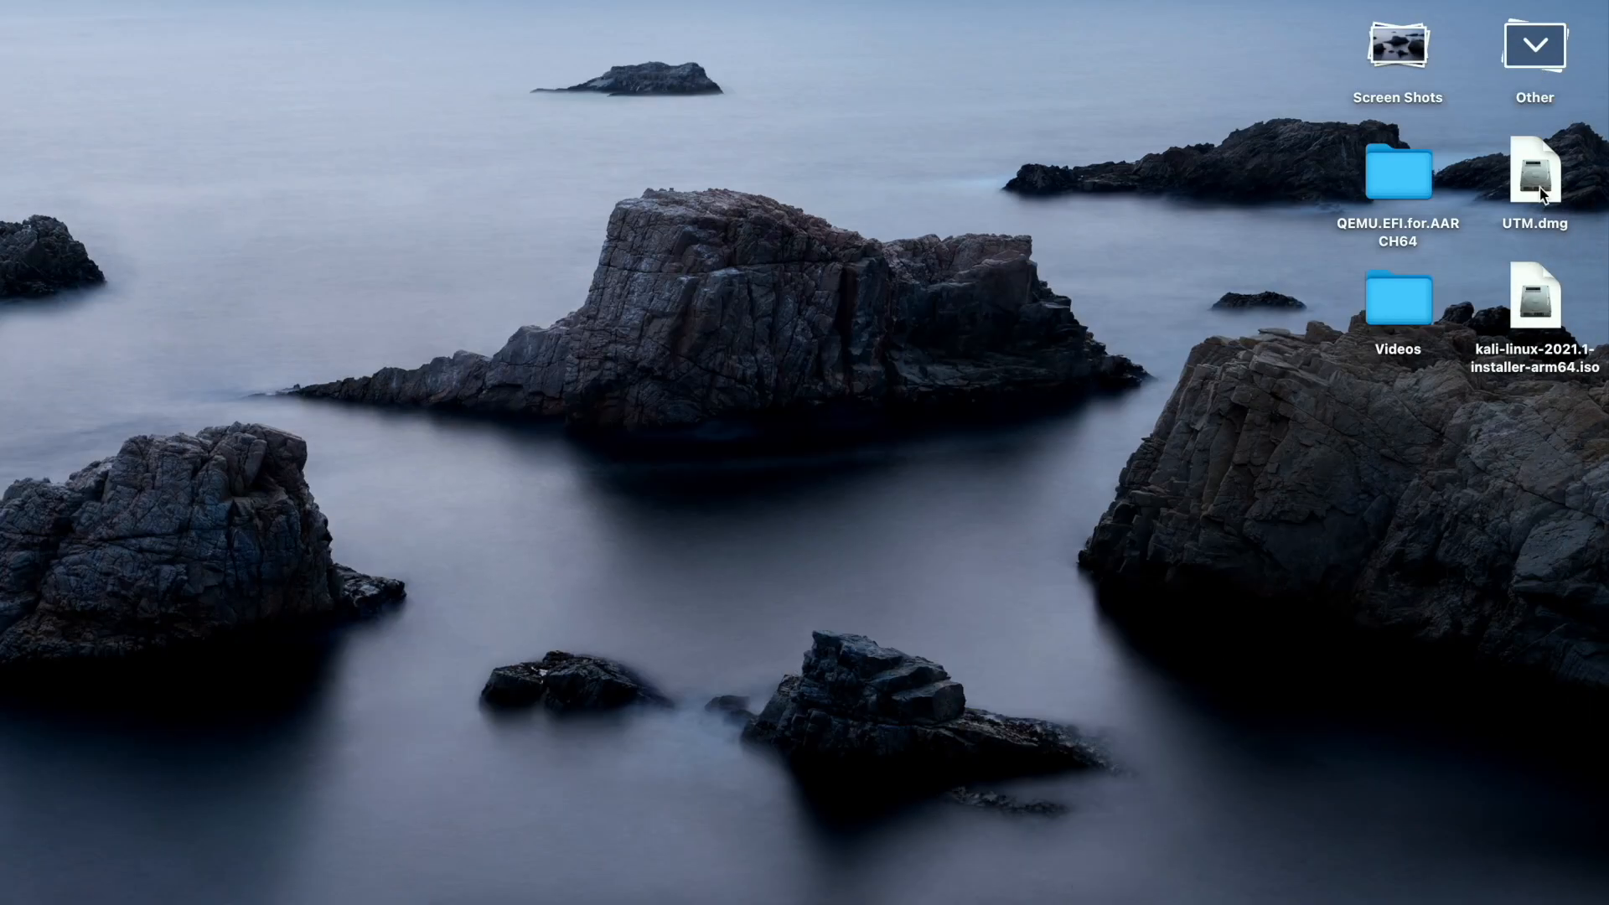
pyautogui.click(1536, 307)
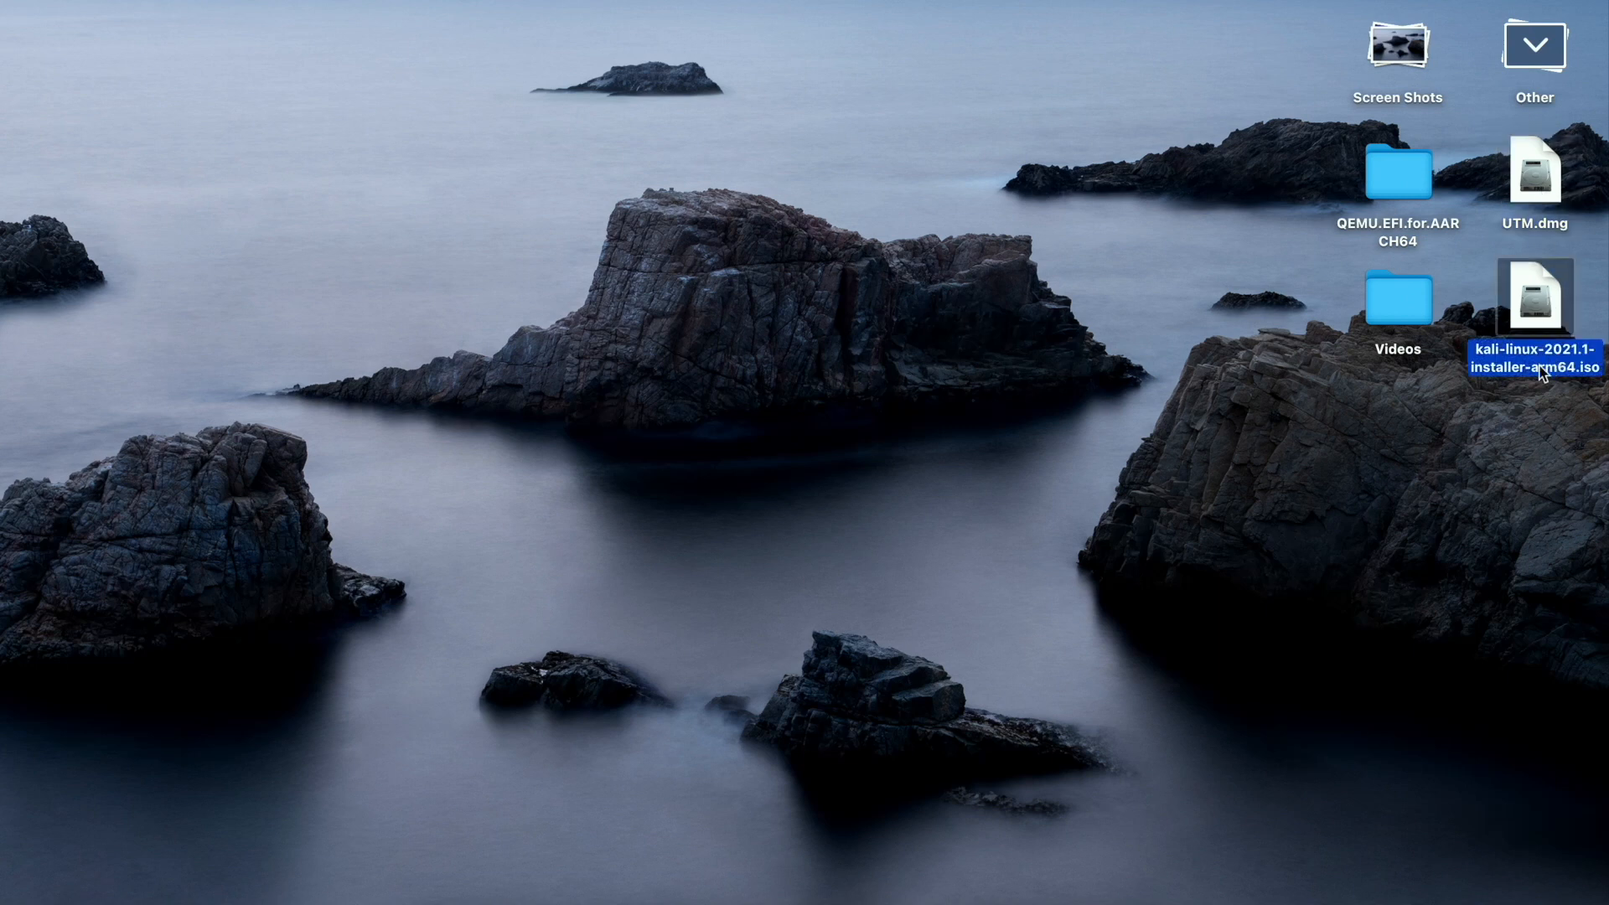
pyautogui.moveTo(1555, 397)
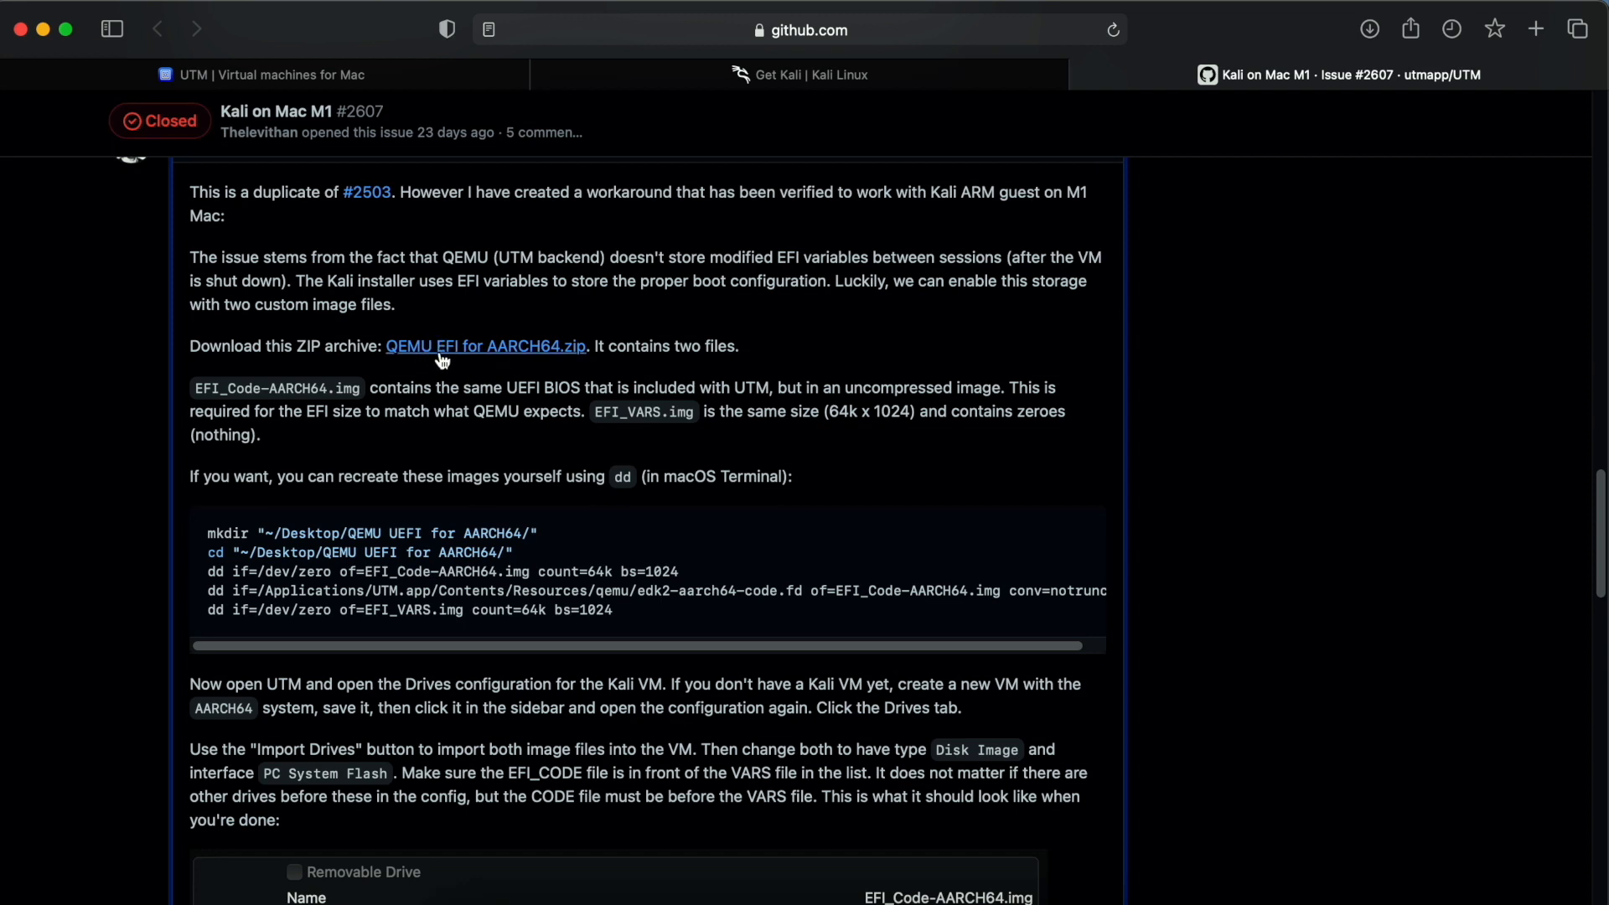
pyautogui.moveTo(538, 368)
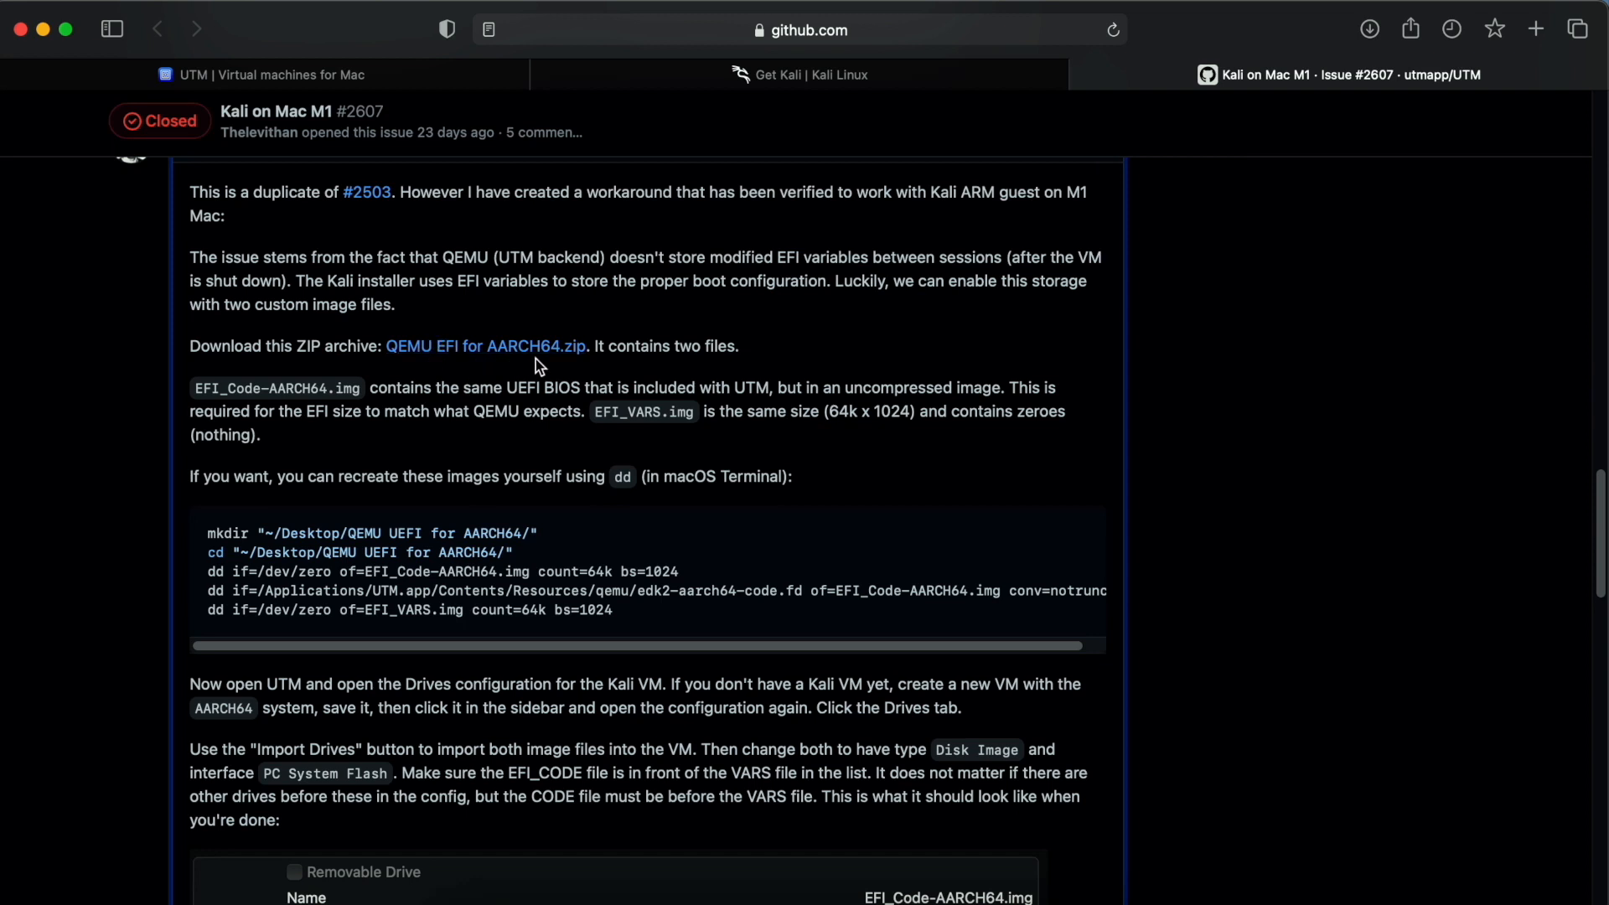
pyautogui.moveTo(755, 257)
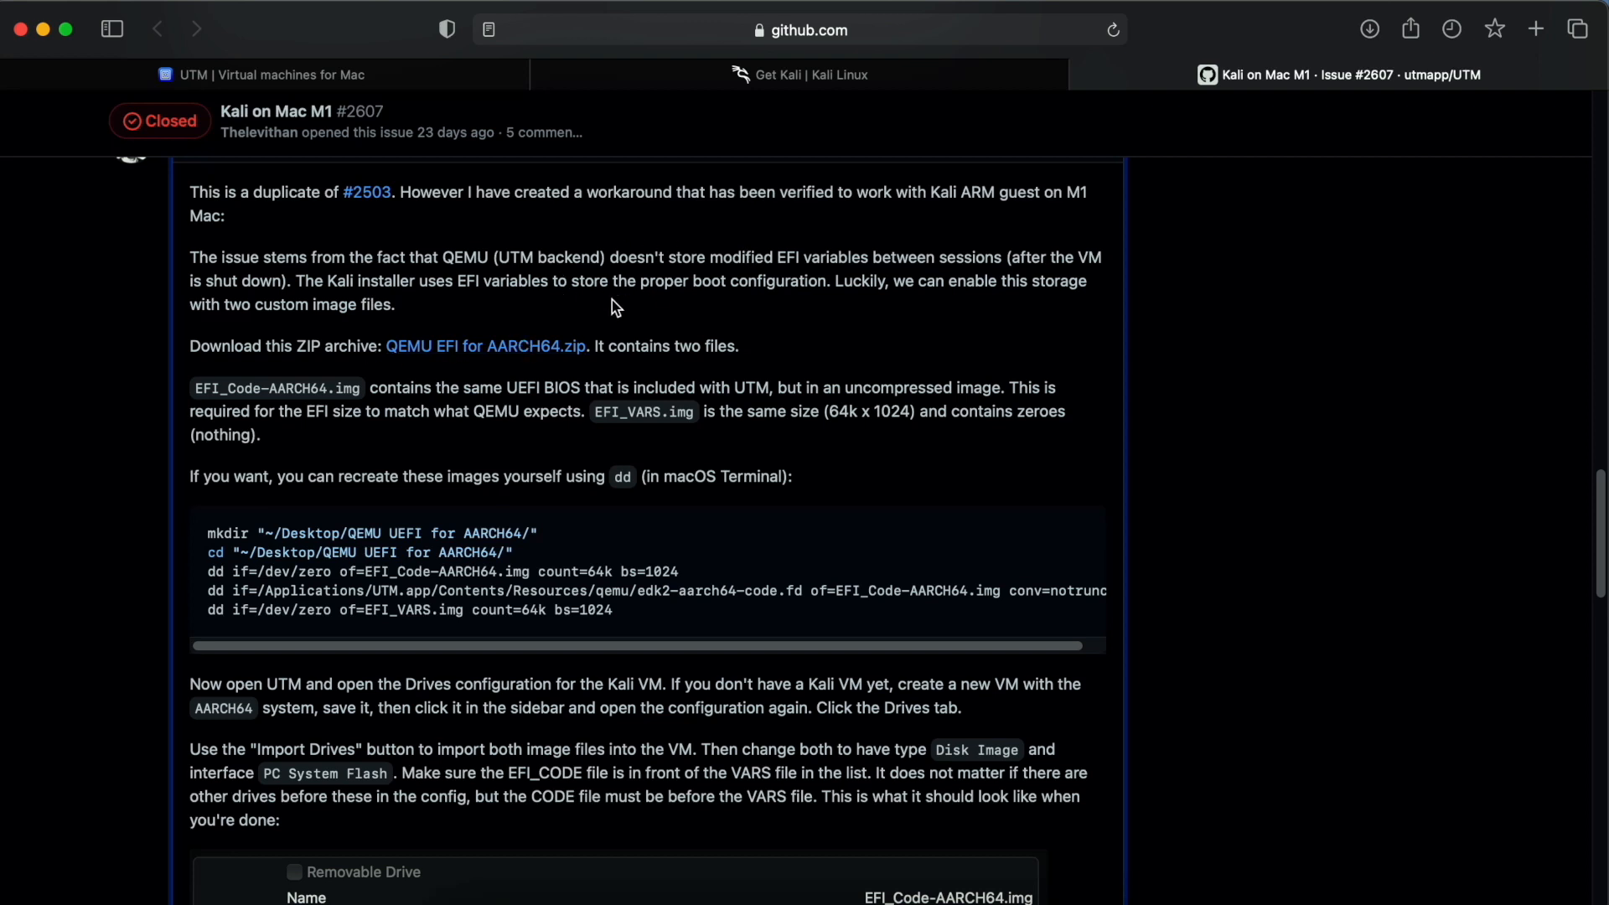
pyautogui.moveTo(520, 364)
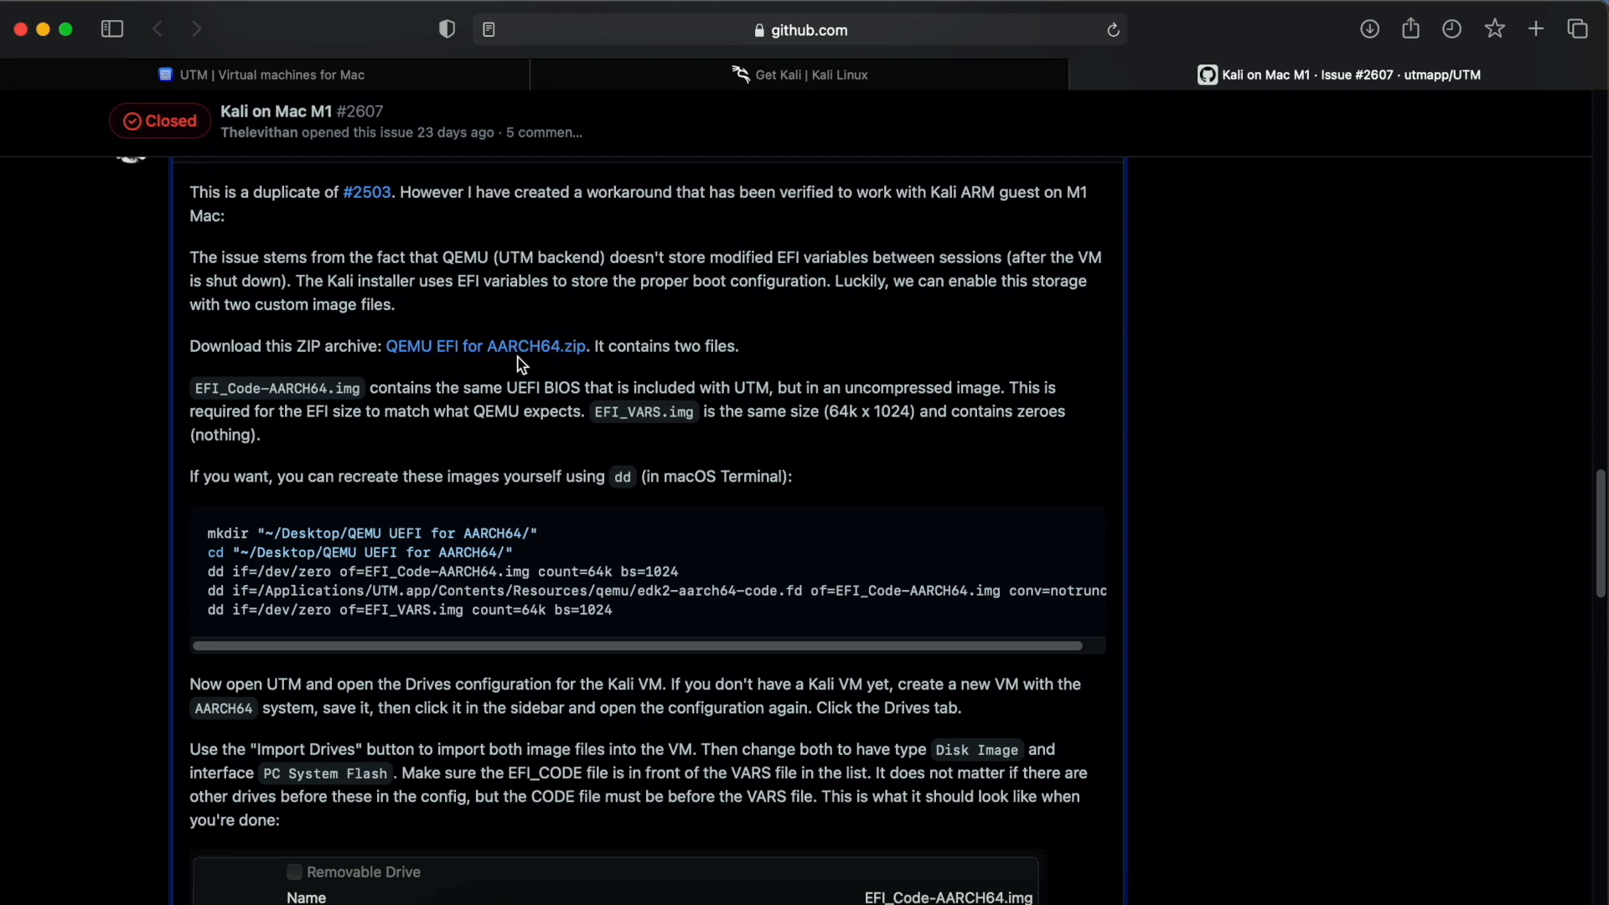
# Download the 'QEMU EFI for AARCH64.zip' archive from the UTM GitHub issue.
pyautogui.click(491, 346)
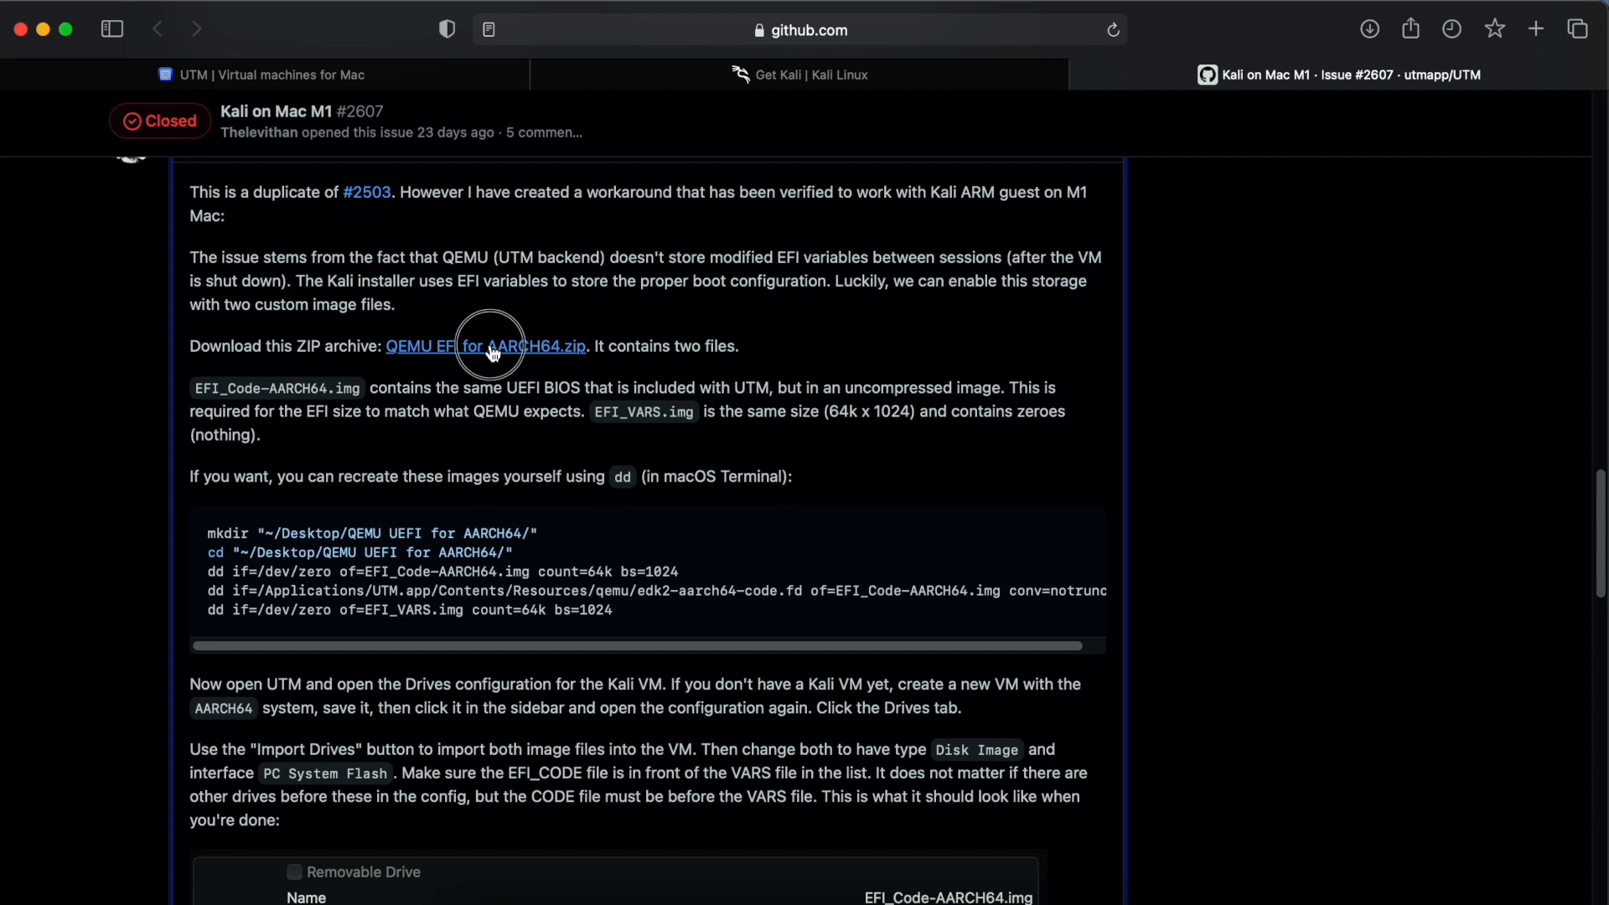
pyautogui.click(486, 346)
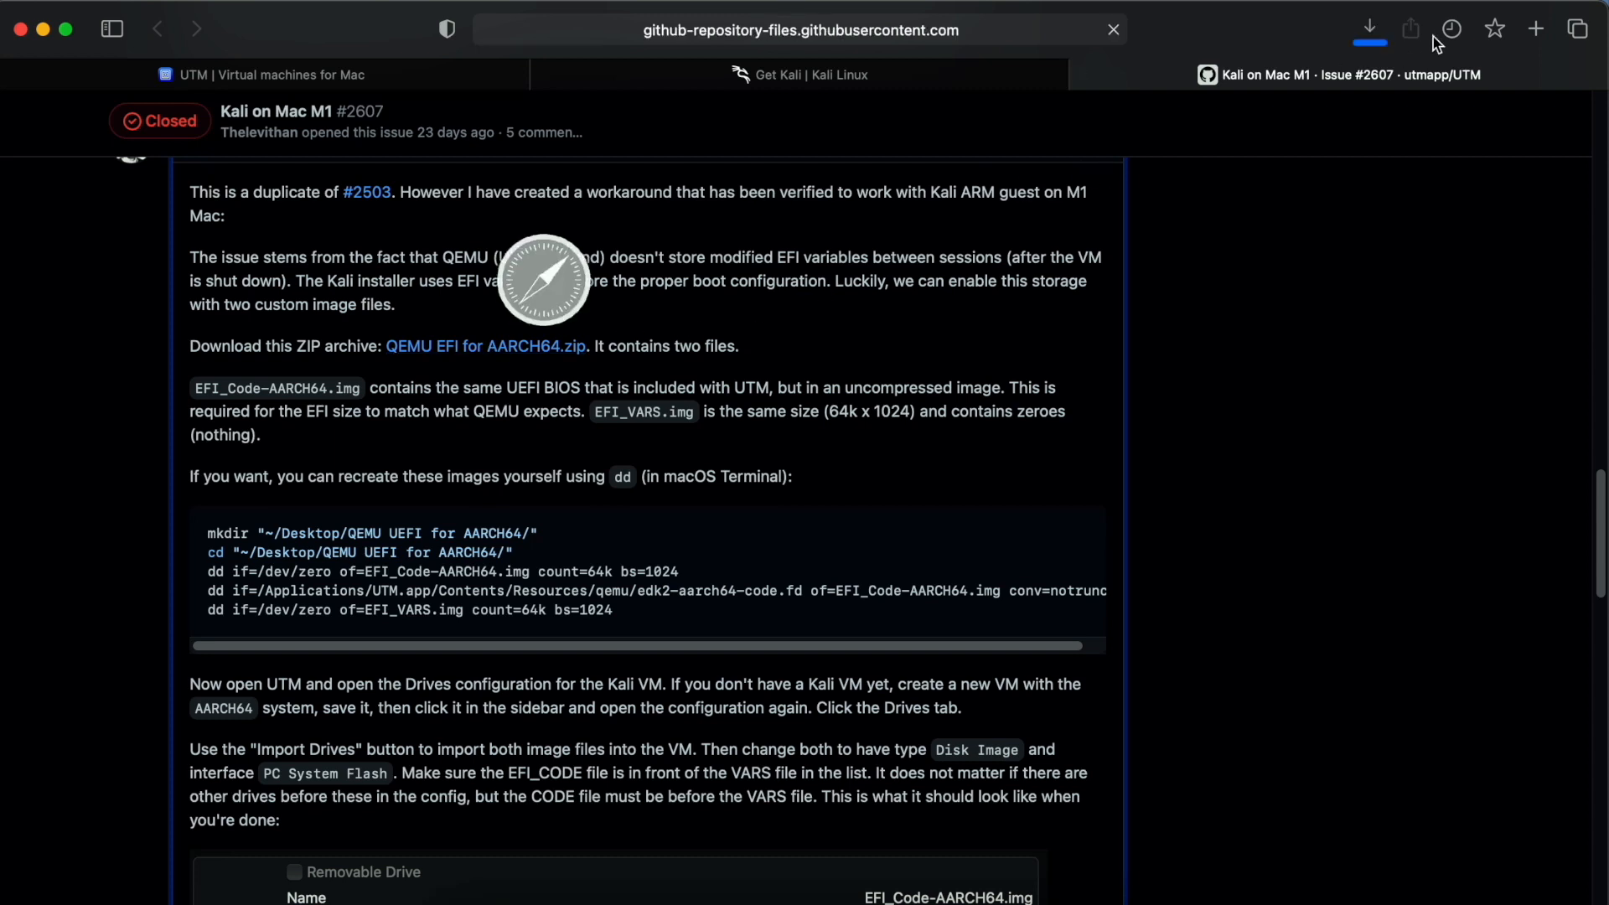
pyautogui.click(1368, 29)
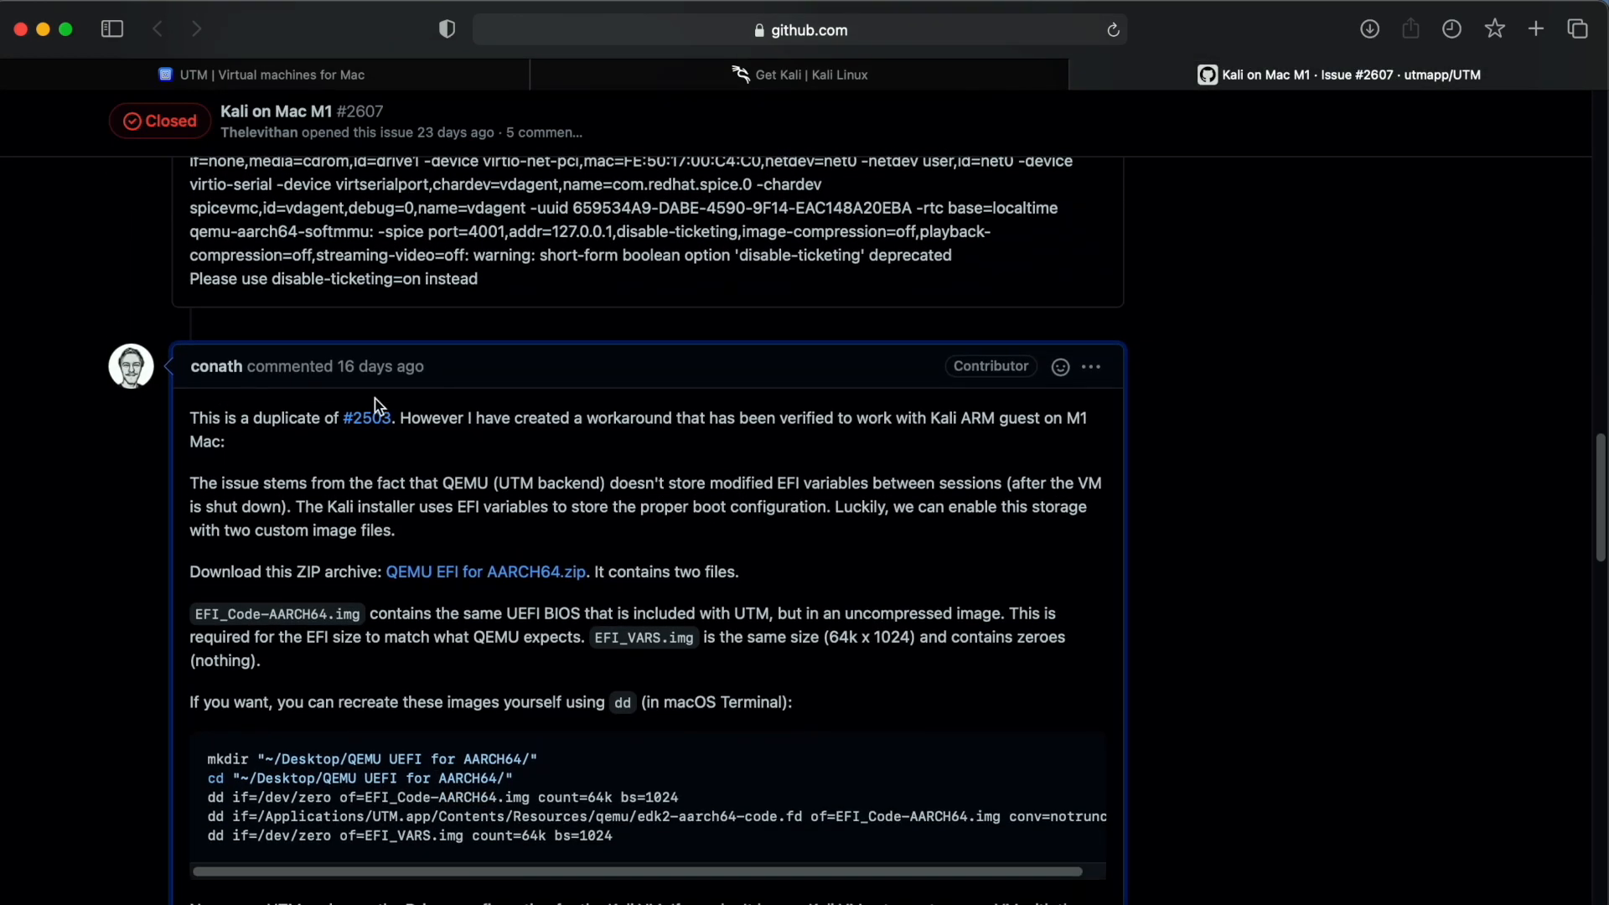
# Scroll through the issue's Drives configuration instructions.
pyautogui.scroll(-3)
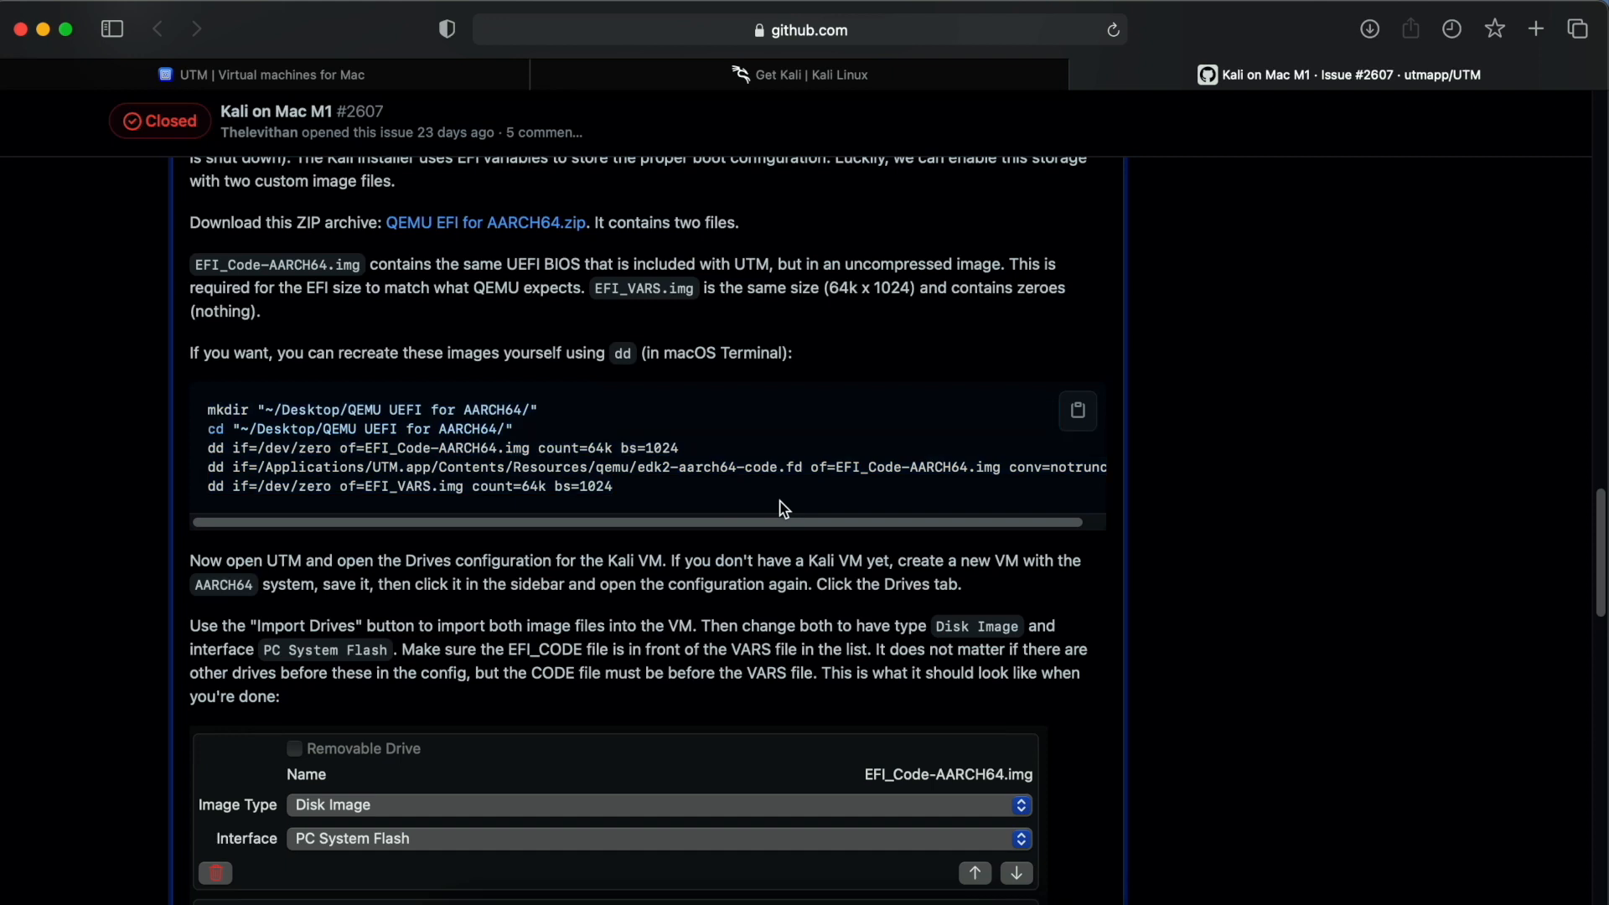
pyautogui.scroll(-3)
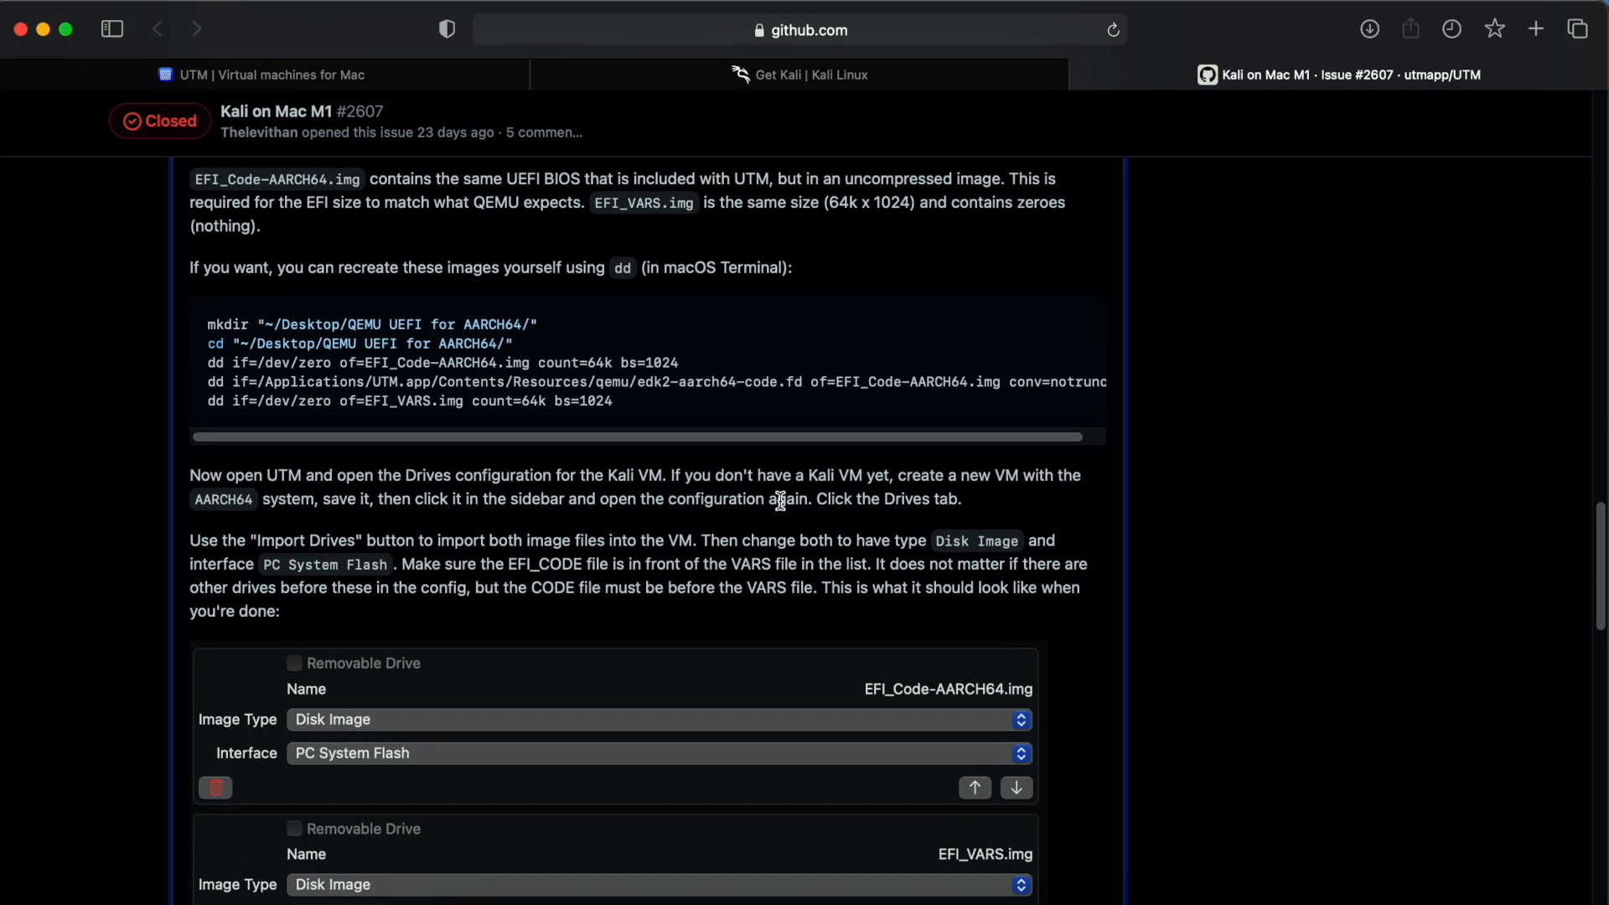
pyautogui.moveTo(176, 319)
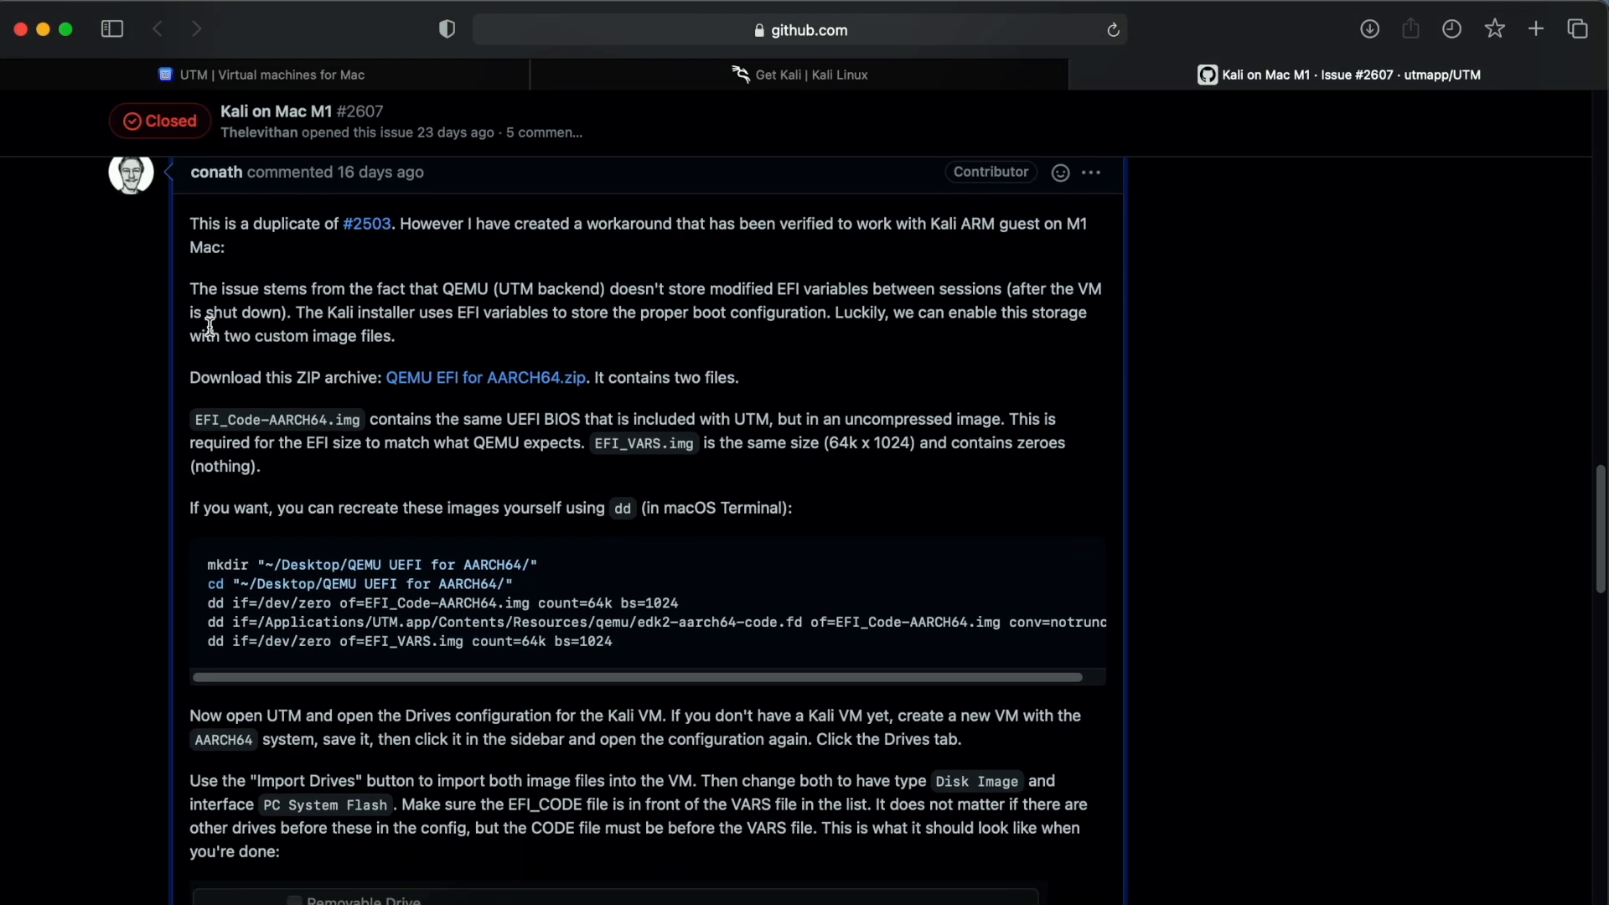
pyautogui.scroll(-3)
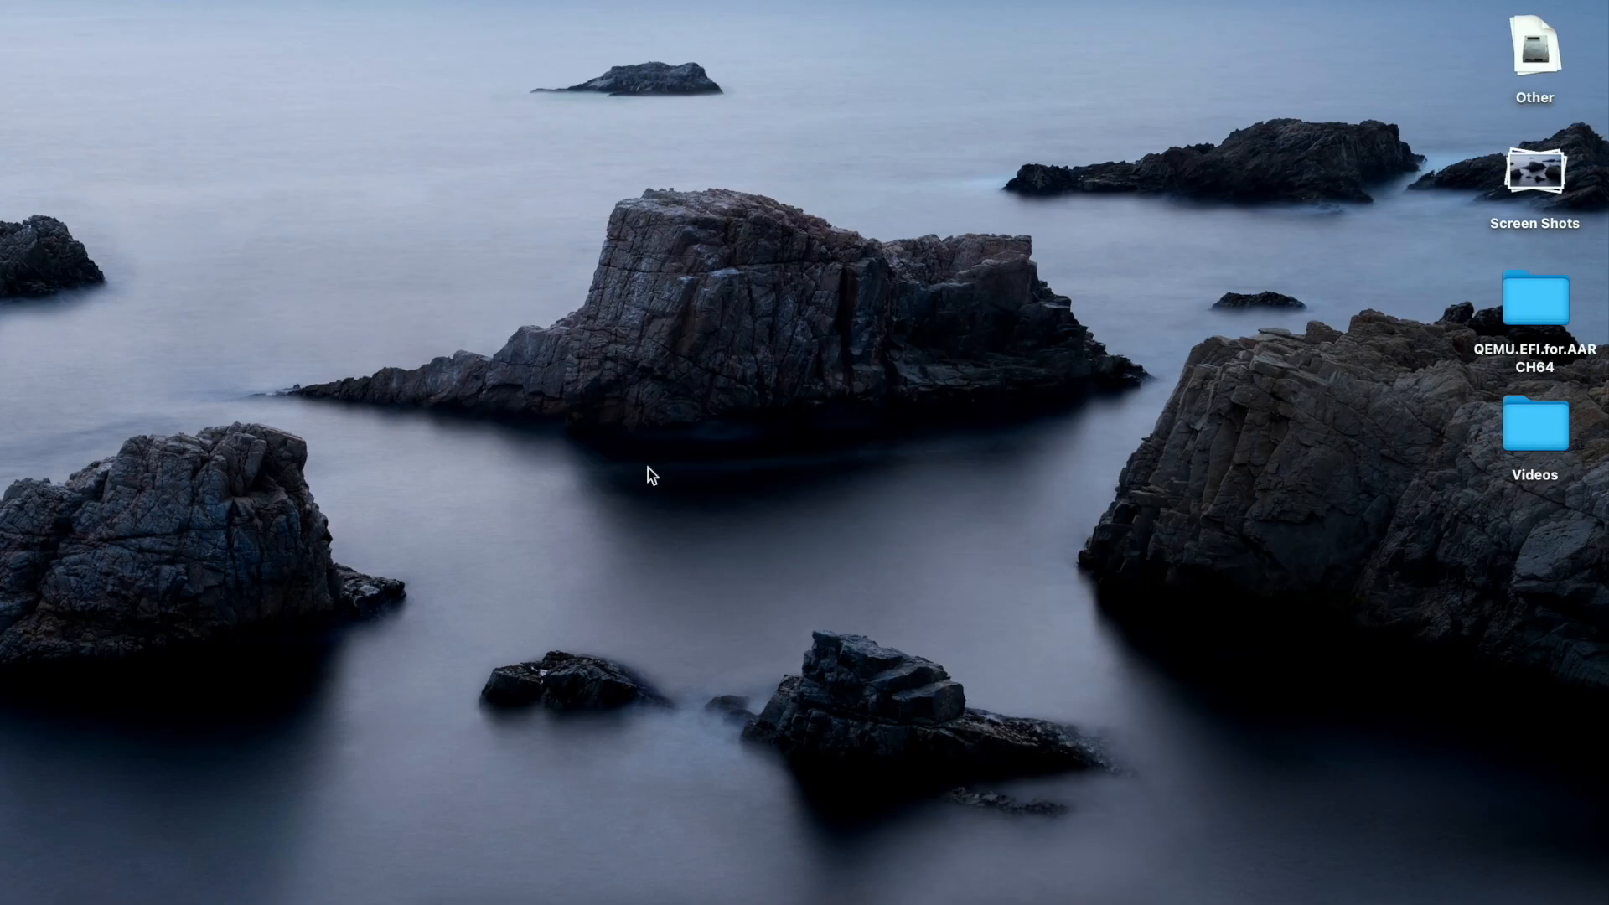
pyautogui.moveTo(667, 501)
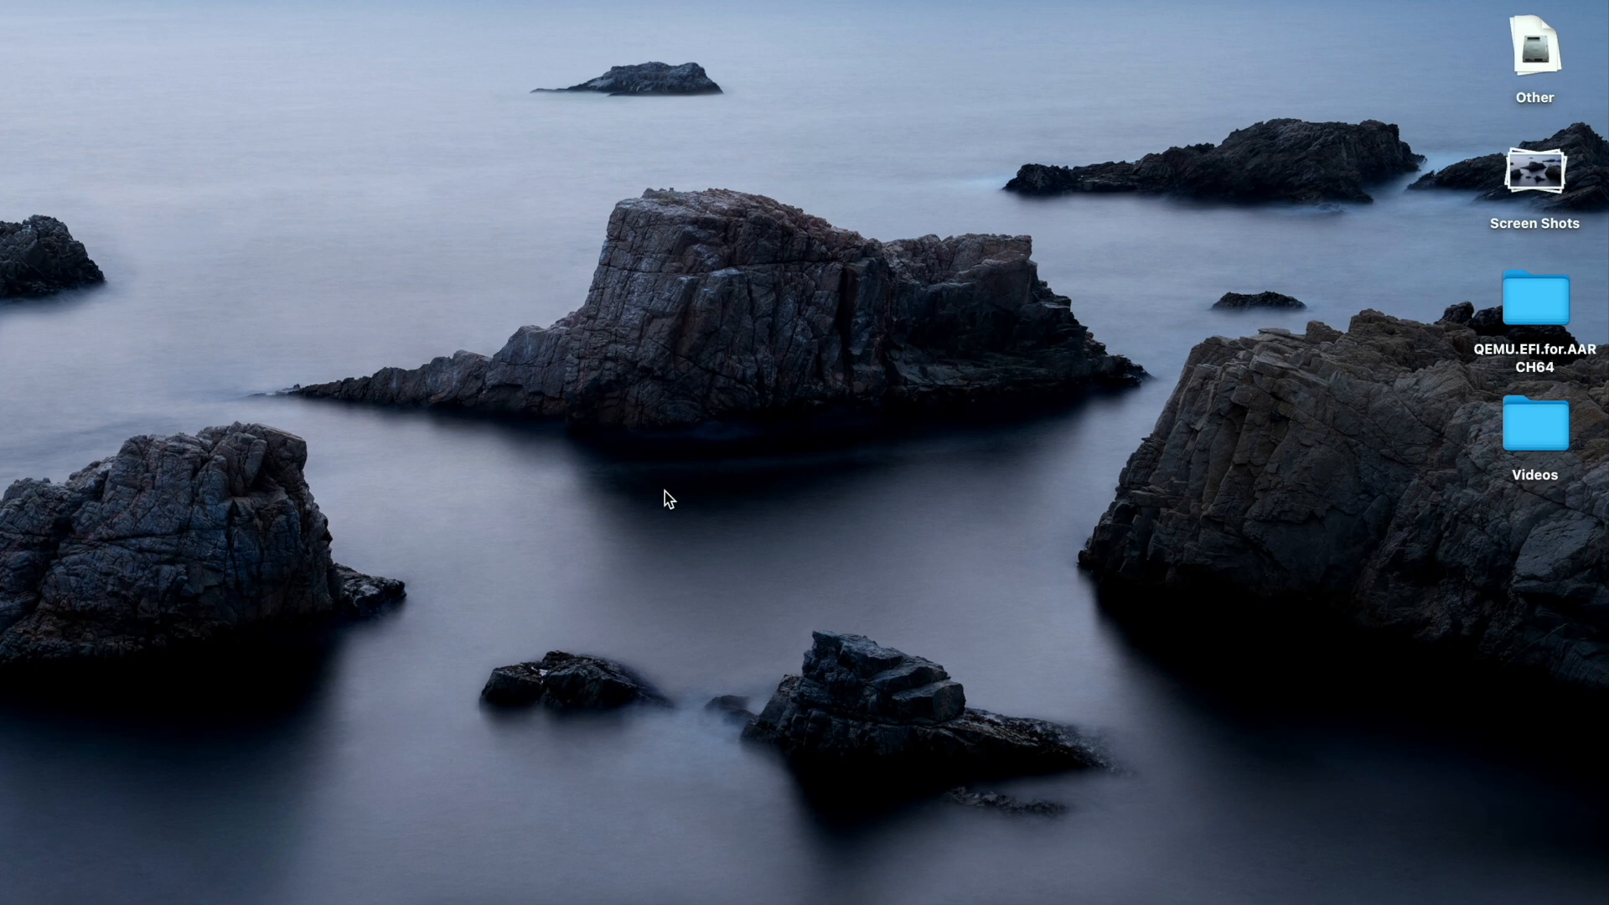
pyautogui.moveTo(977, 684)
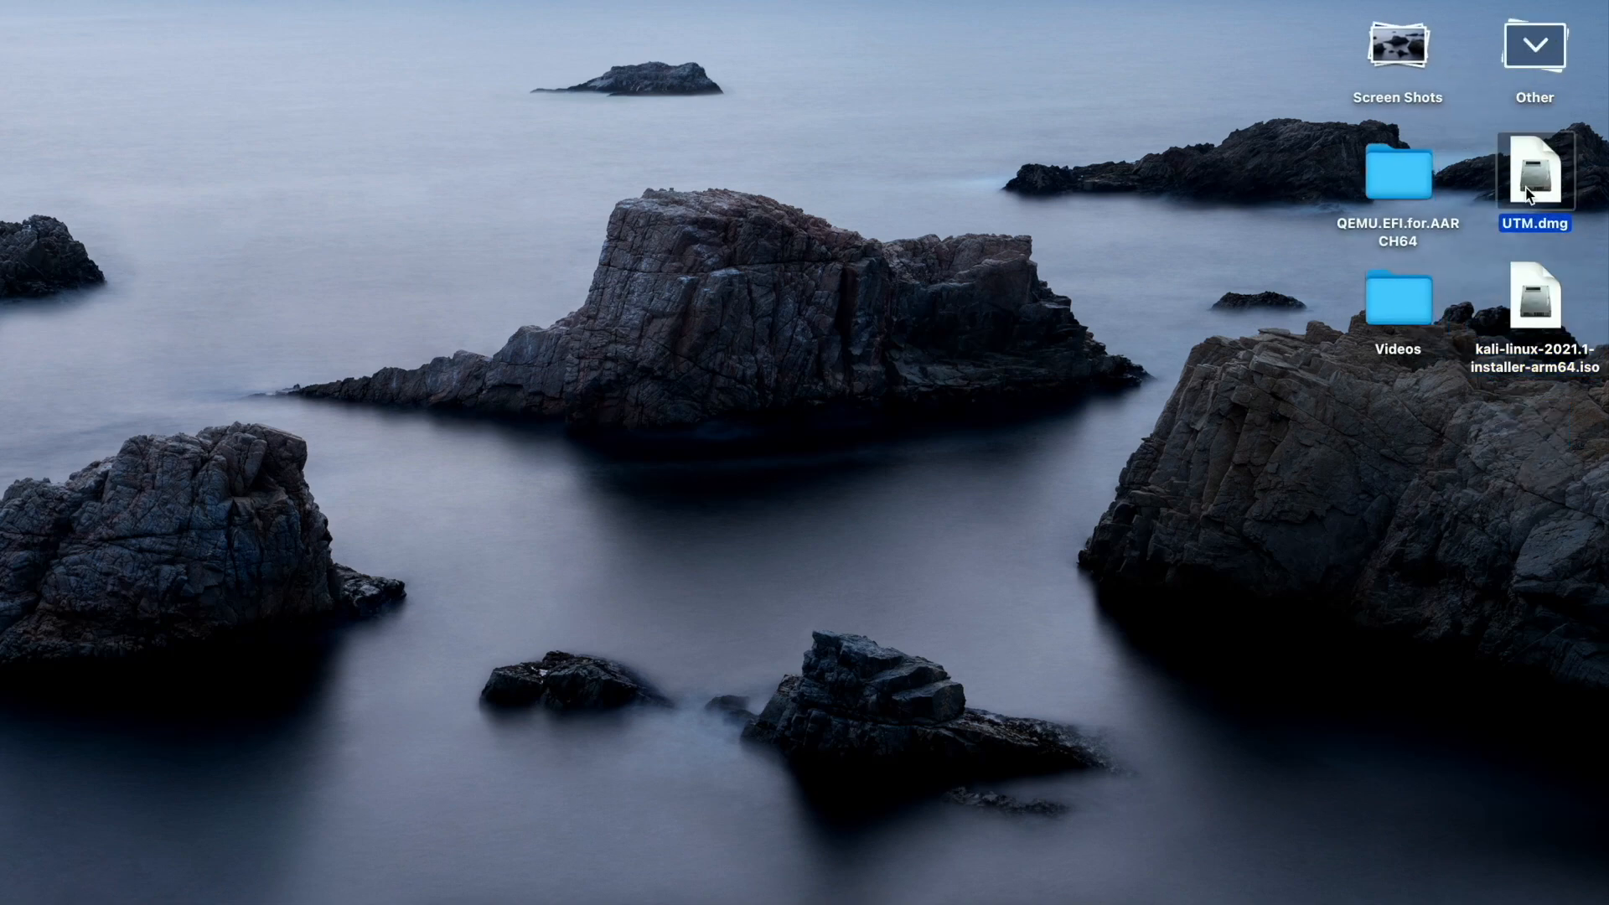
# Open UTM.dmg, drag UTM into Applications, and close the disk image window.
pyautogui.doubleClick(1530, 180)
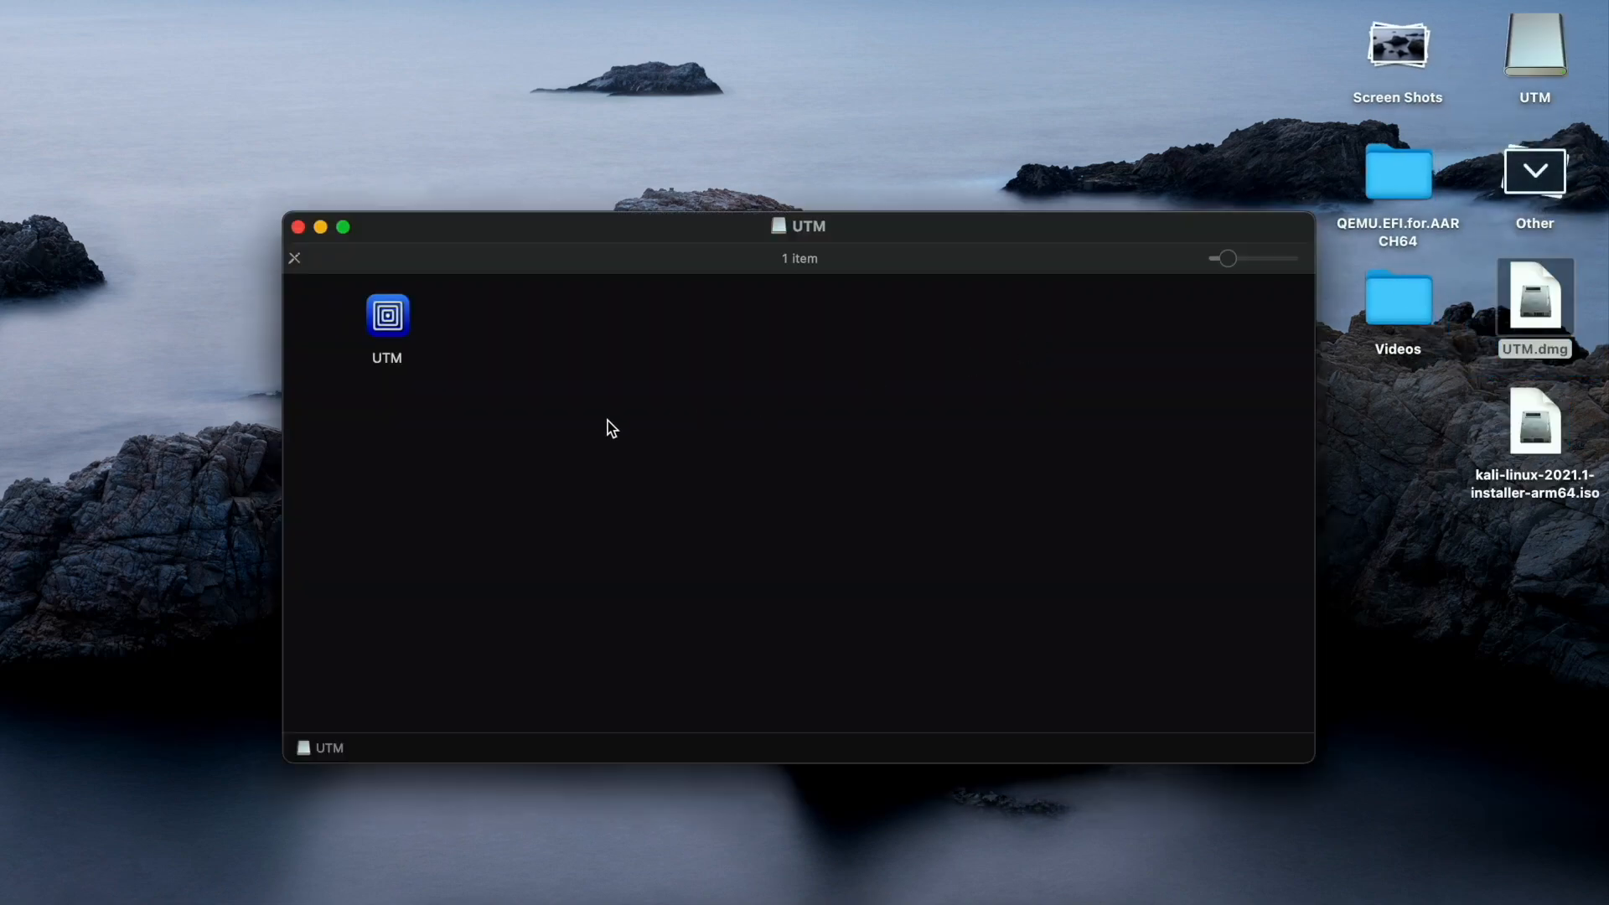
pyautogui.moveTo(799, 226); pyautogui.dragTo(945, 134)
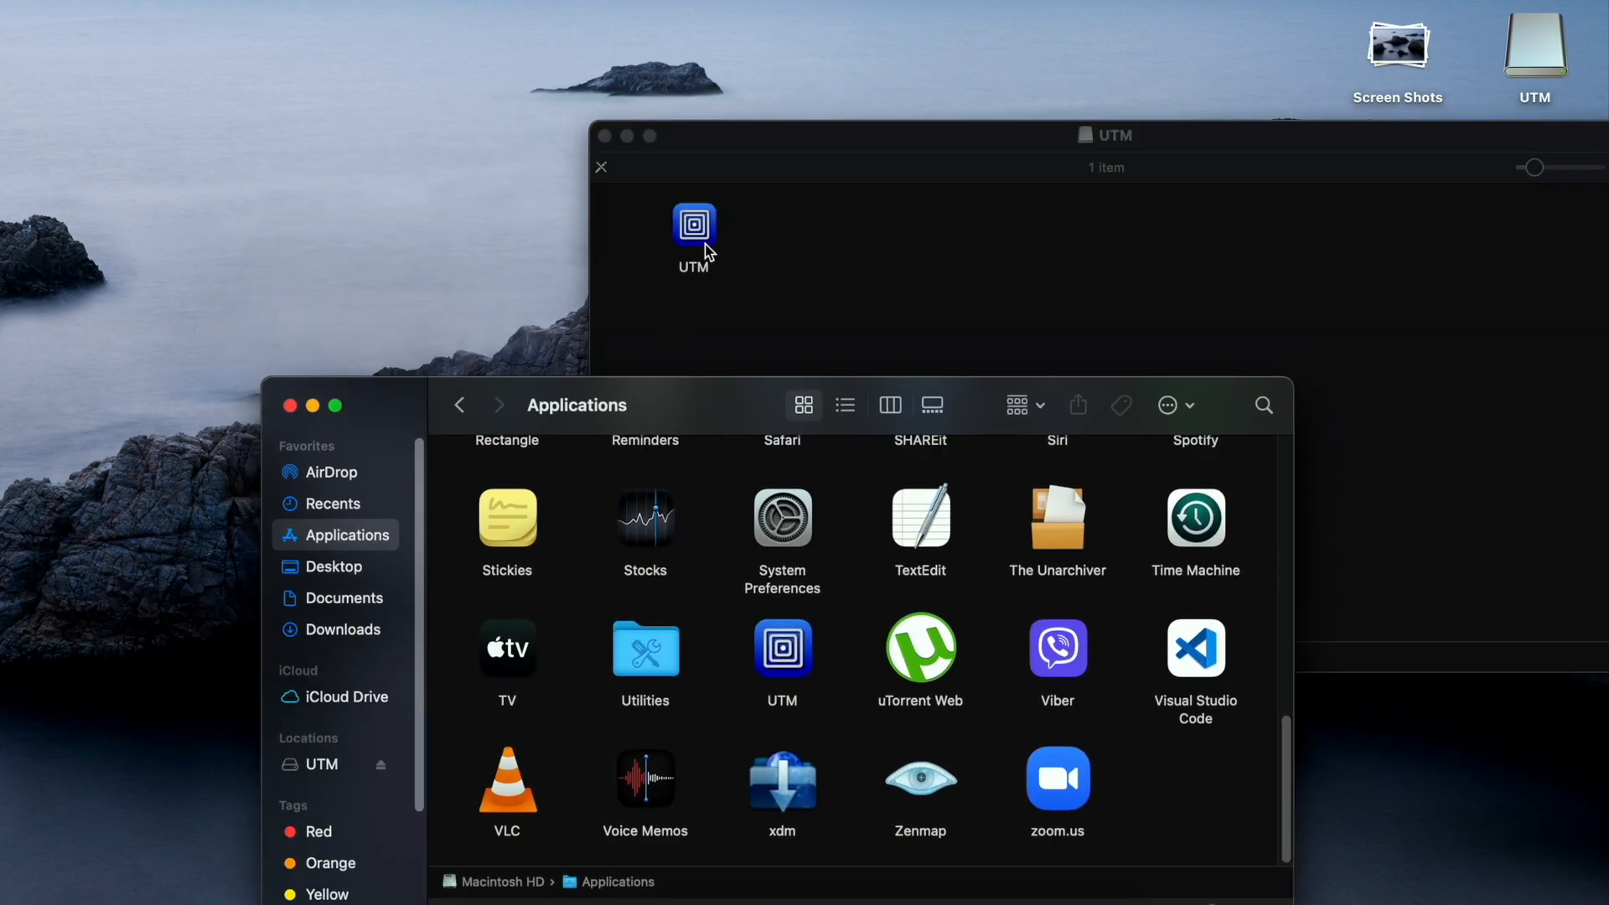
pyautogui.moveTo(694, 236); pyautogui.dragTo(723, 333)
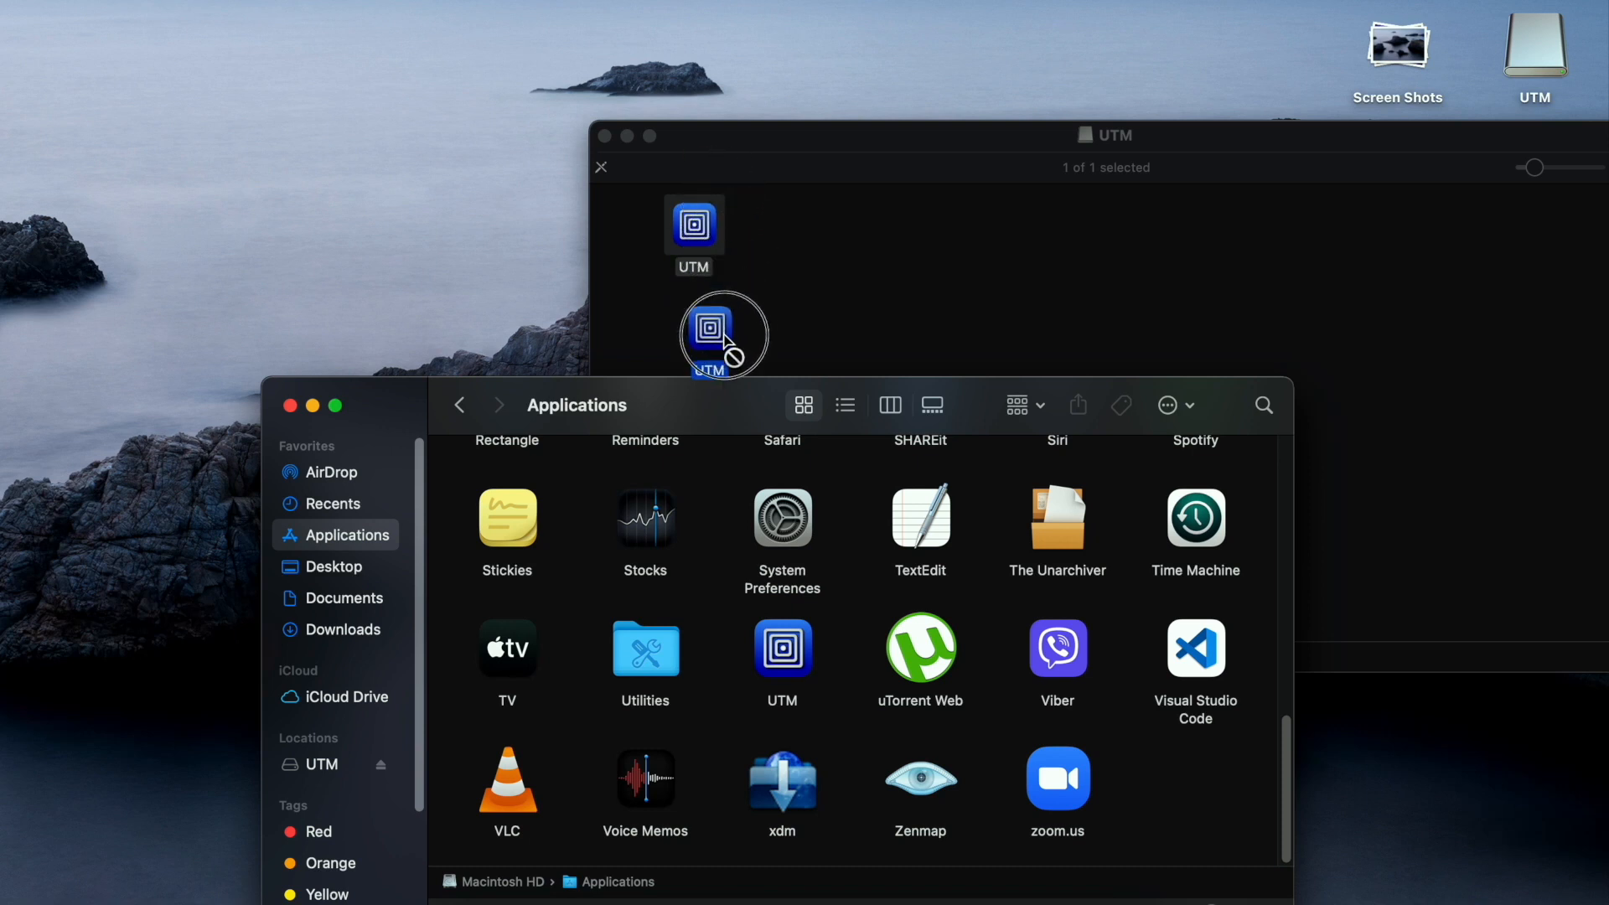
pyautogui.moveTo(723, 334); pyautogui.dragTo(709, 559)
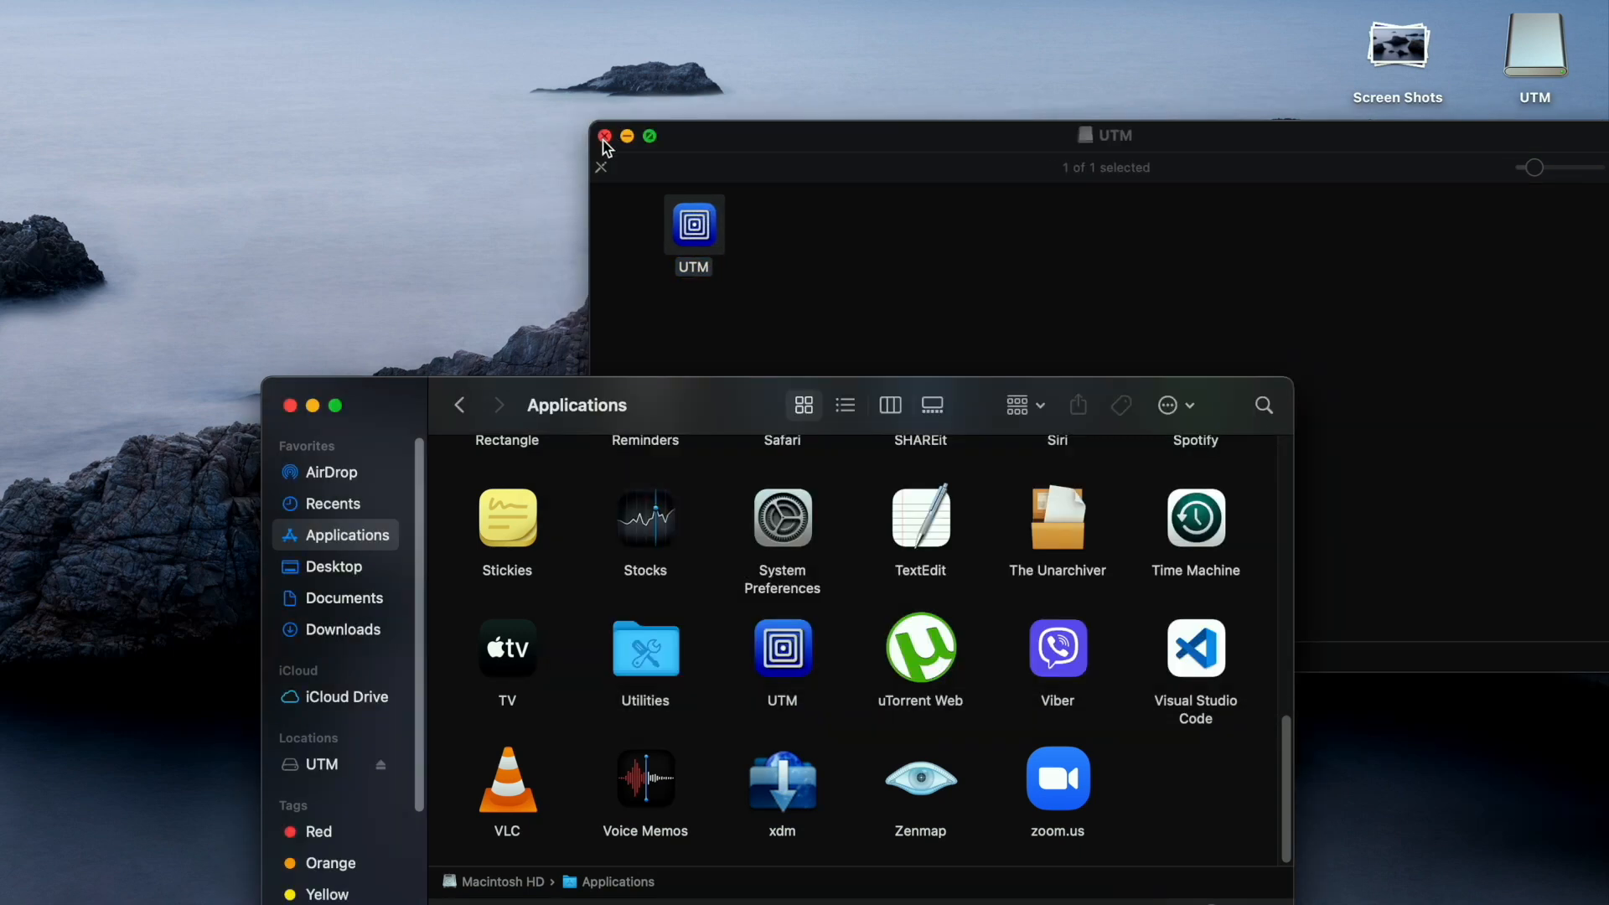
pyautogui.click(605, 135)
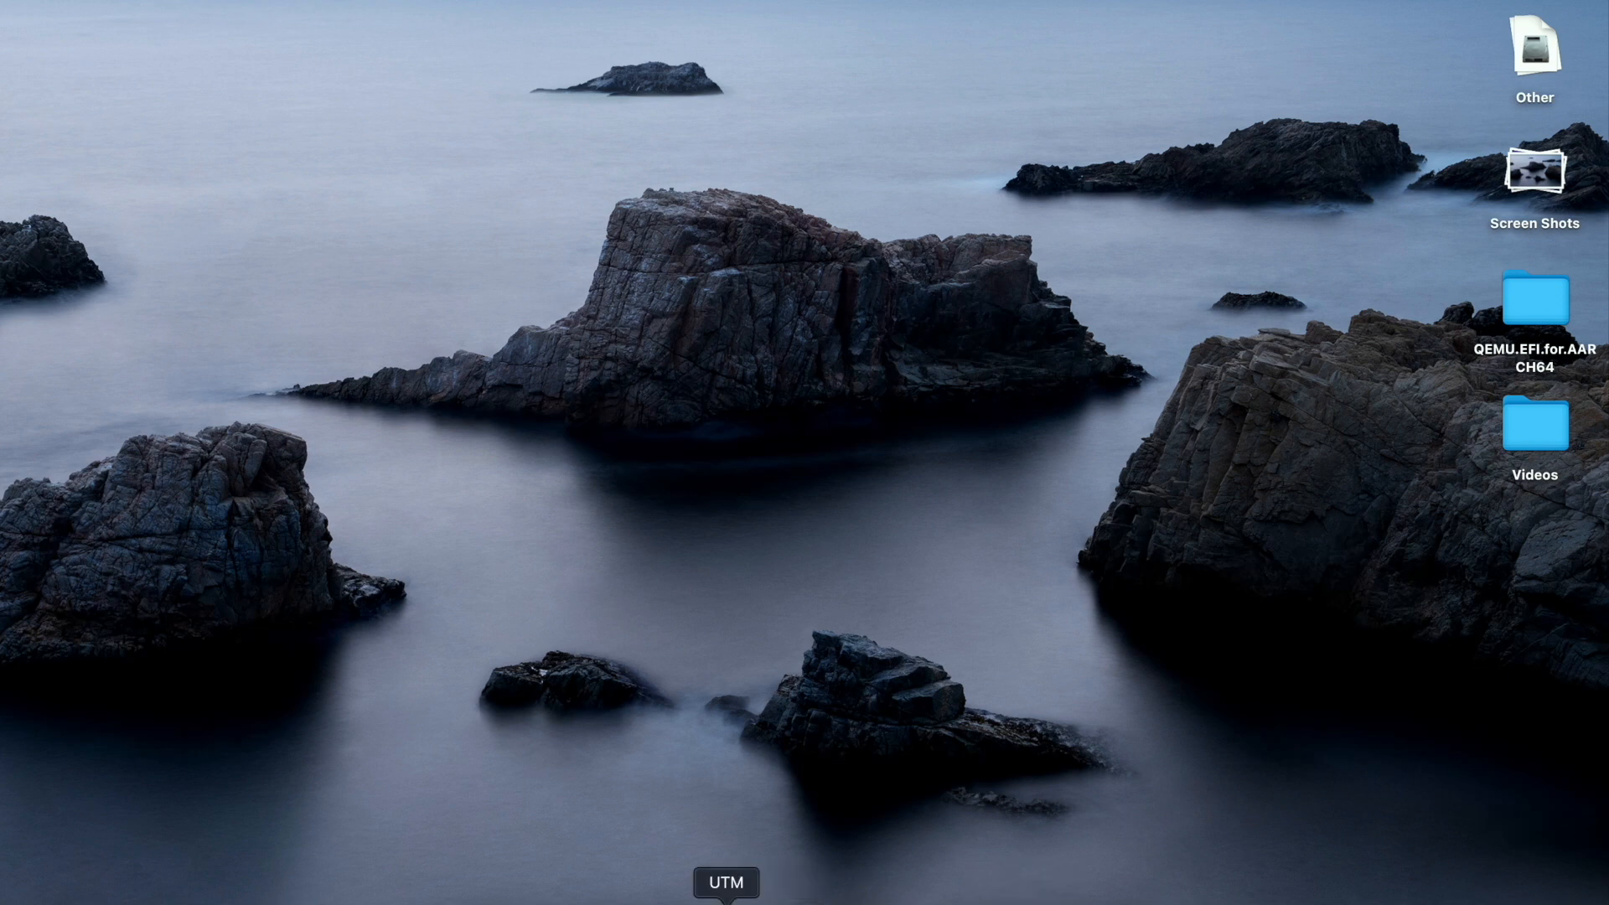
# Launch UTM from the Dock.
pyautogui.click(726, 881)
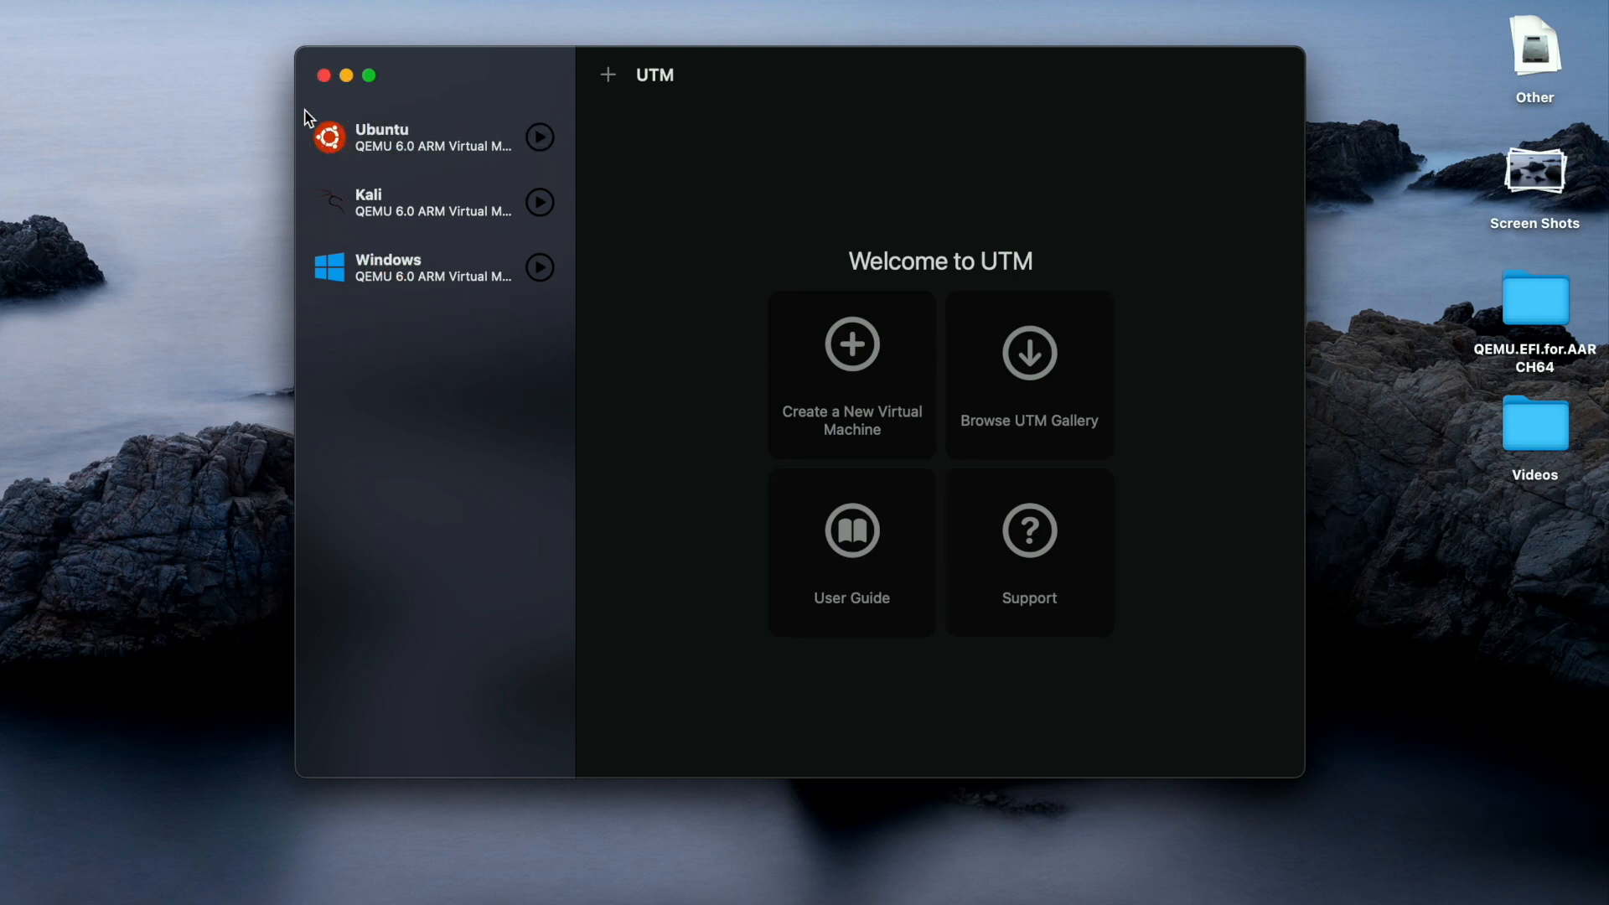
pyautogui.moveTo(369, 305)
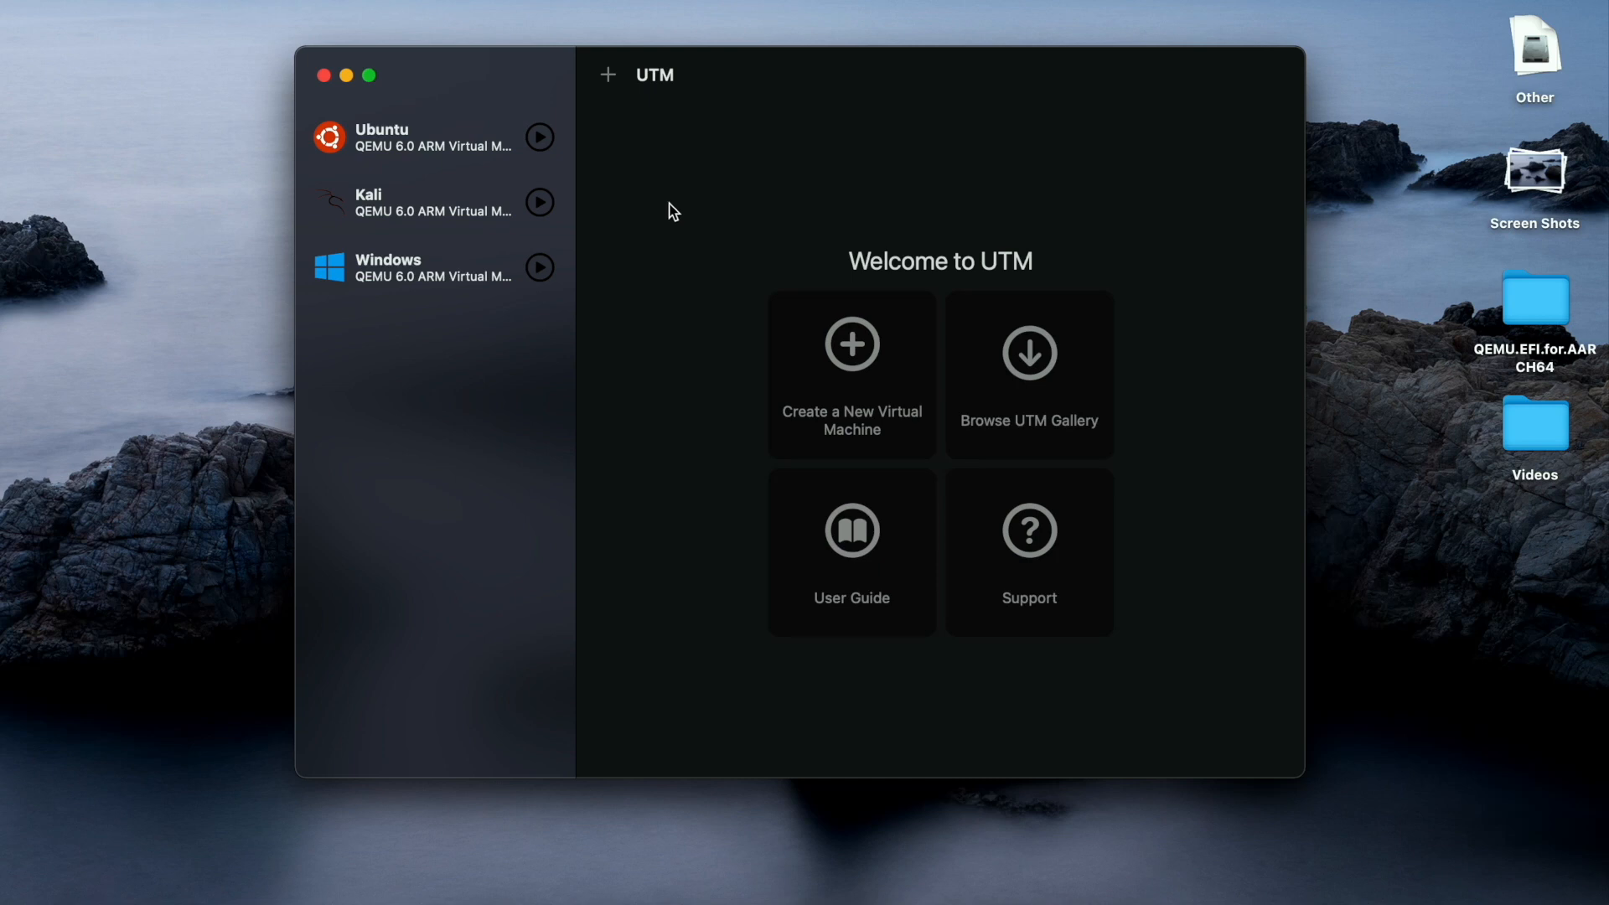
pyautogui.moveTo(659, 134)
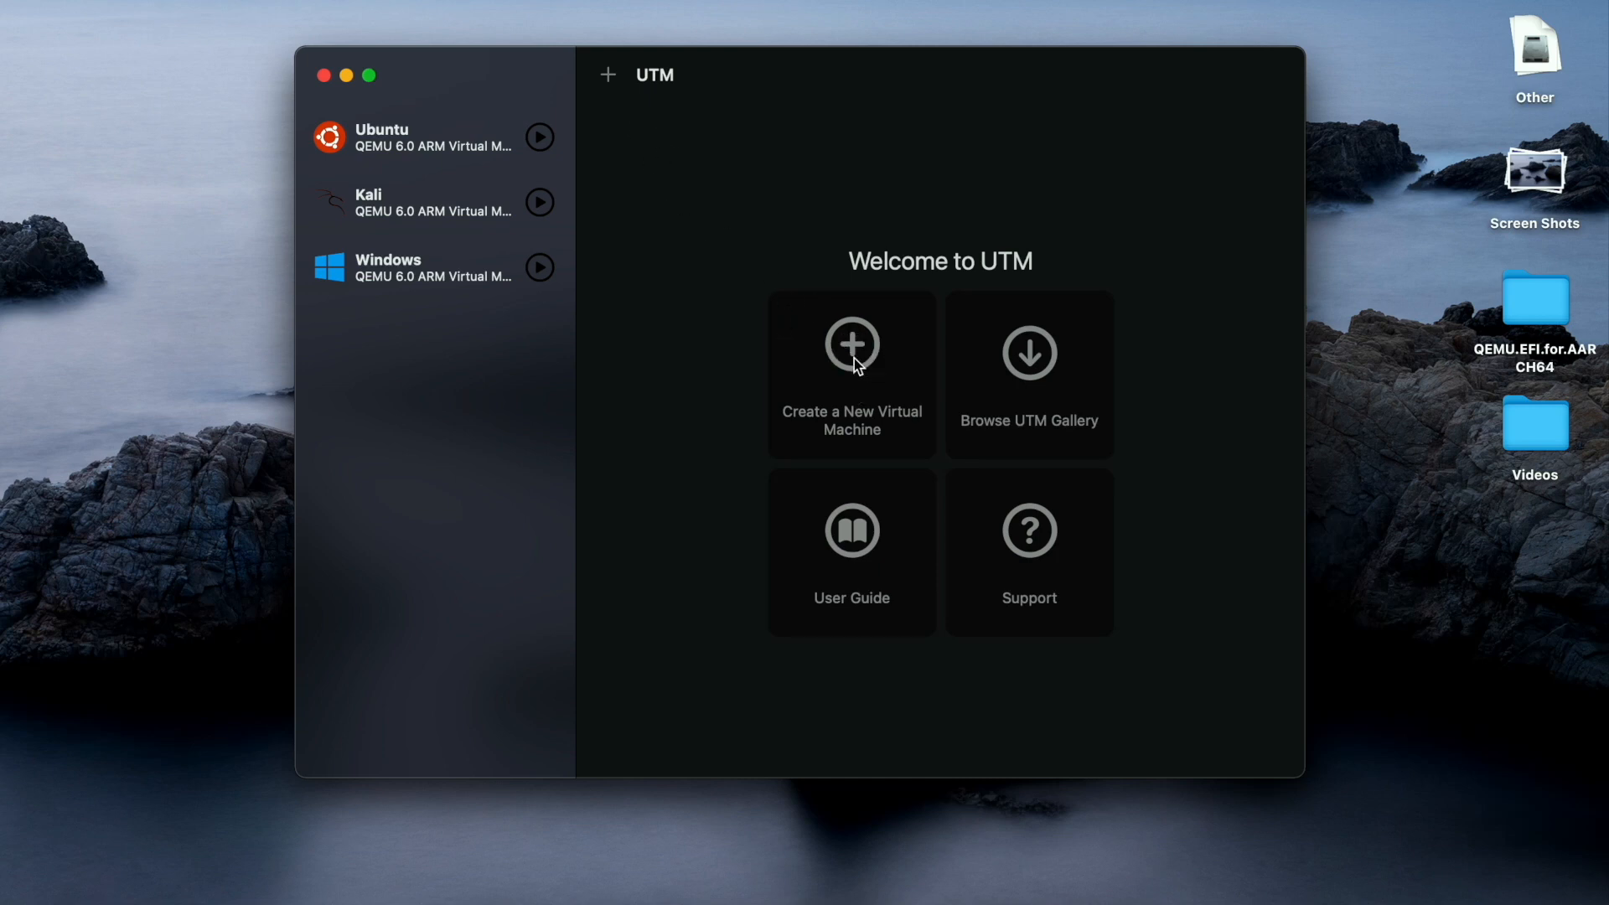
# Create a new virtual machine named 'Kali Test'.
pyautogui.click(852, 343)
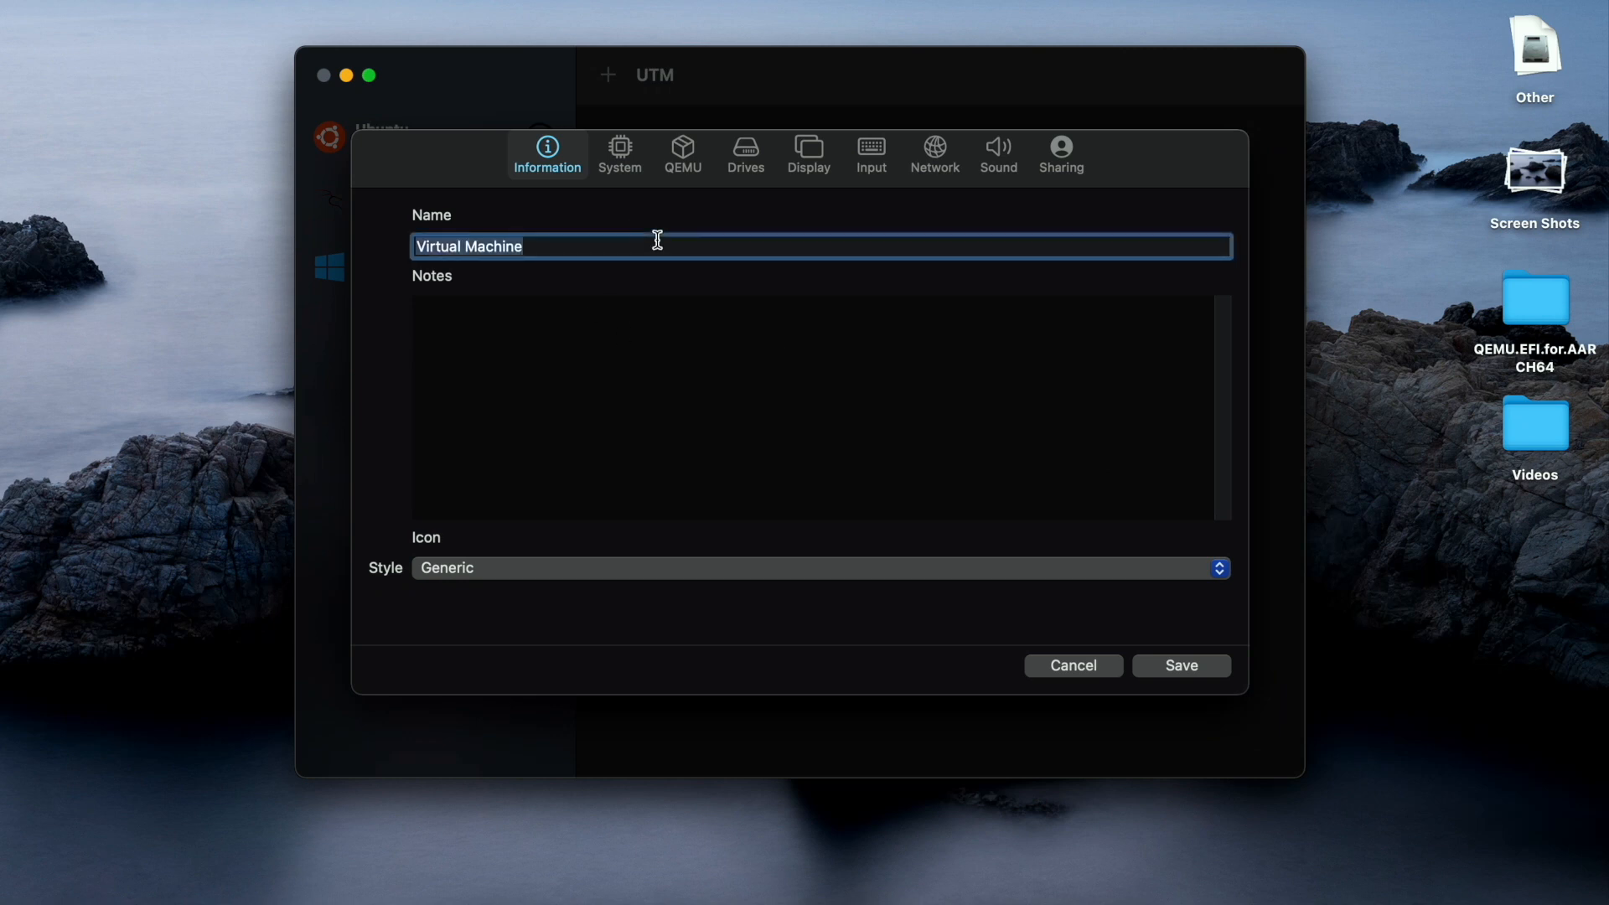
pyautogui.write('Klai')
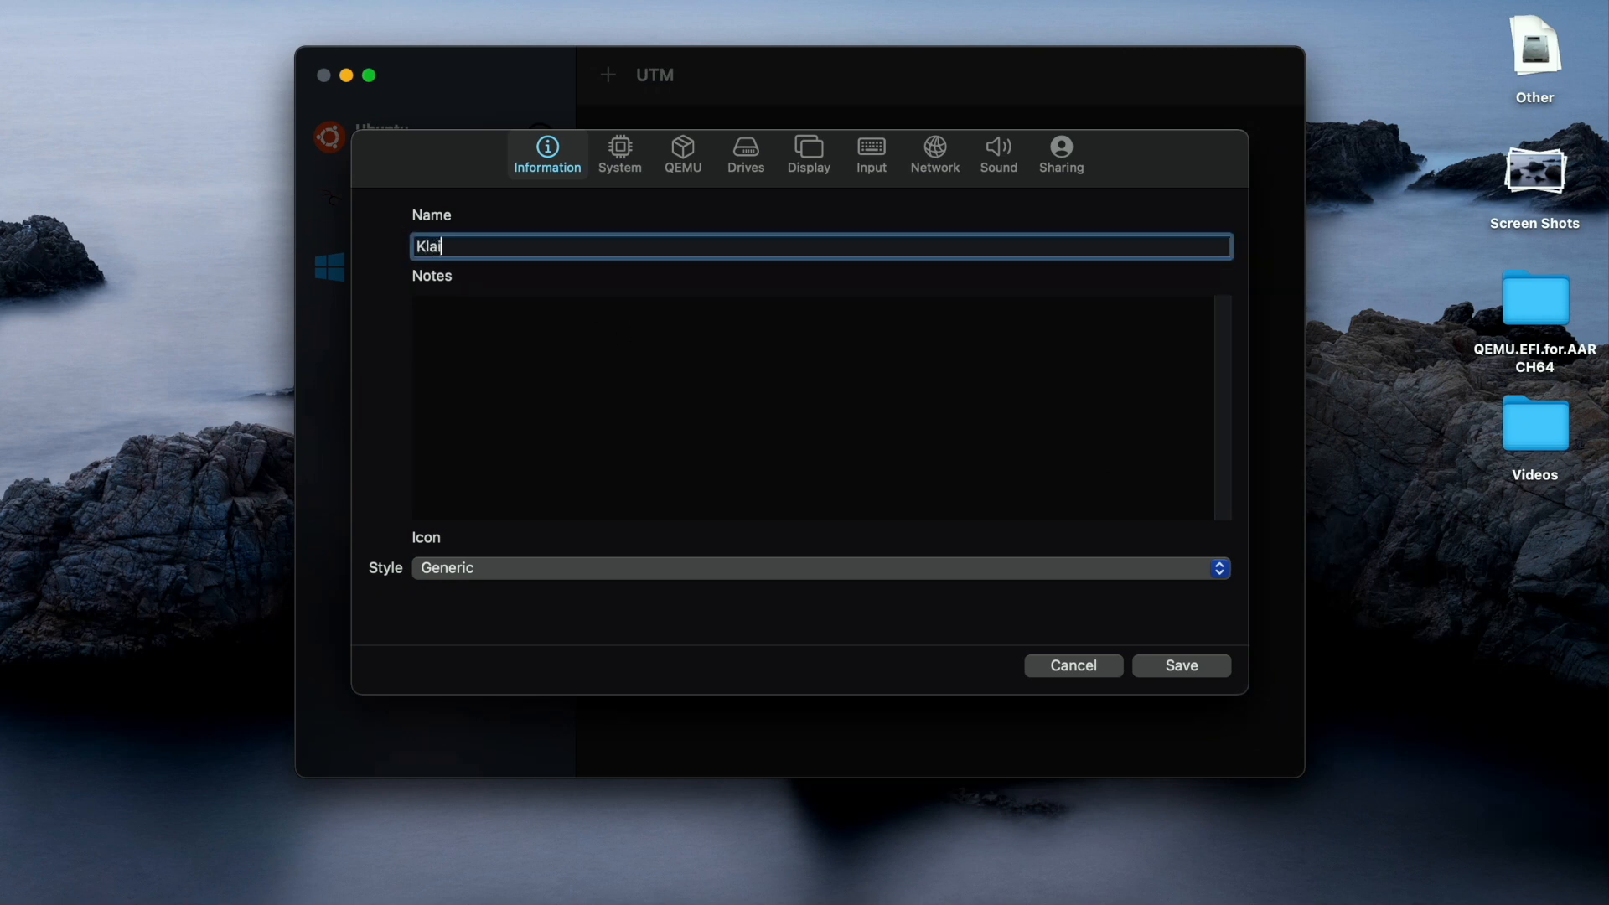
pyautogui.press('Backspace')
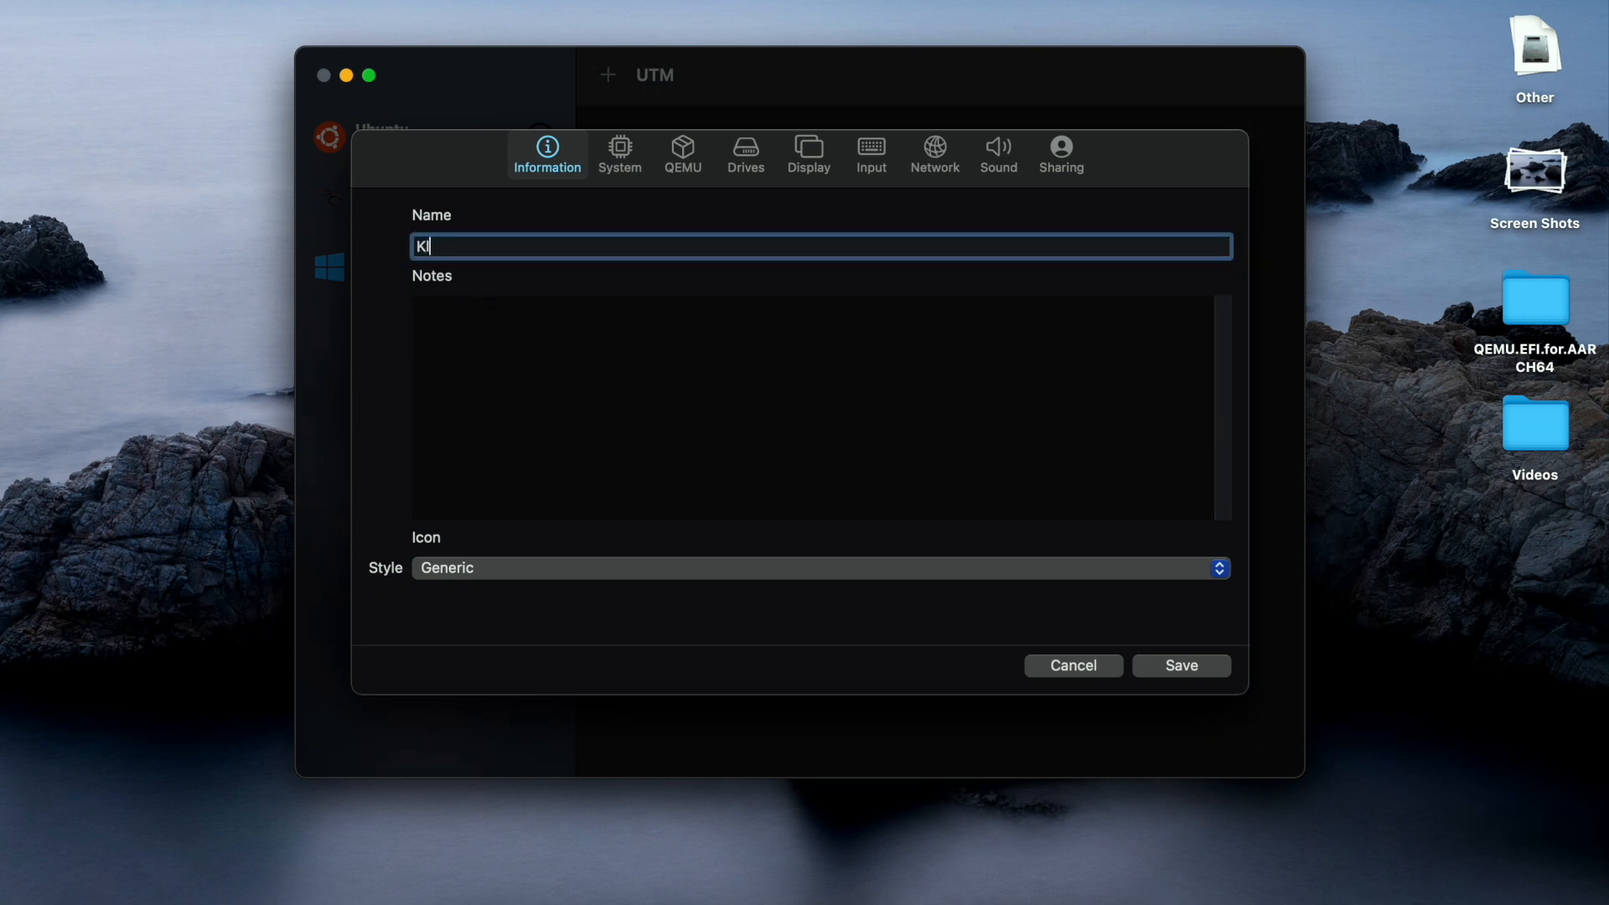
pyautogui.write('ali')
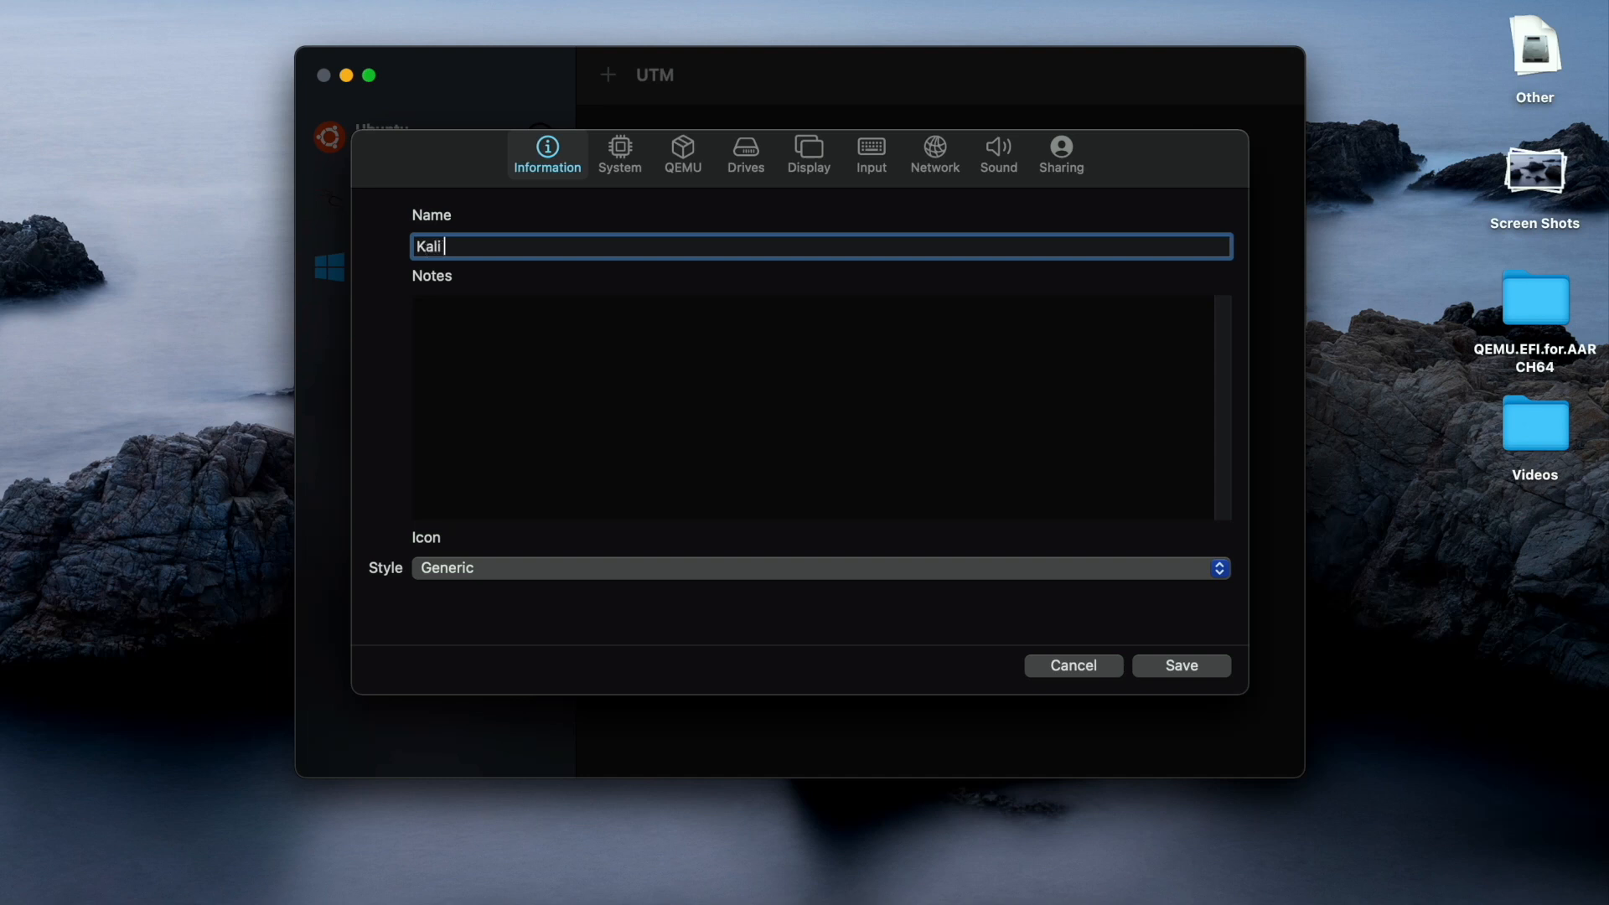
pyautogui.write('Test')
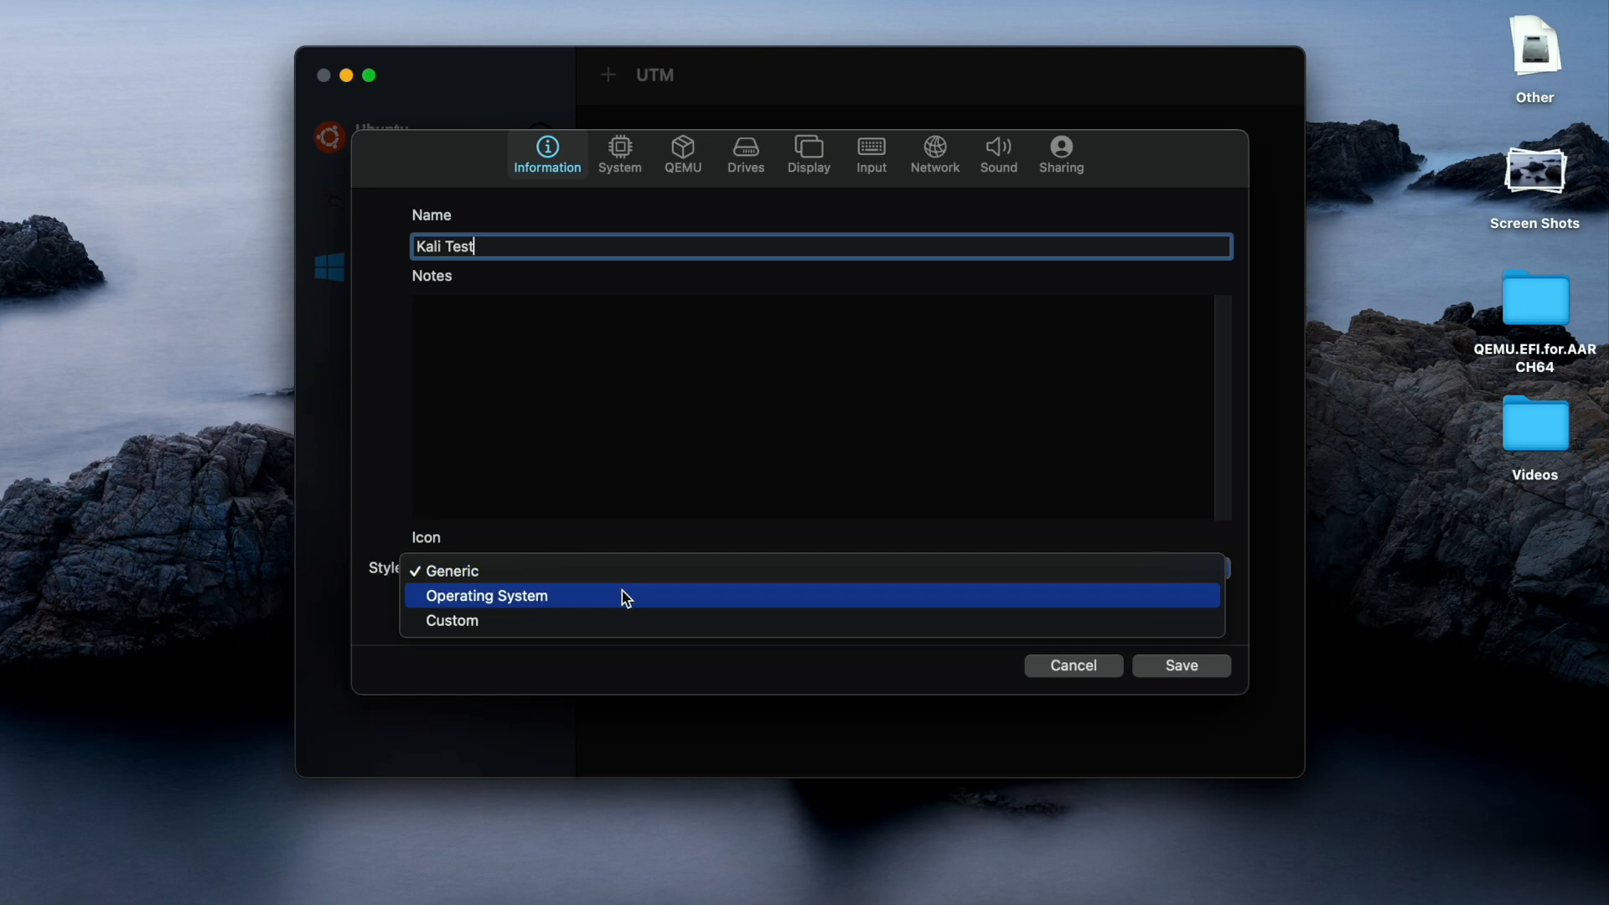
# Set the icon style to Operating System and browse the icon choices.
pyautogui.click(486, 596)
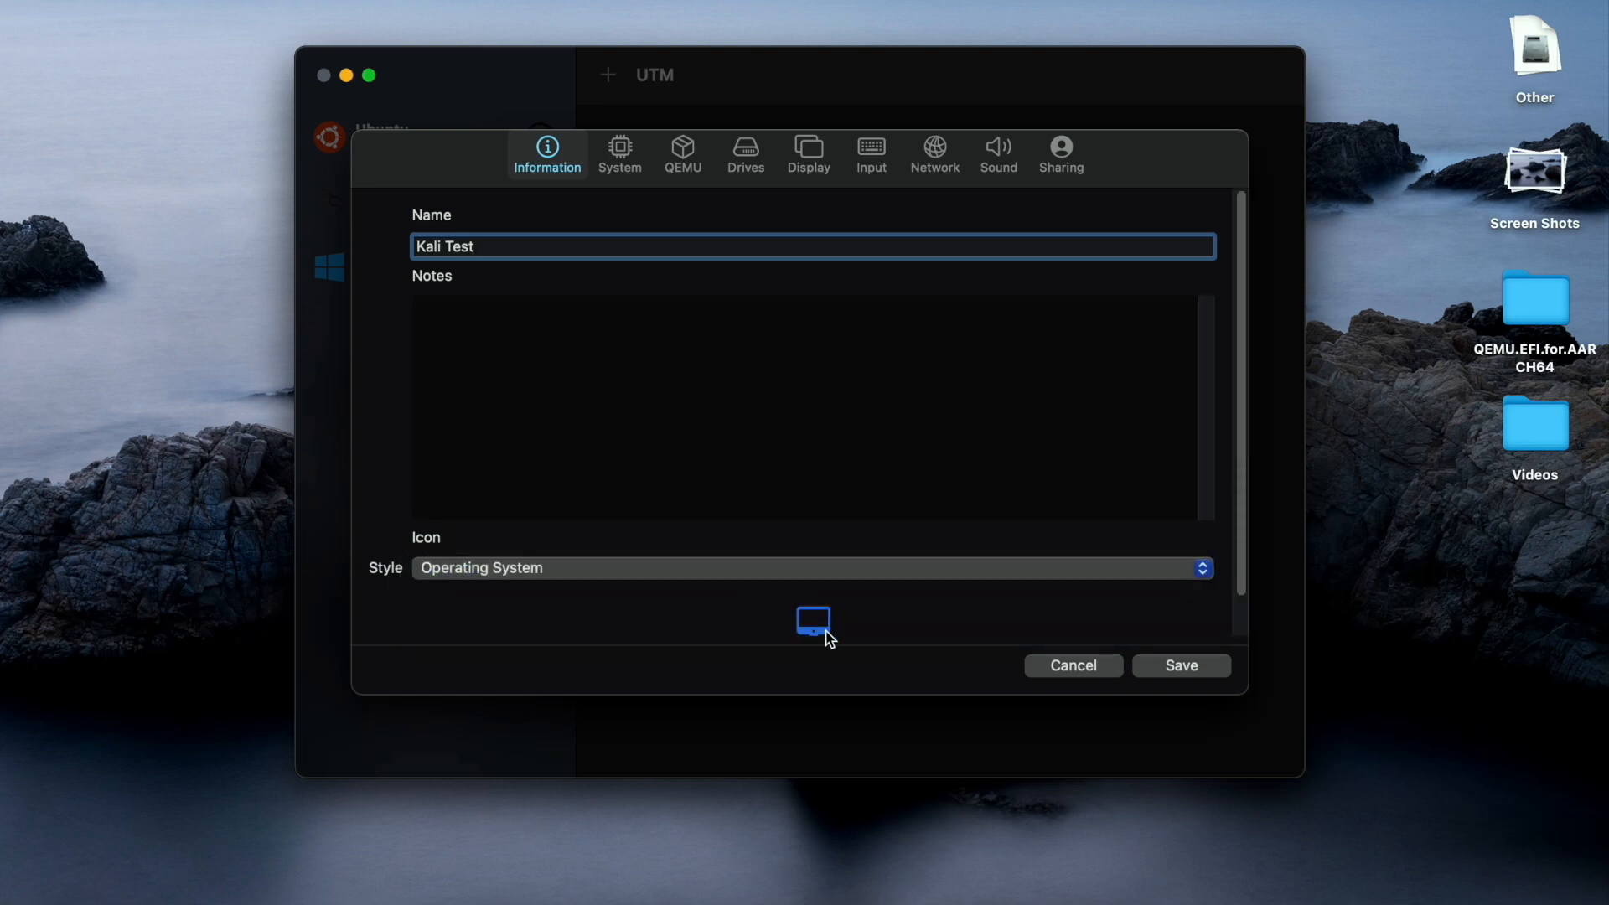
pyautogui.click(813, 621)
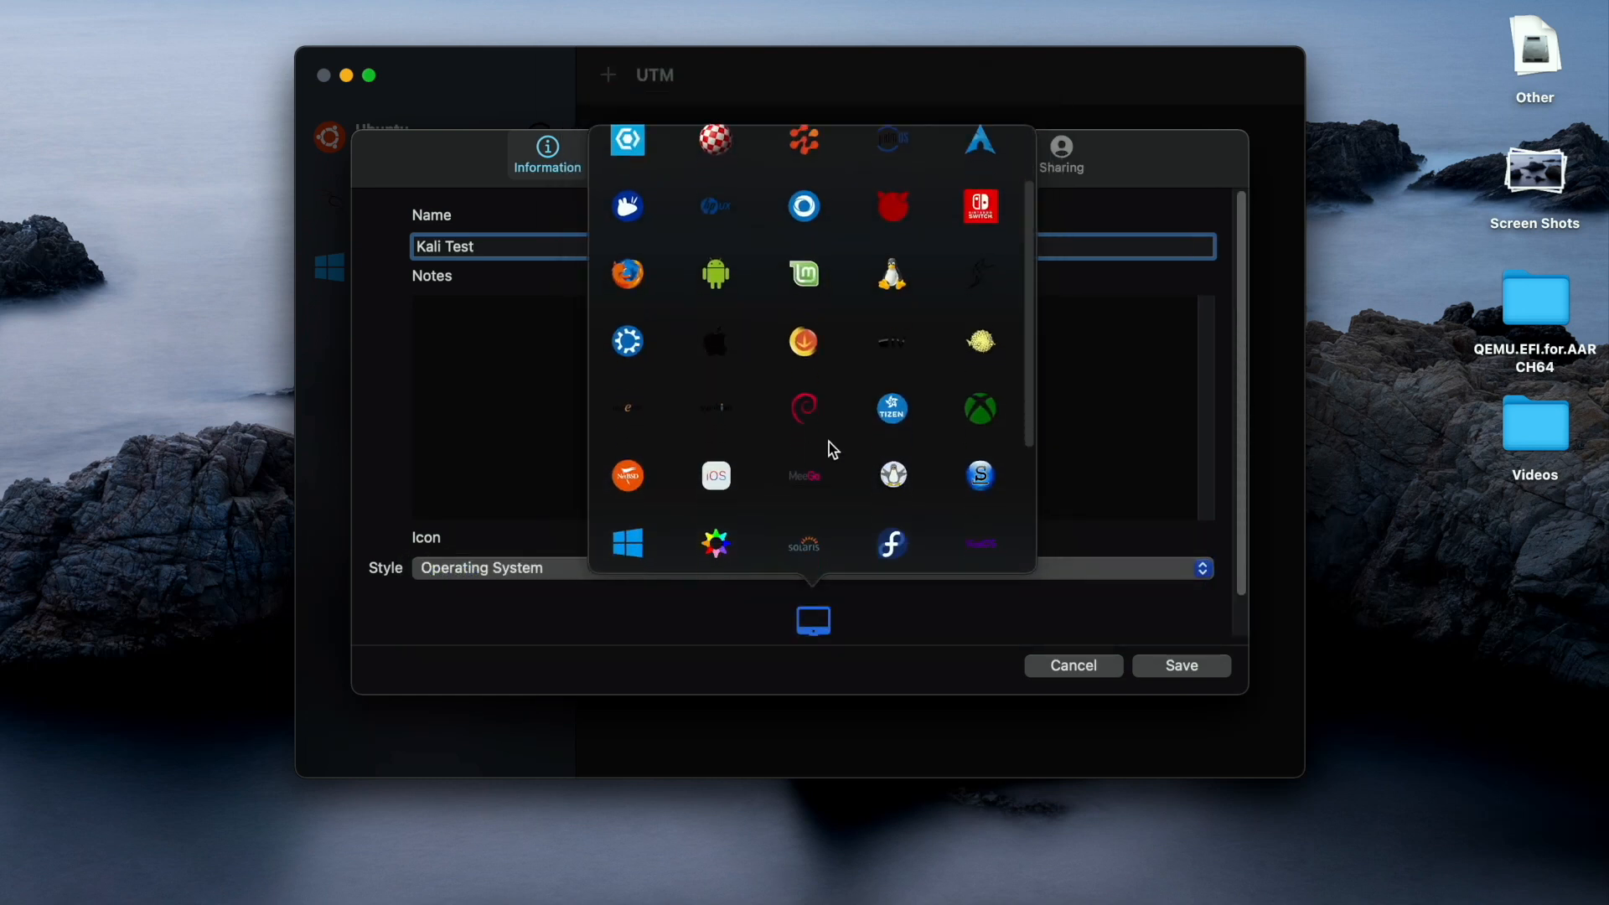
pyautogui.scroll(-3)
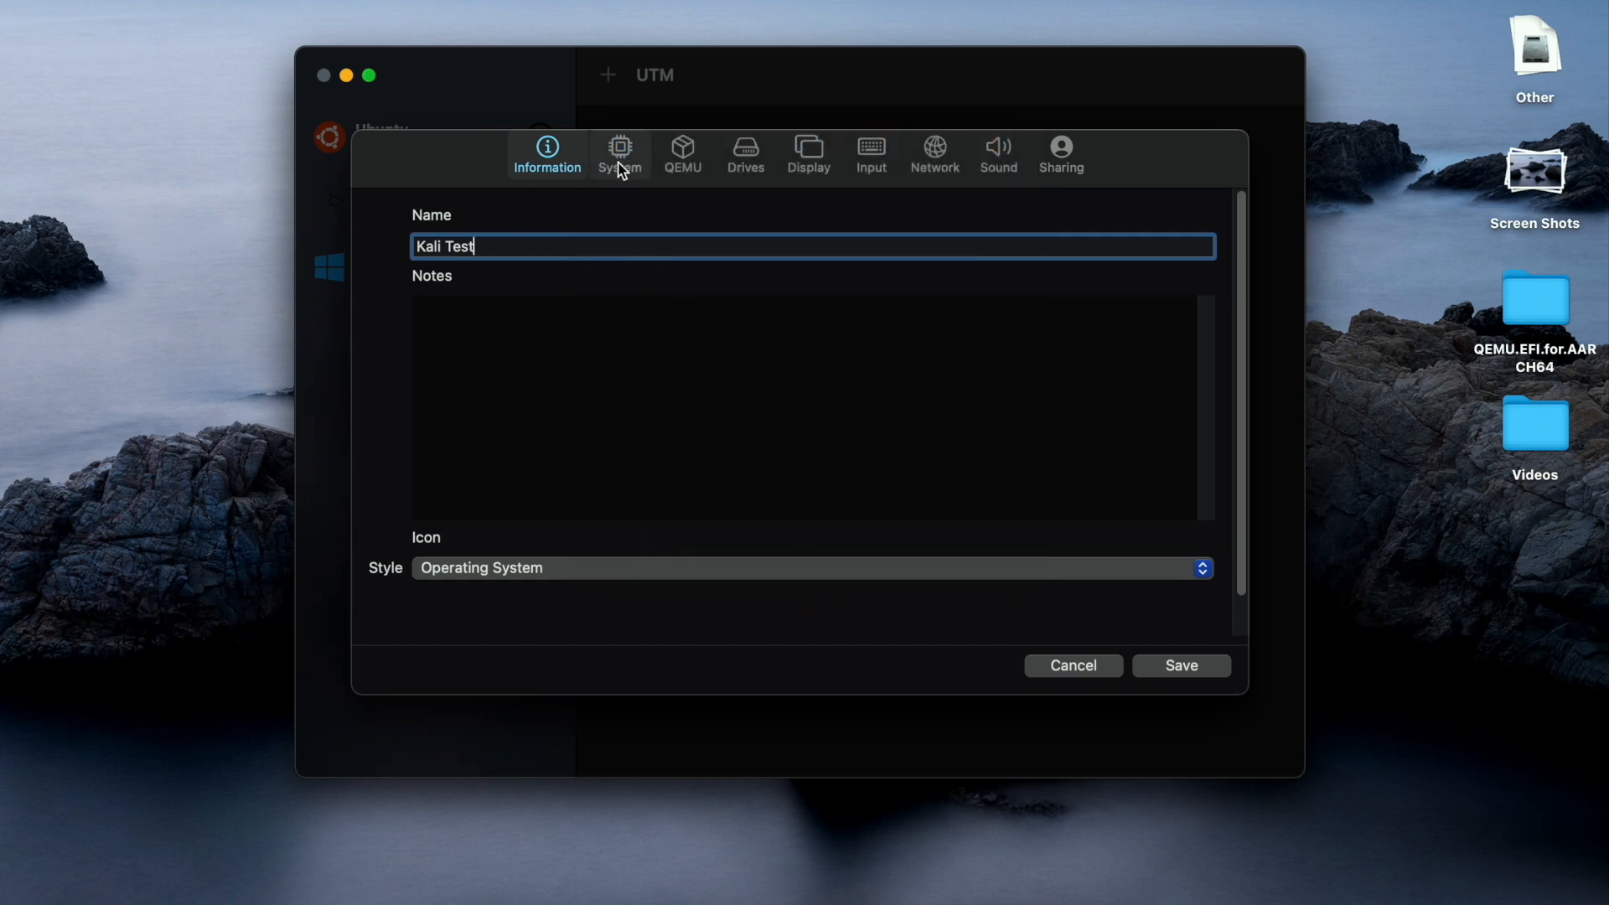
# Set the system architecture to ARM64 (aarch64) and memory to 2048 MB.
pyautogui.click(620, 147)
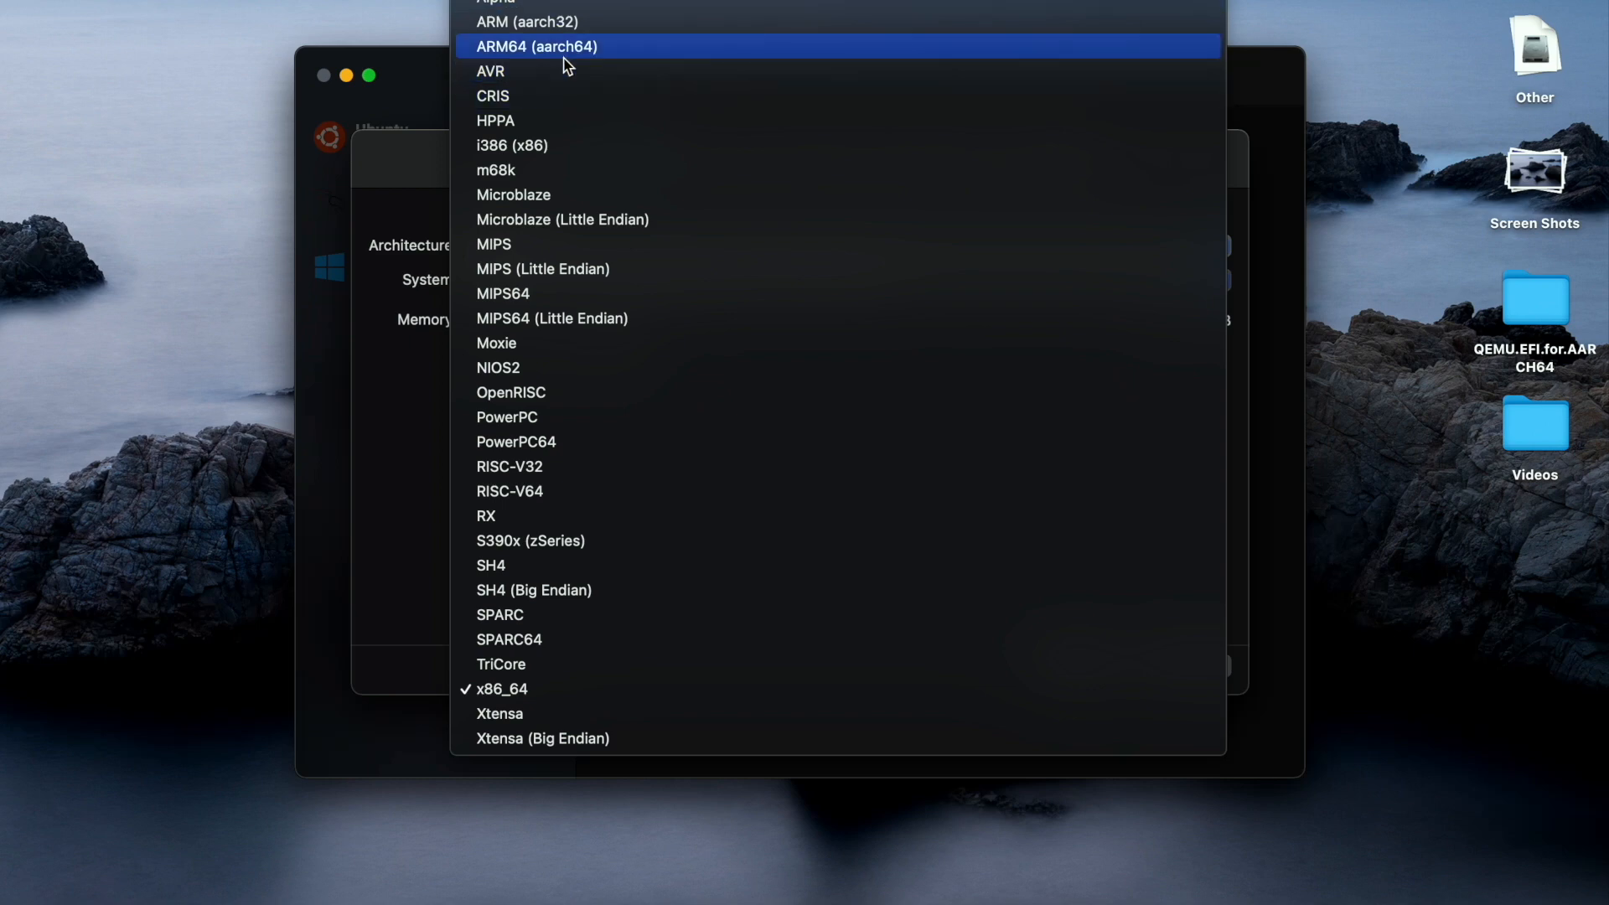
pyautogui.click(544, 46)
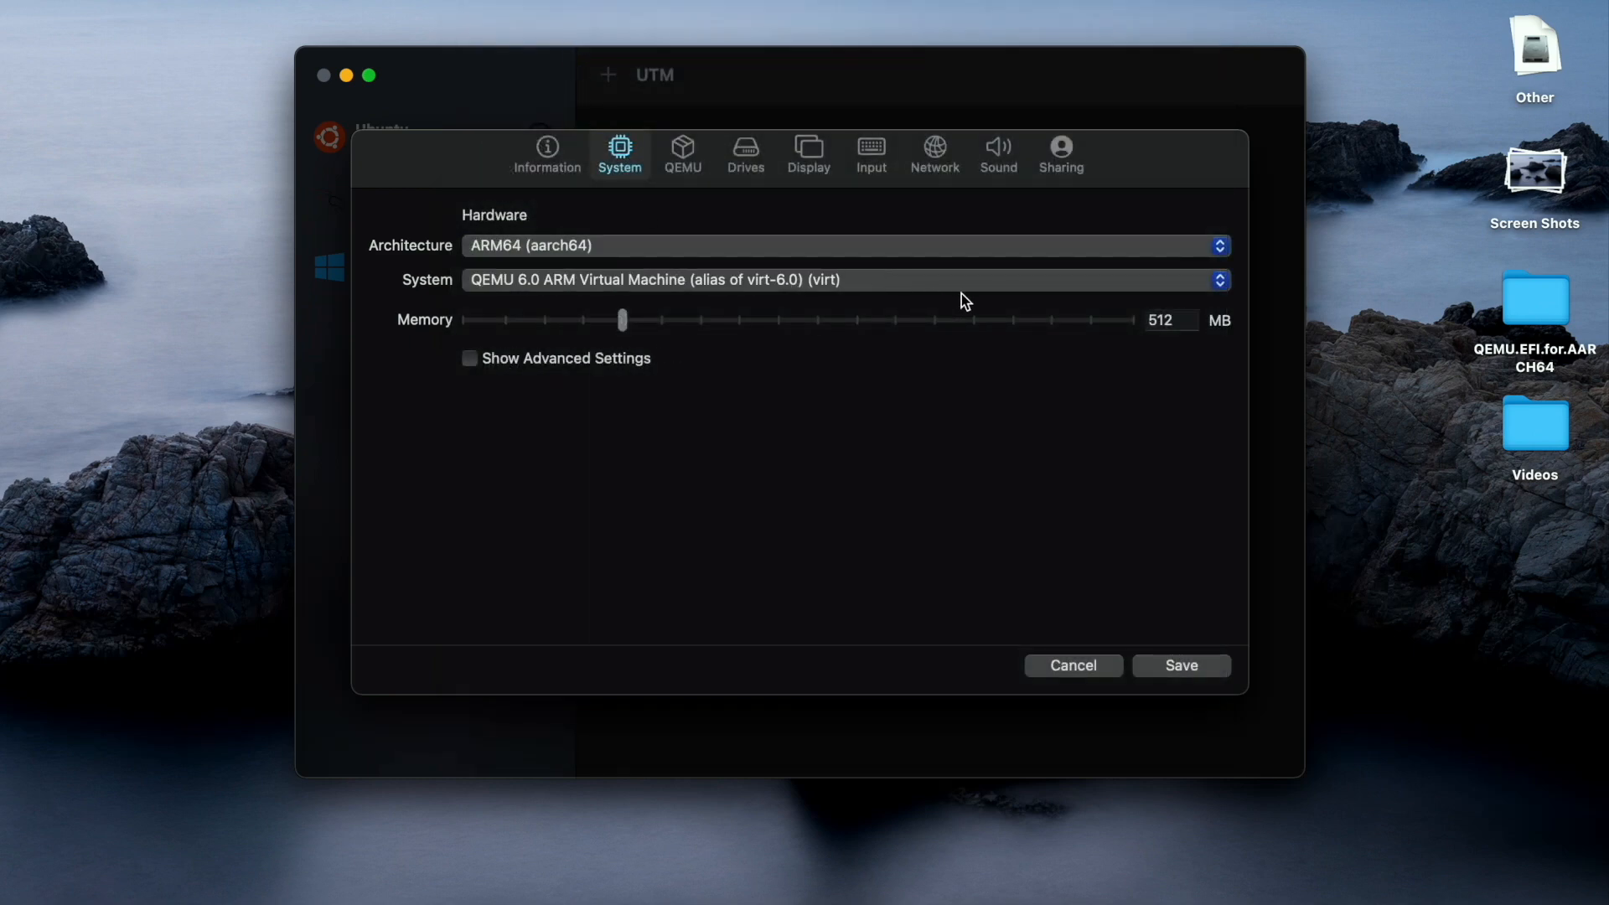
pyautogui.moveTo(621, 320); pyautogui.dragTo(778, 320)
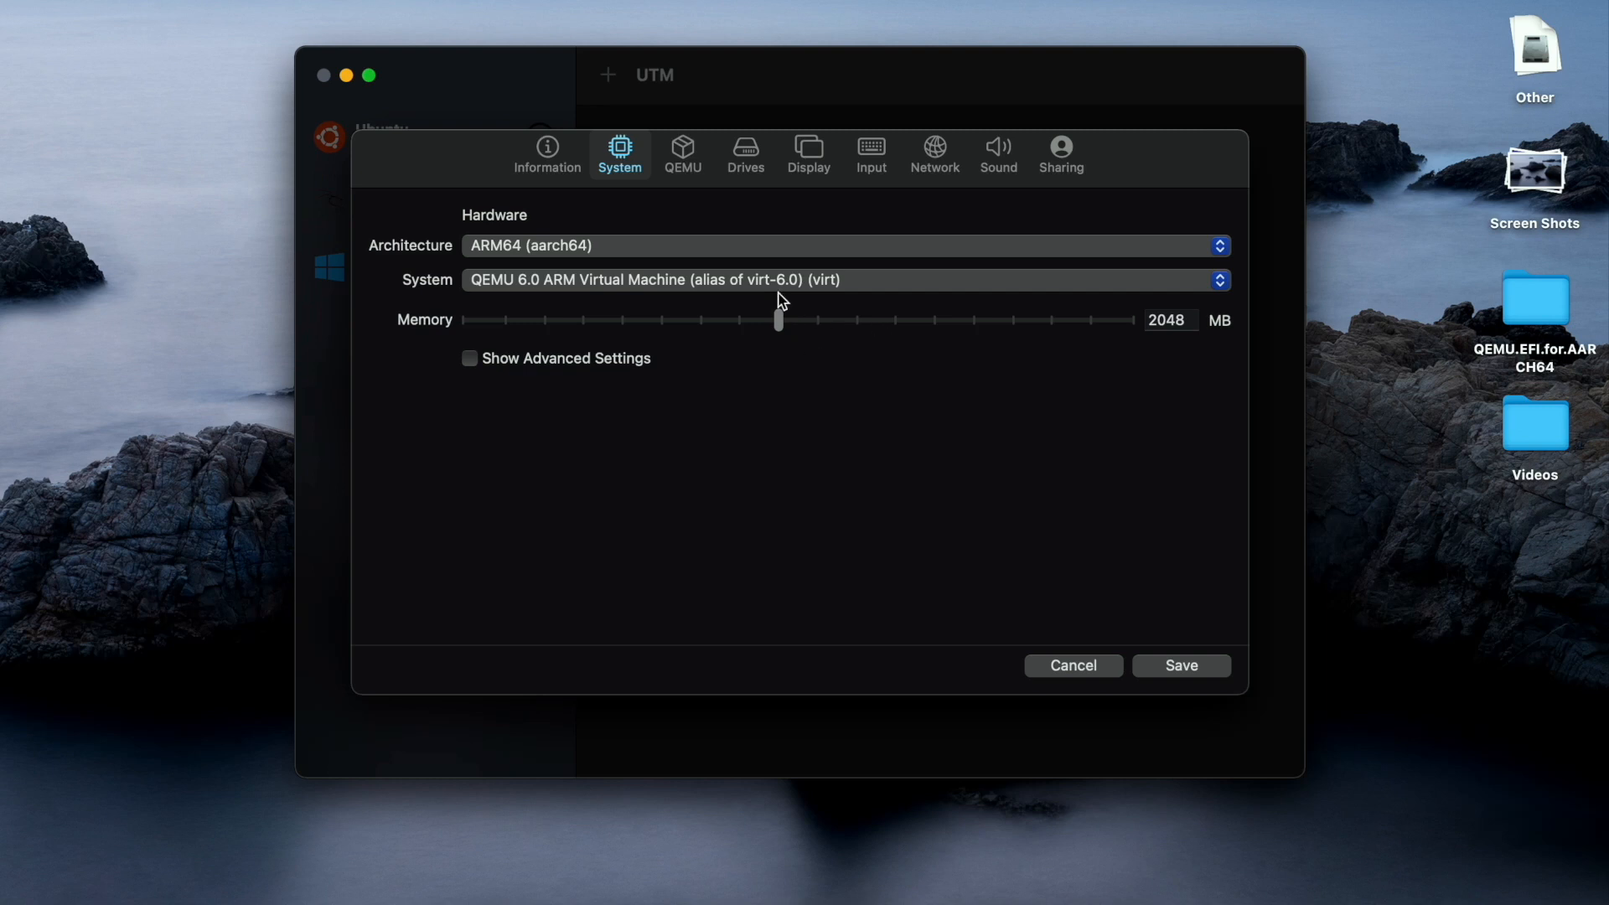
pyautogui.click(745, 154)
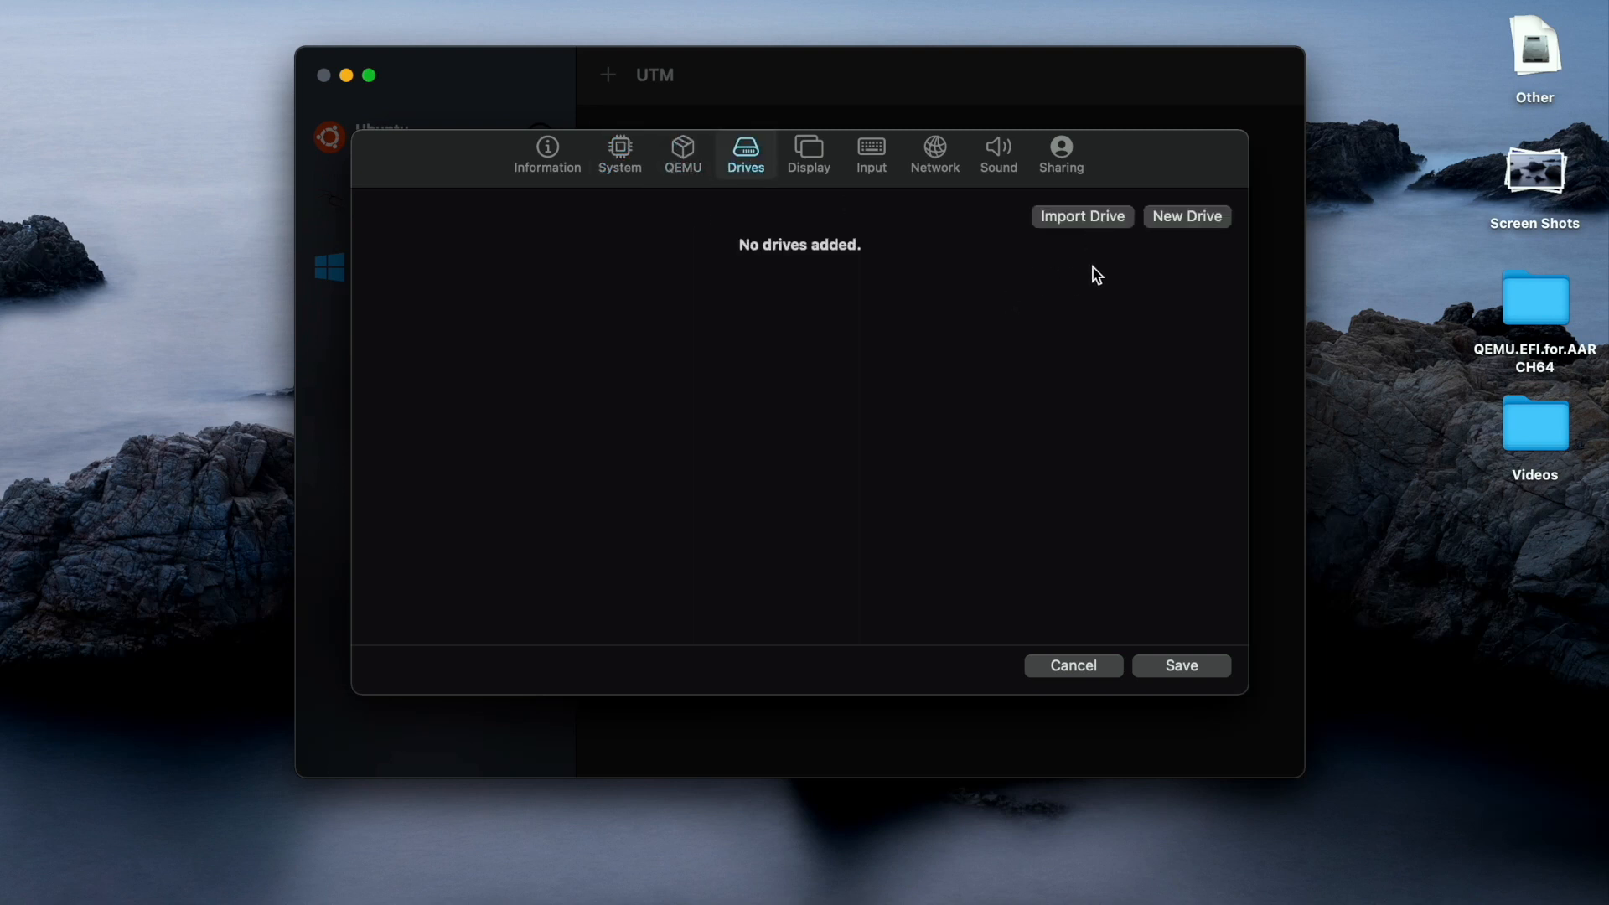
pyautogui.moveTo(1099, 221)
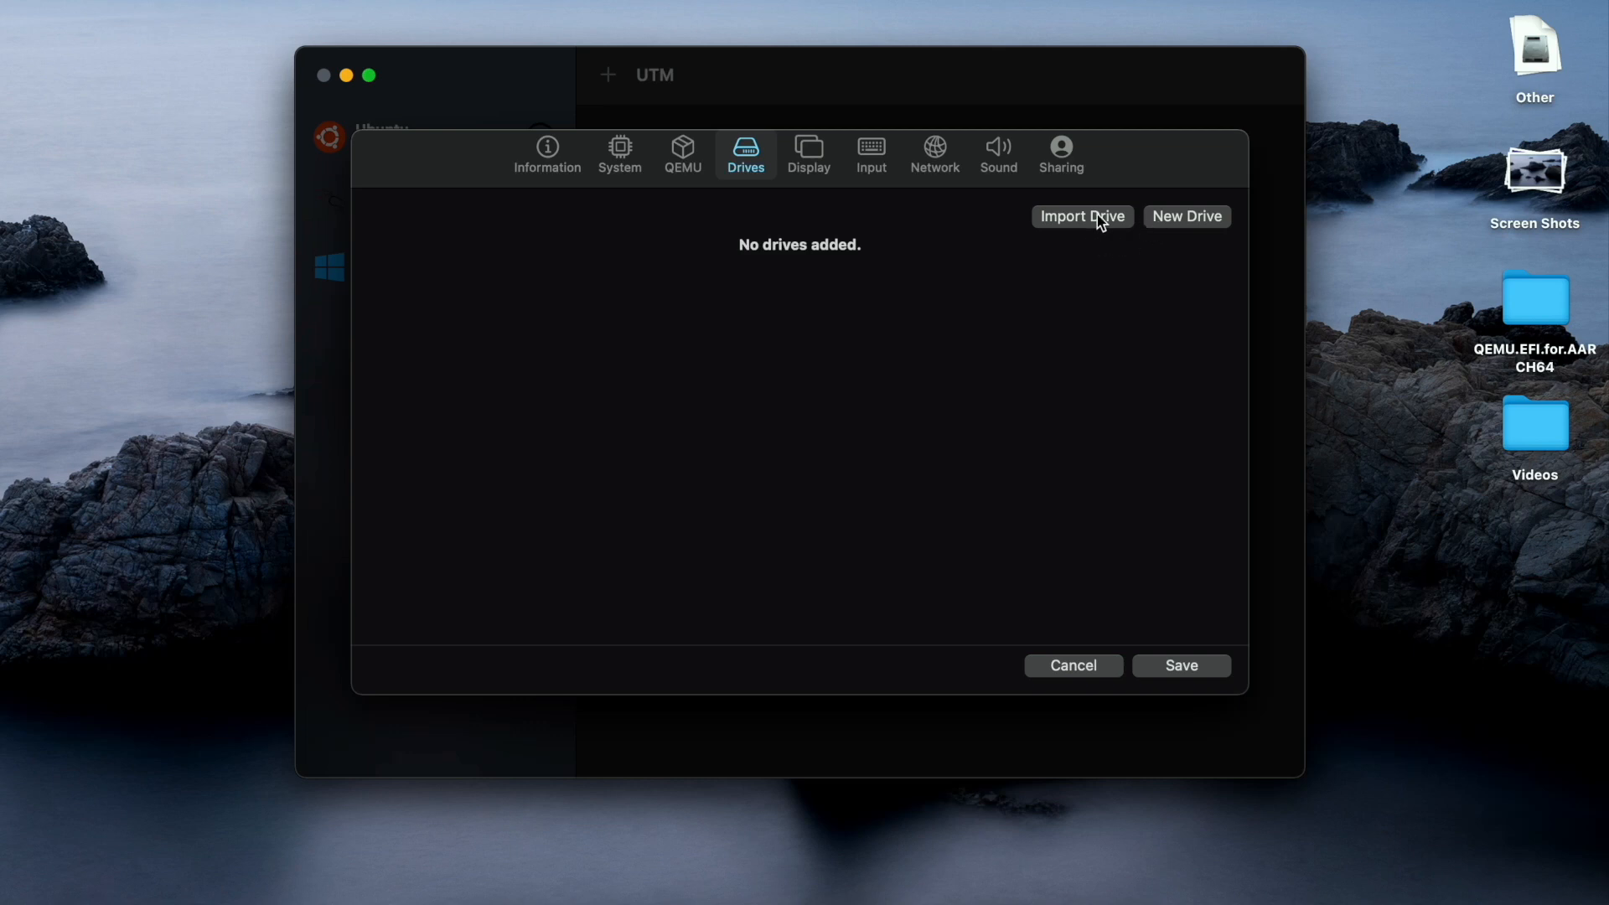
# Create a 20 GB VirtIO disk (disk-0.qcow2) and a removable USB CD/DVD drive.
pyautogui.click(1187, 216)
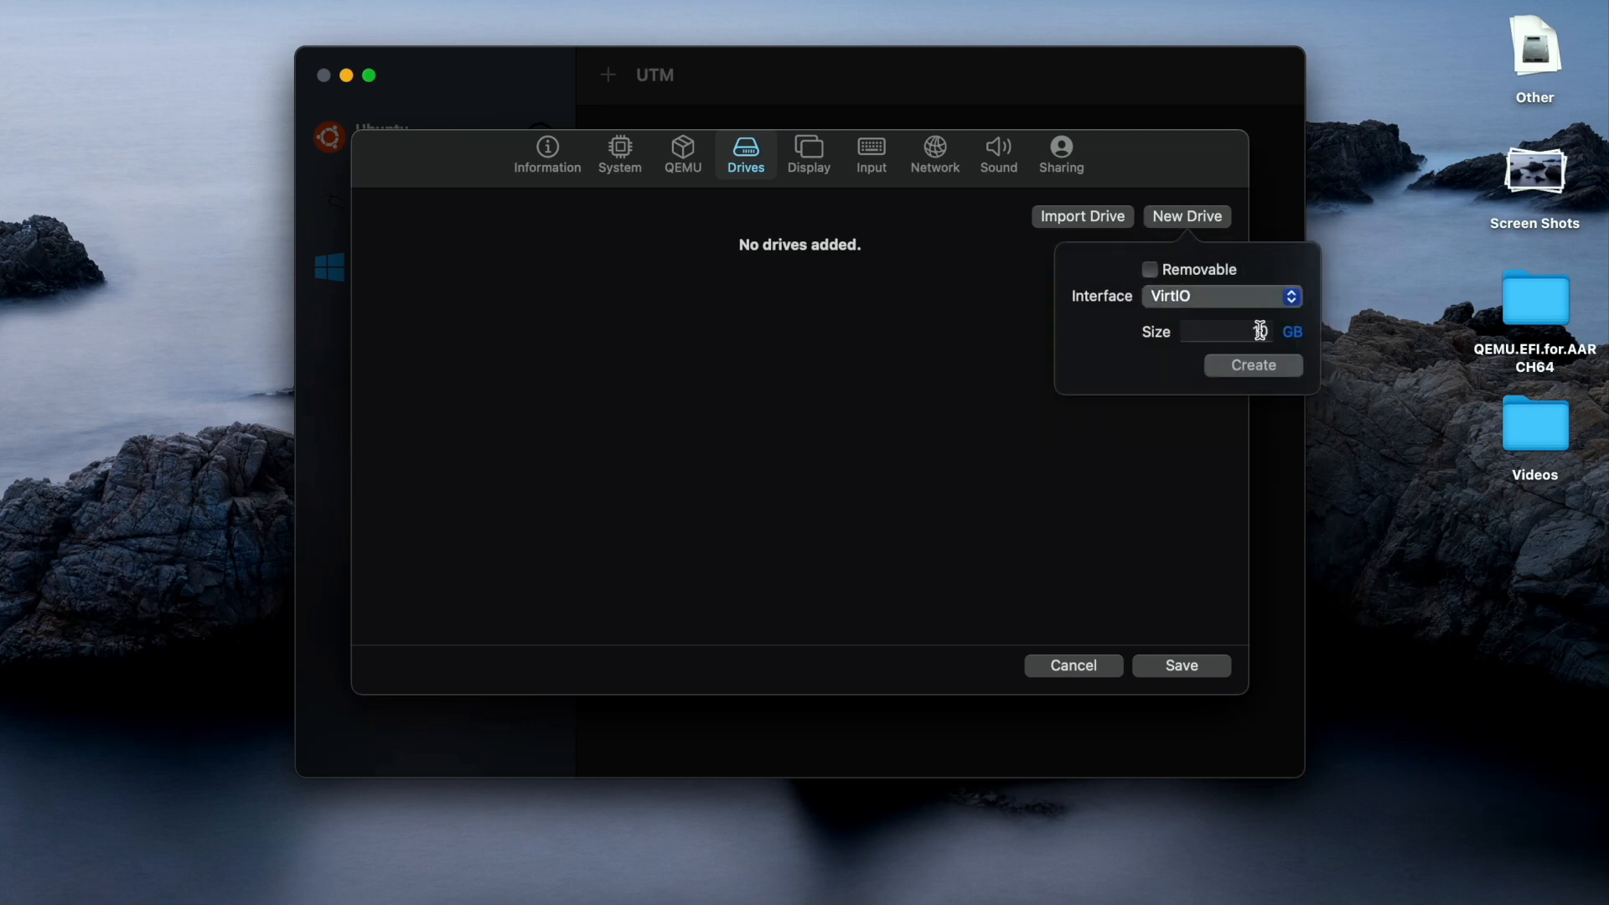
pyautogui.write('2')
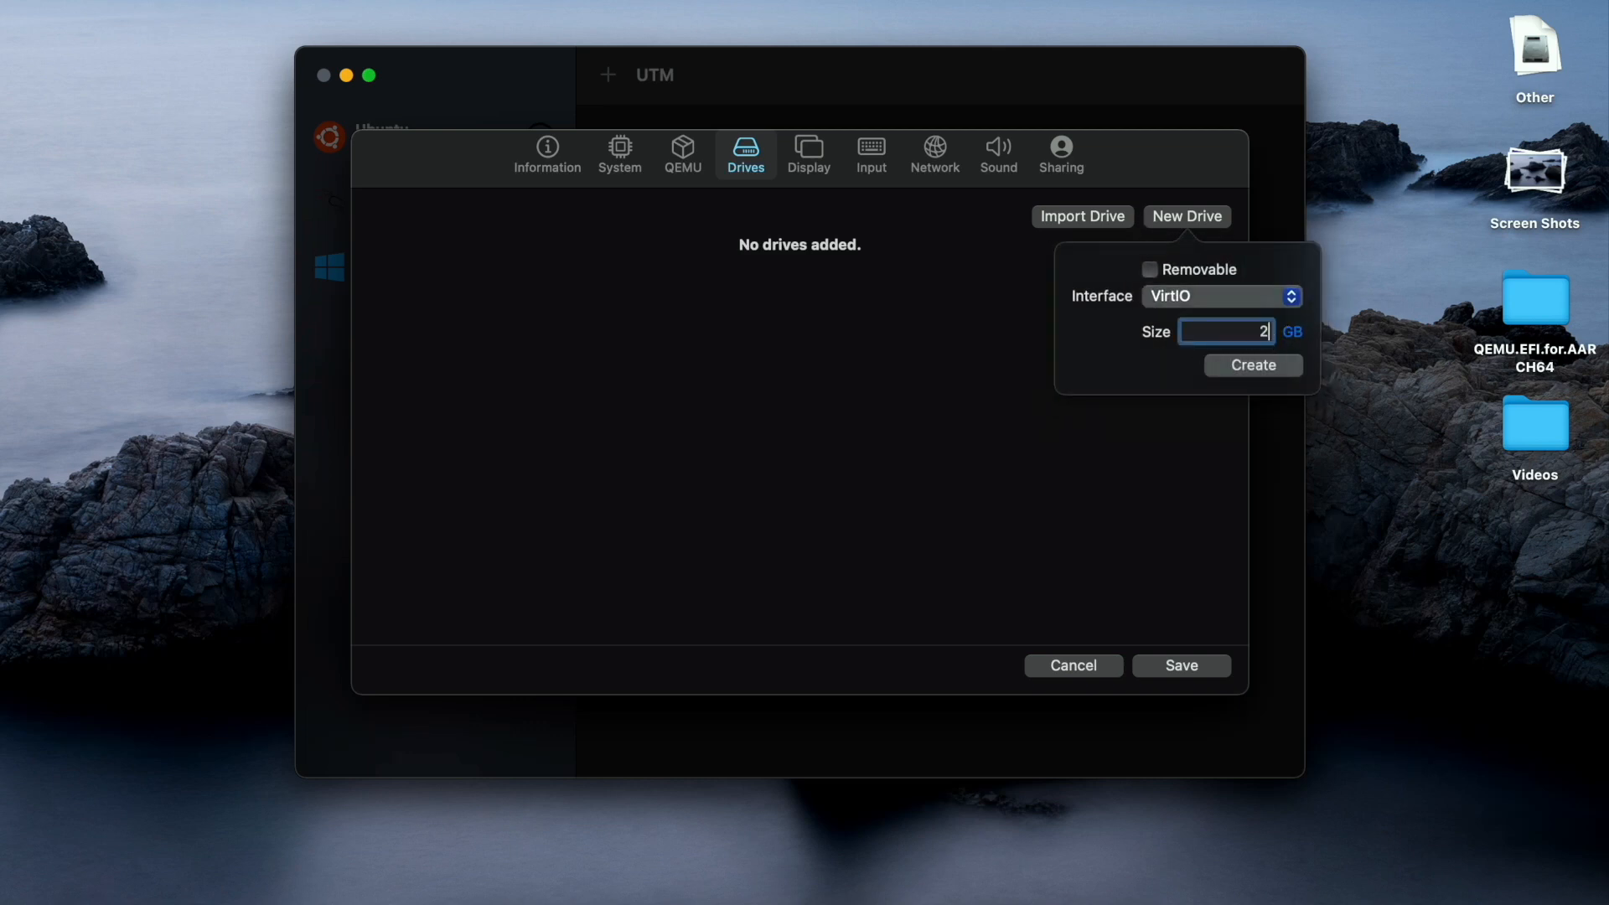
pyautogui.write('0')
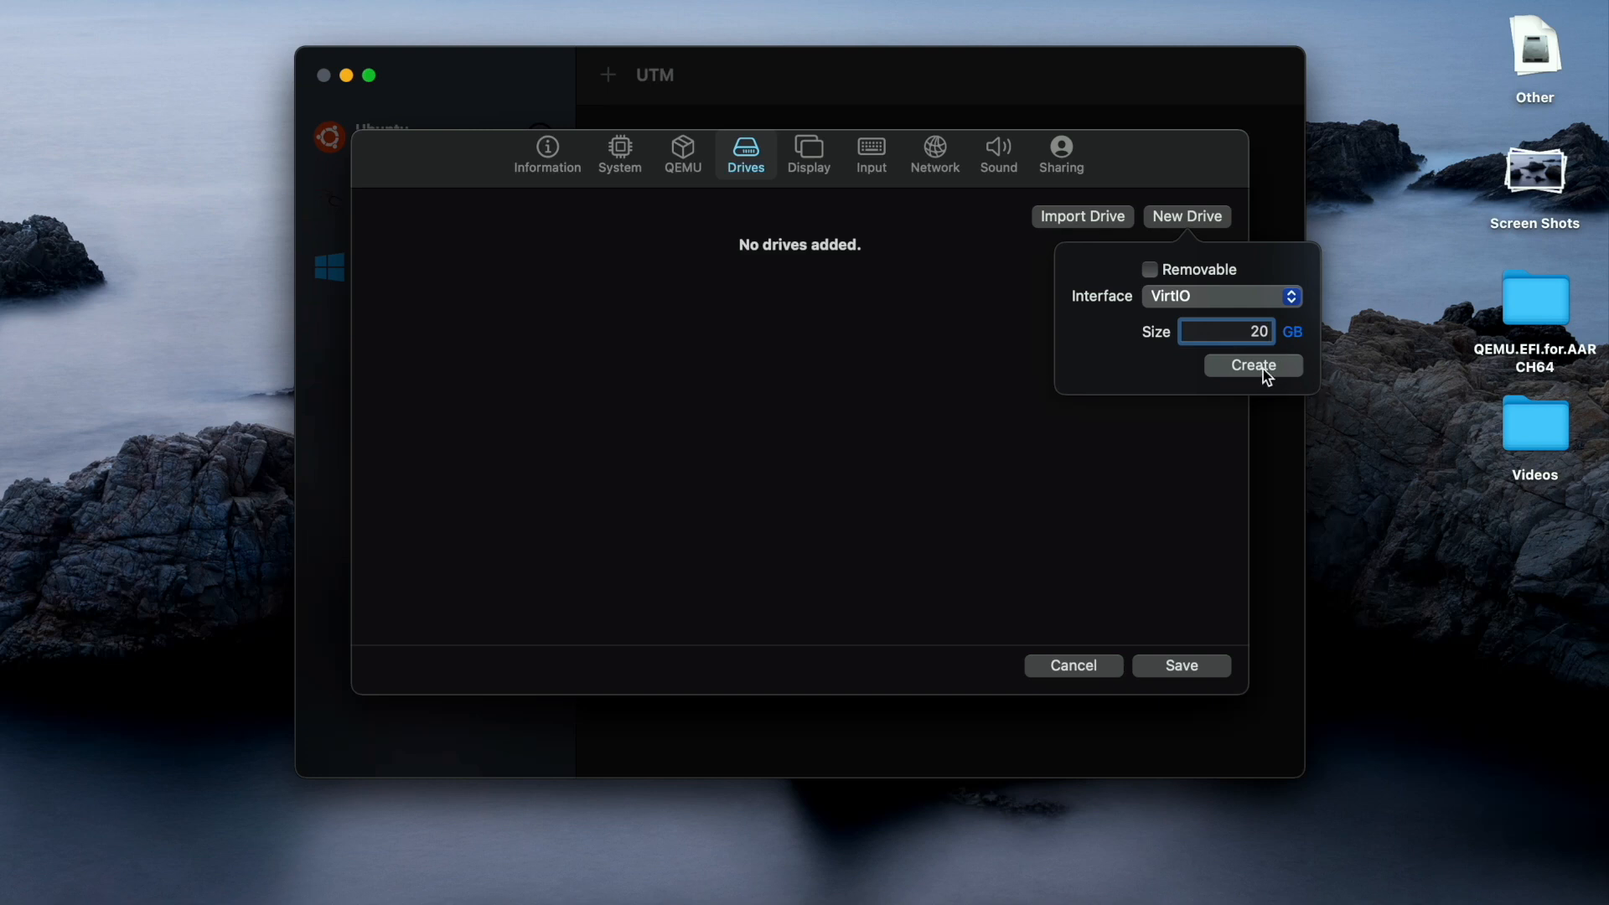
pyautogui.click(1253, 366)
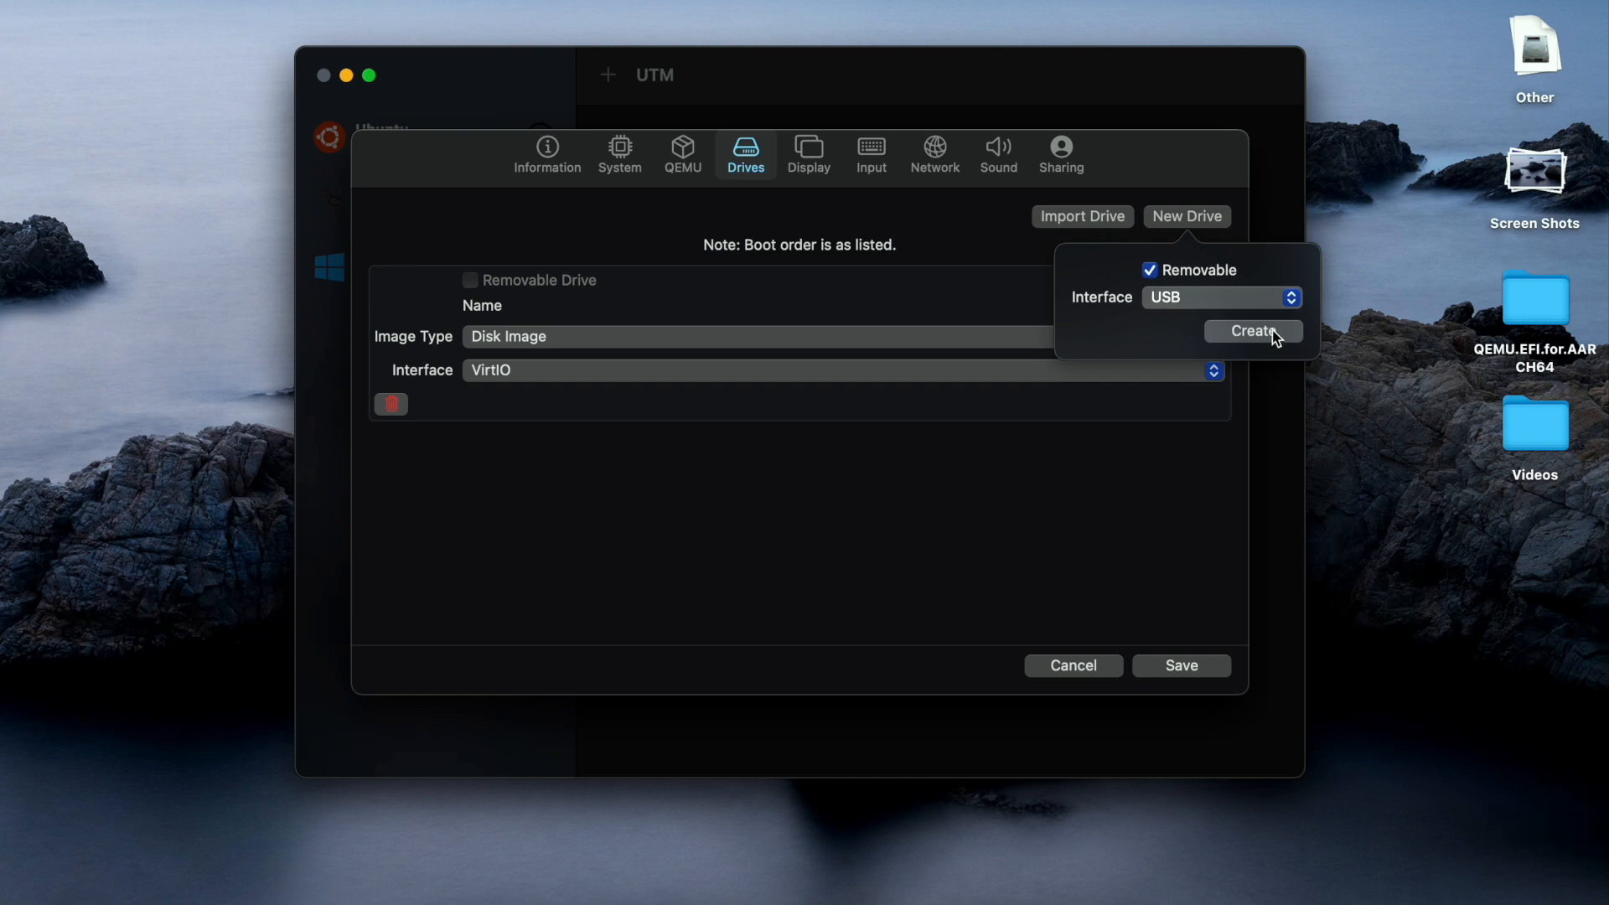
pyautogui.click(1253, 331)
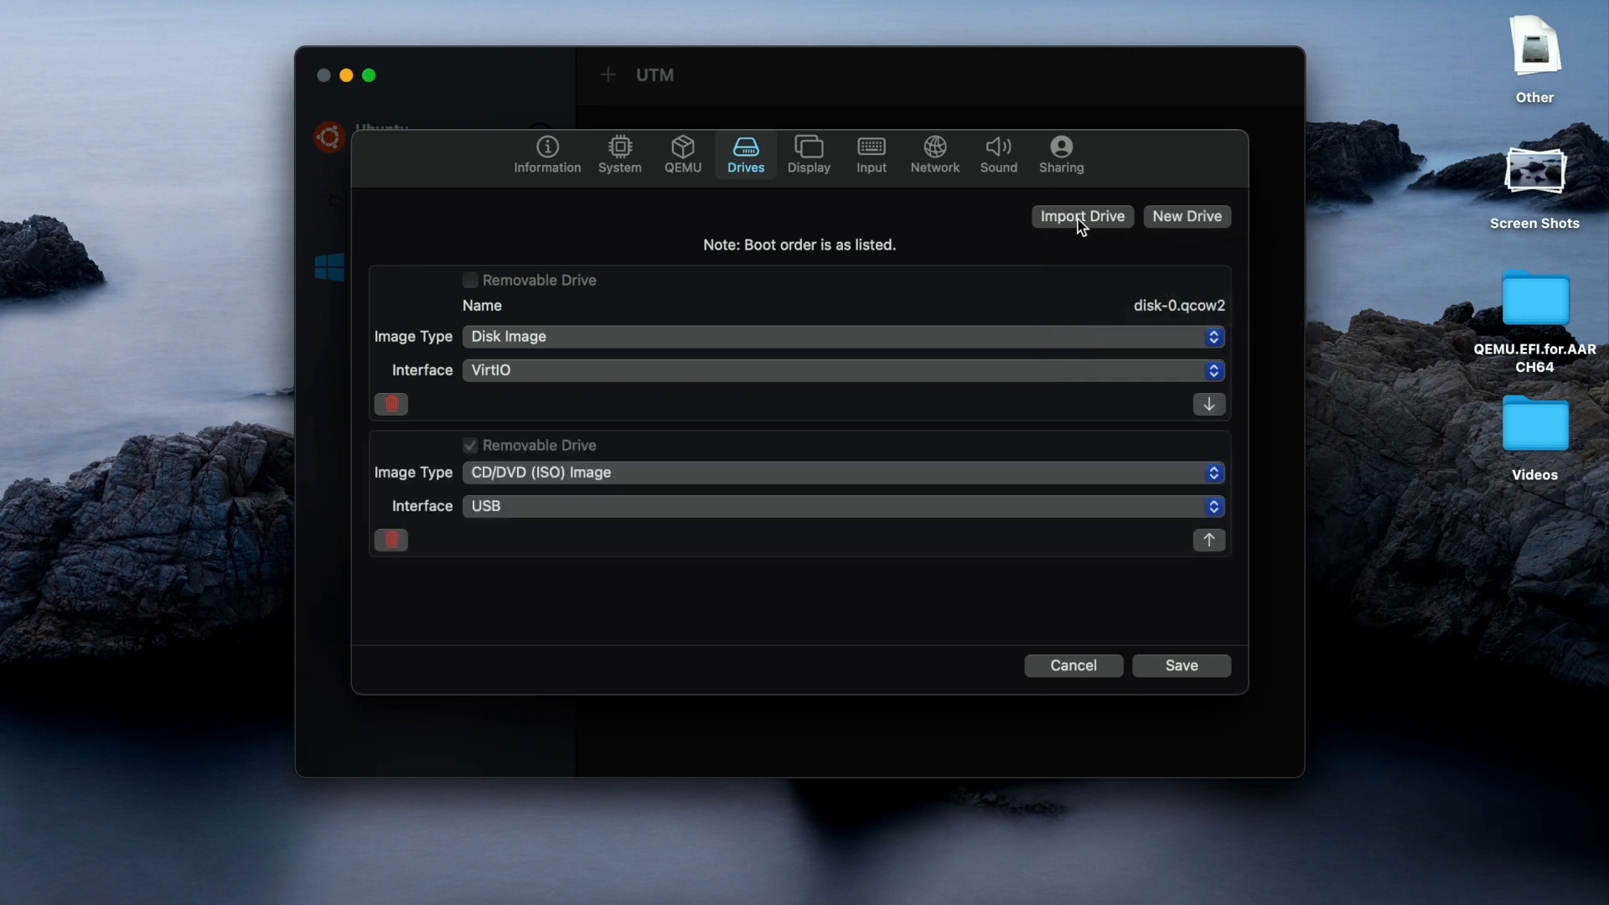
pyautogui.click(1082, 216)
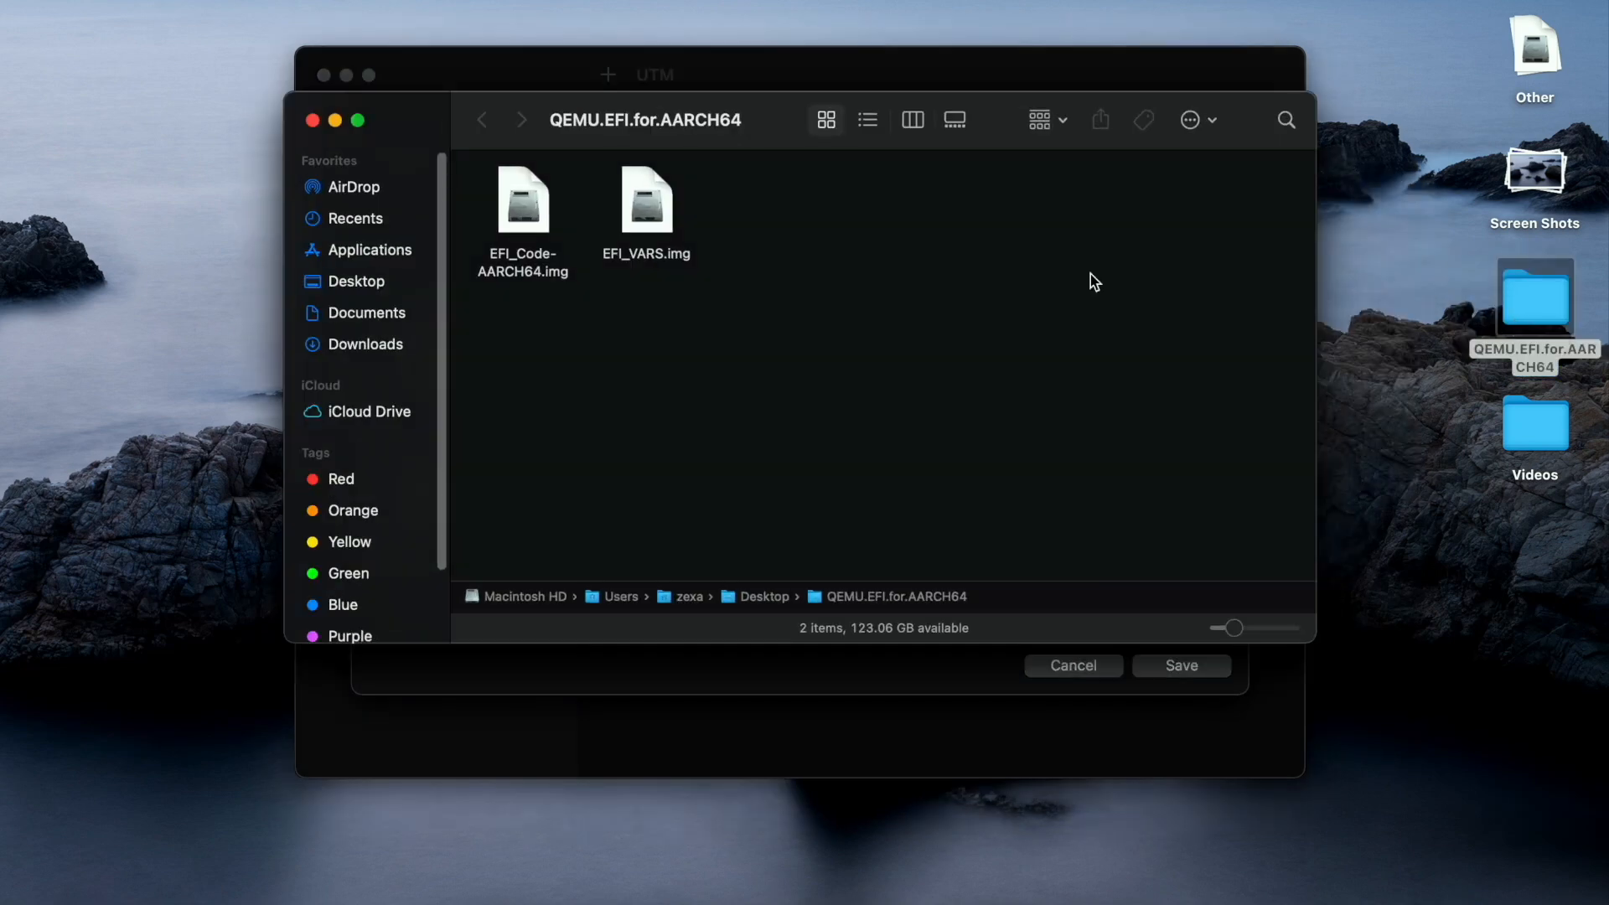
pyautogui.moveTo(634, 306)
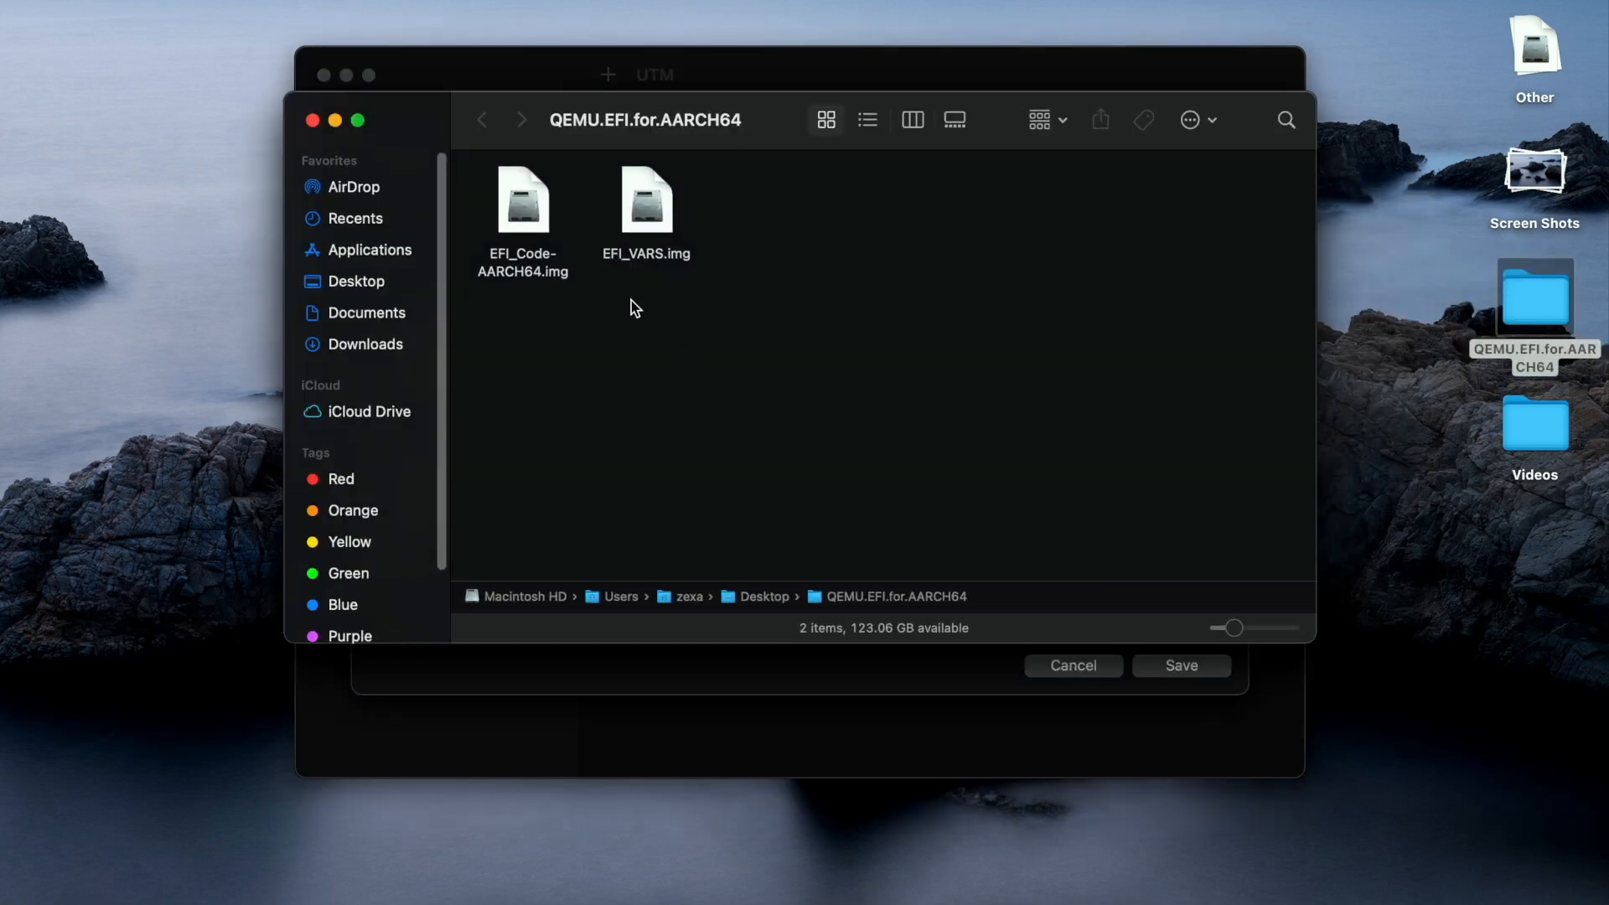
pyautogui.moveTo(697, 304)
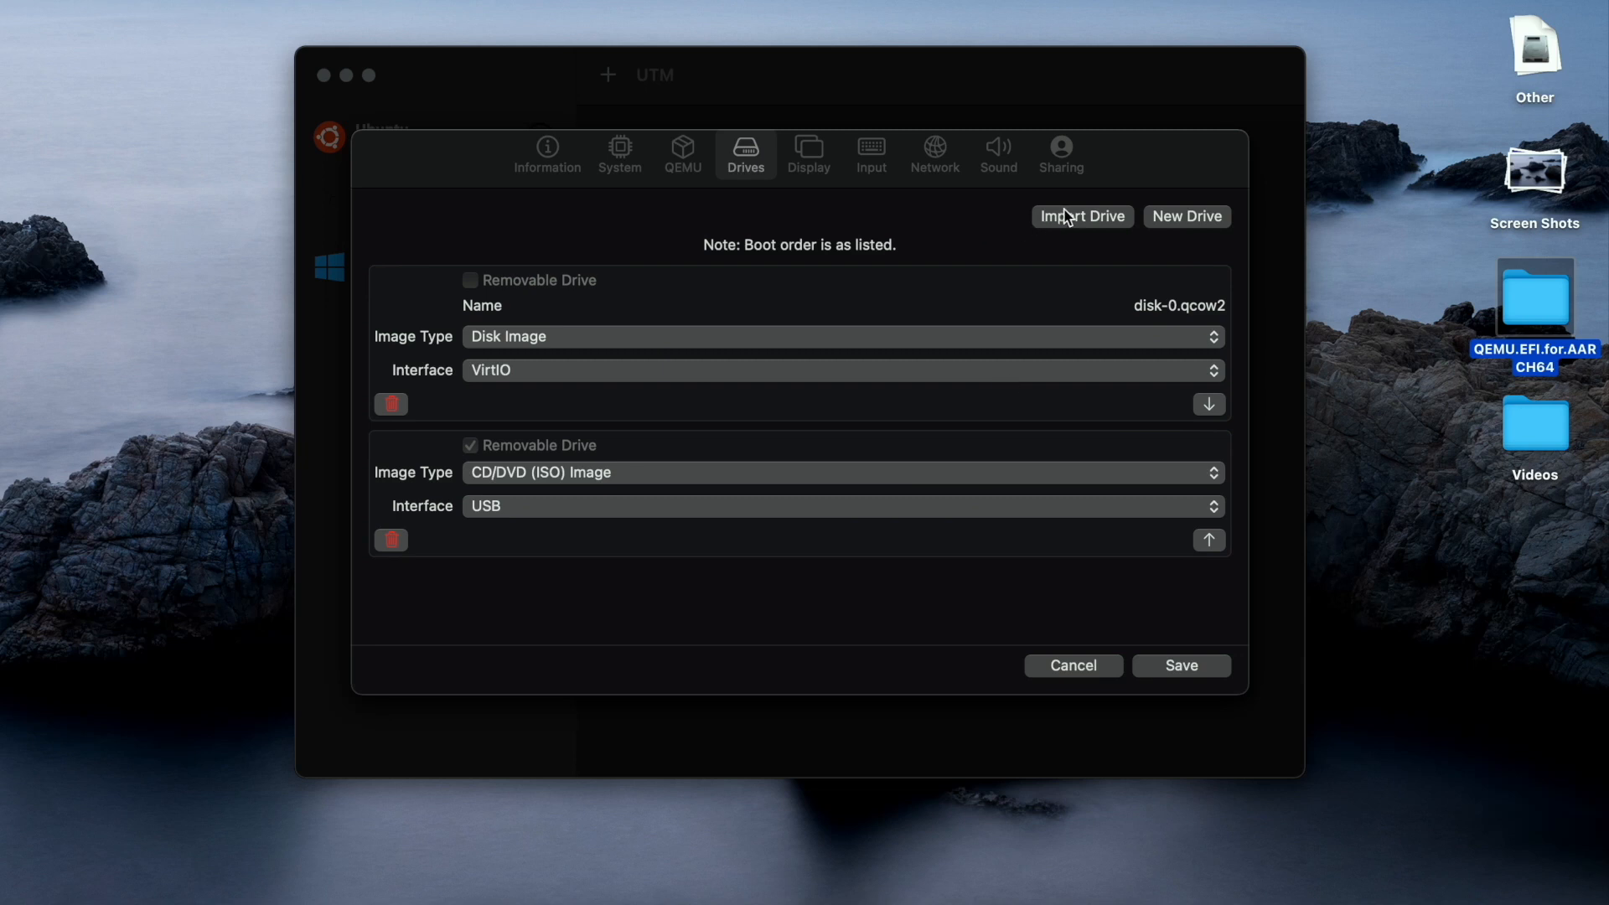
# Import EFI_Code-AARCH64.img from the QEMU.EFI.for.AARCH64 folder as a drive.
pyautogui.click(1083, 216)
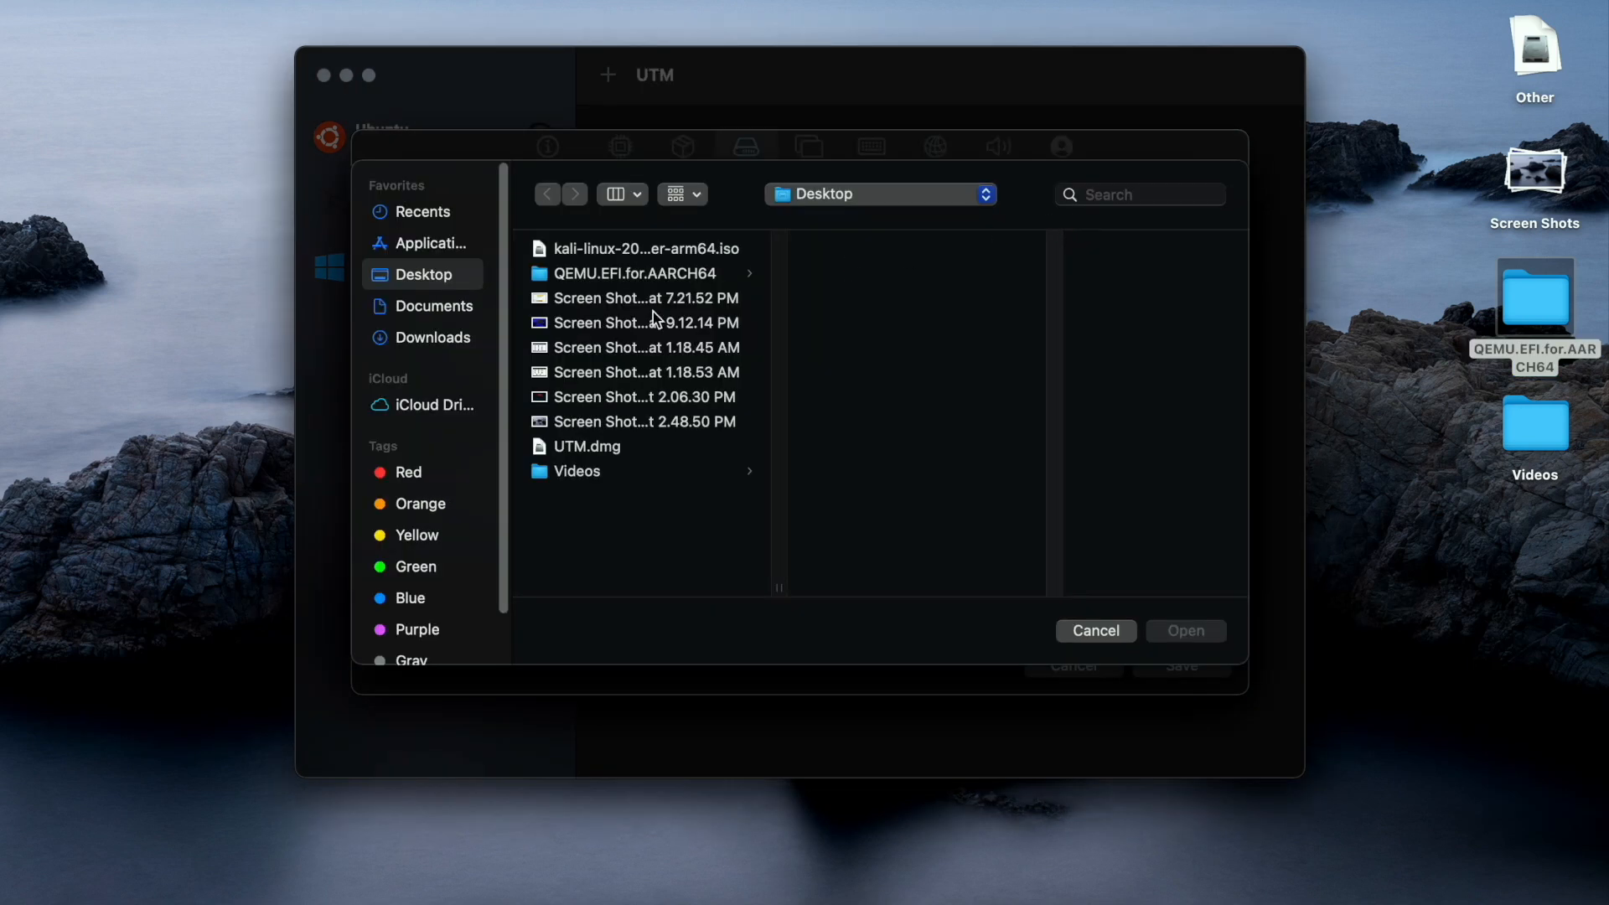
pyautogui.moveTo(434, 242)
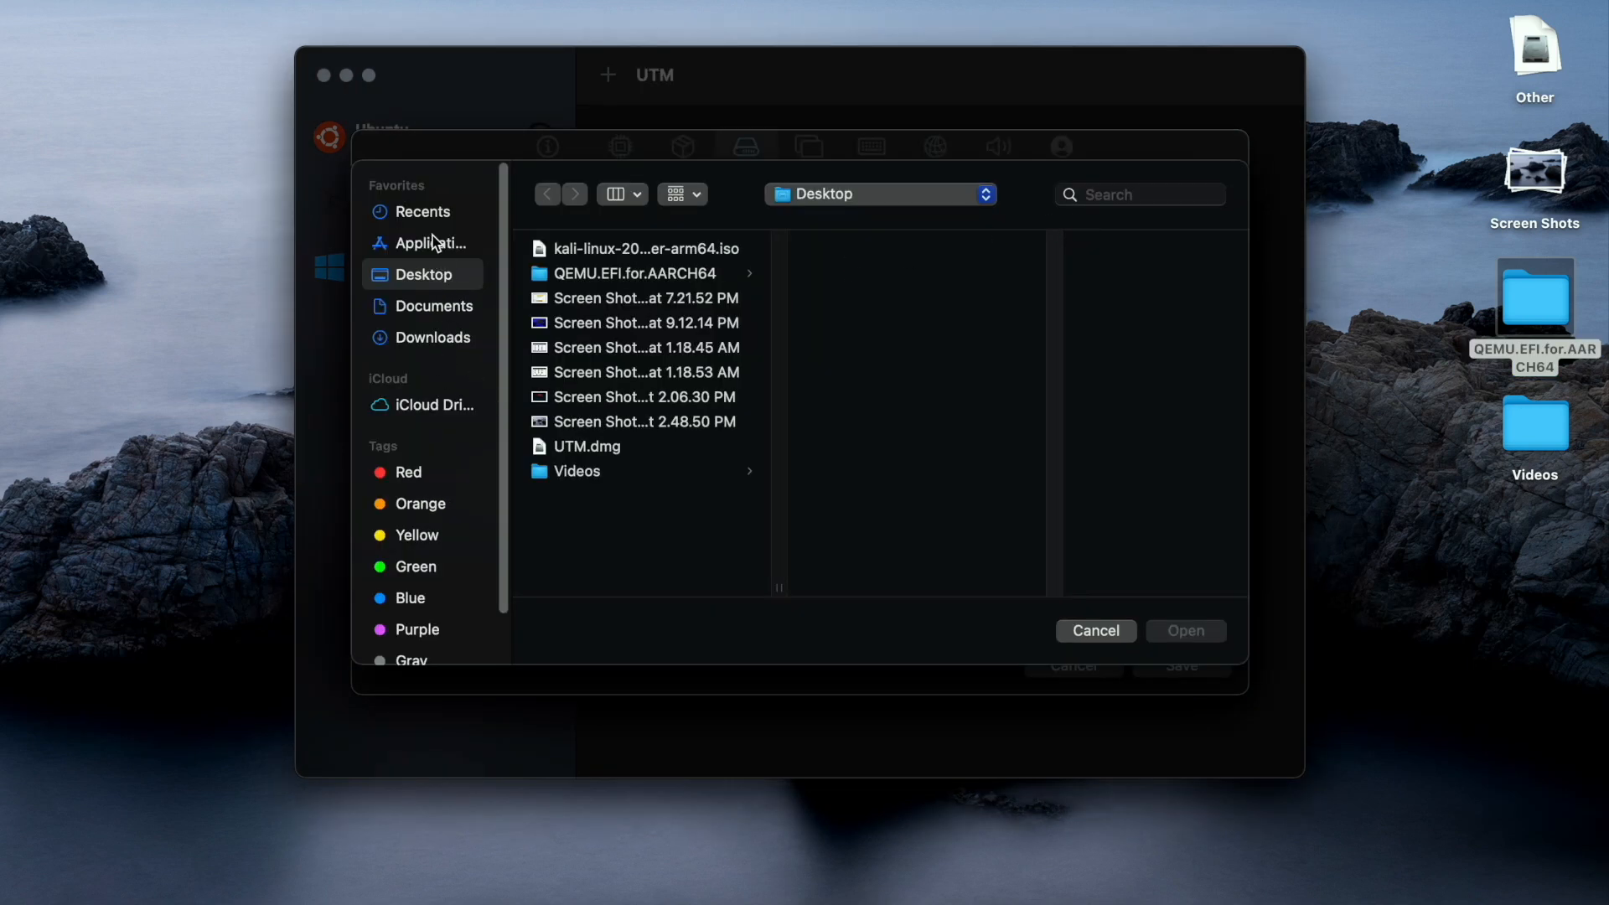
pyautogui.click(637, 273)
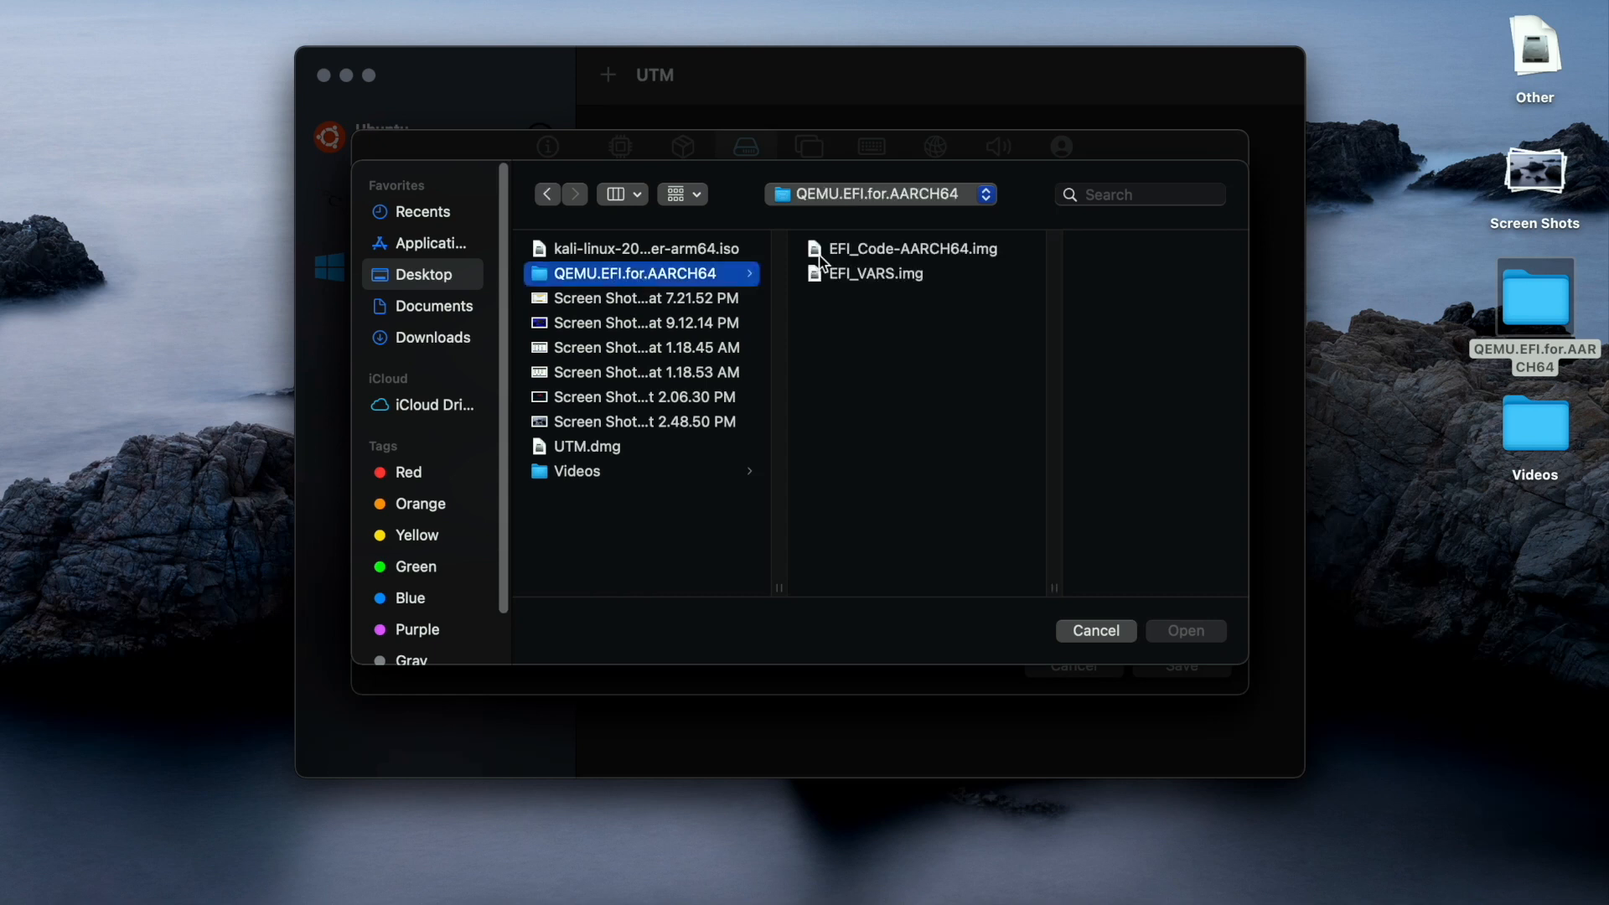
pyautogui.click(1096, 631)
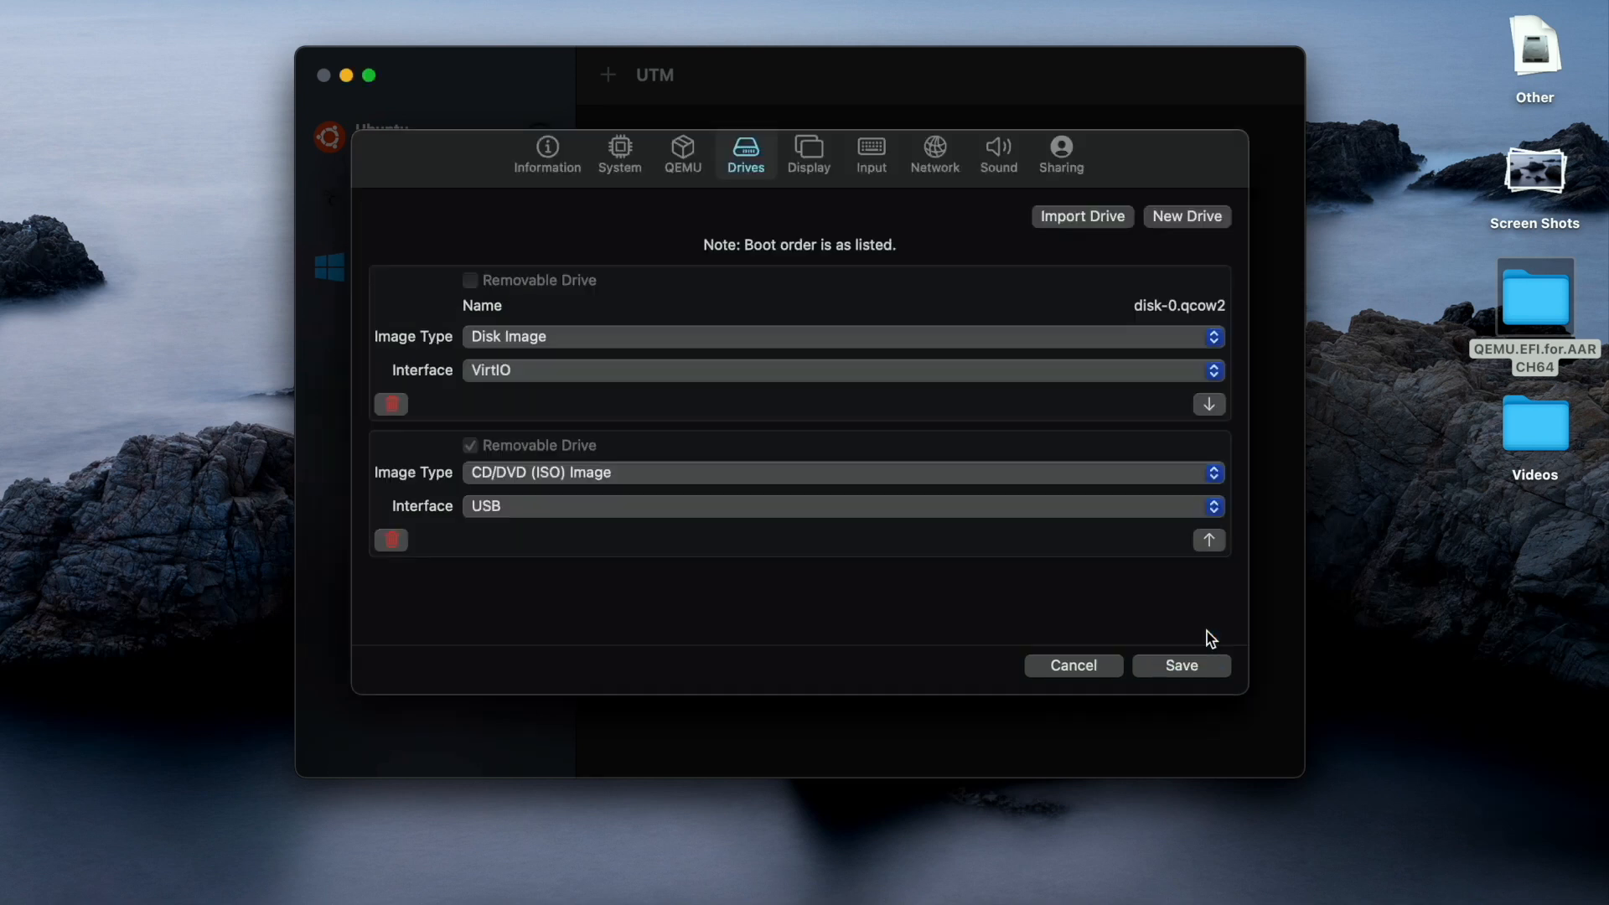
# Import EFI_VARS.img as another drive.
pyautogui.click(1066, 216)
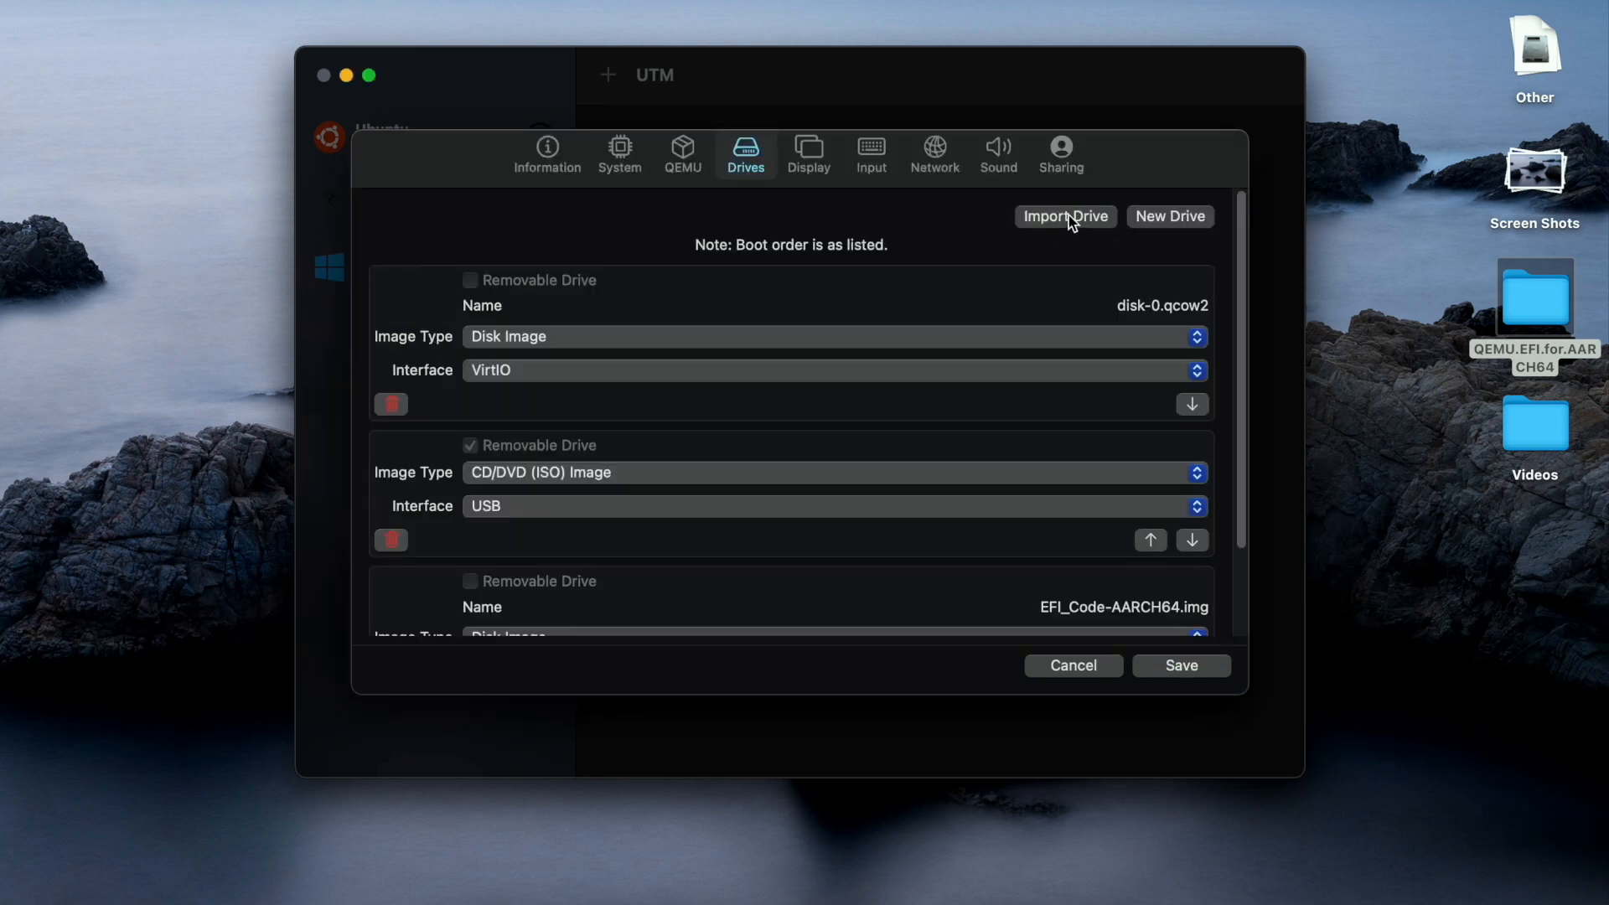
pyautogui.click(1065, 217)
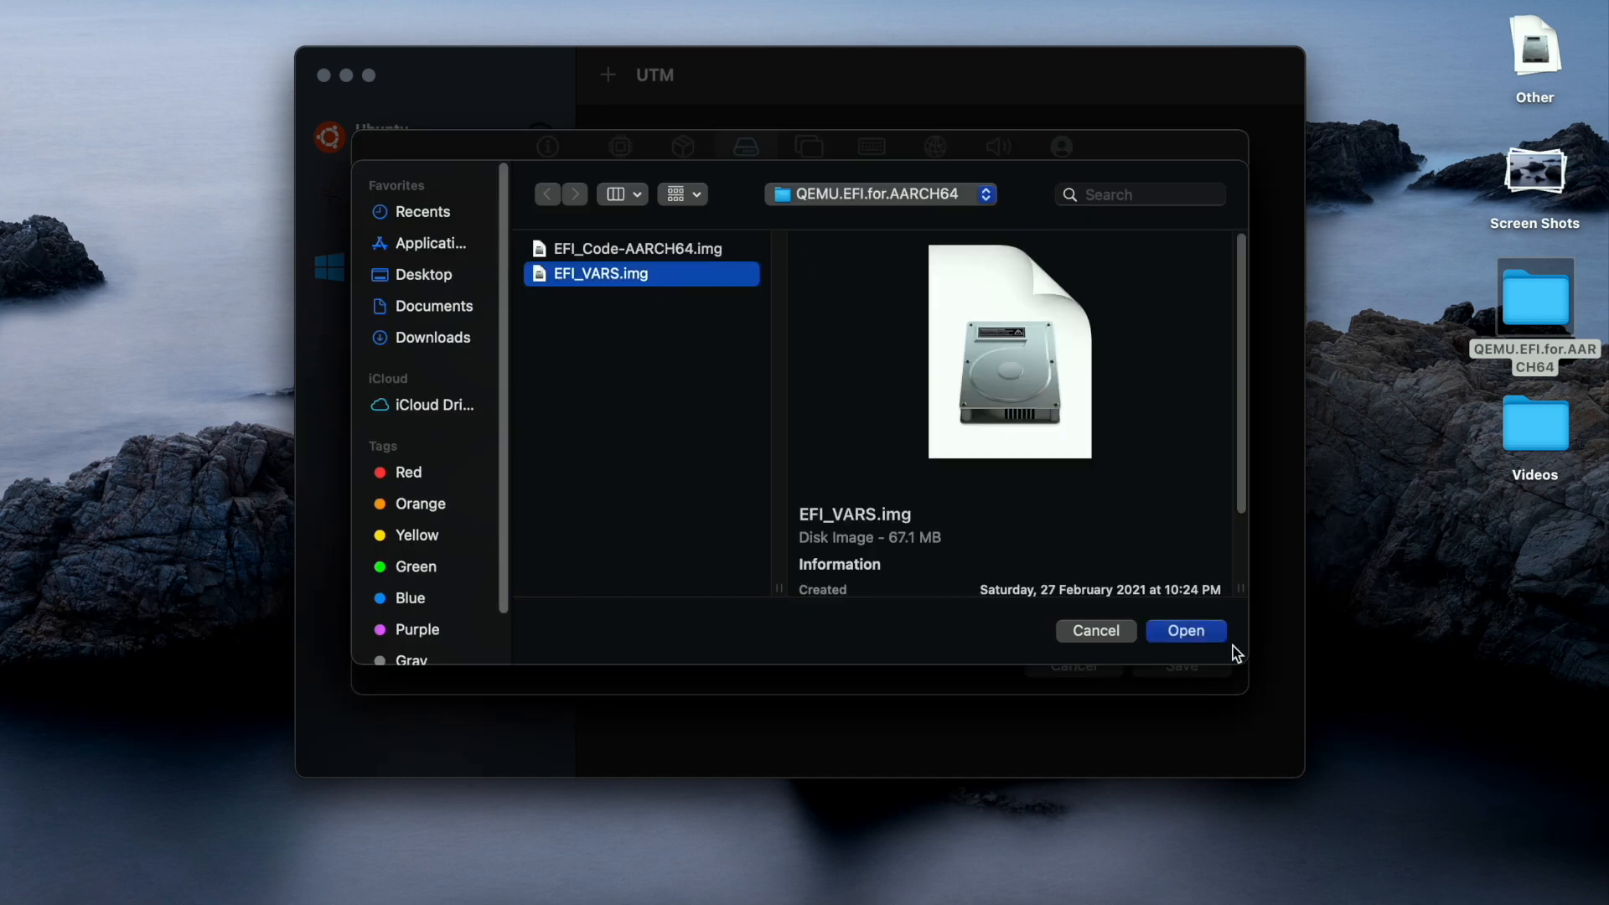
pyautogui.click(1186, 632)
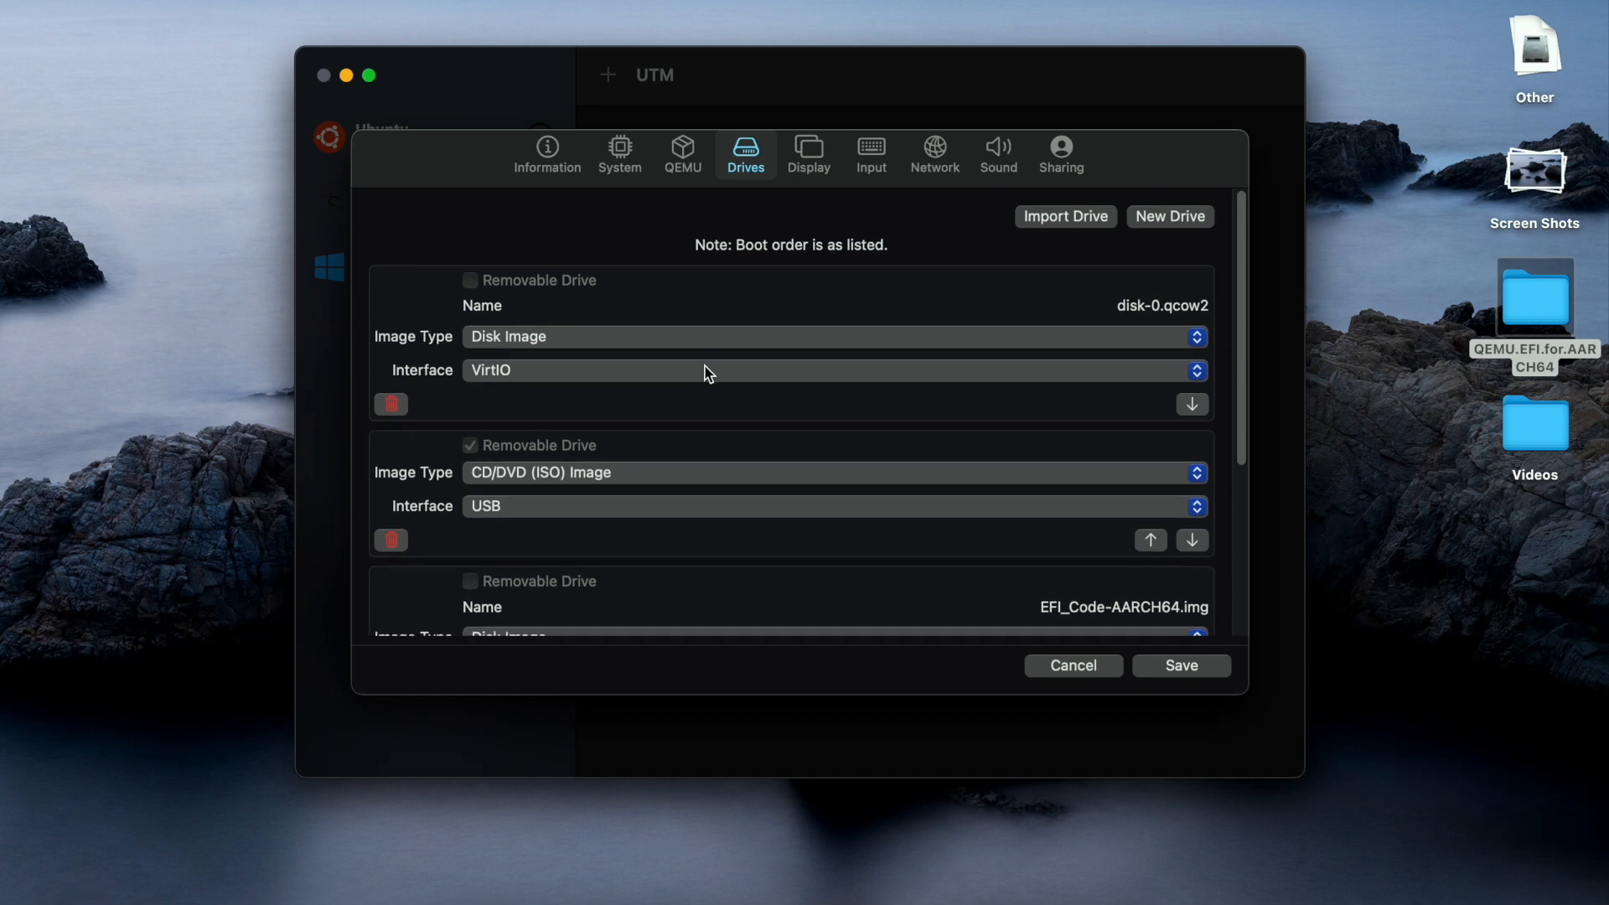
pyautogui.moveTo(373, 300)
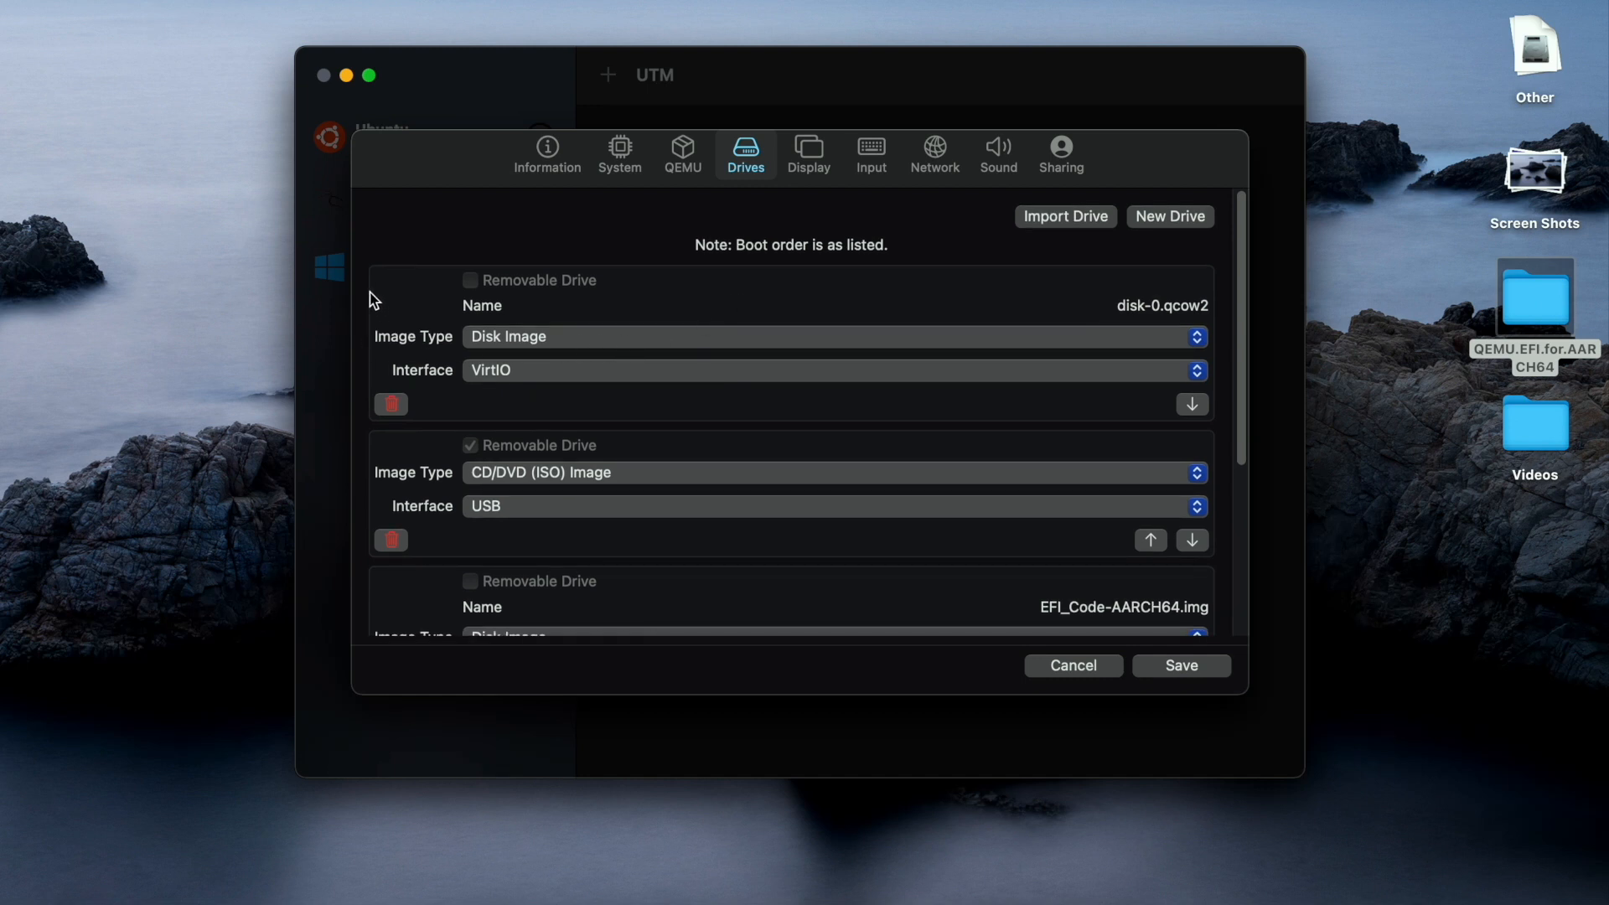
pyautogui.moveTo(510, 487)
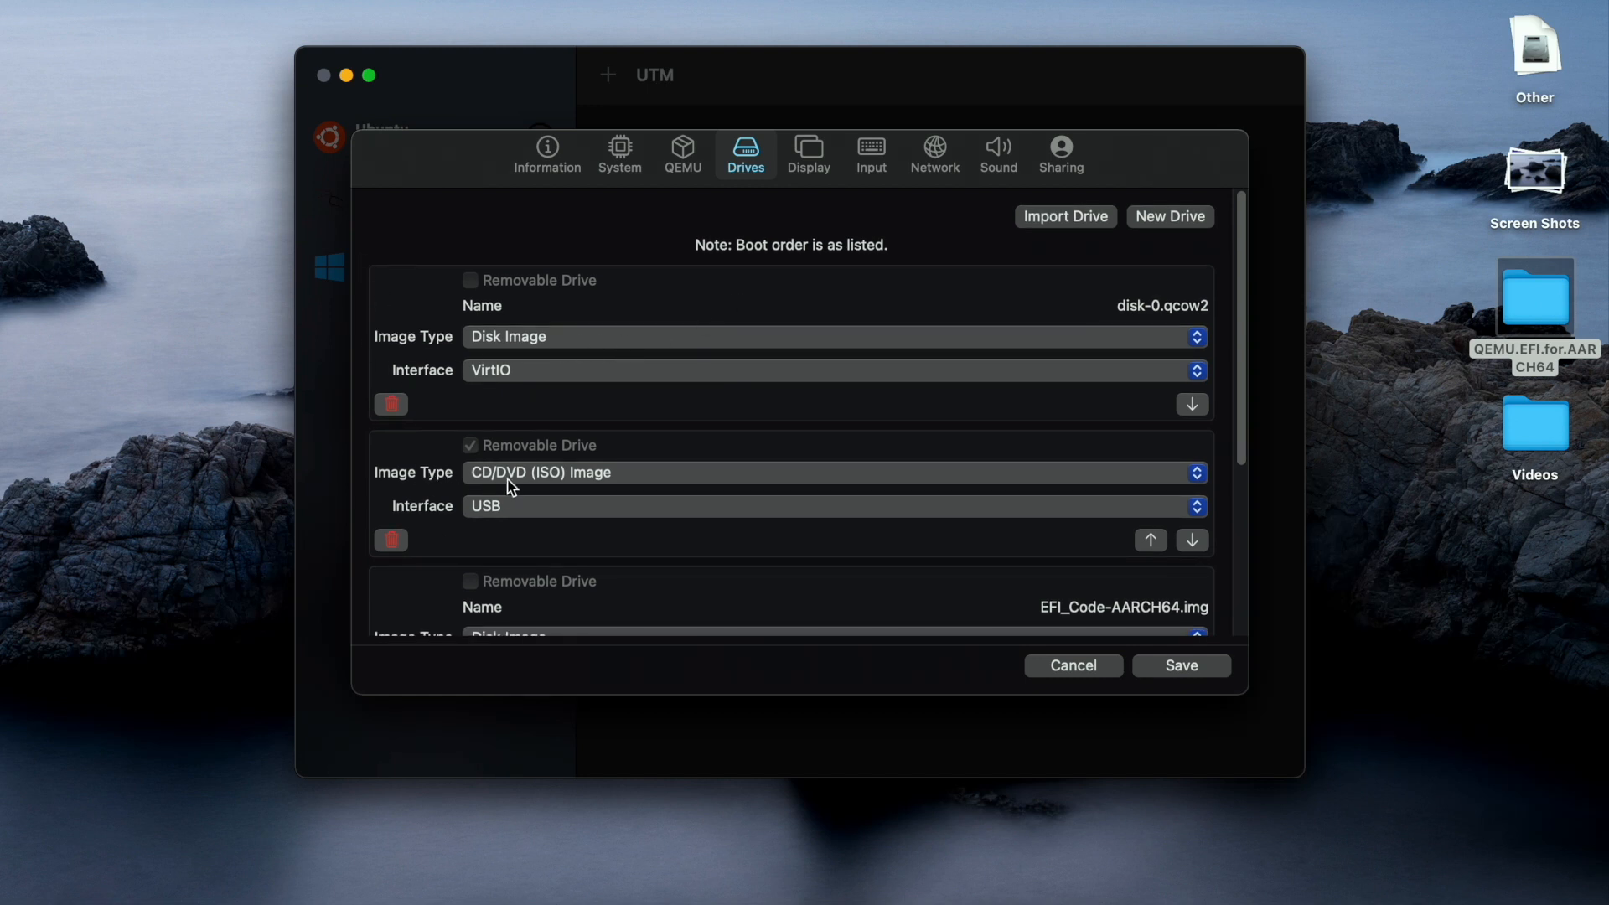
# Set the EFI_Code and EFI_VARS drive interfaces to PC System Flash.
pyautogui.scroll(-3)
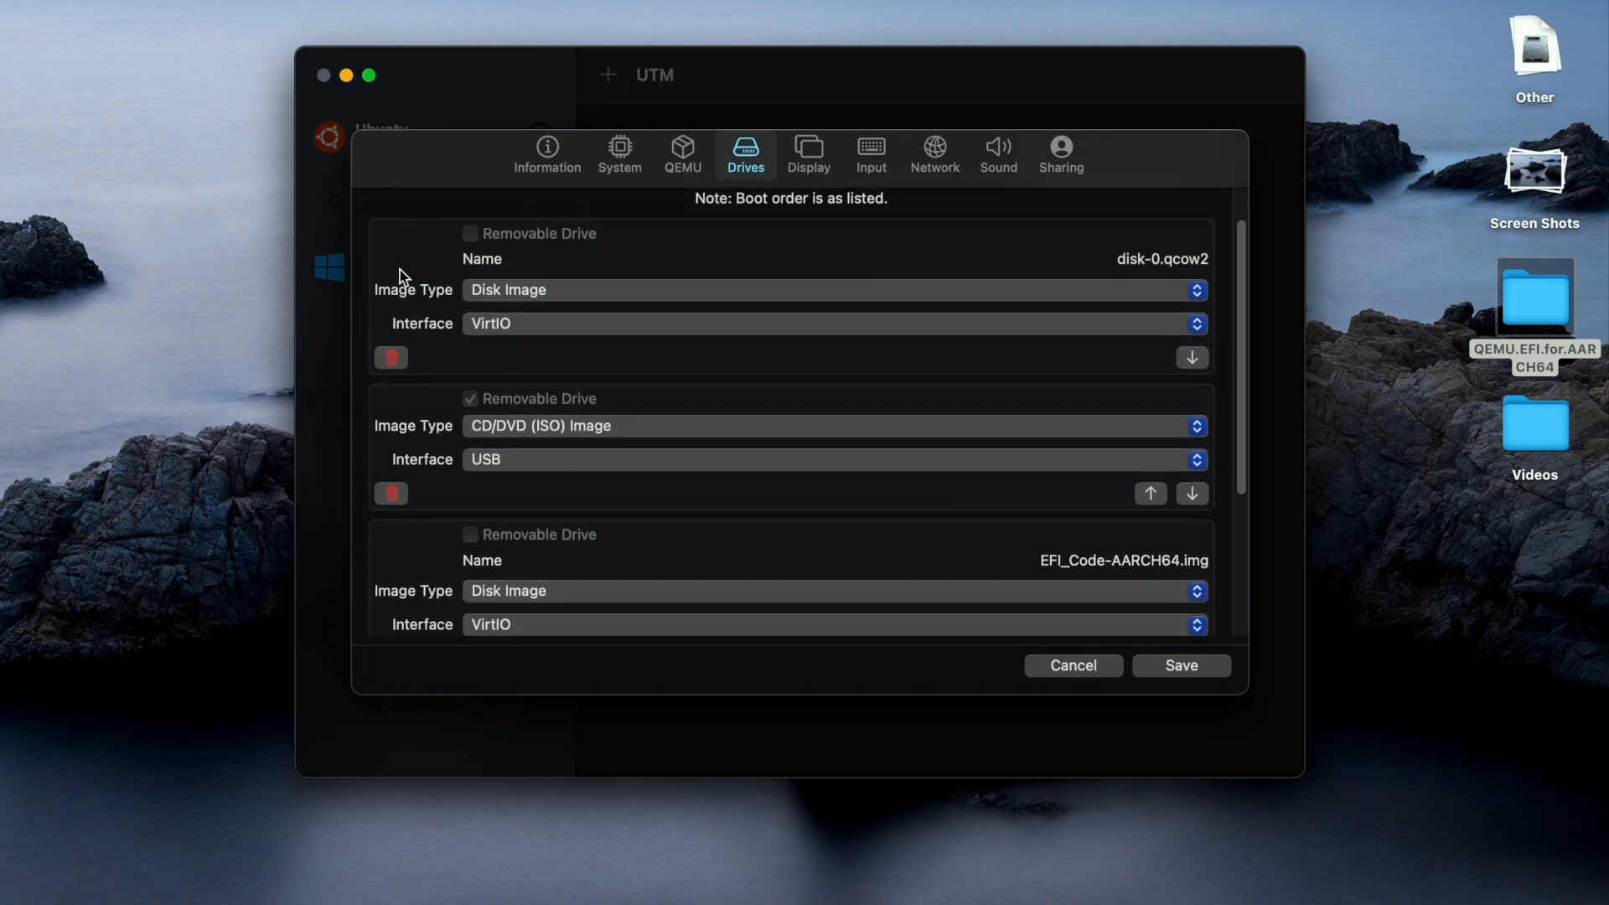
pyautogui.moveTo(502, 315)
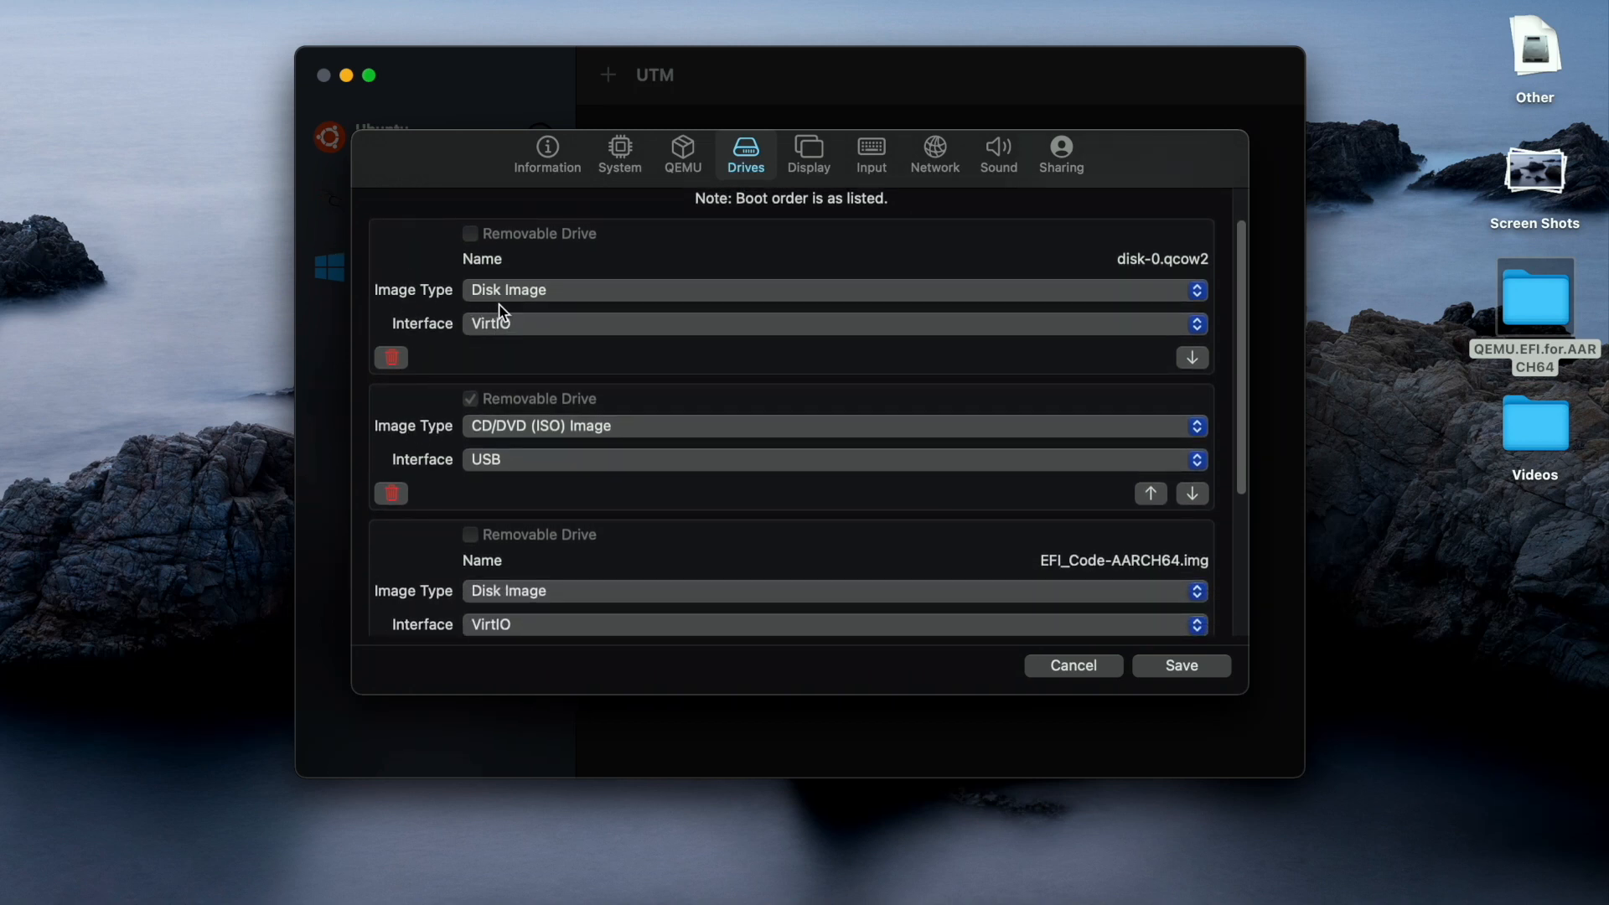
pyautogui.moveTo(504, 484)
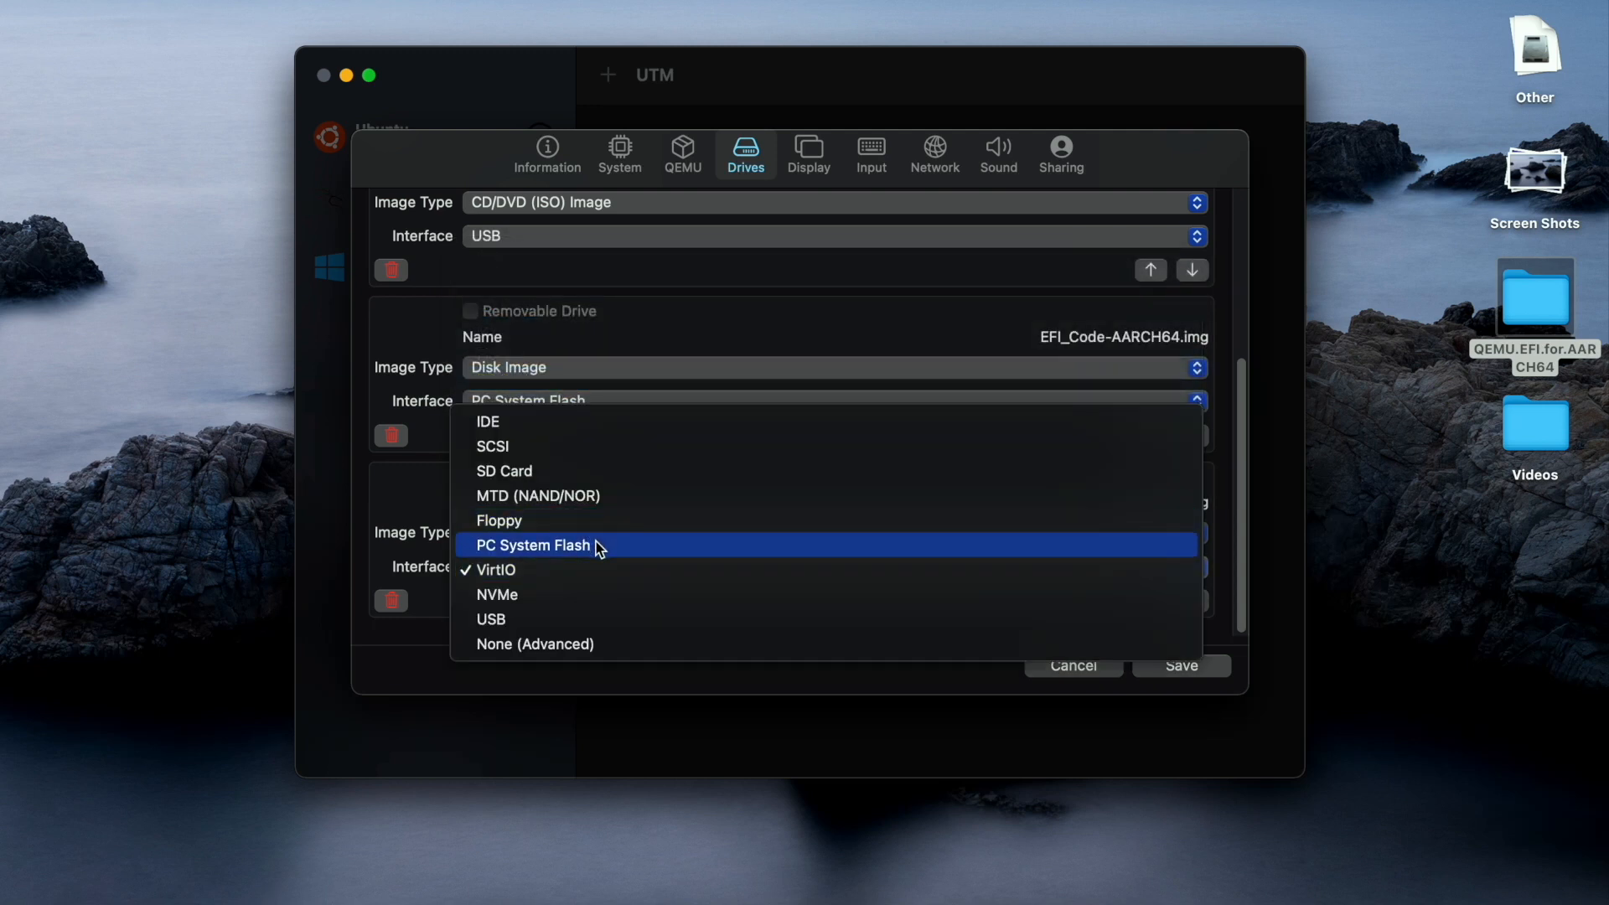
pyautogui.click(532, 546)
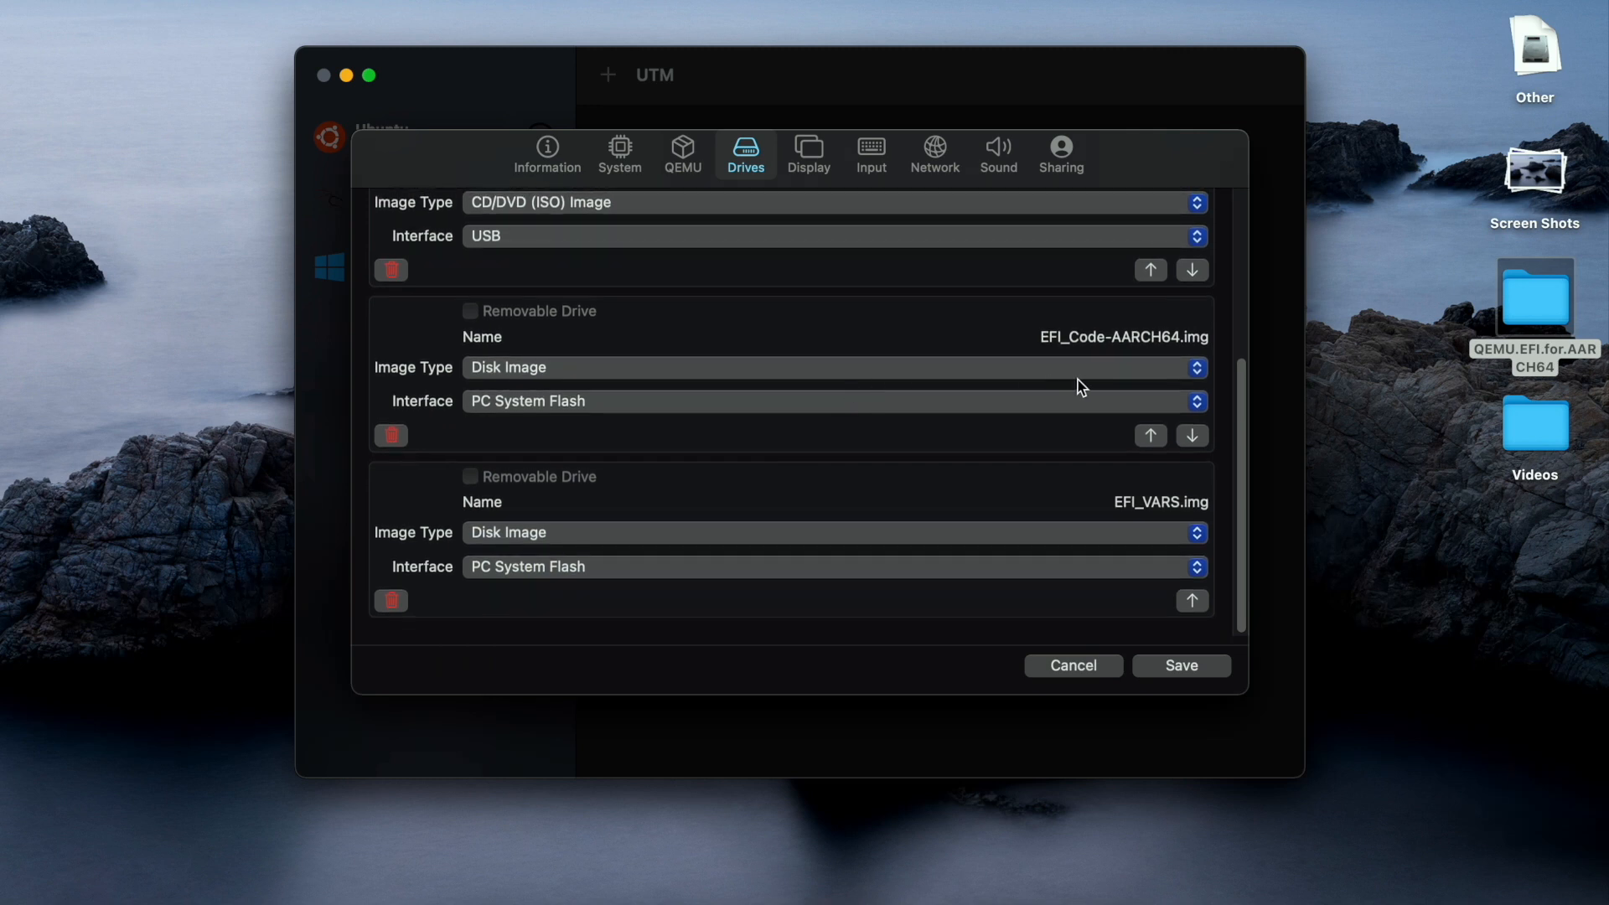
pyautogui.moveTo(1095, 357)
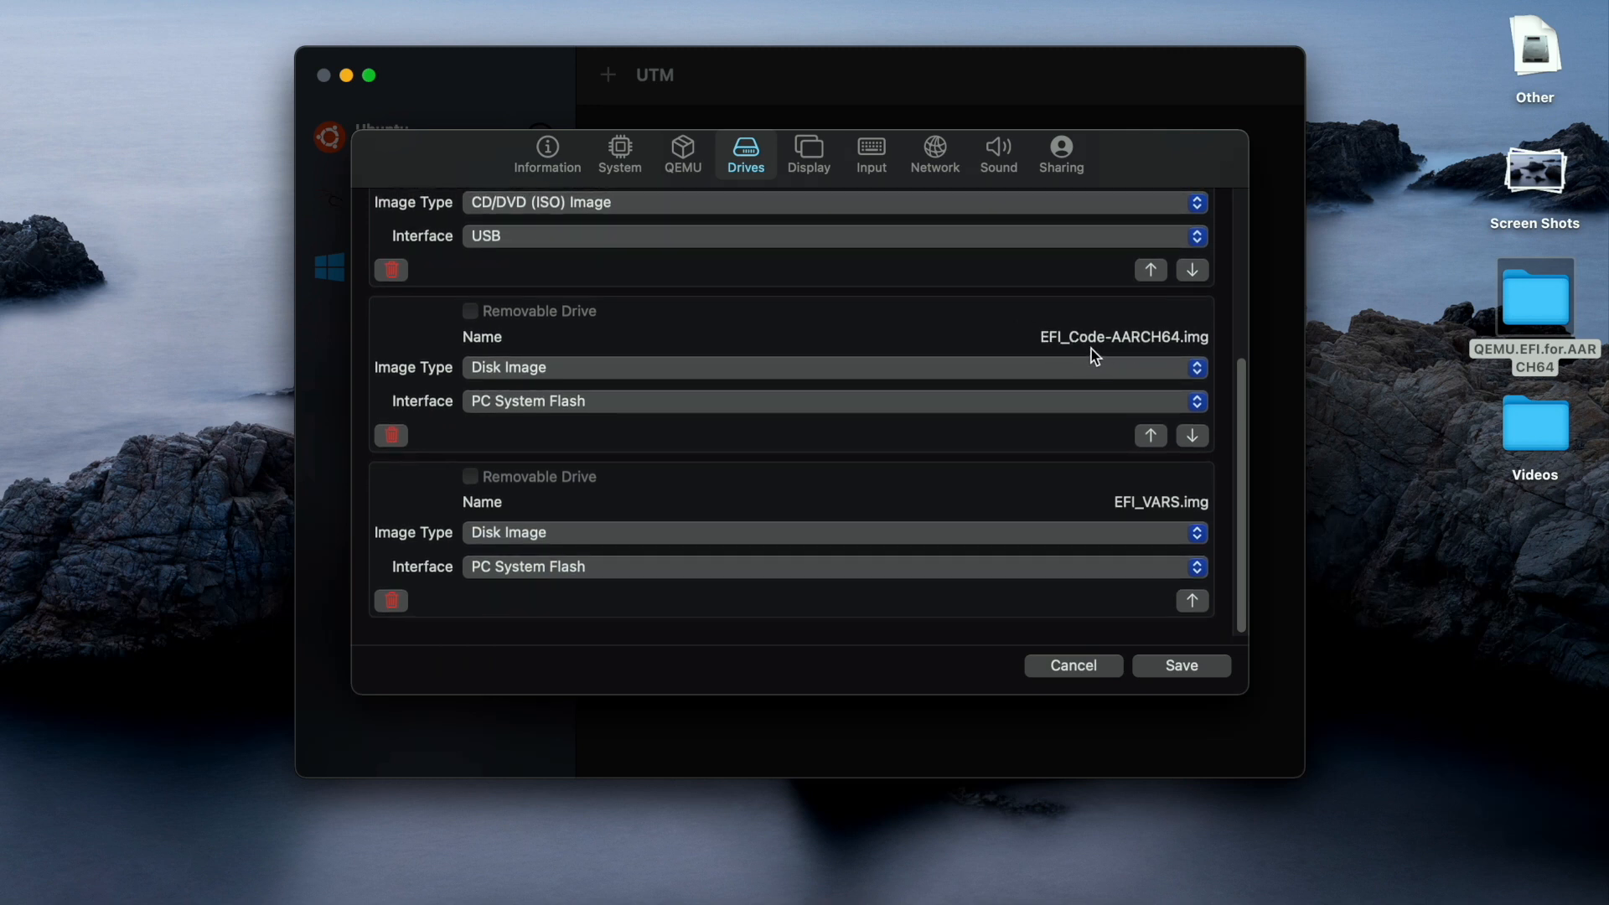
pyautogui.moveTo(1170, 361)
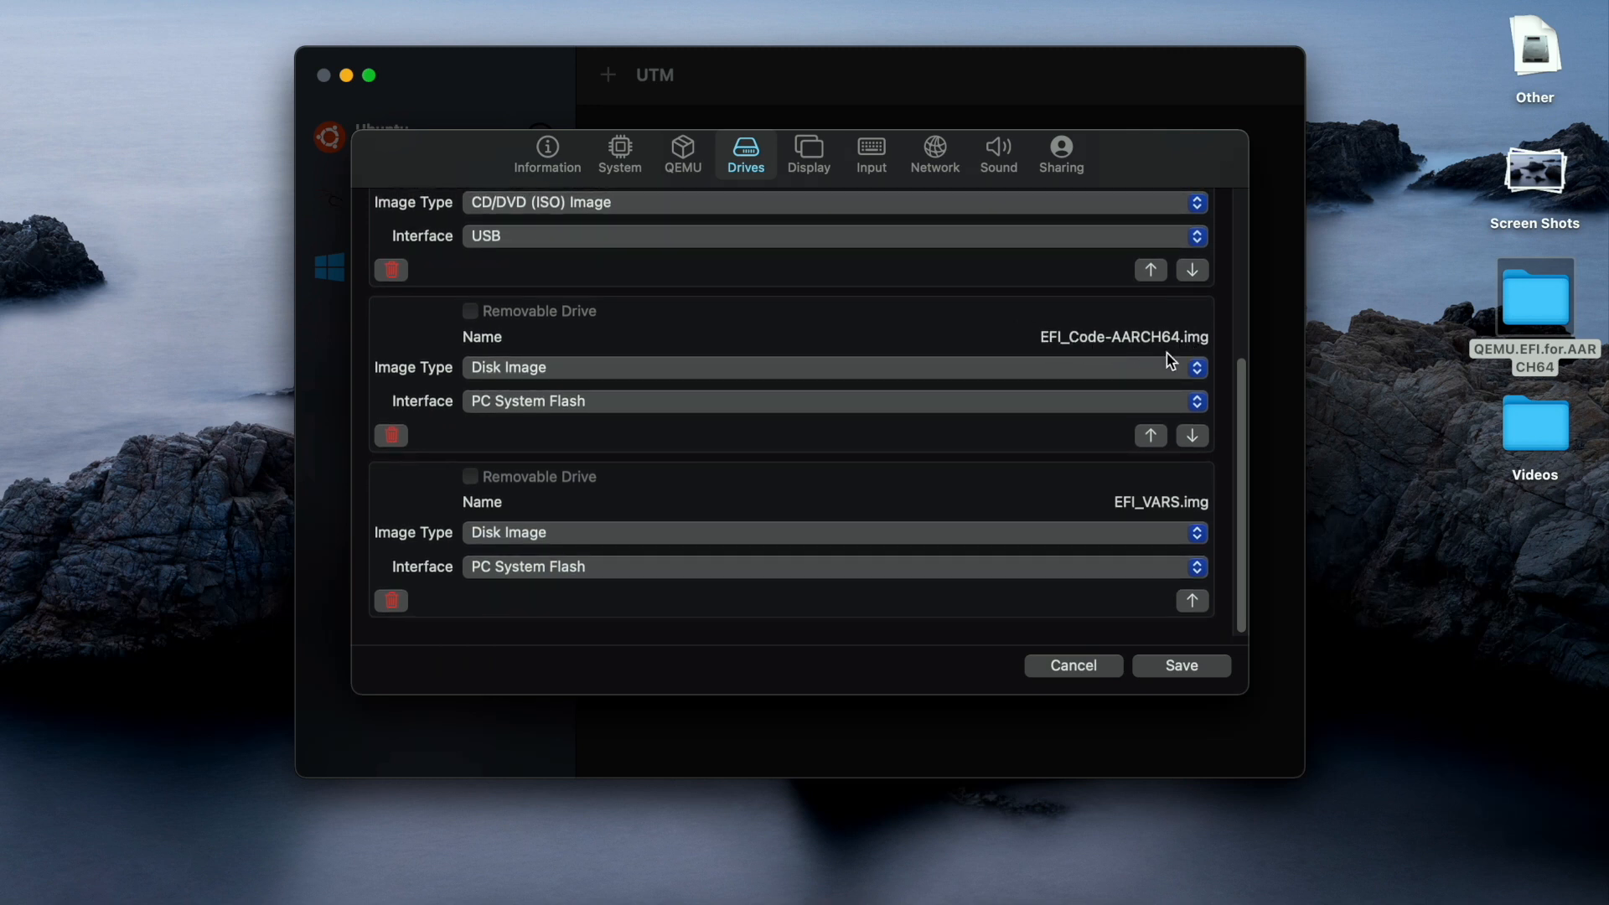
pyautogui.moveTo(1190, 523)
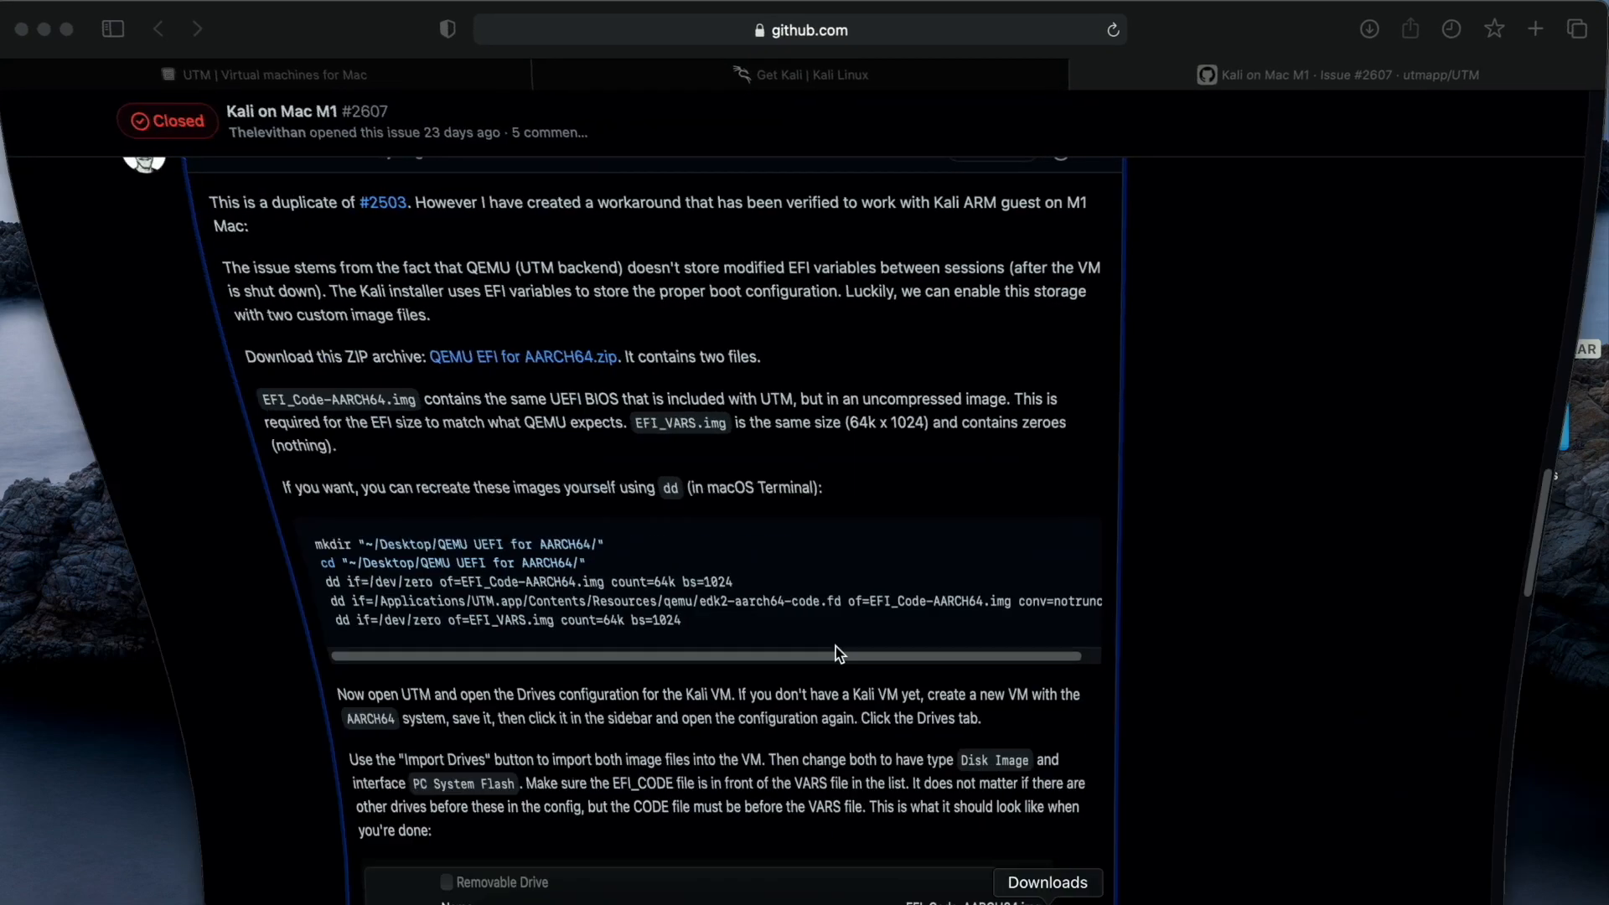
# Read the GitHub M1 workaround issue, then select Kali Test in UTM's sidebar.
pyautogui.scroll(-3)
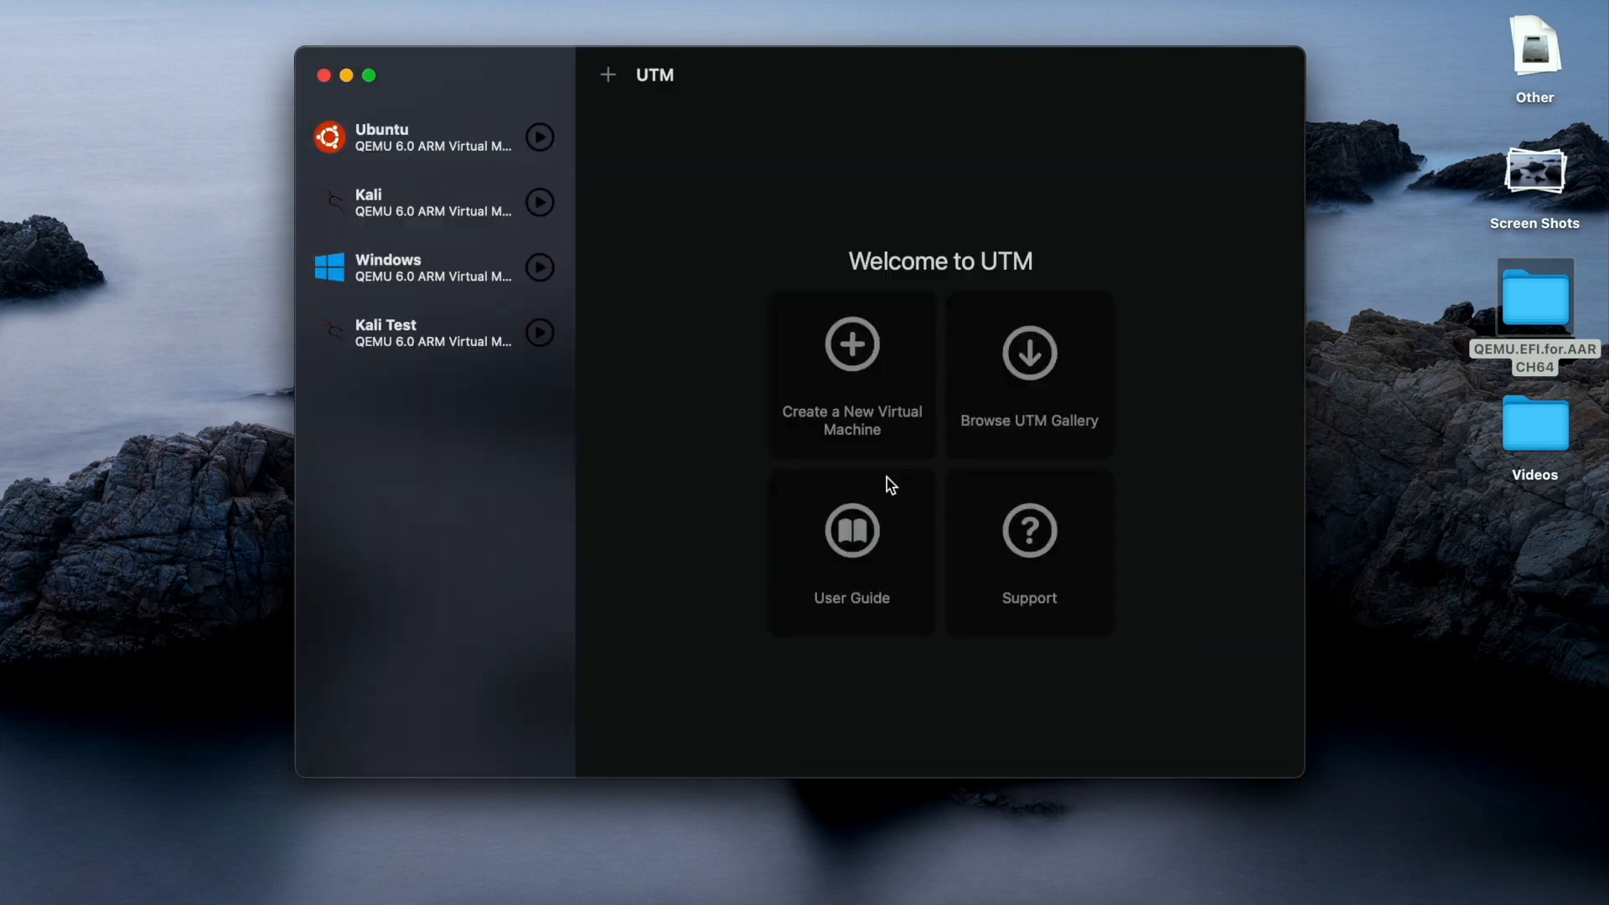
pyautogui.moveTo(430, 213)
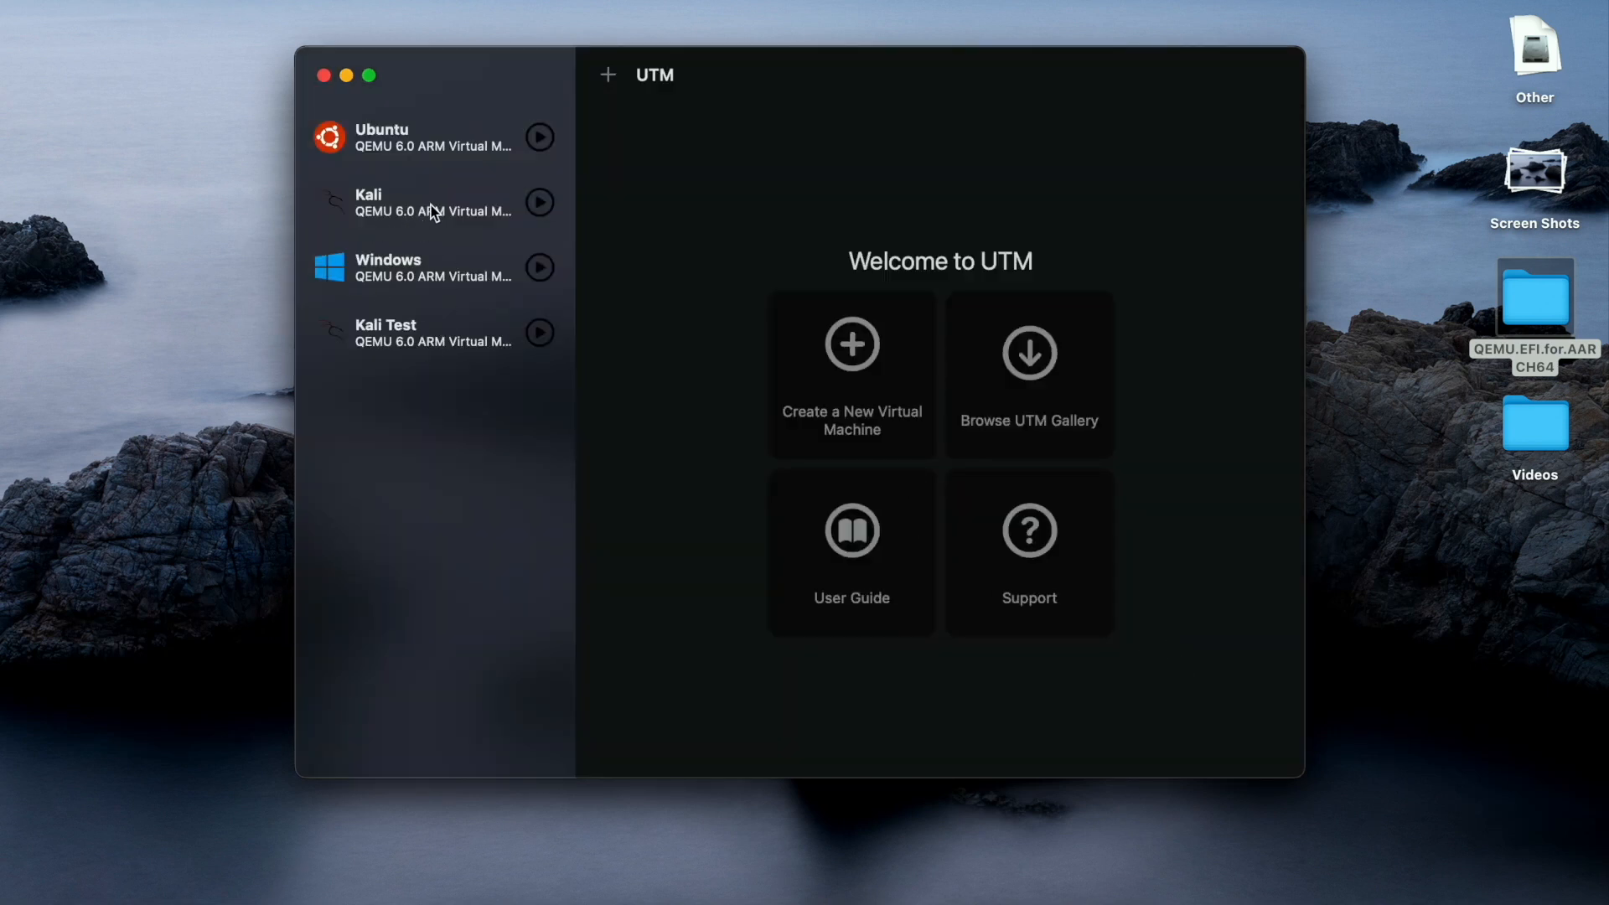
pyautogui.click(414, 333)
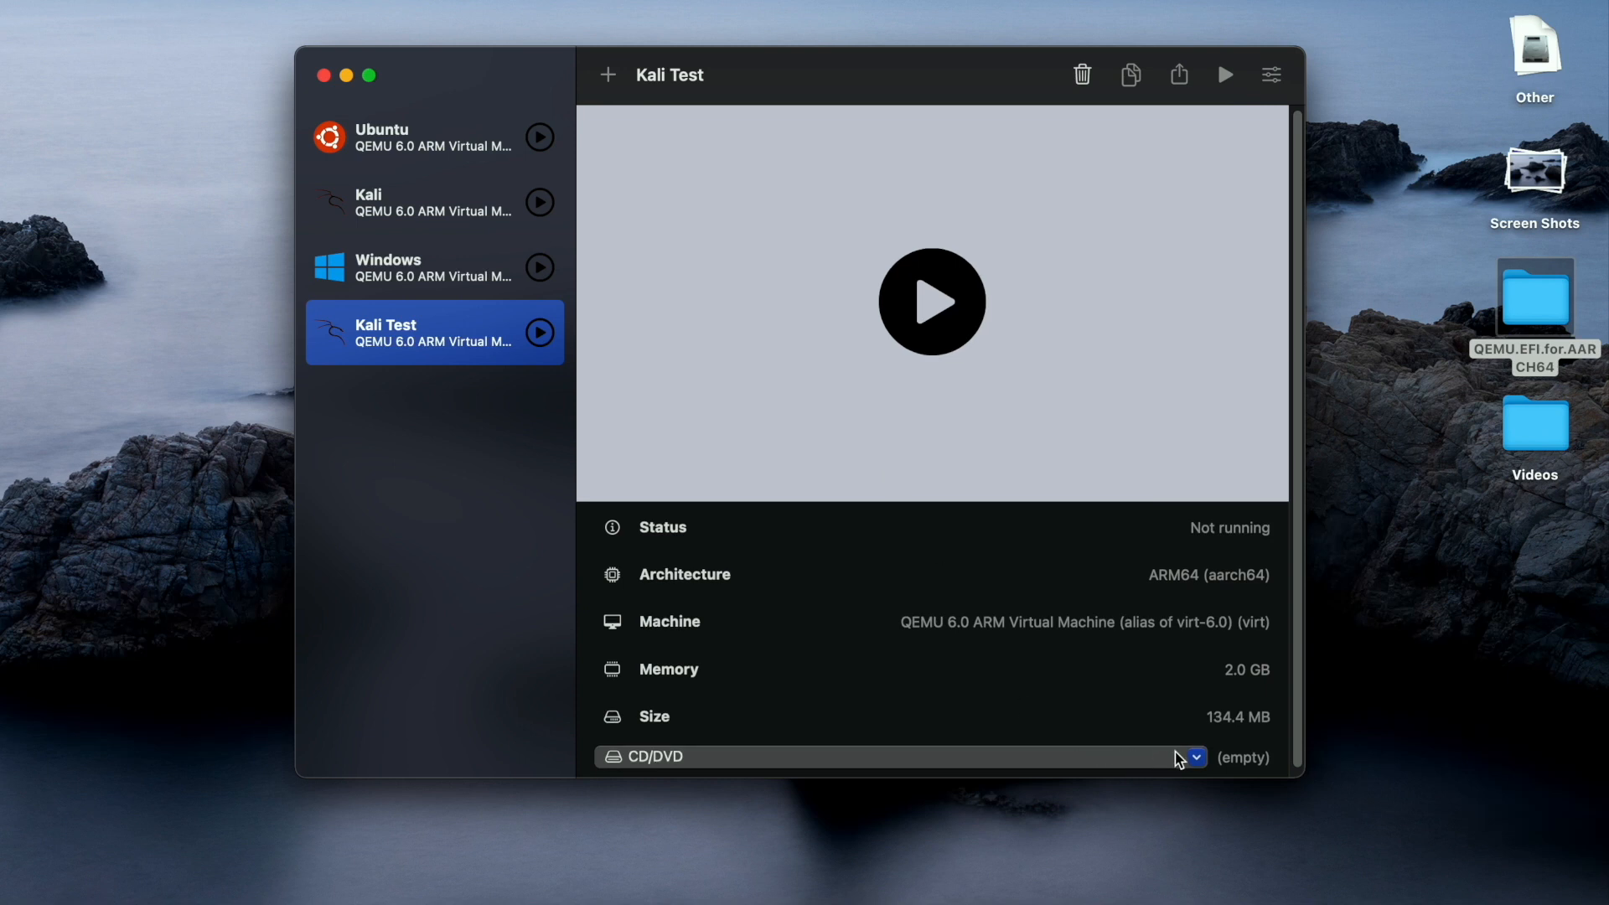
# Insert kali-linux-2021.1-installer-arm64.iso from the Desktop into Kali Test's CD/DVD drive.
pyautogui.click(1202, 757)
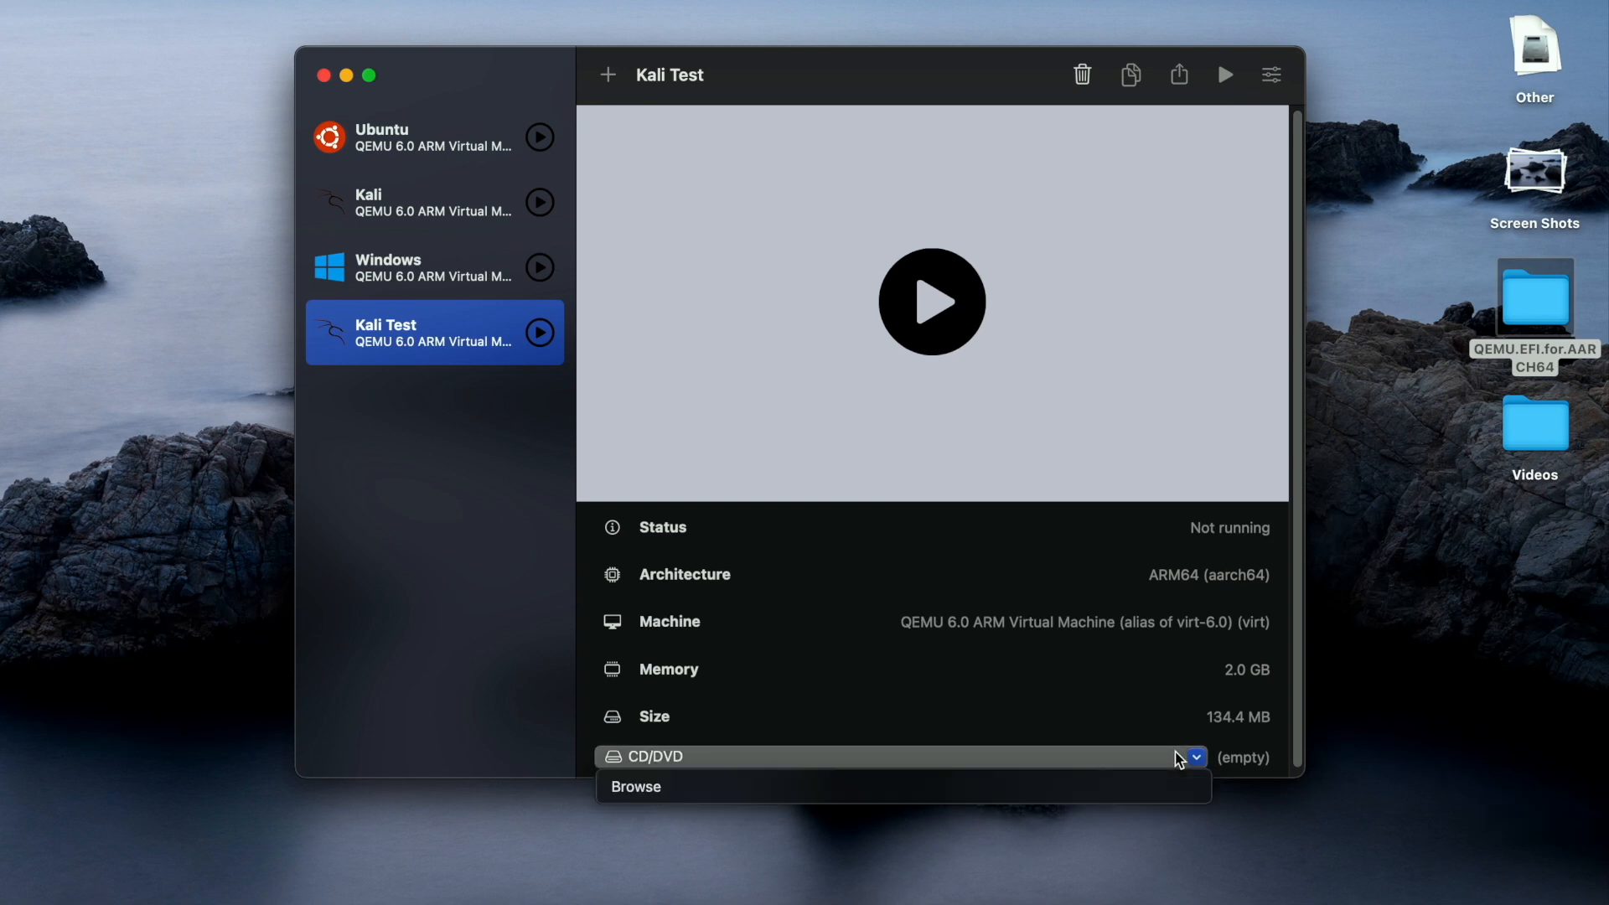
pyautogui.click(1195, 757)
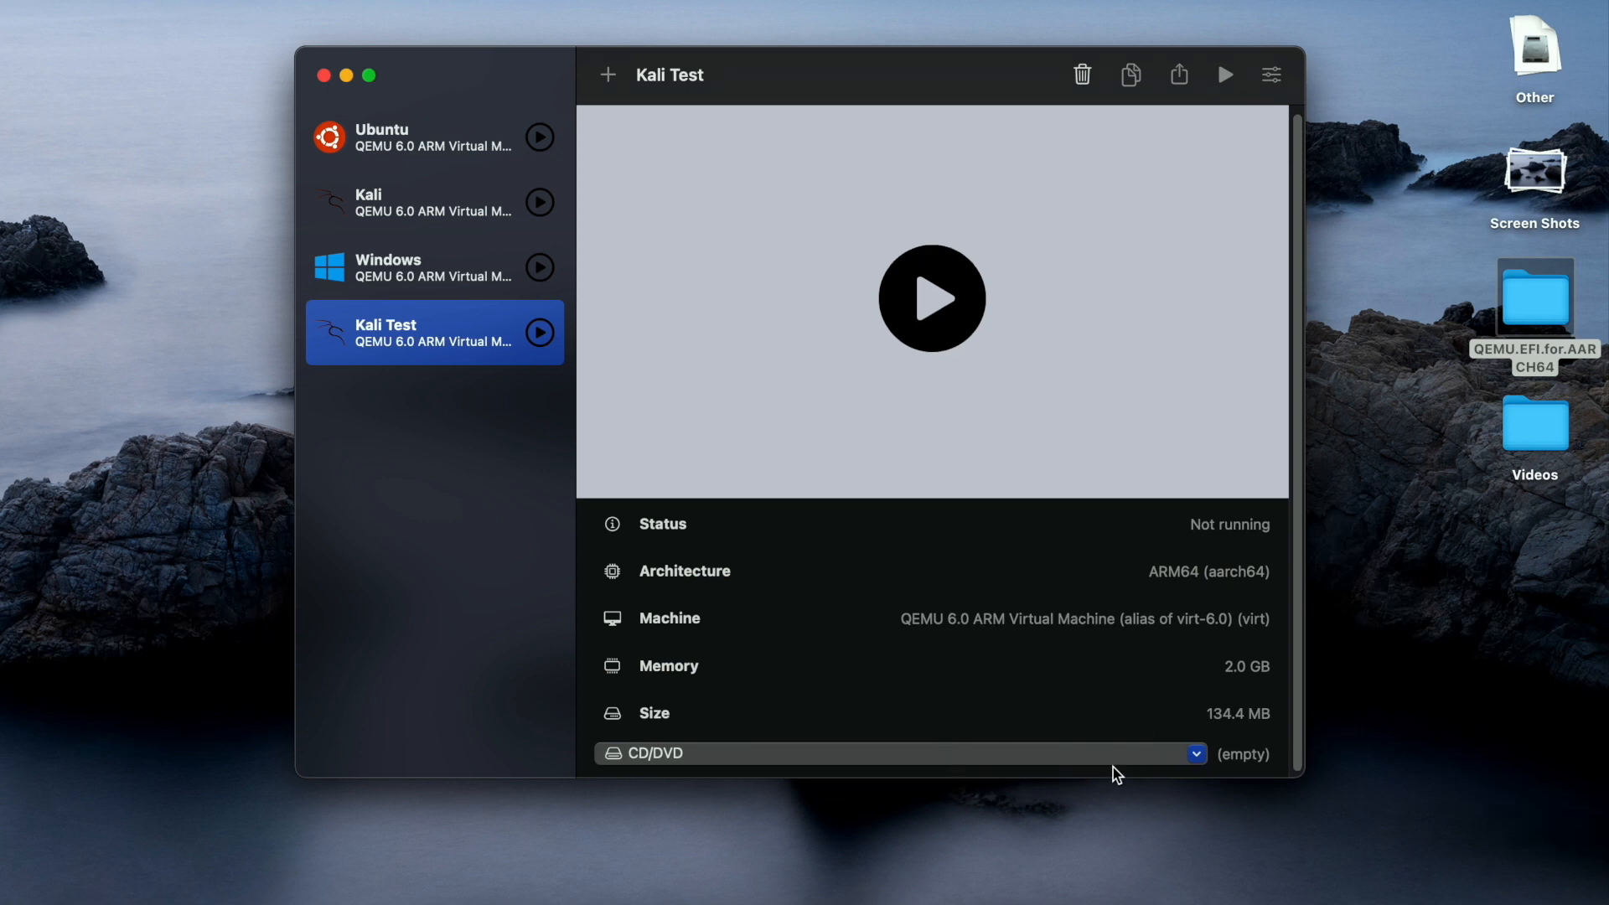
pyautogui.moveTo(778, 565)
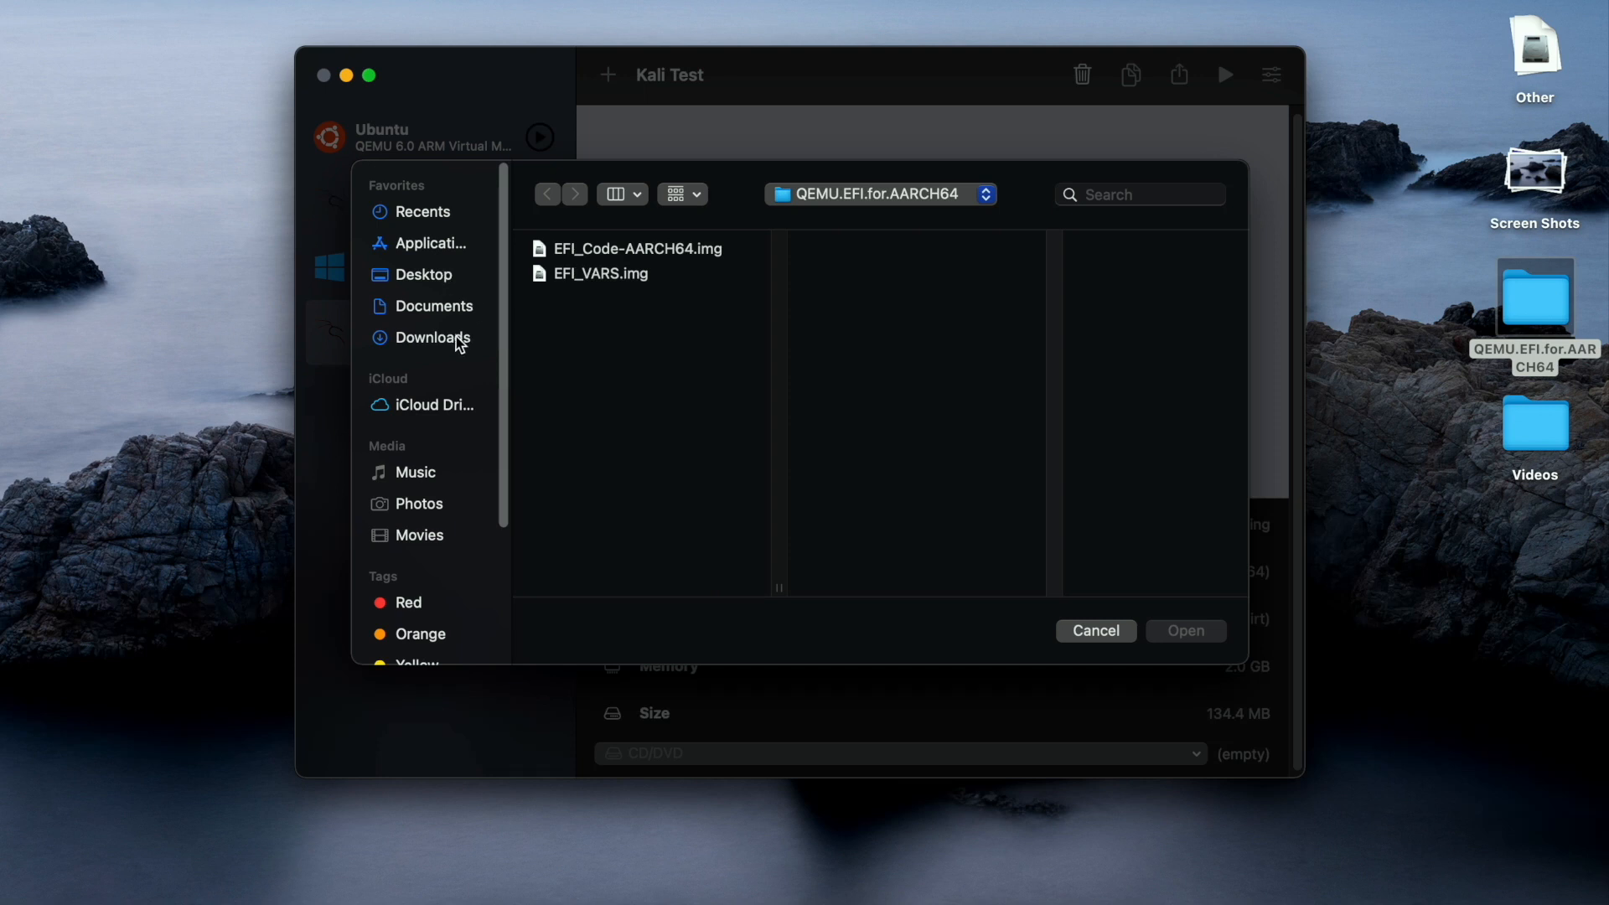
pyautogui.click(434, 306)
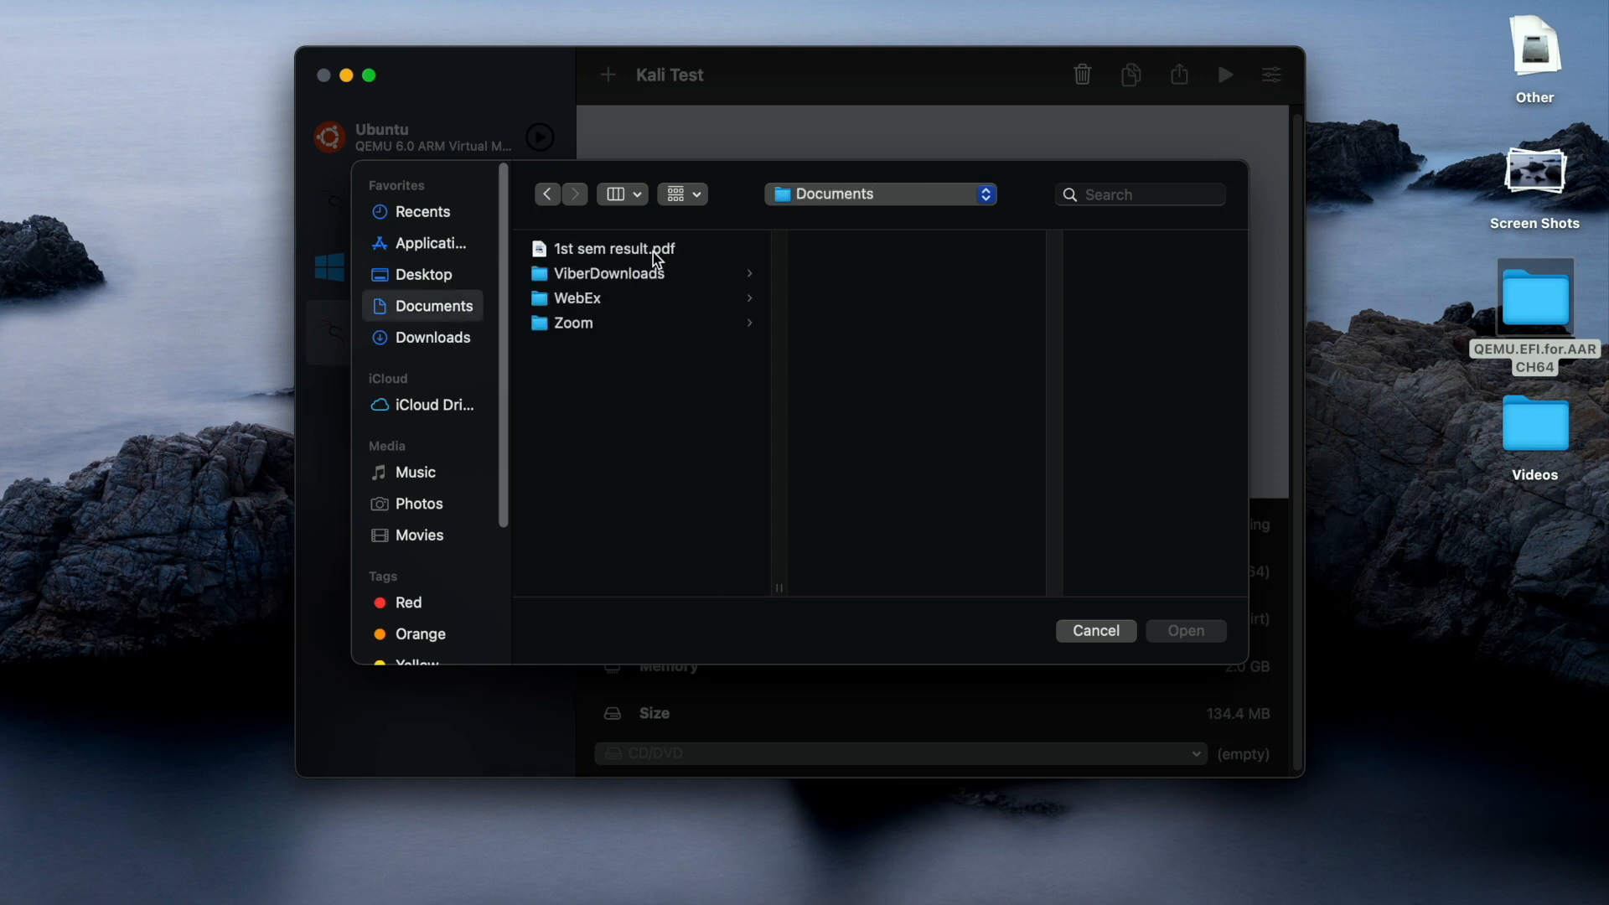
pyautogui.click(425, 275)
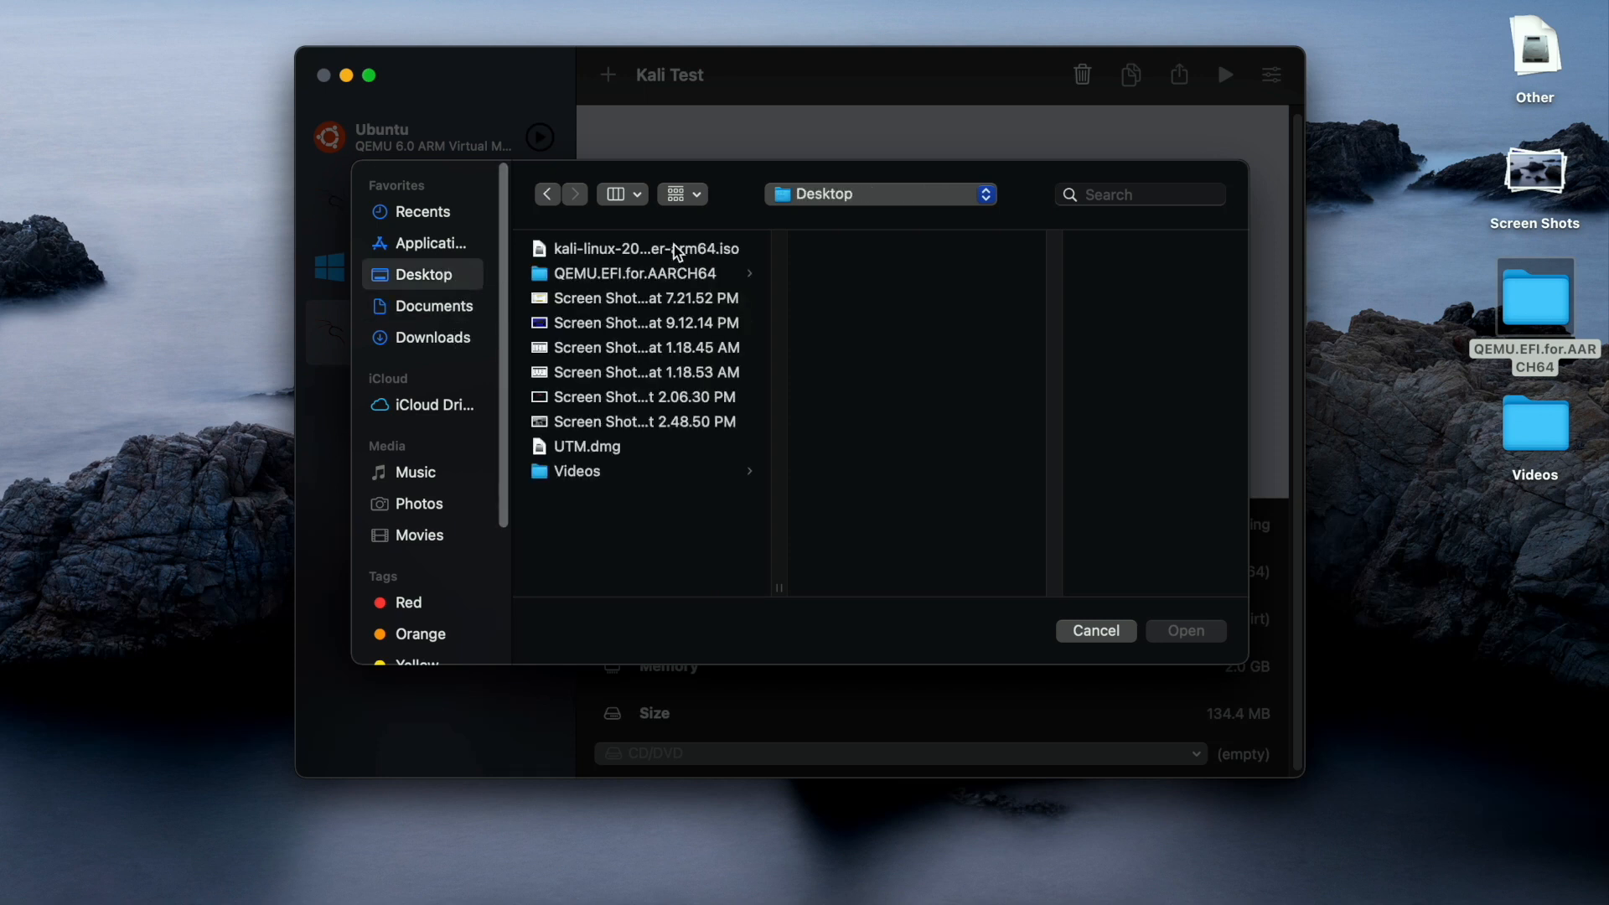
pyautogui.click(647, 249)
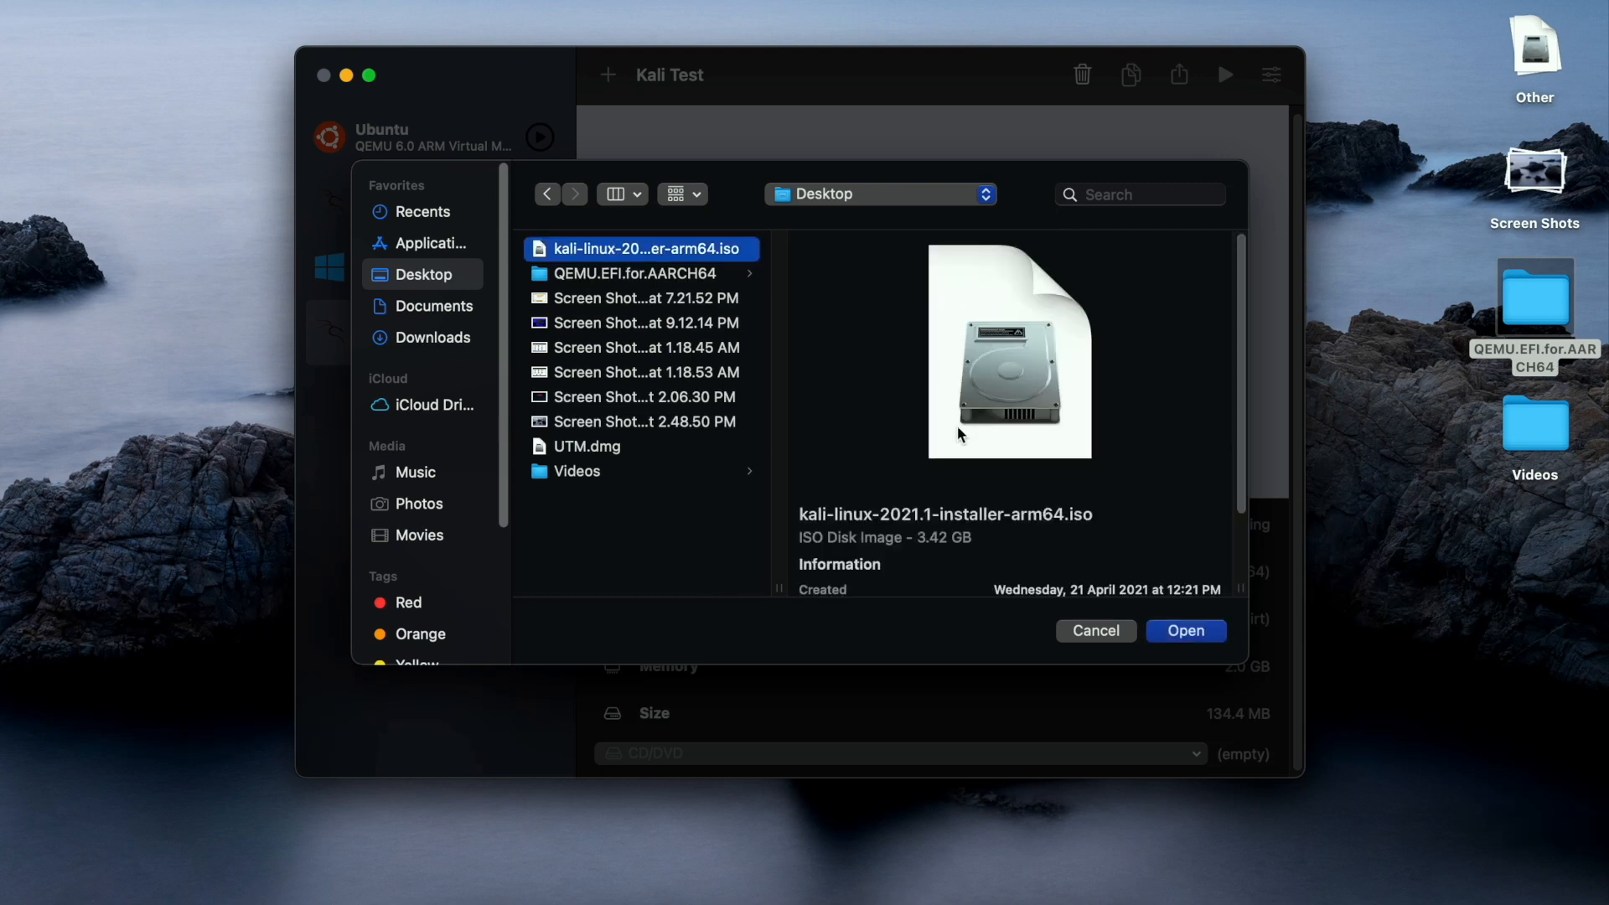
pyautogui.moveTo(944, 531)
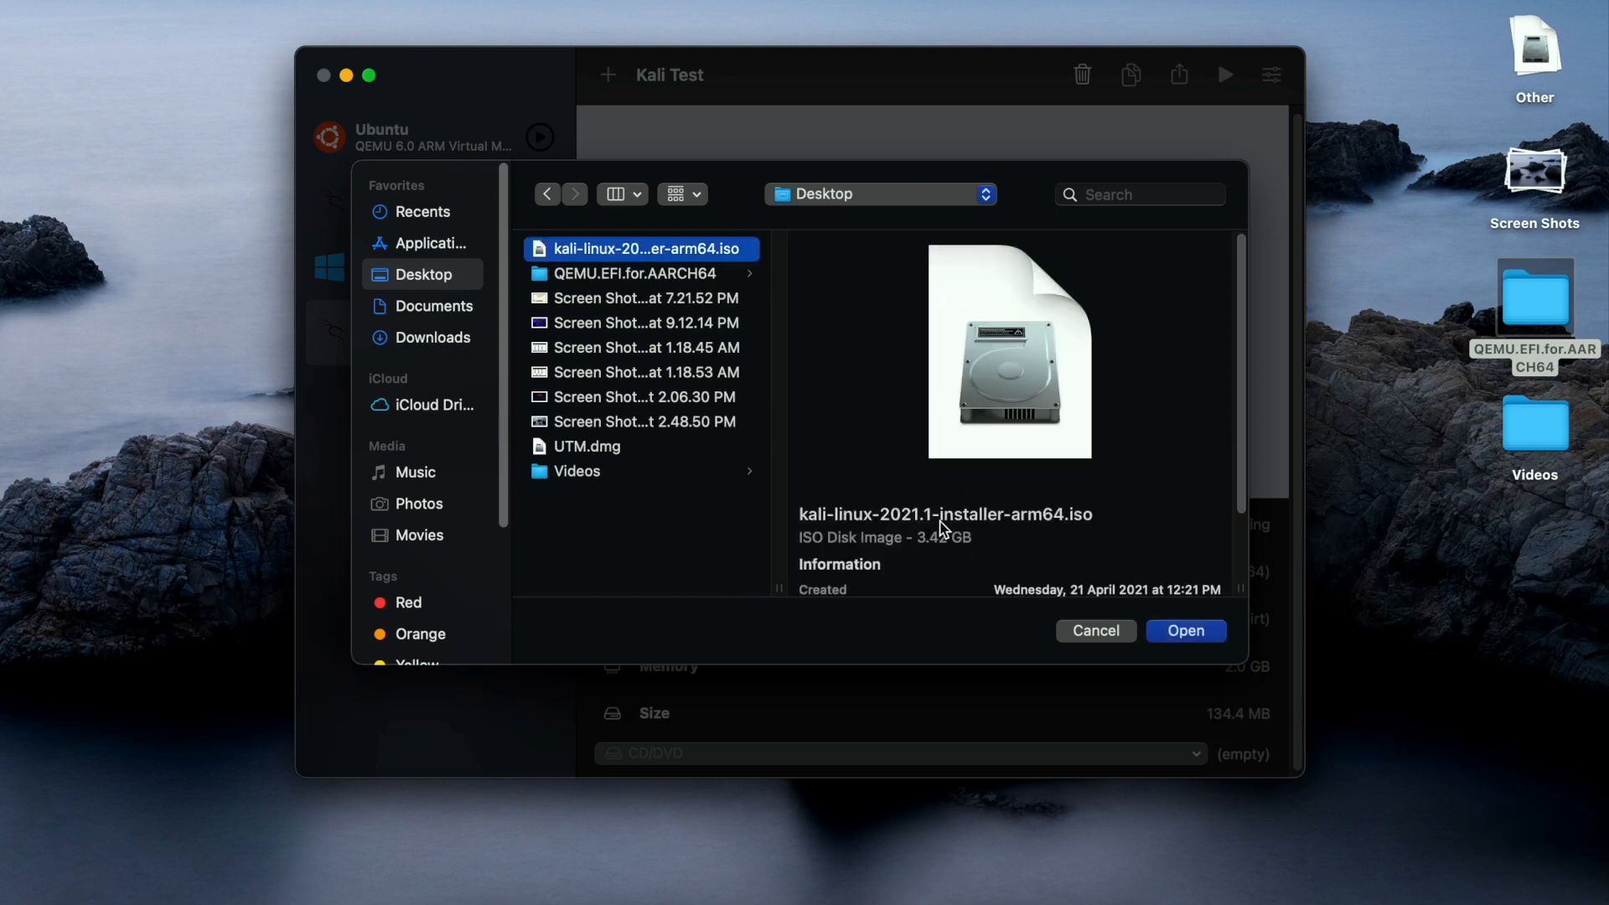
pyautogui.moveTo(1168, 636)
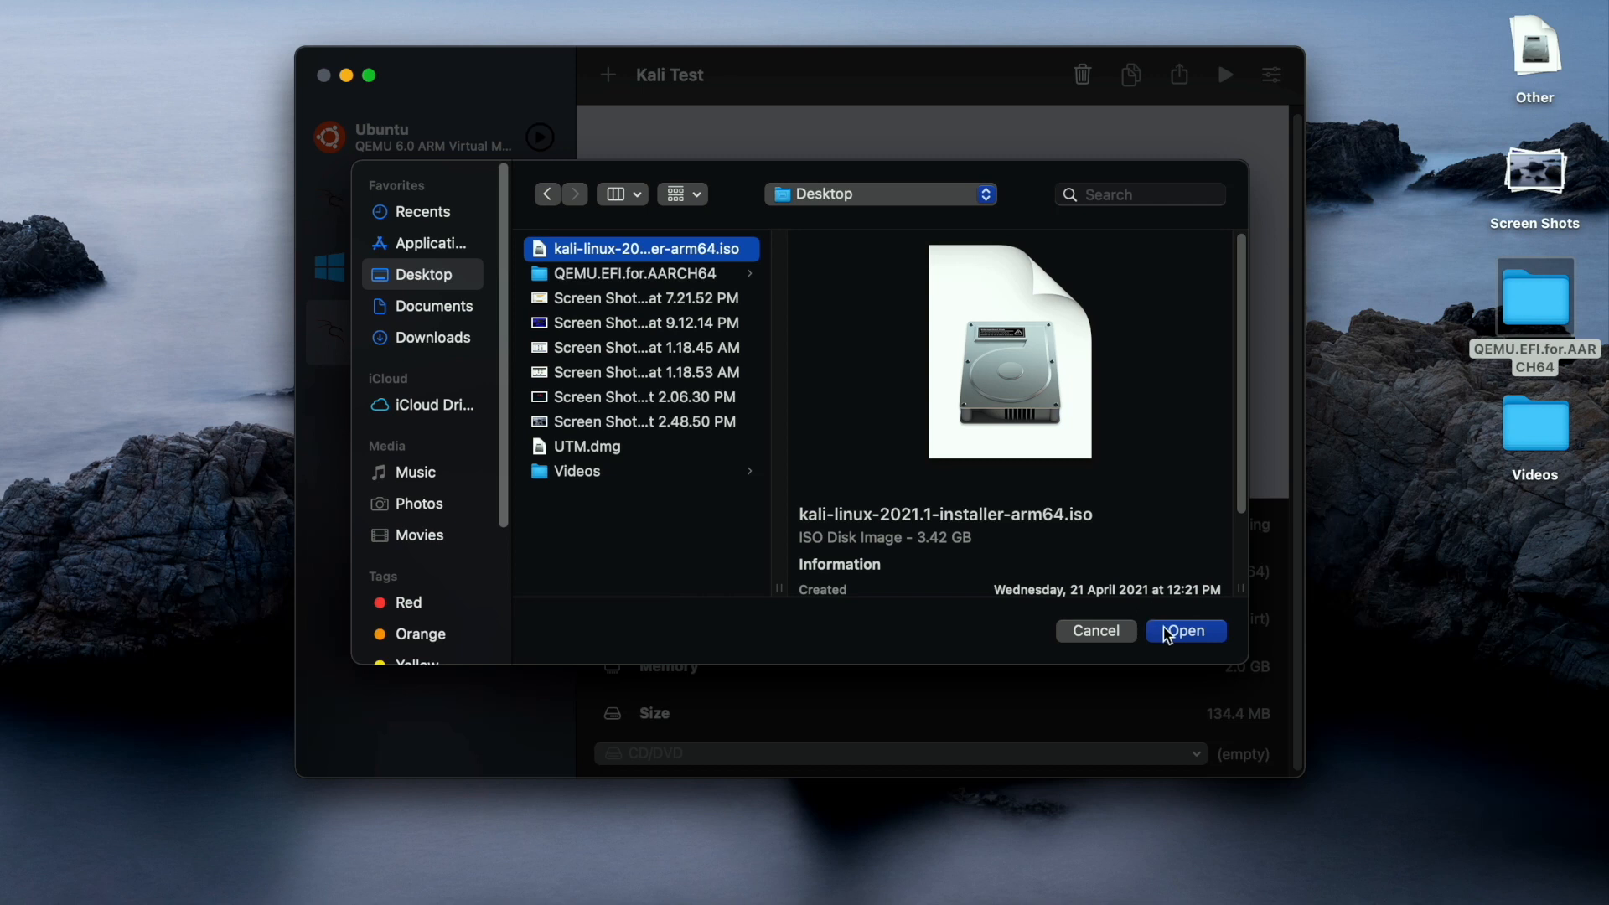
pyautogui.click(1186, 632)
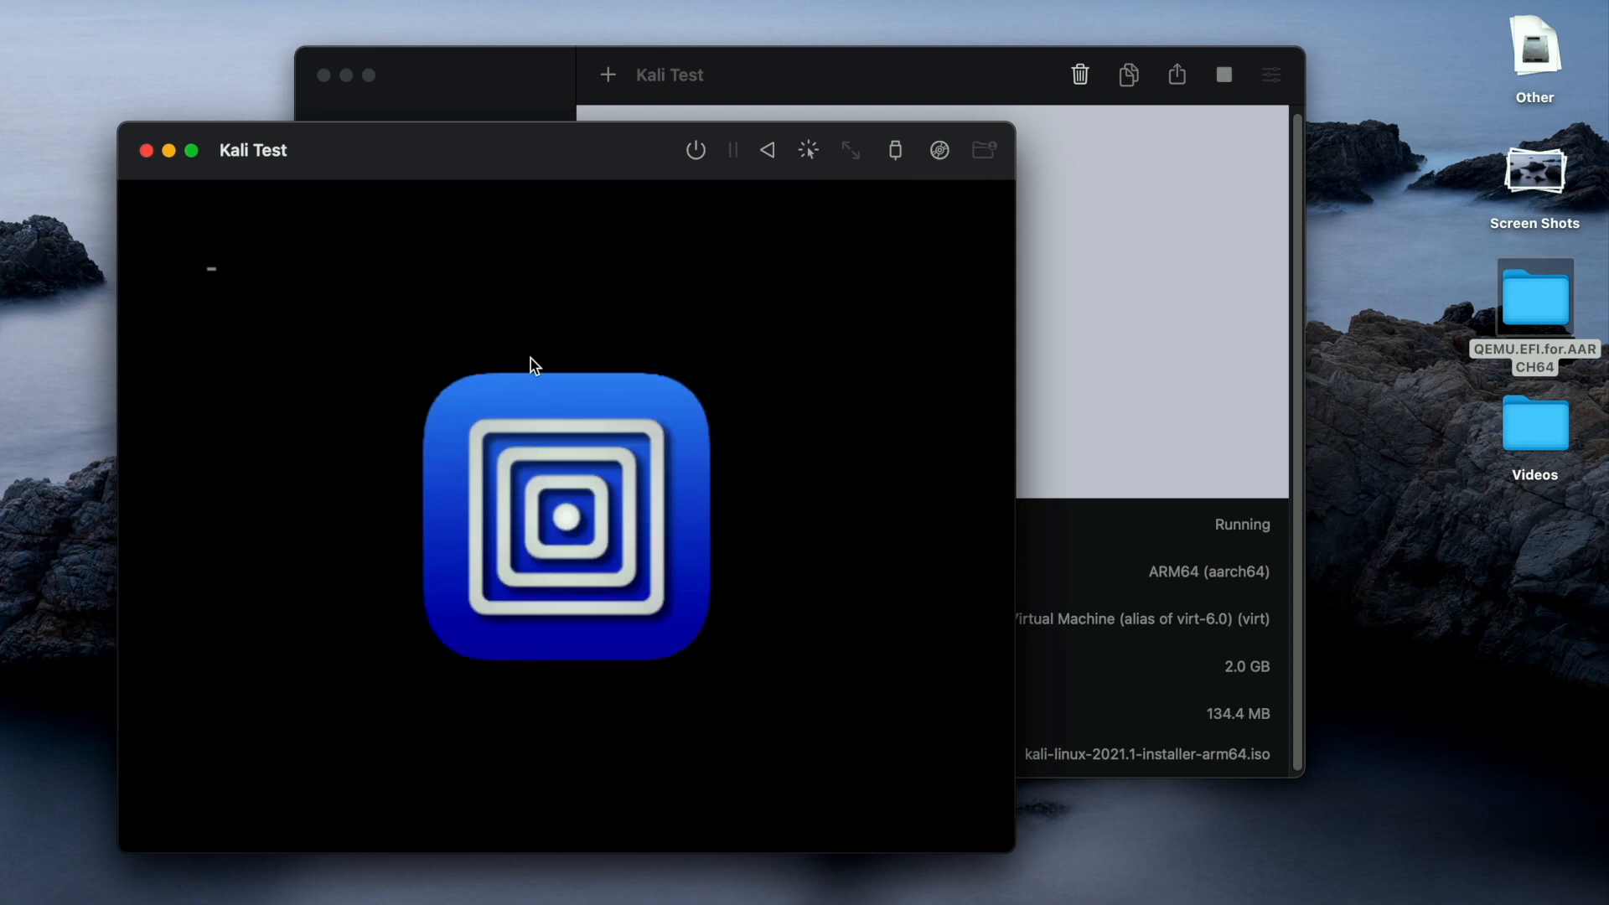
pyautogui.moveTo(491, 316)
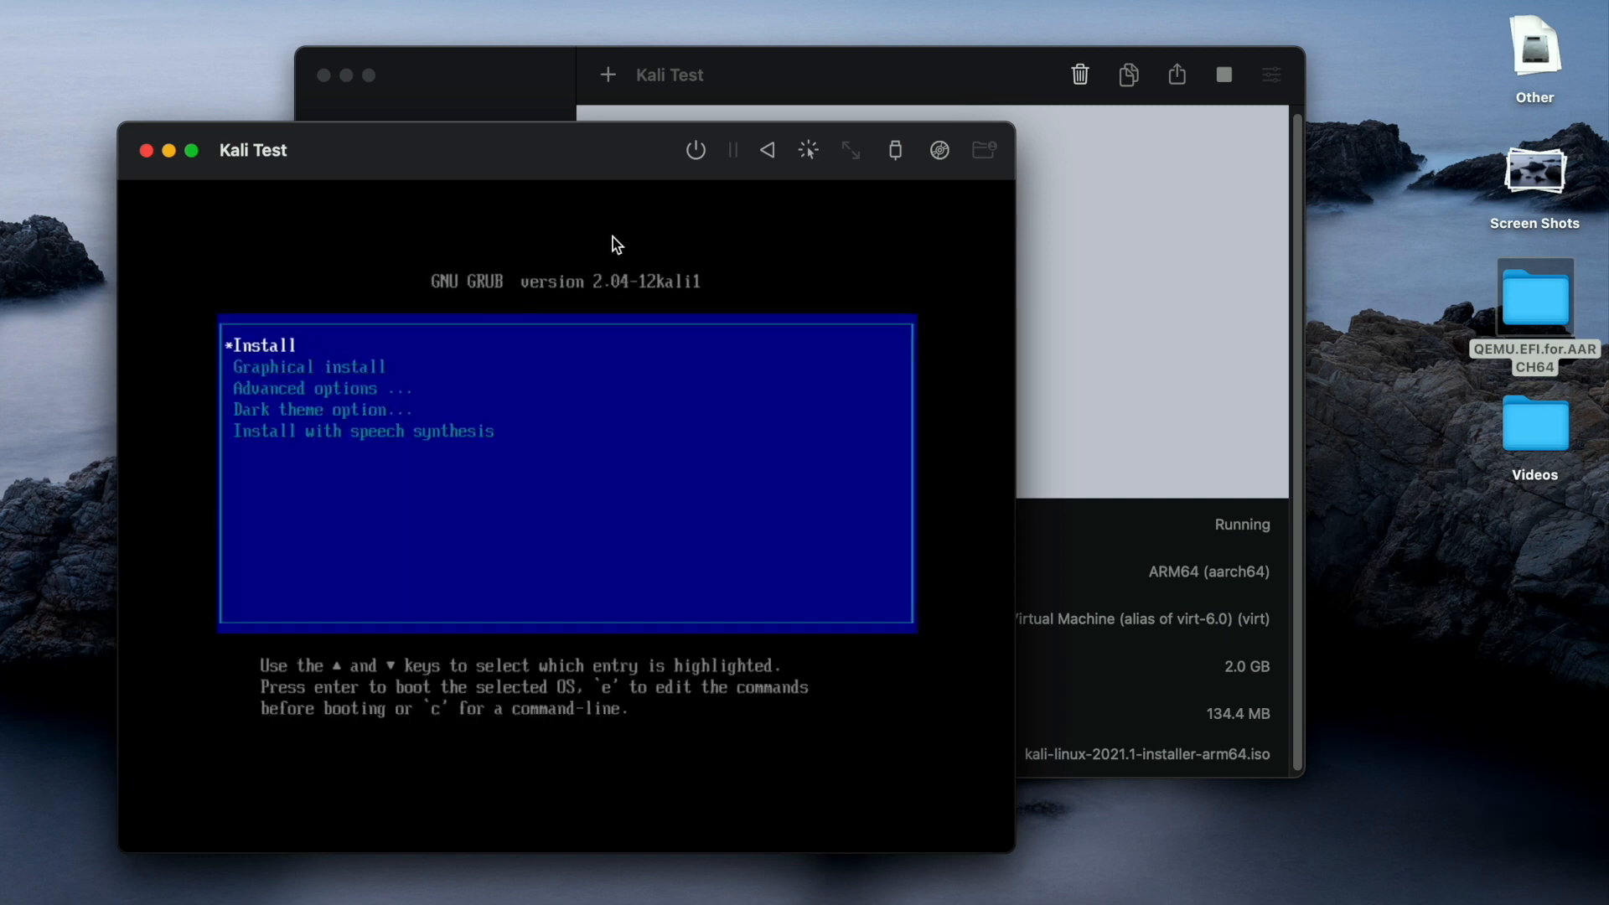
pyautogui.moveTo(571, 389)
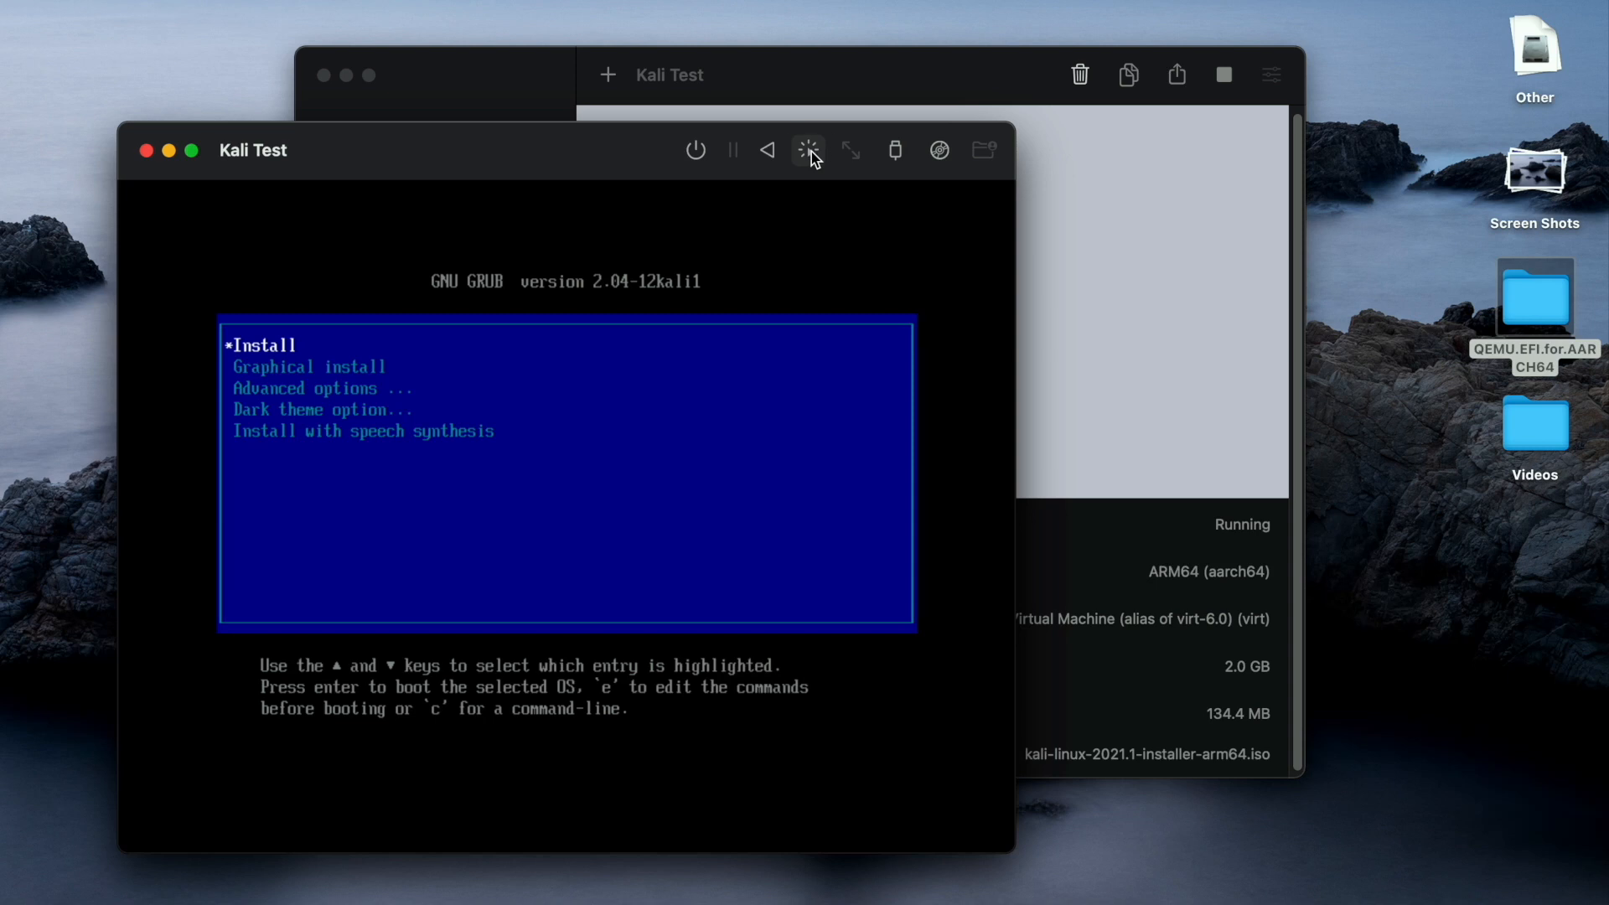
# Choose the Install entry in Kali Test's GRUB boot menu.
pyautogui.press('Down')
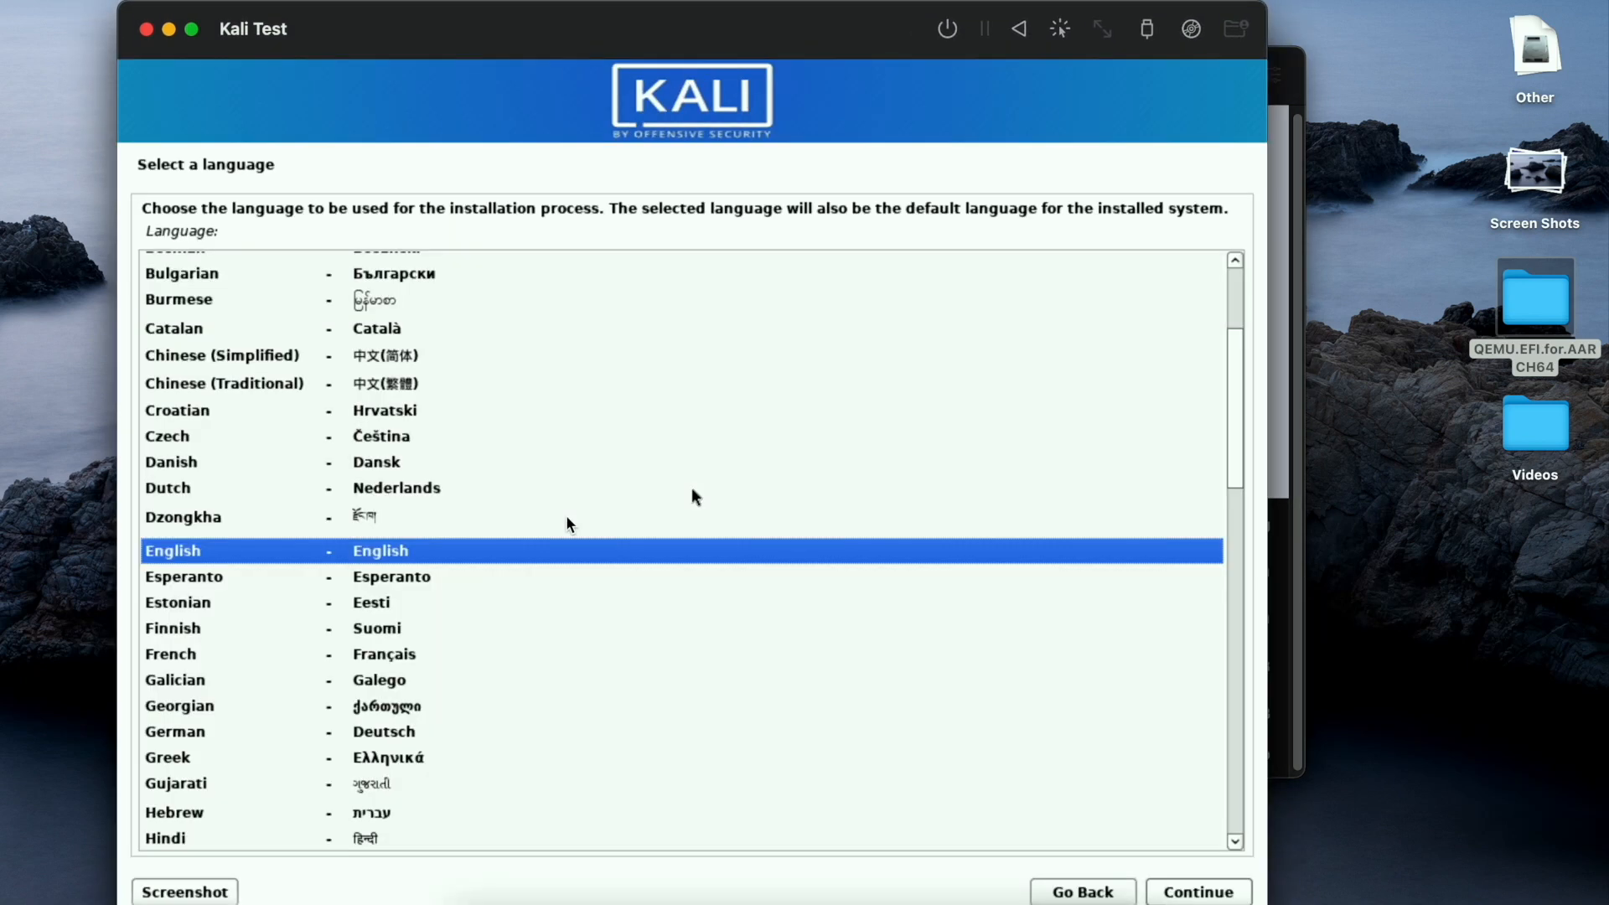
# Accept English as the installation language and the American English keymap.
pyautogui.click(1197, 892)
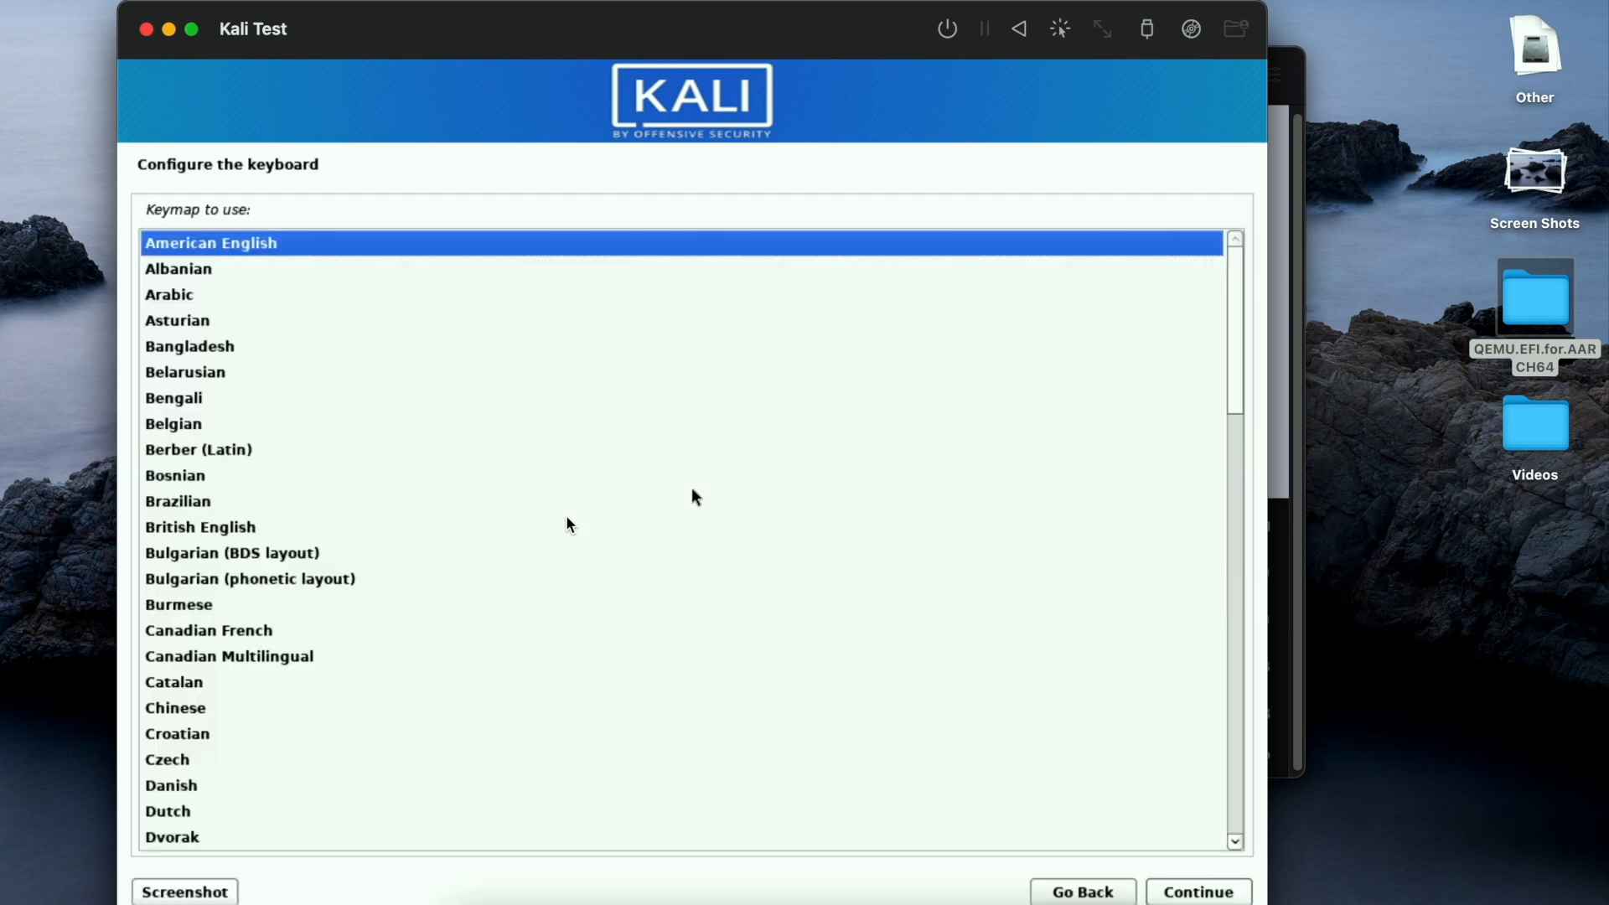
pyautogui.click(1200, 891)
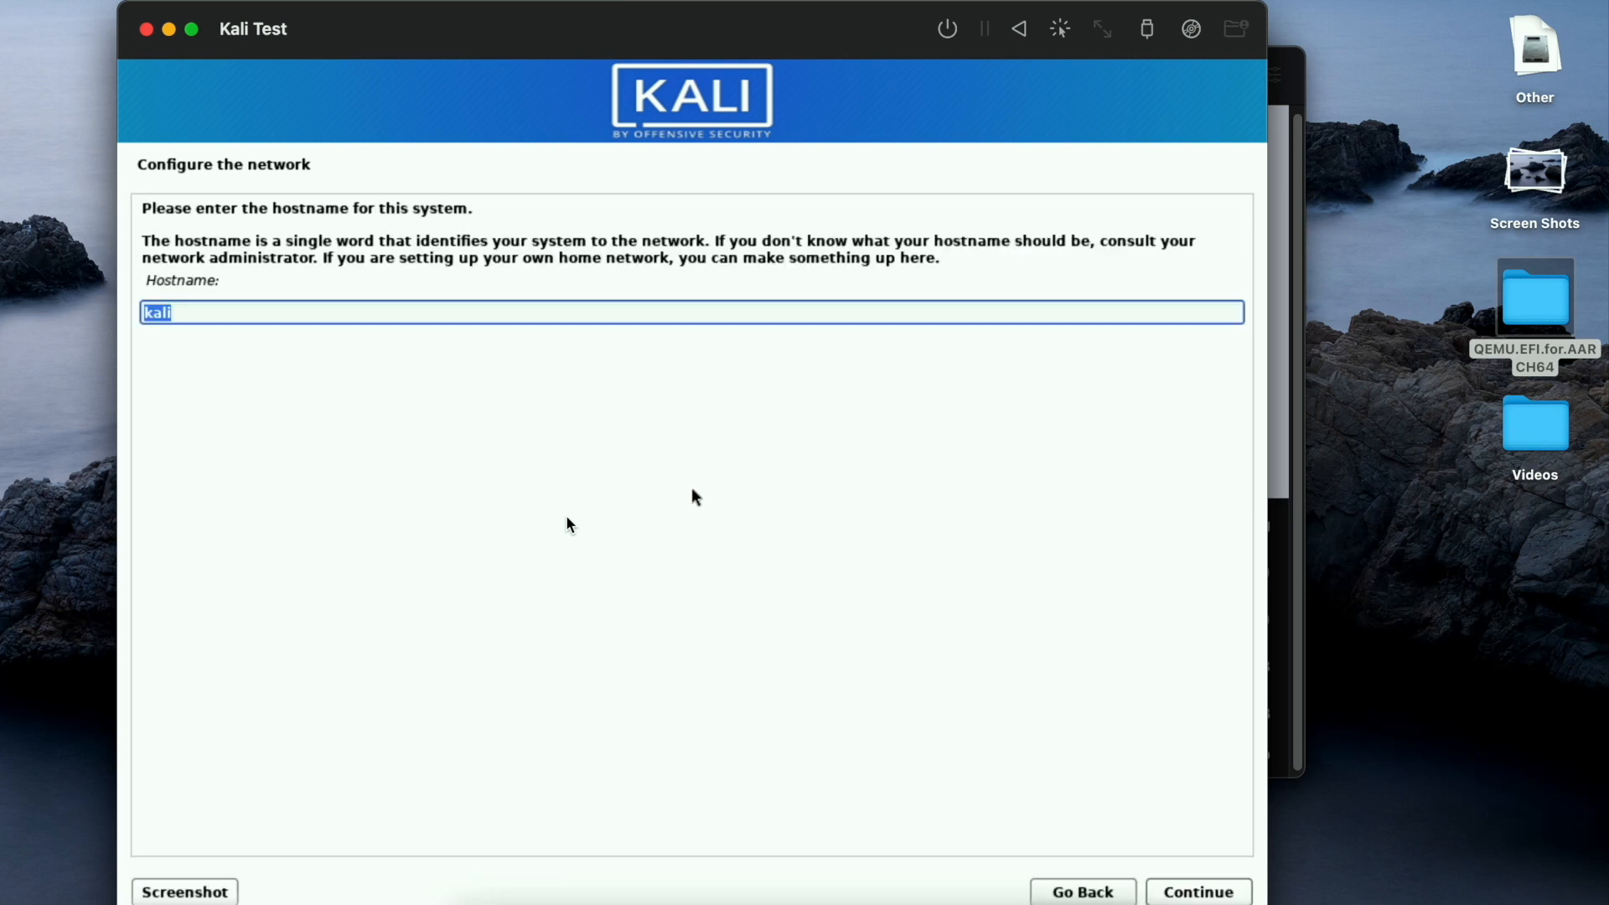
# Keep hostname and username kali, set the user's password, and choose Eastern time zone.
pyautogui.click(1202, 892)
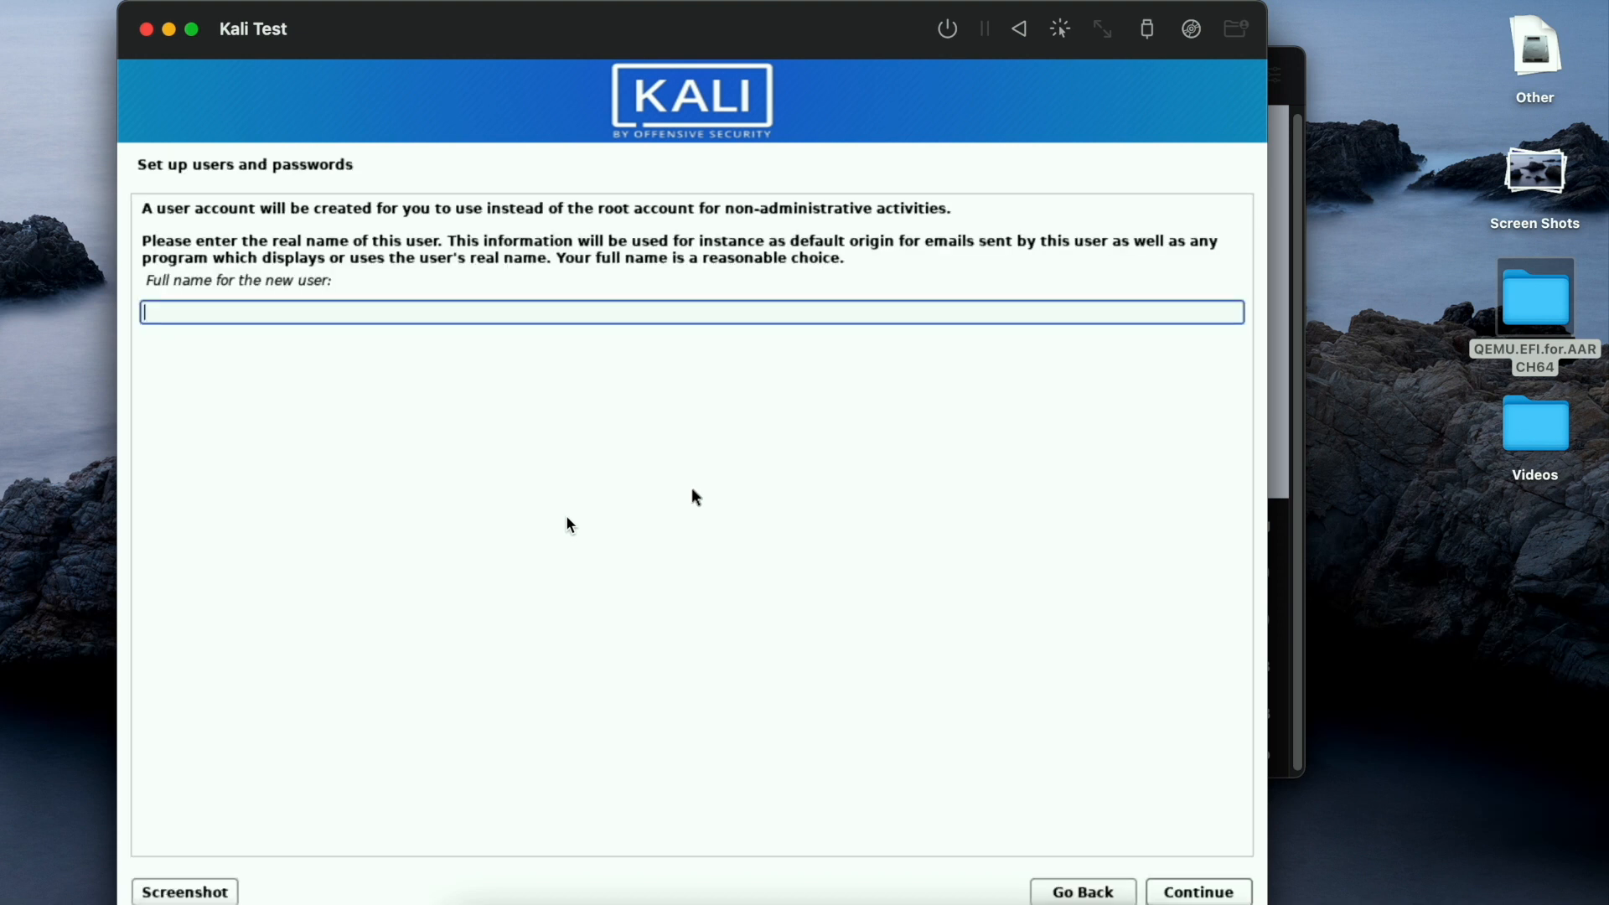
pyautogui.click(1197, 891)
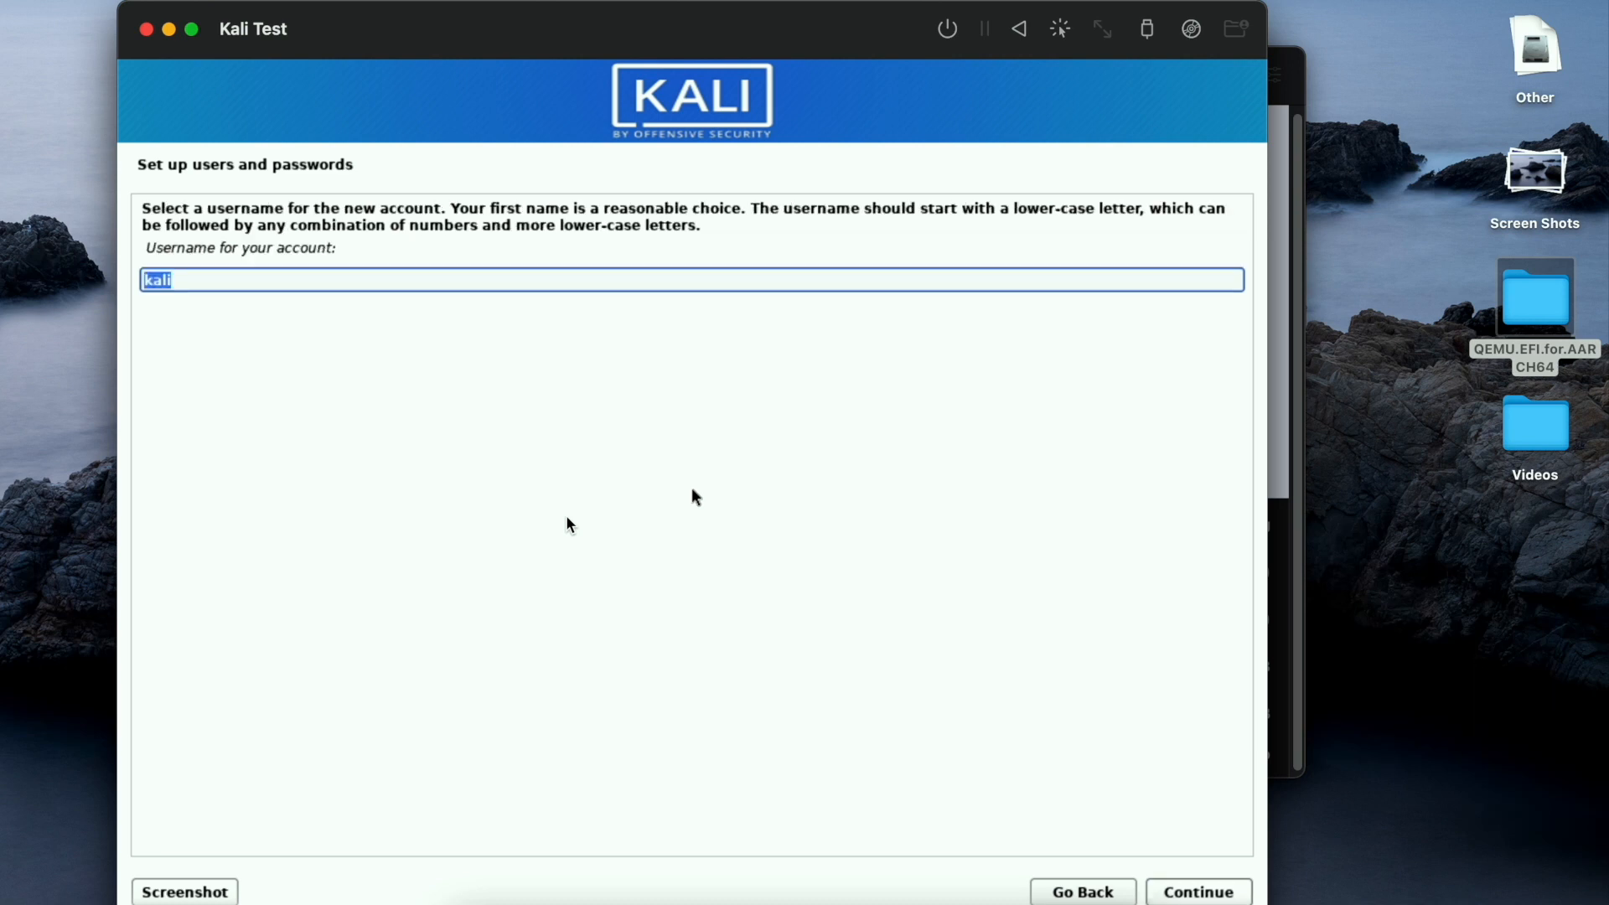
pyautogui.click(1198, 892)
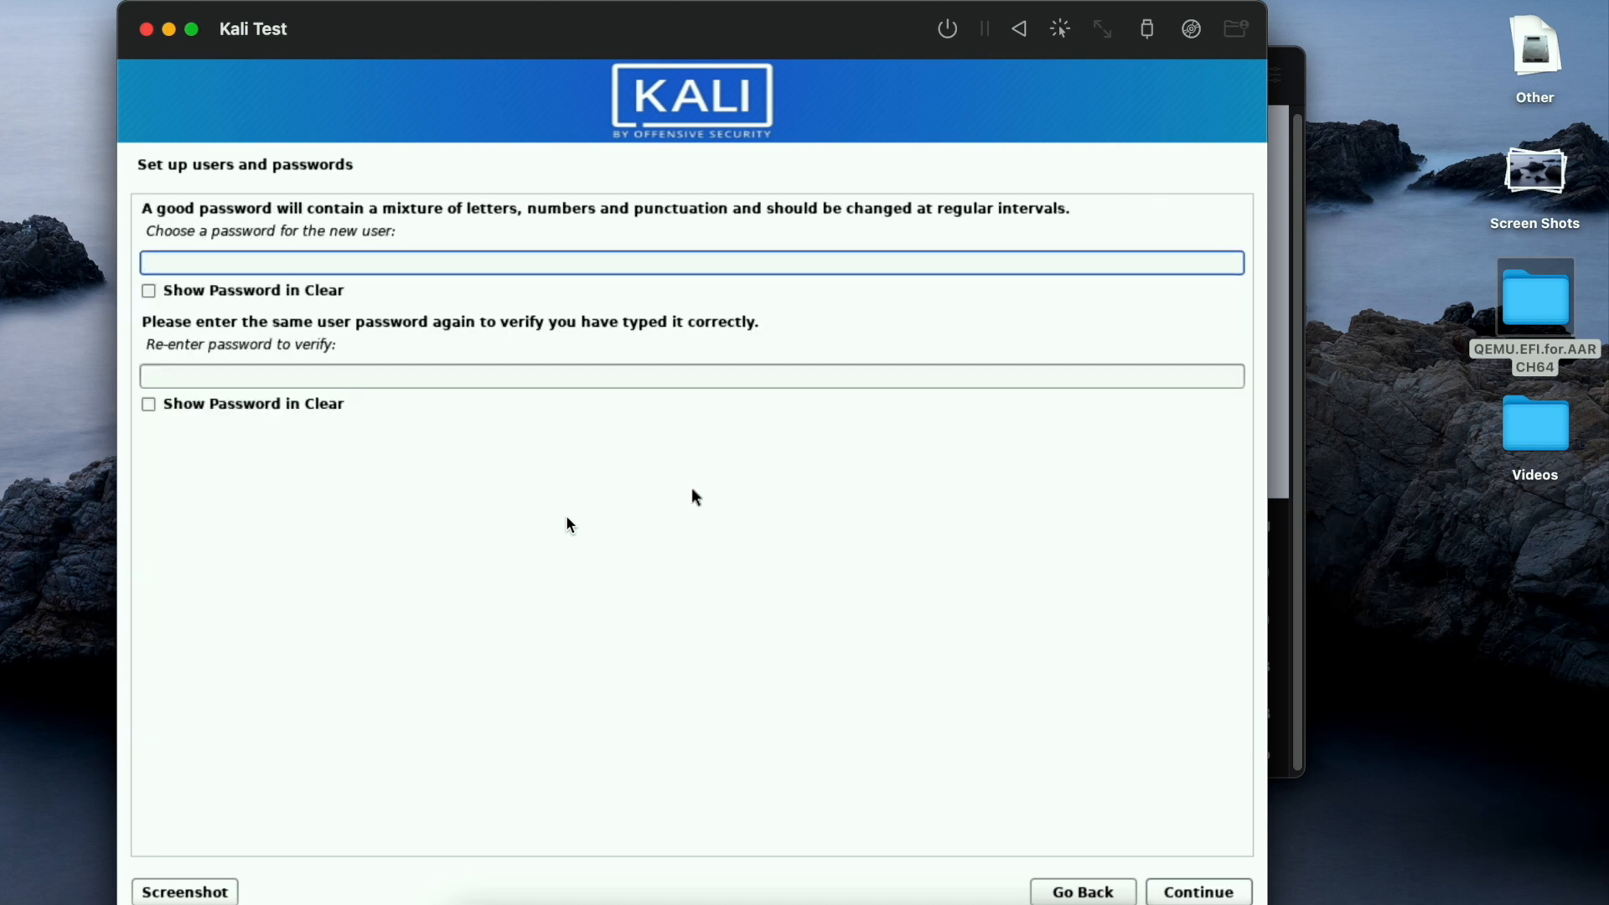
pyautogui.write('•••')
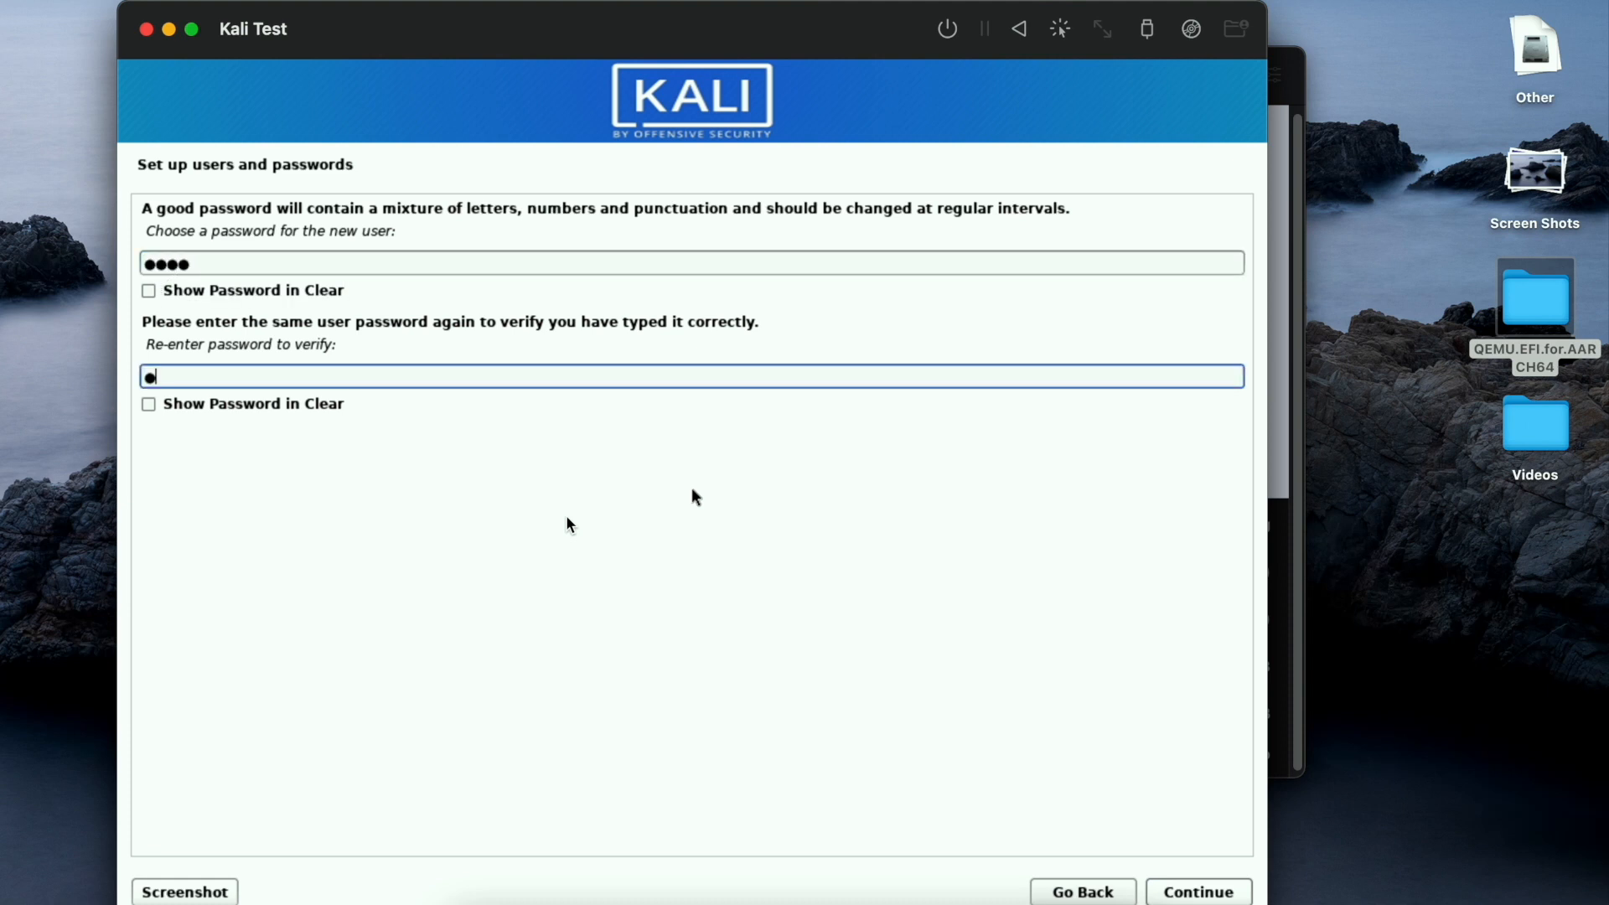
pyautogui.click(1201, 891)
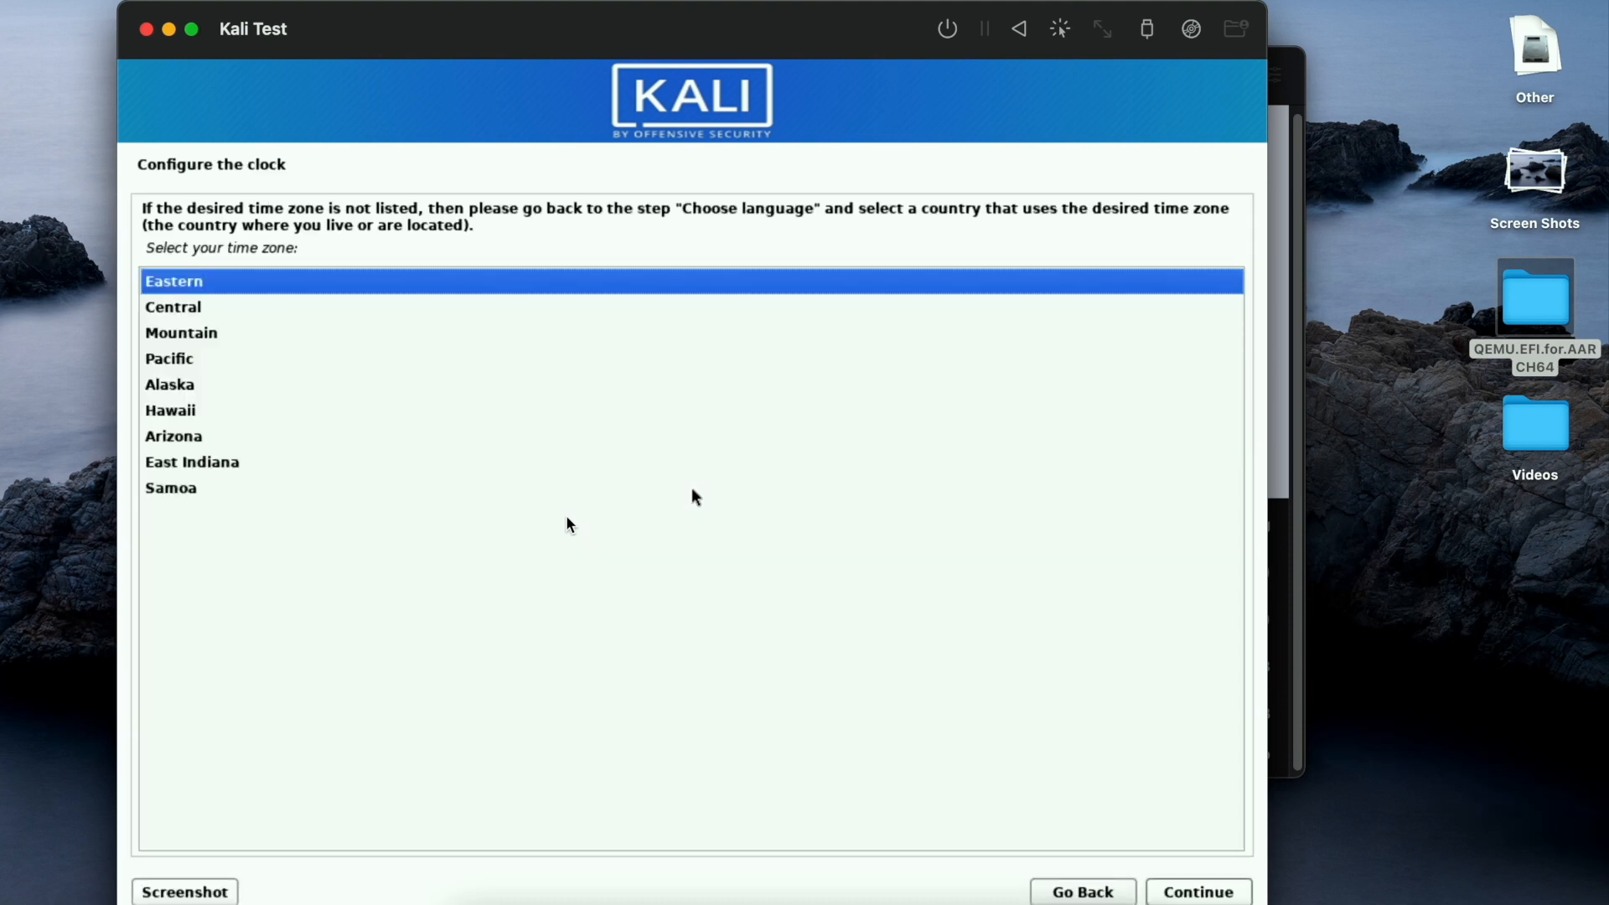
pyautogui.click(1201, 892)
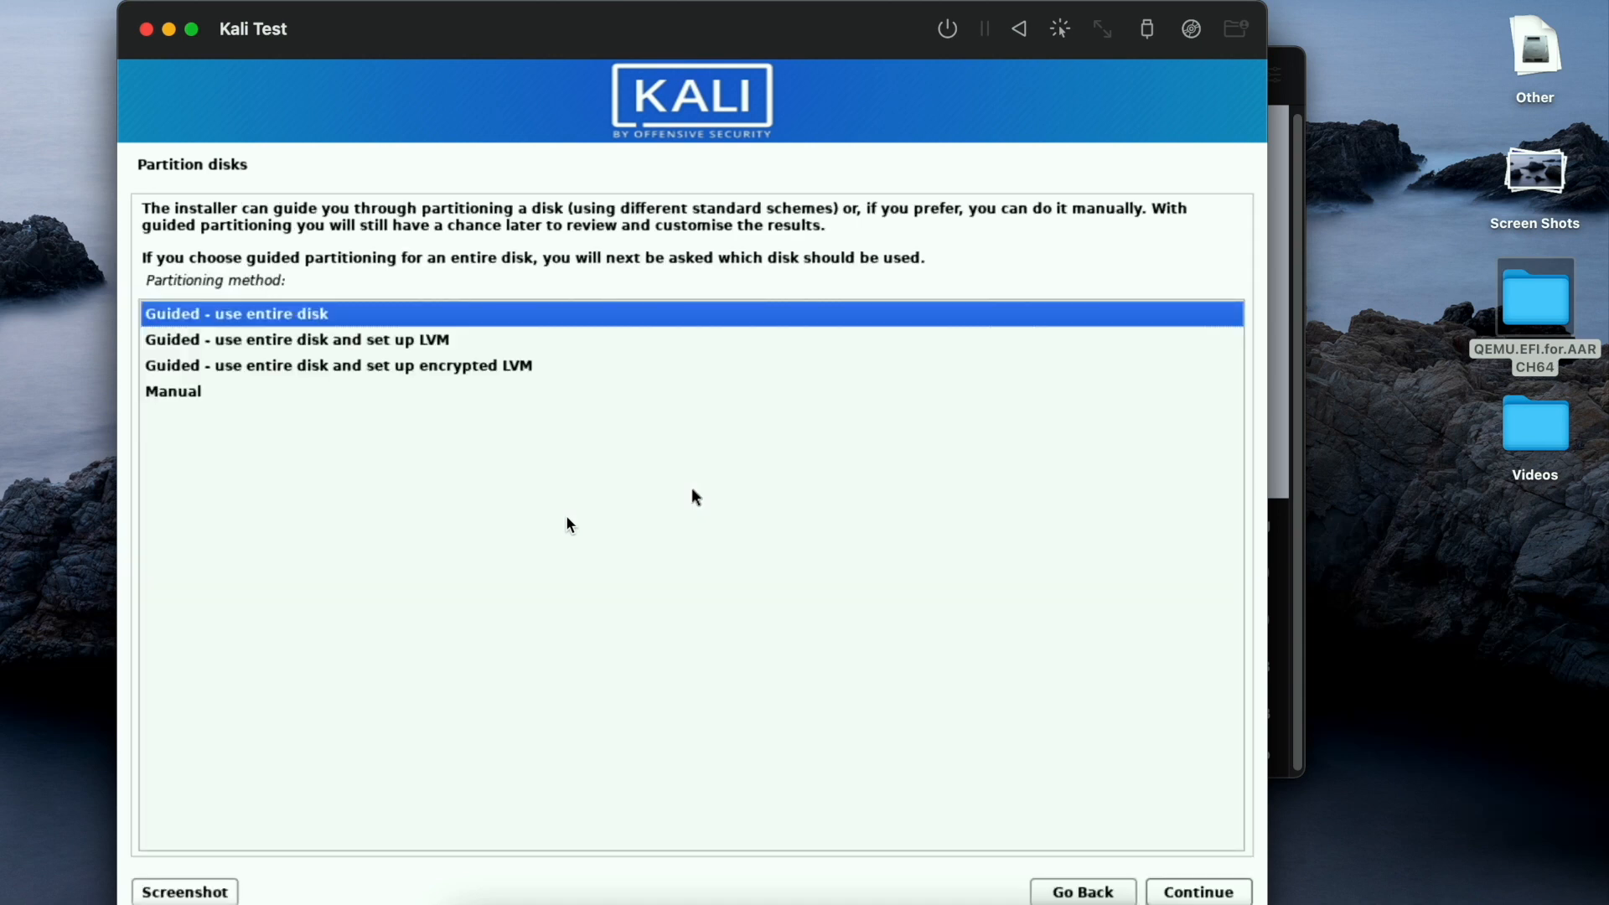
# Use guided partitioning on Virtual disk 1 (vda) and write the changes to disk.
pyautogui.click(1197, 891)
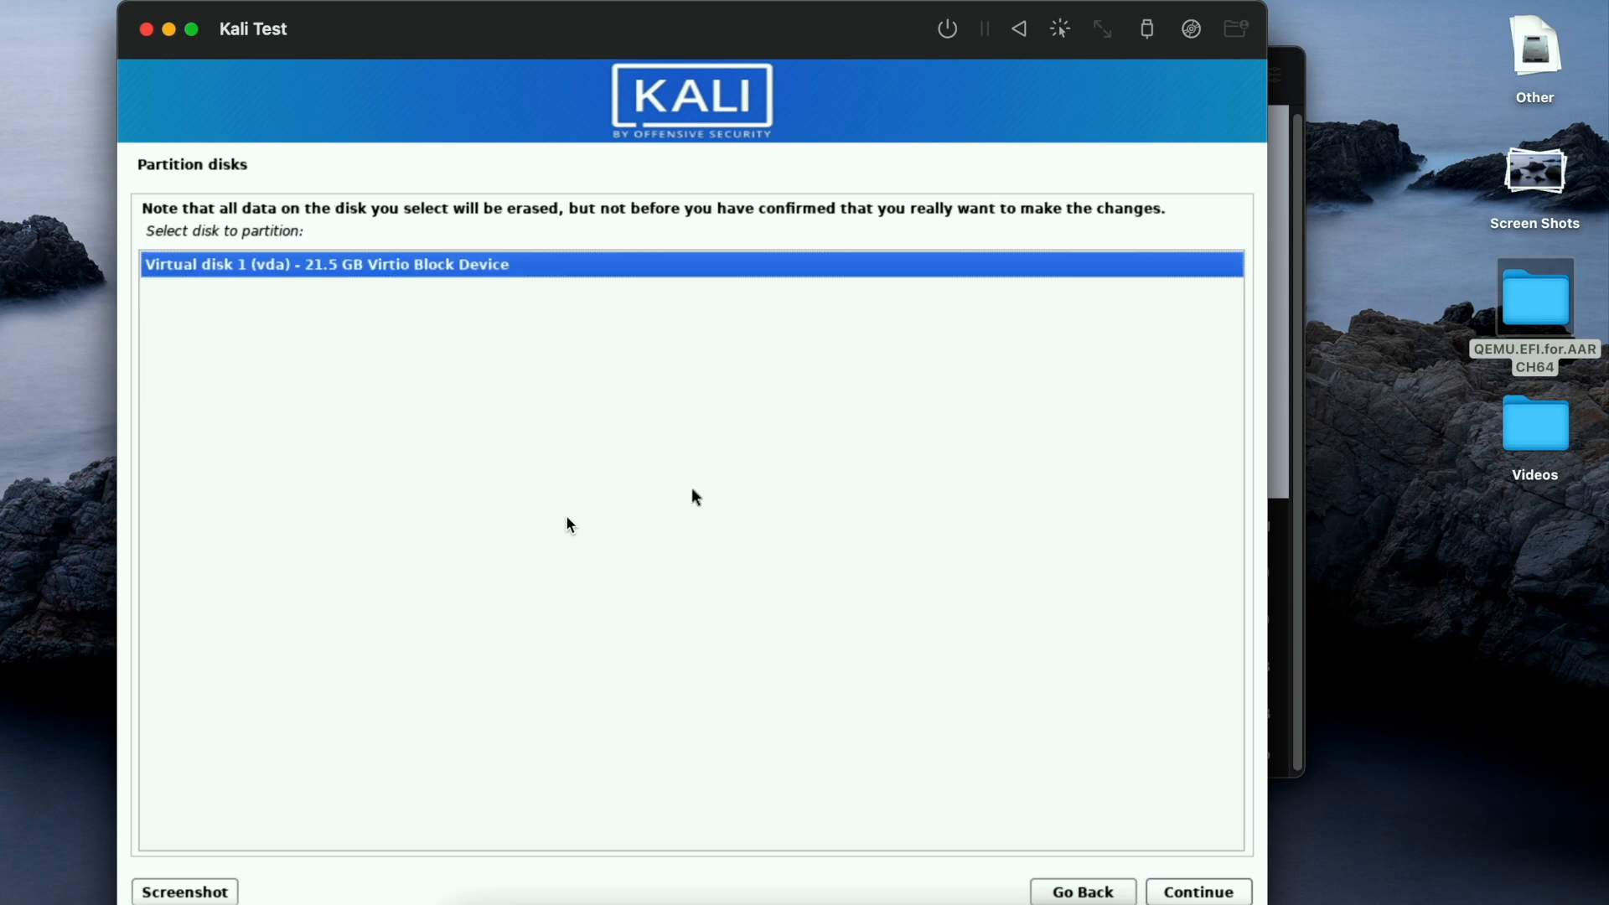
pyautogui.click(1200, 892)
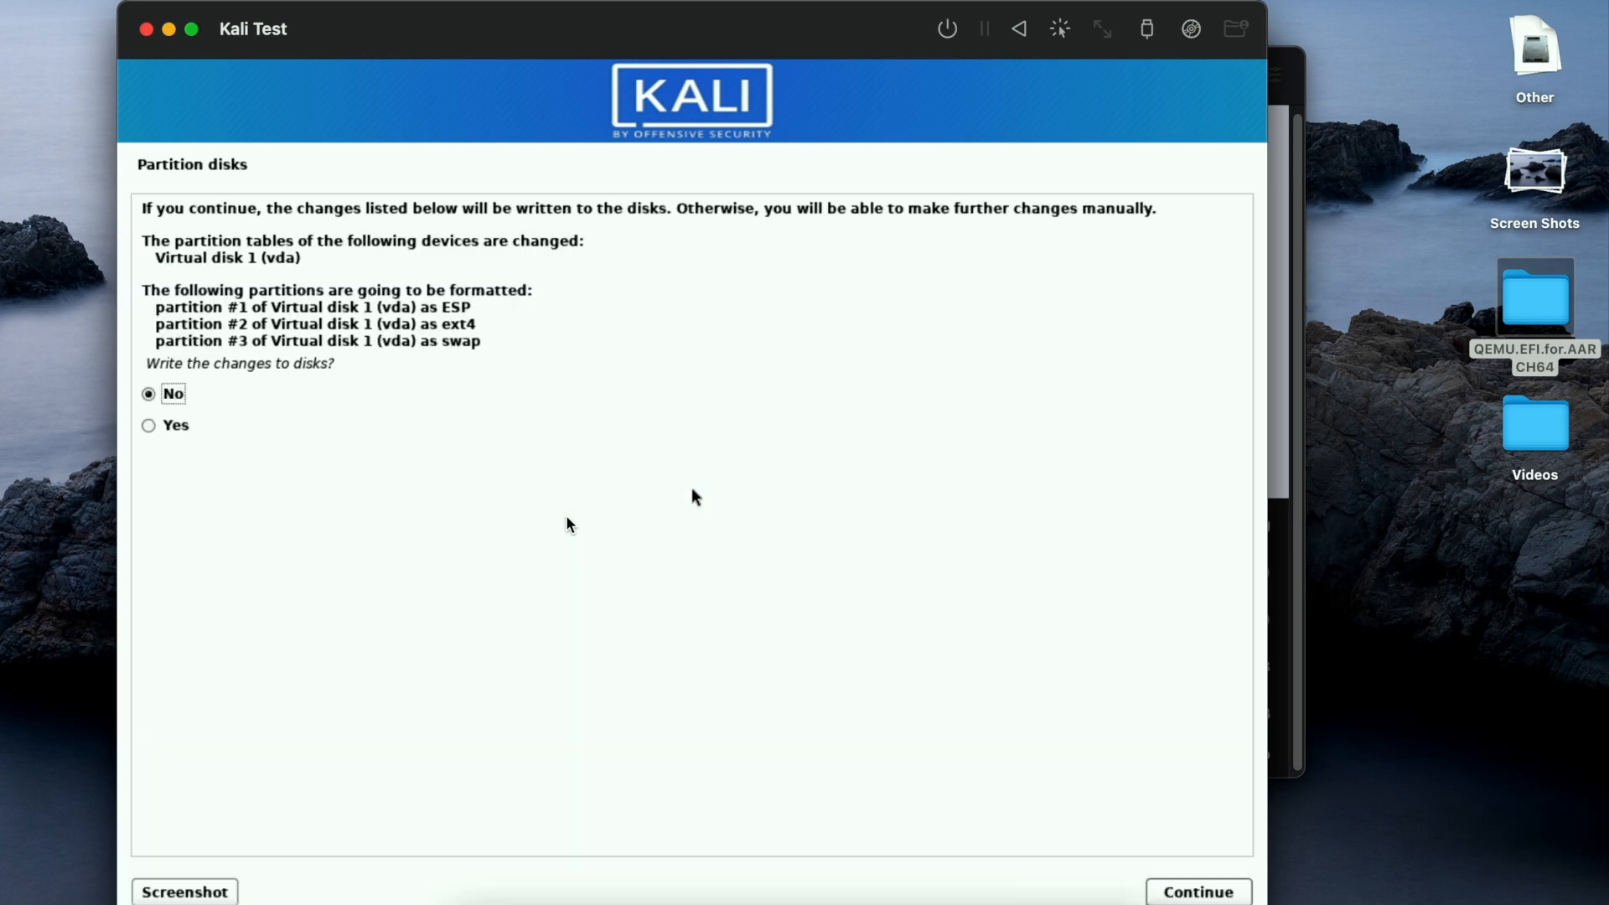
pyautogui.click(148, 425)
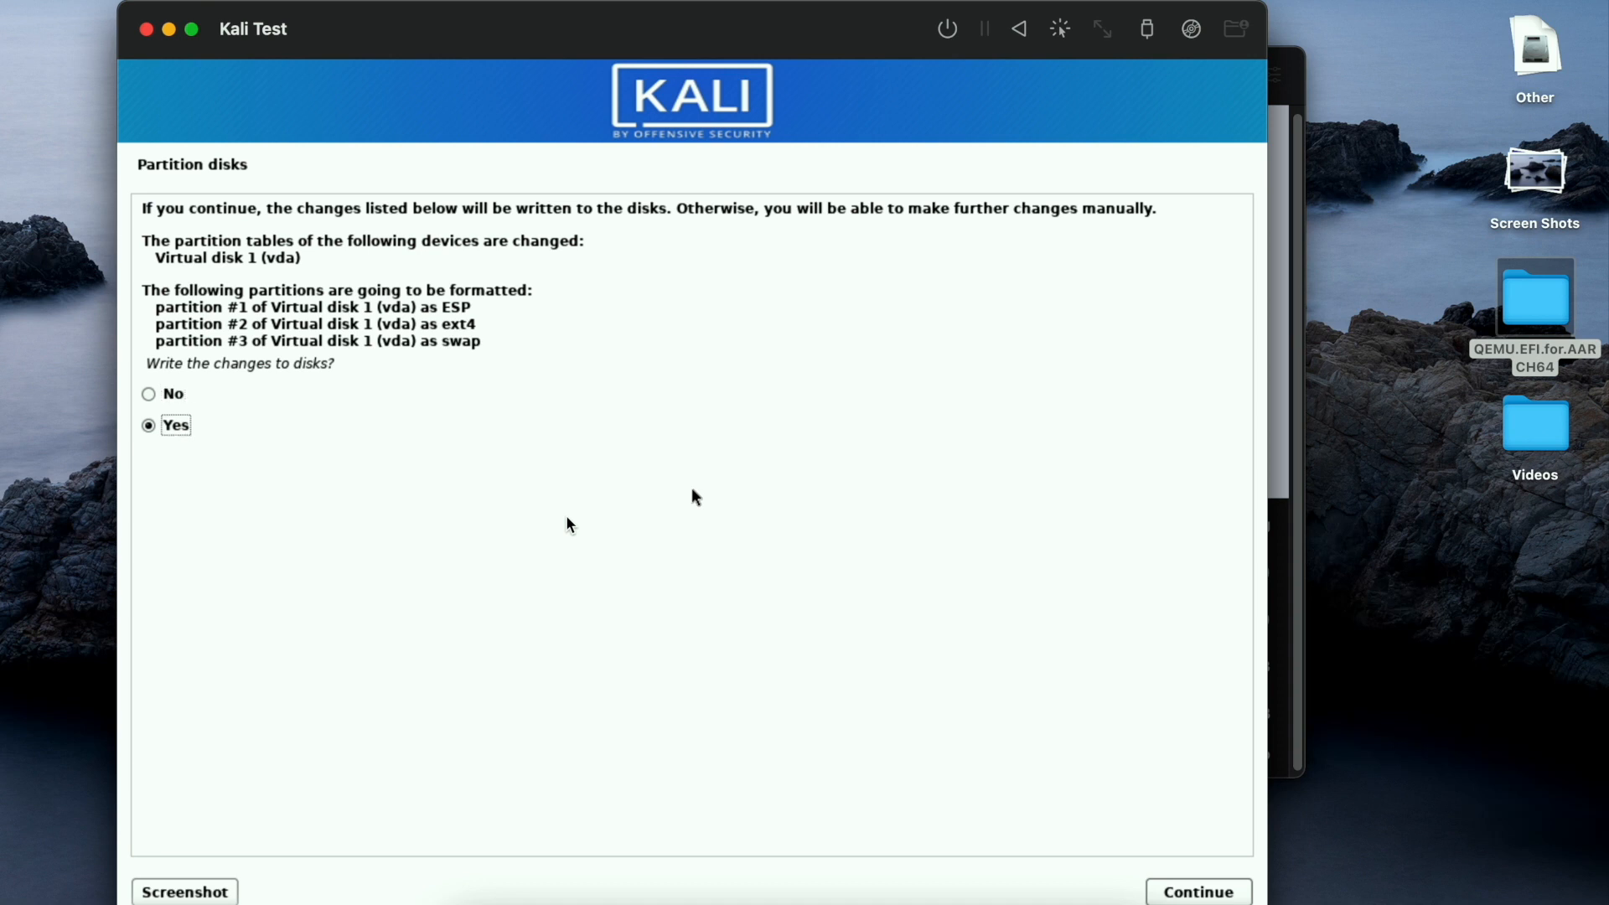
pyautogui.click(1198, 892)
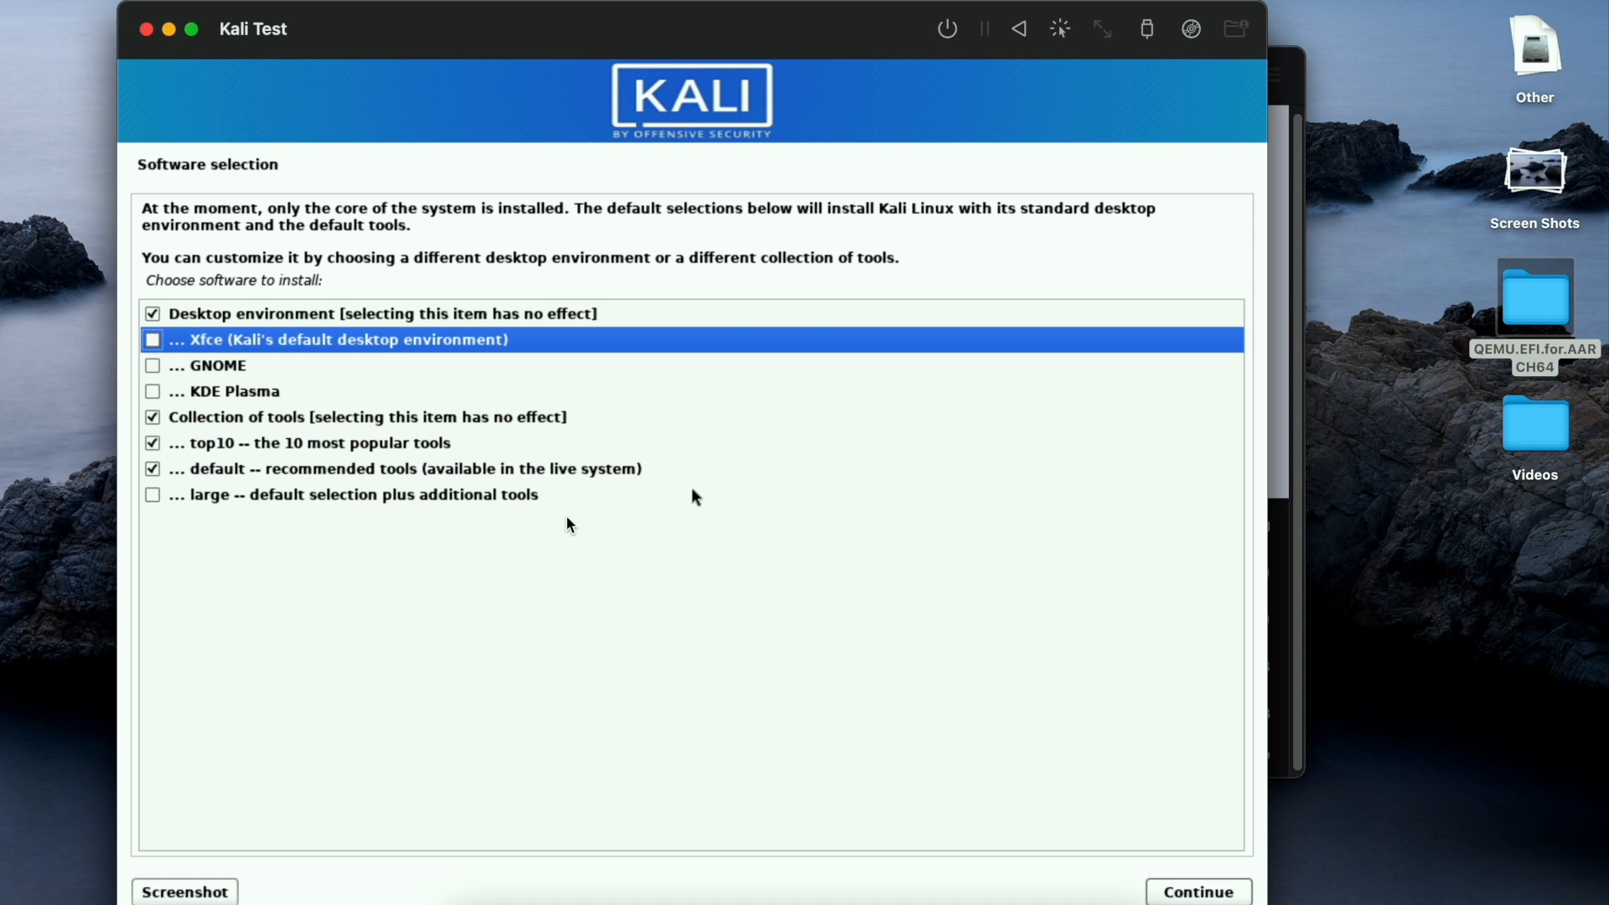
# Tick Xfce in software selection and start the installation.
pyautogui.click(153, 341)
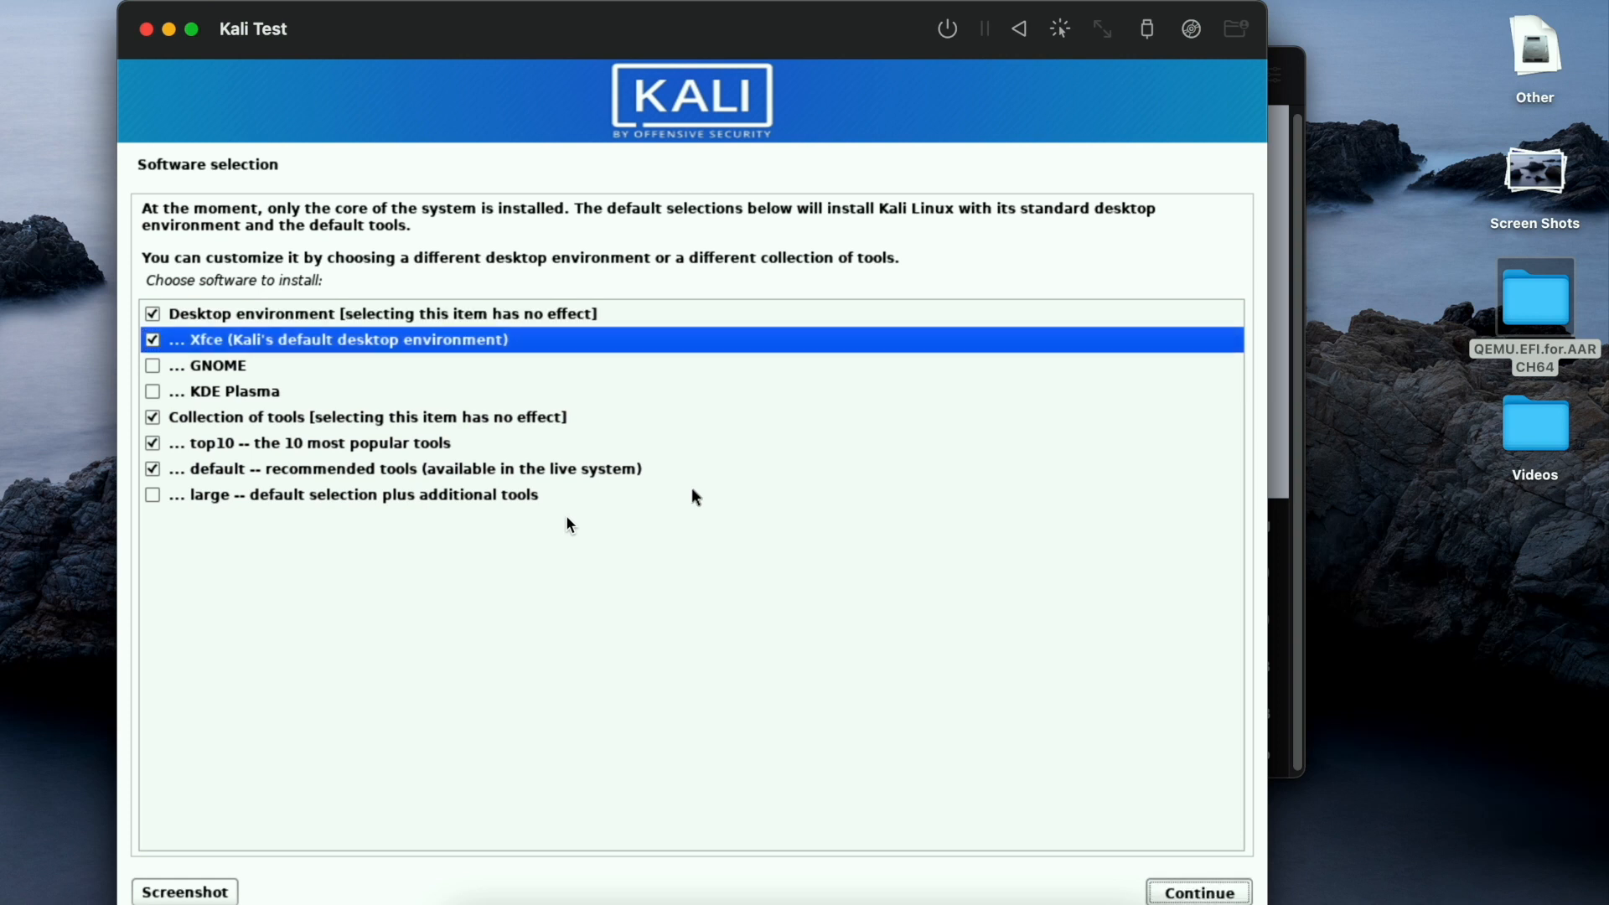
pyautogui.click(1197, 891)
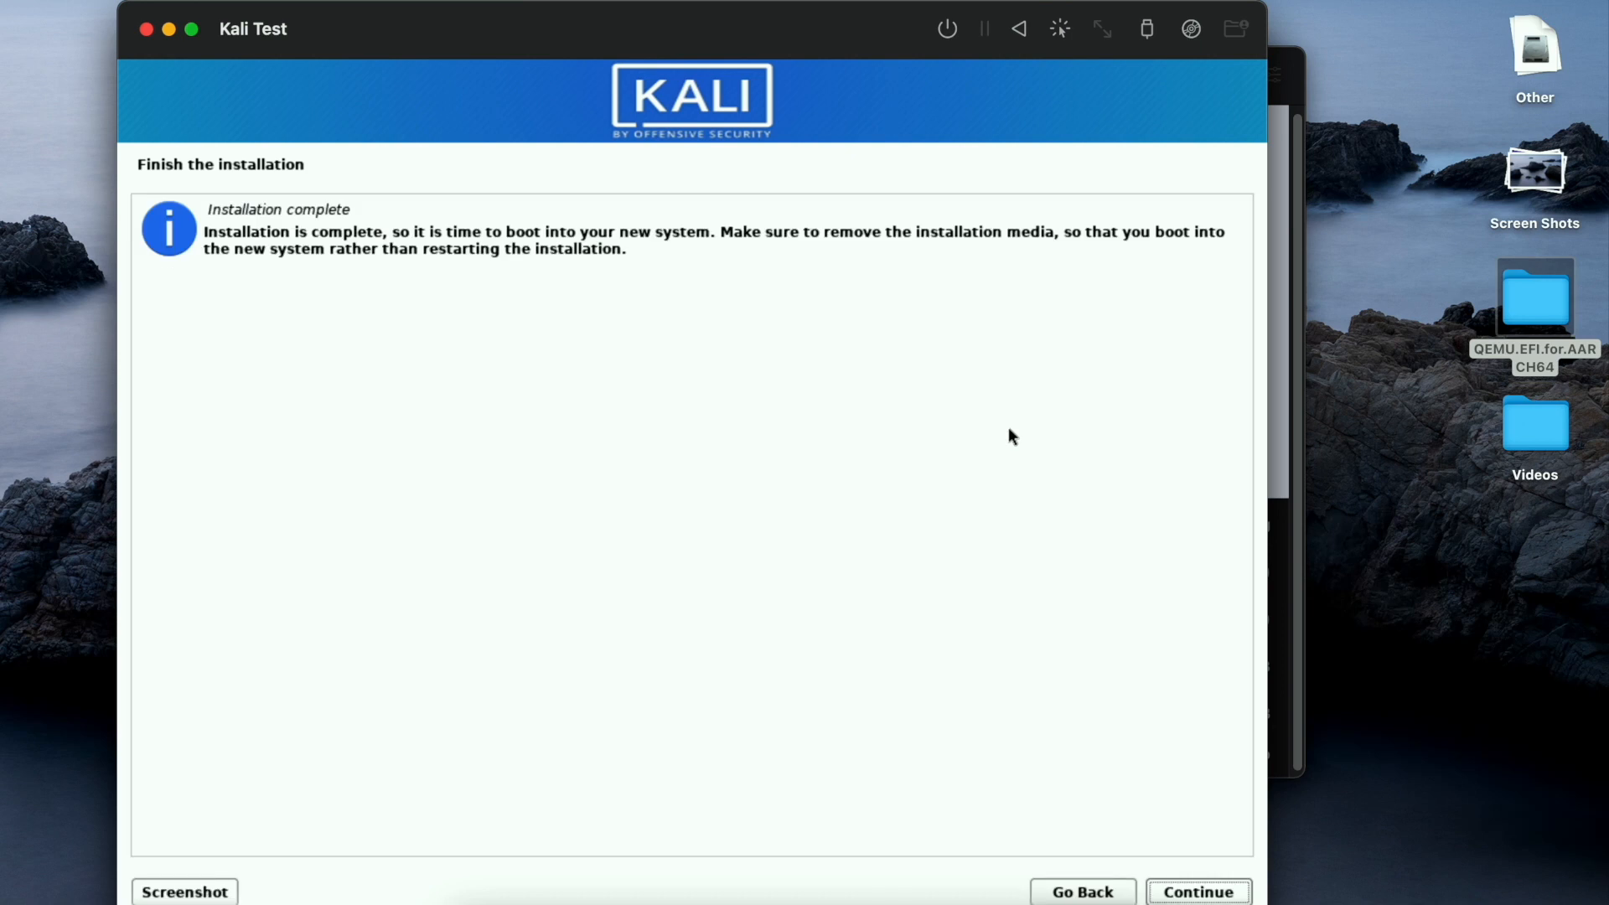
# Reboot into the installed Kali and log in as user kali.
pyautogui.click(1197, 892)
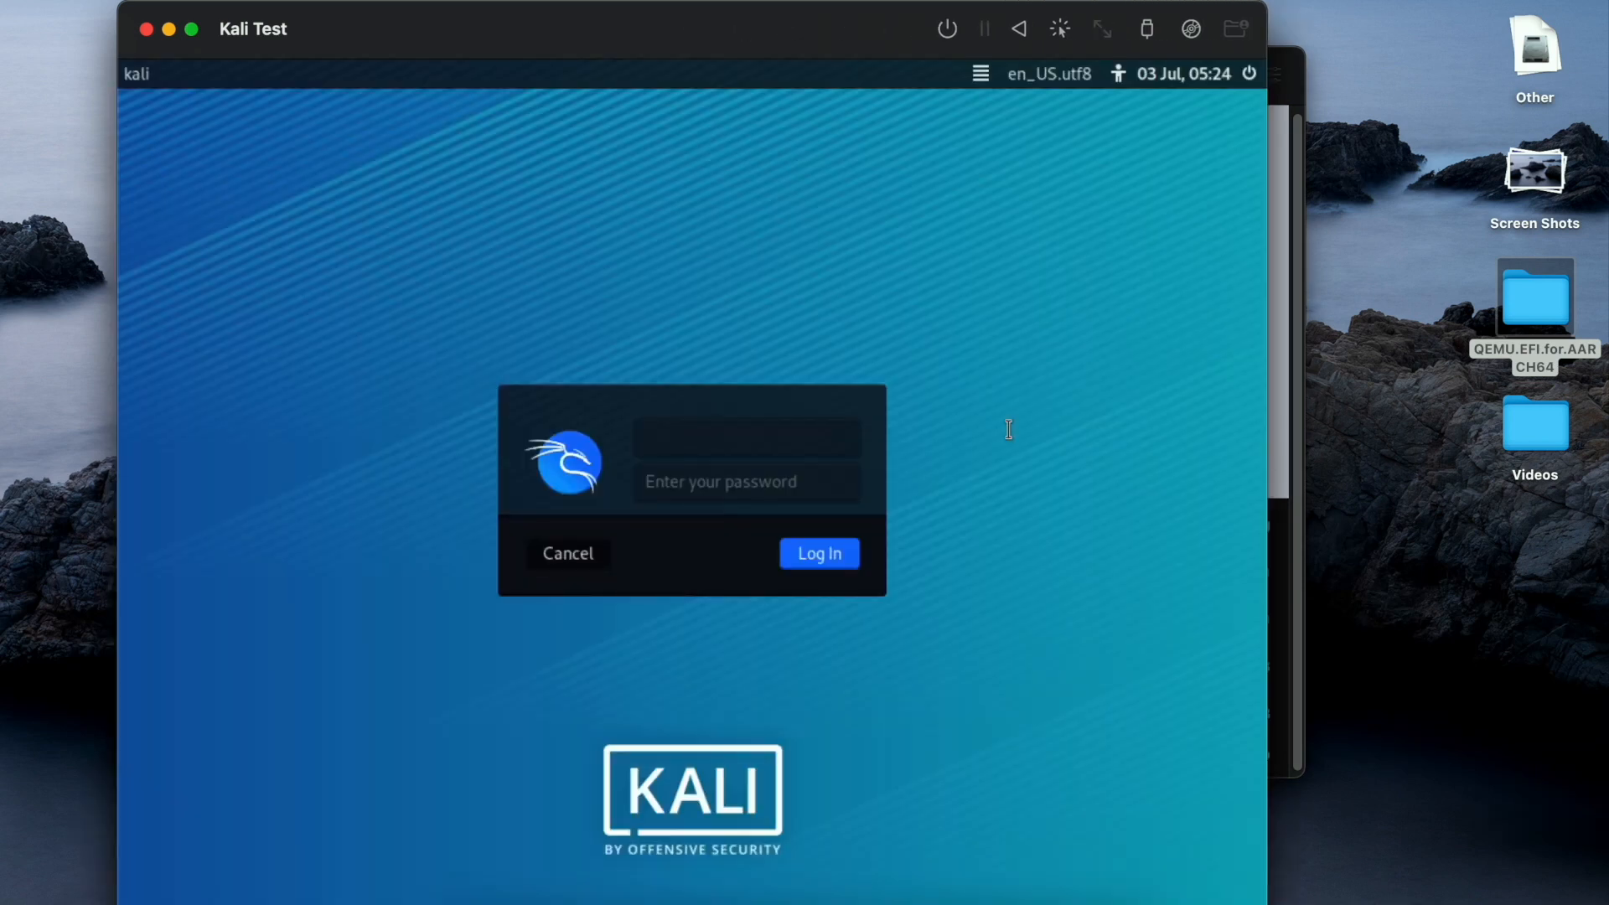
pyautogui.write('kali')
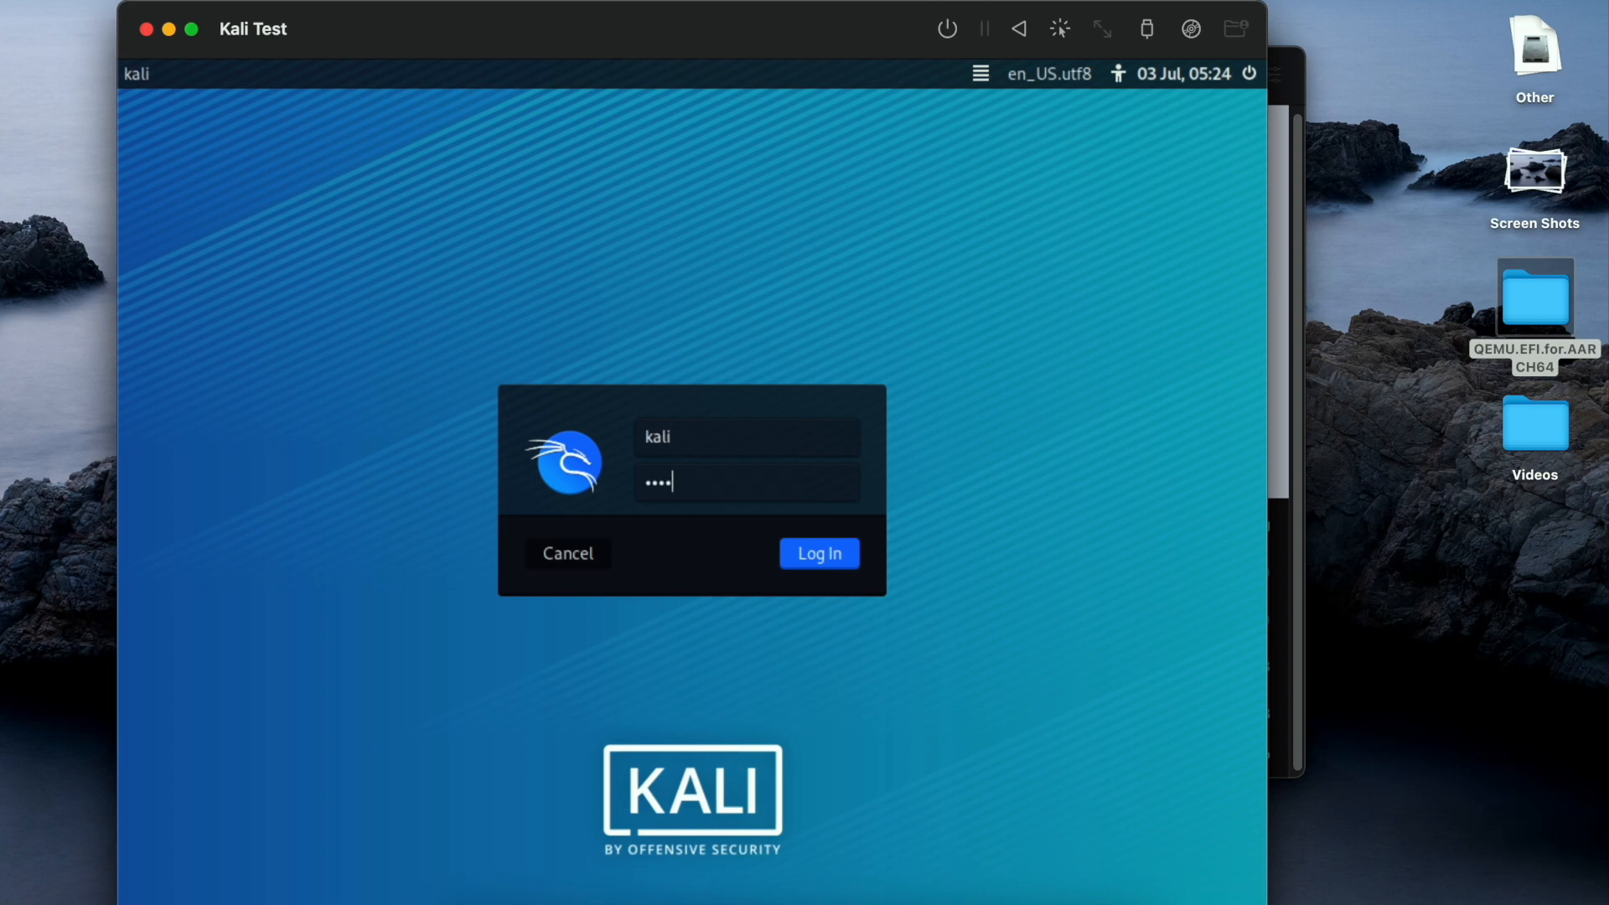
pyautogui.click(820, 553)
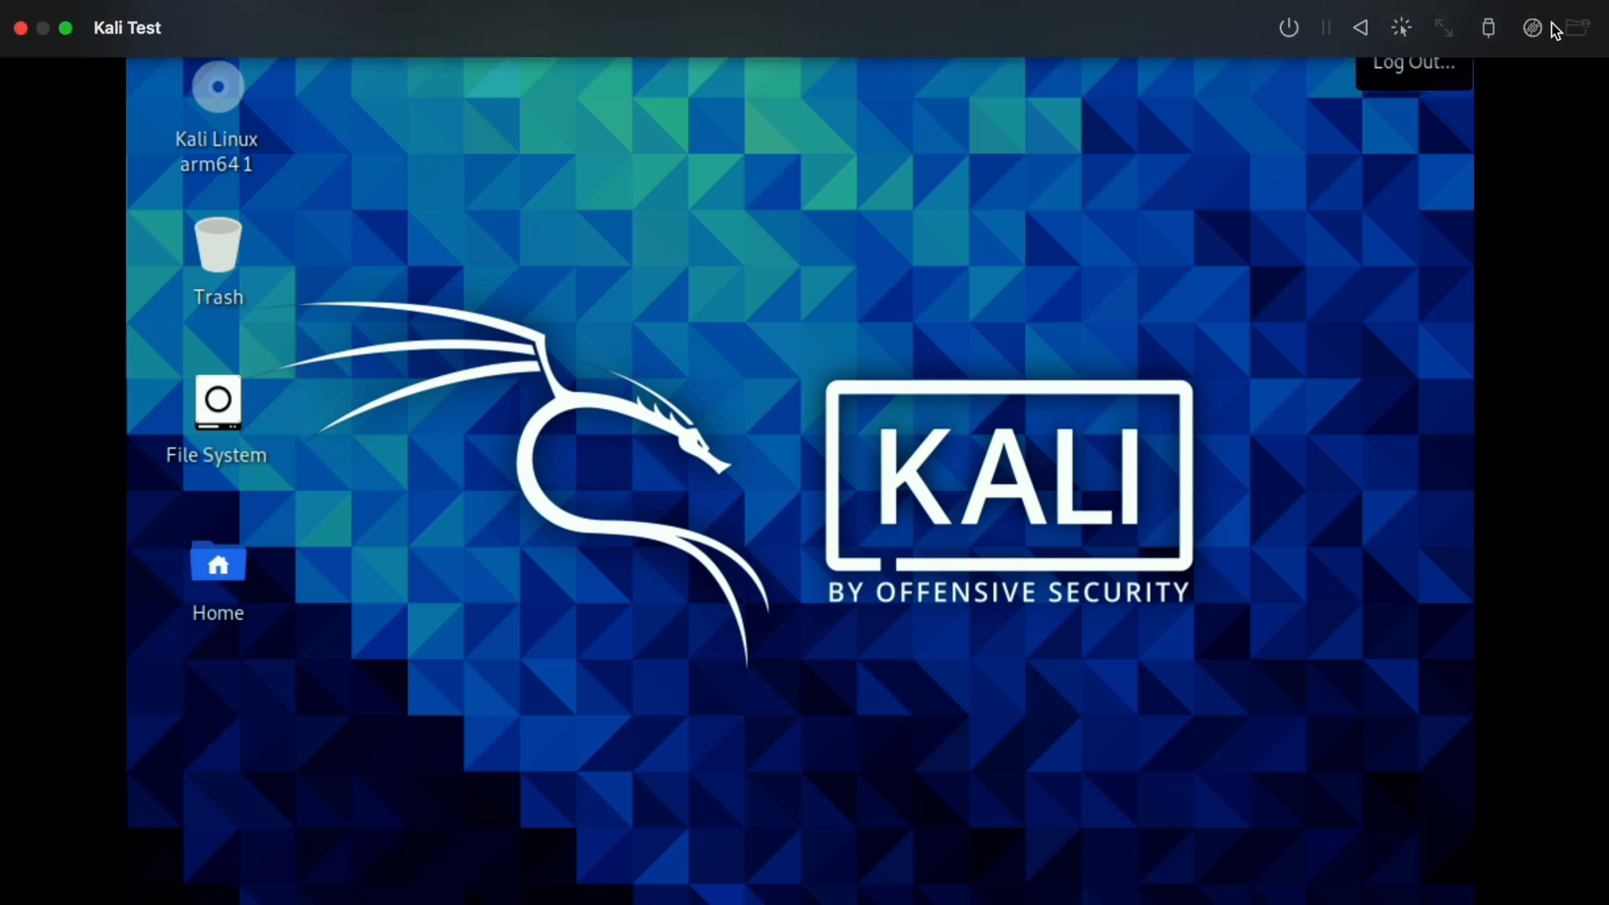
# Try ejecting the installer ISO from UTM's drive menu and dismiss the locked-drive error.
pyautogui.click(1529, 27)
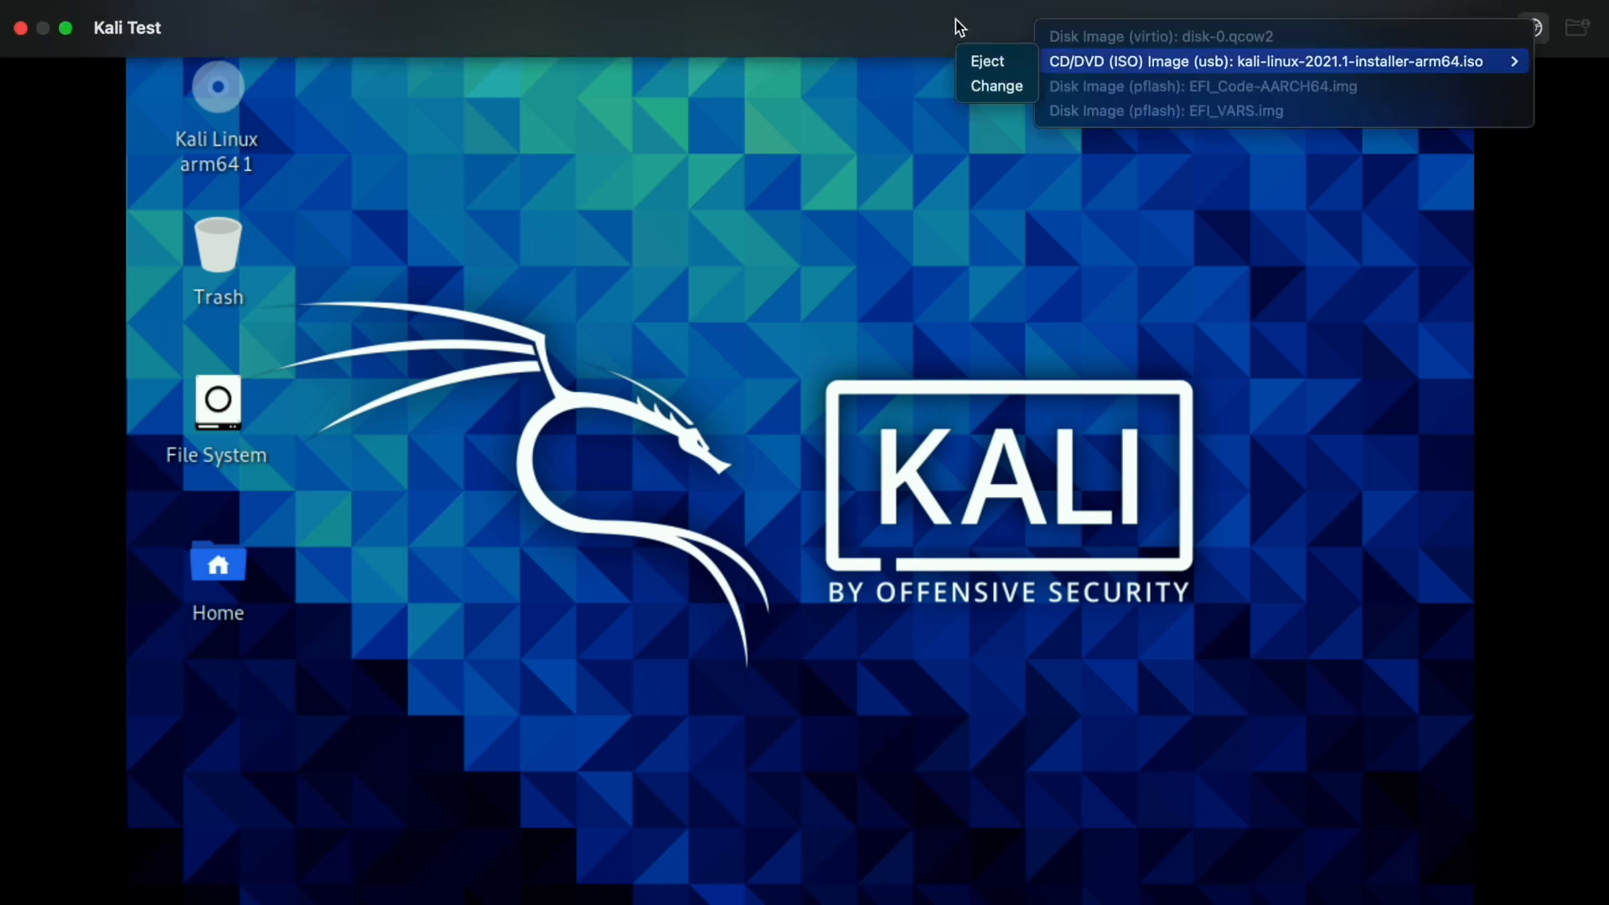
pyautogui.click(987, 62)
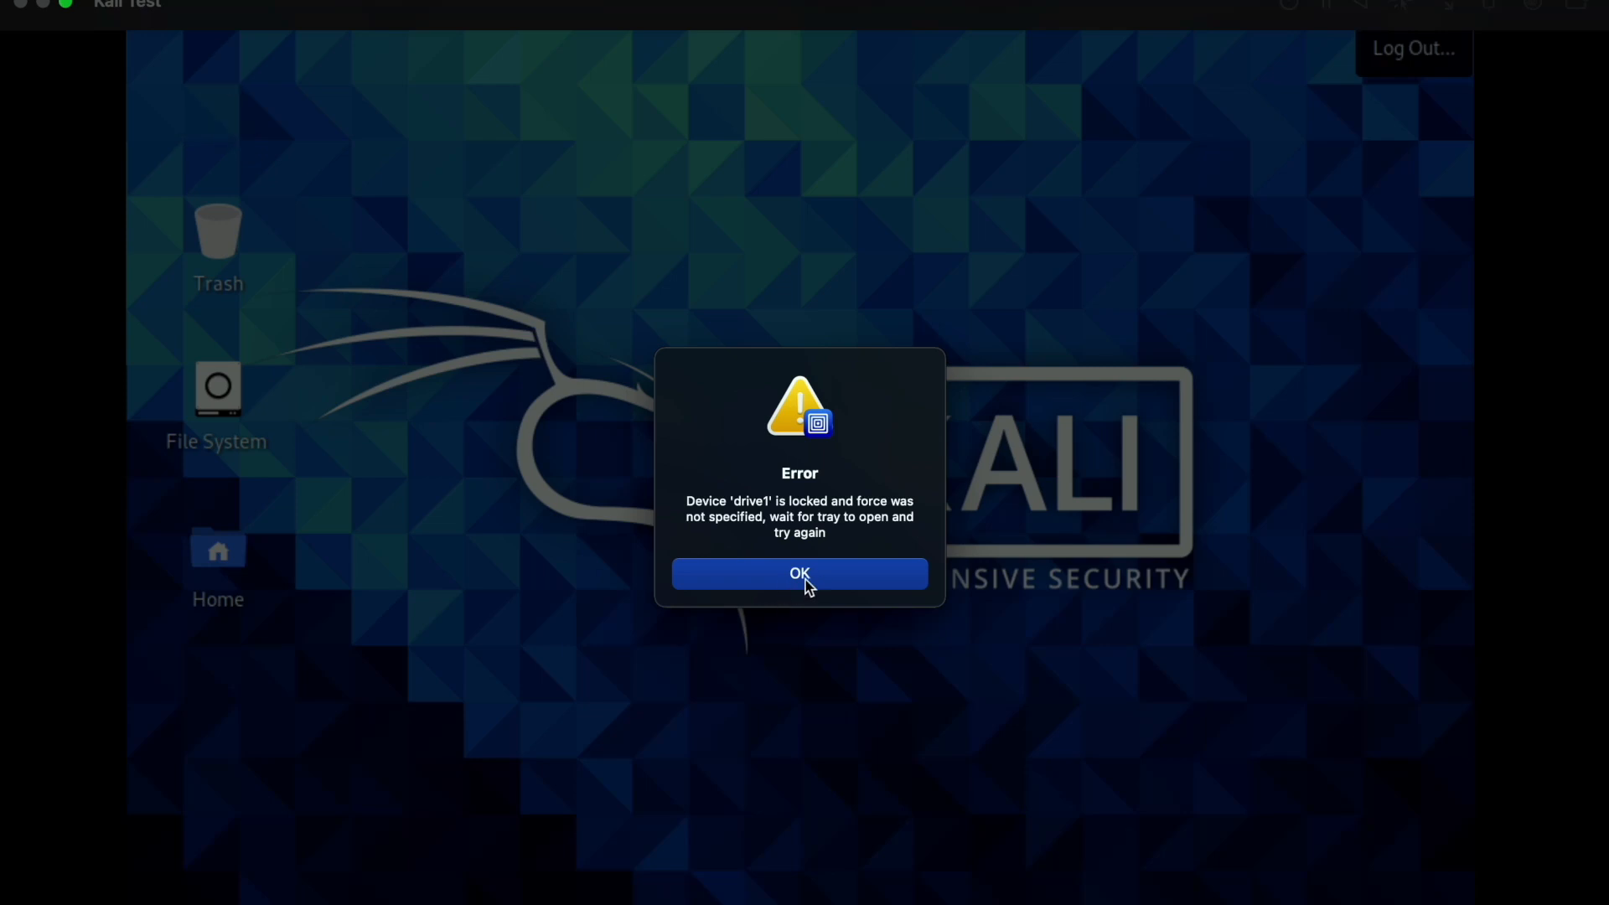
pyautogui.click(799, 574)
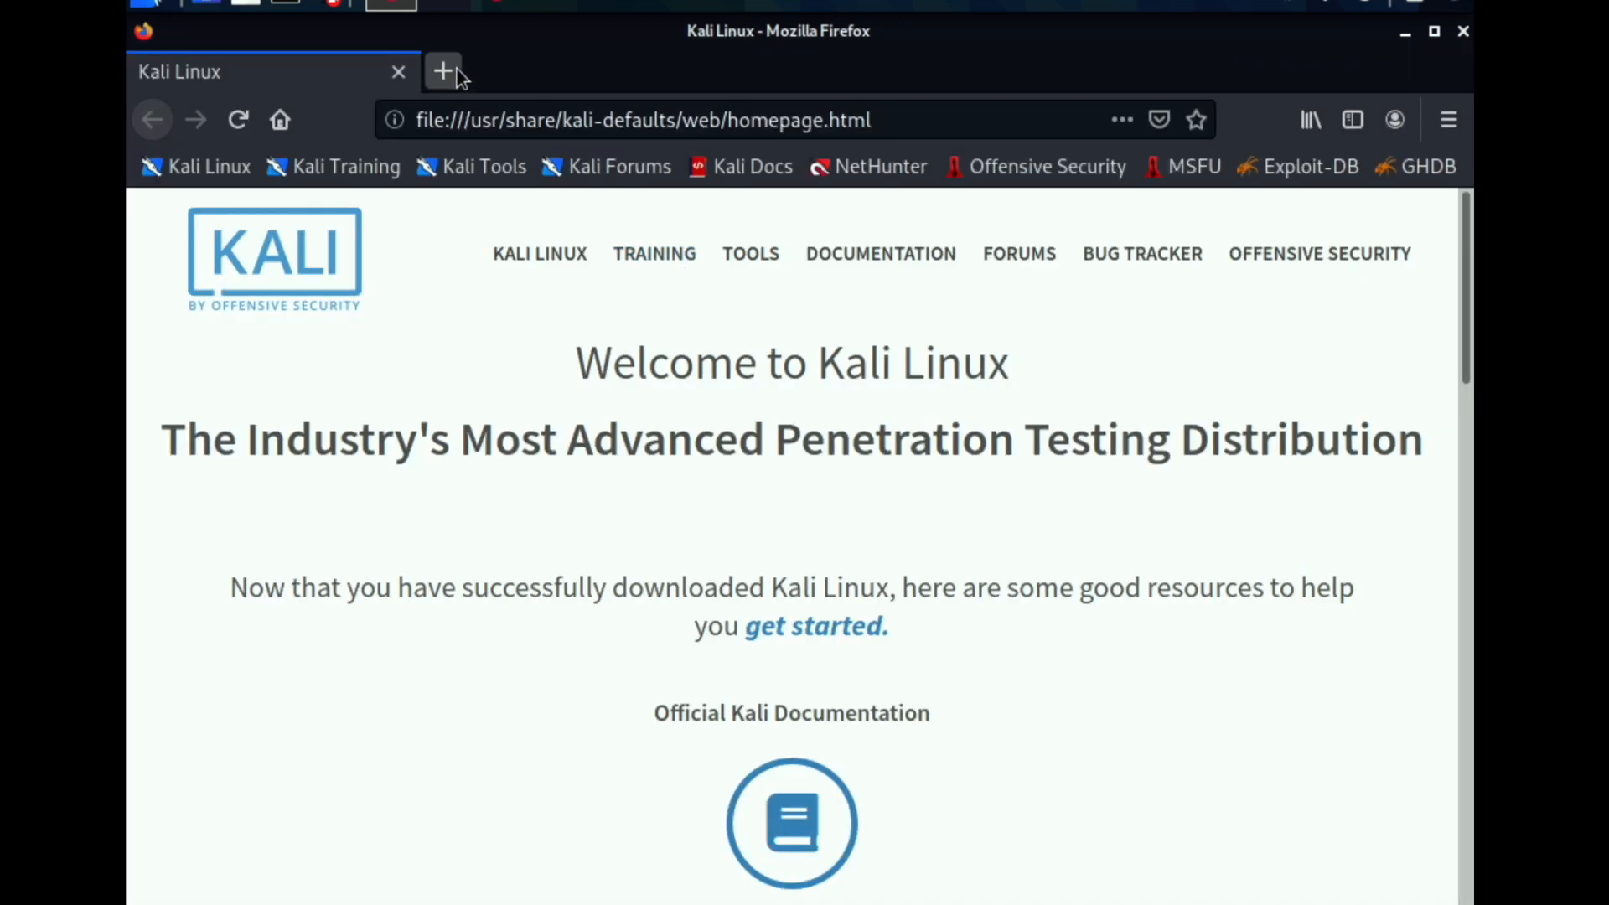
# Open a new Firefox tab in the Kali guest, then close Firefox to reveal the Xfce desktop.
pyautogui.click(443, 71)
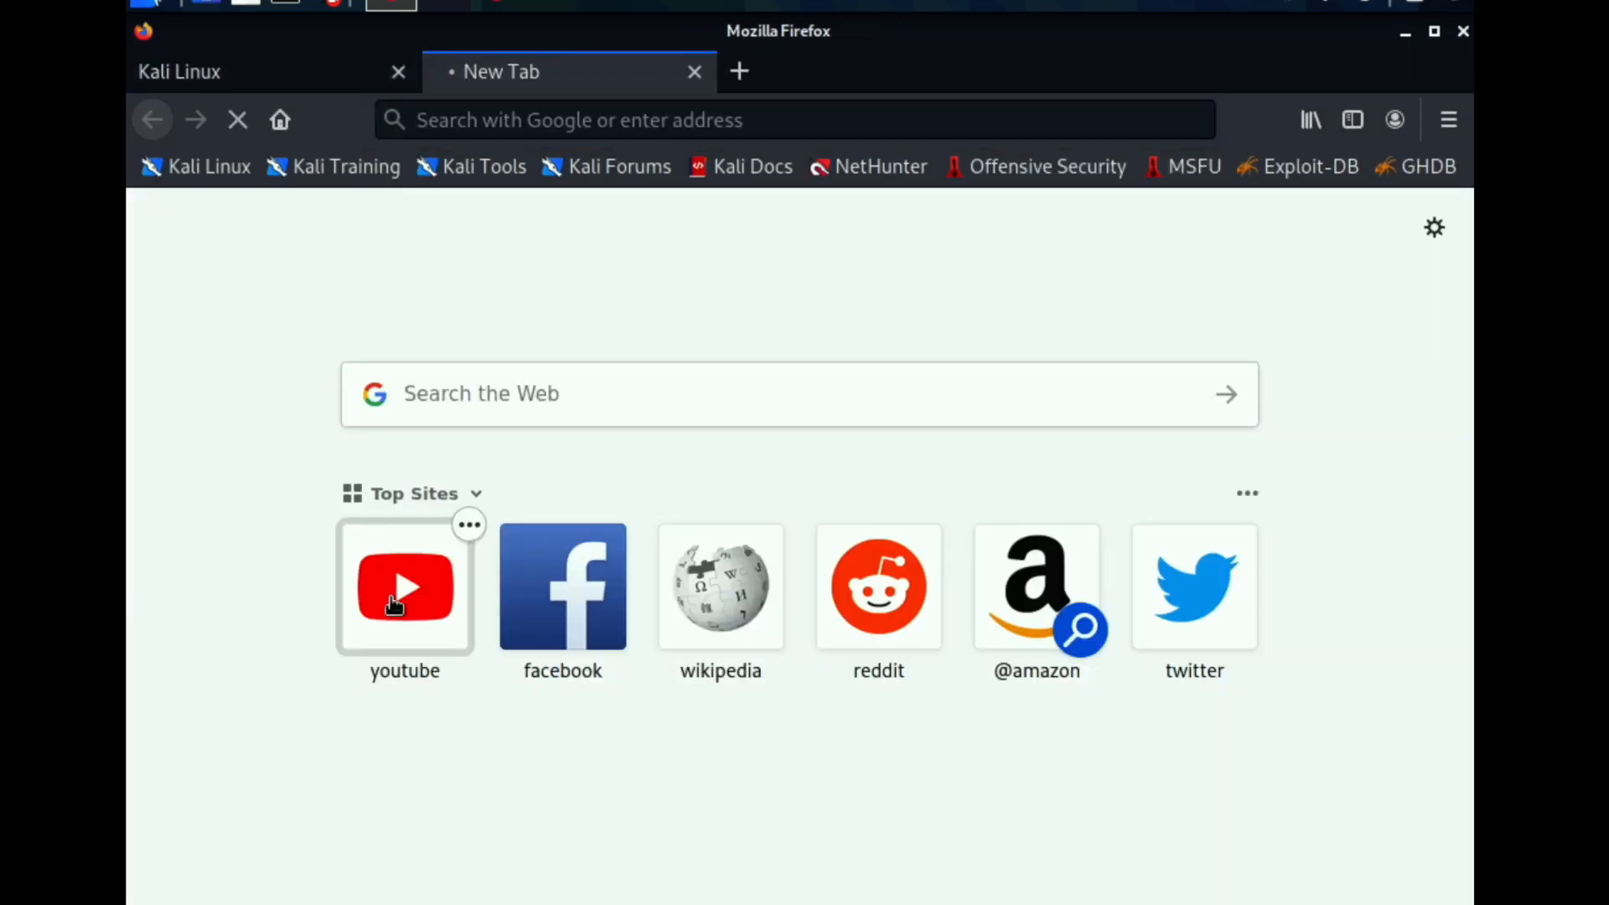
pyautogui.click(403, 587)
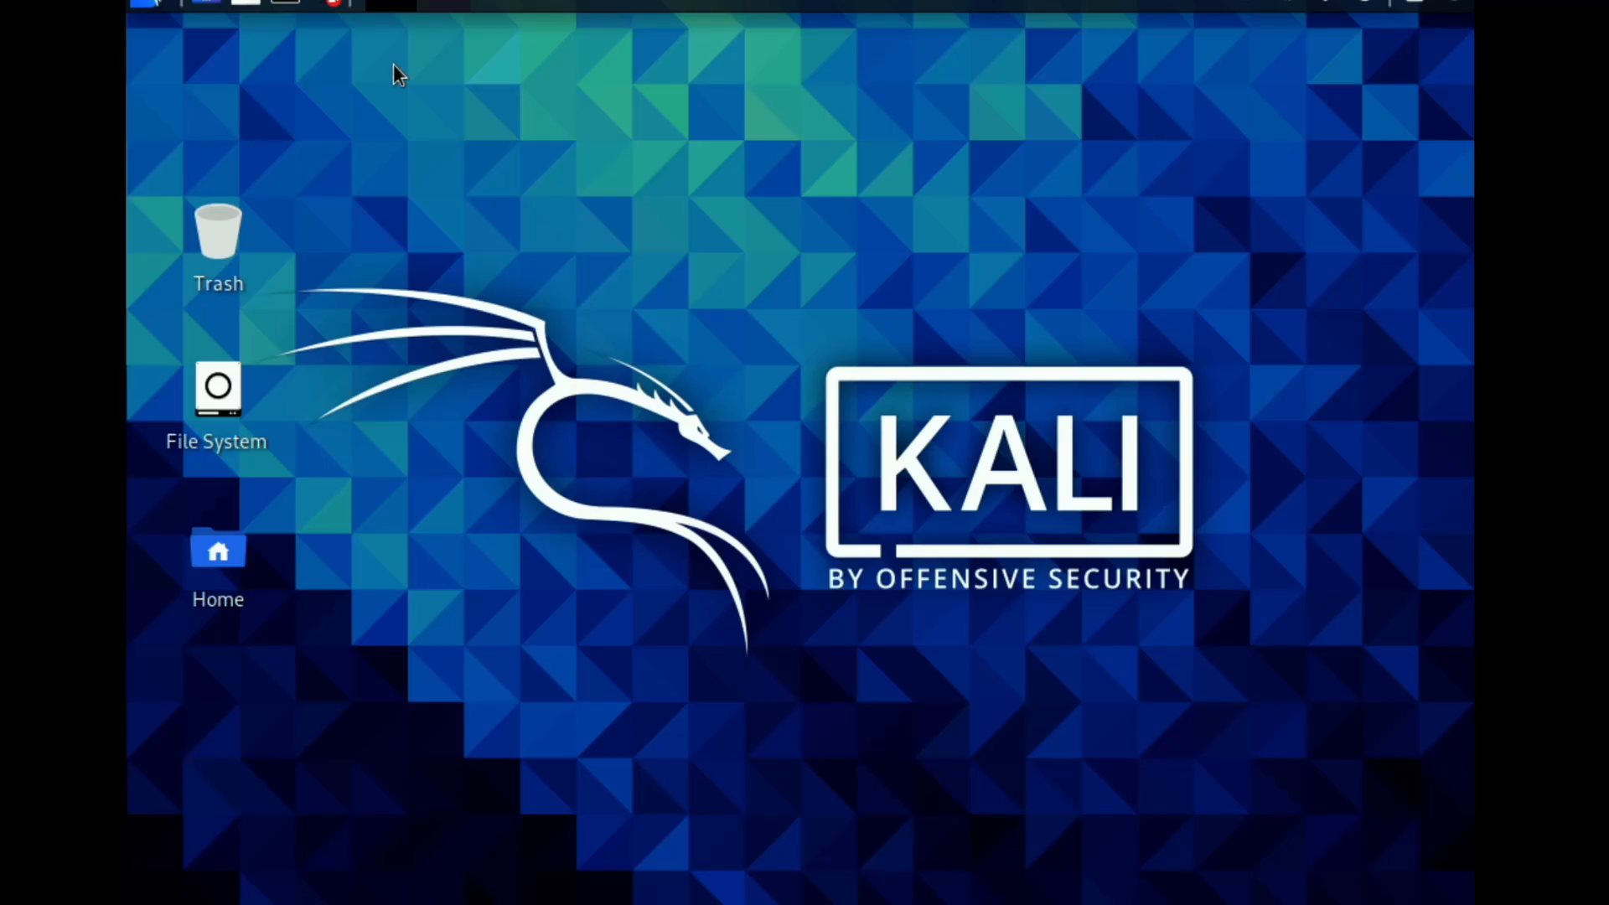
pyautogui.moveTo(1458, 9)
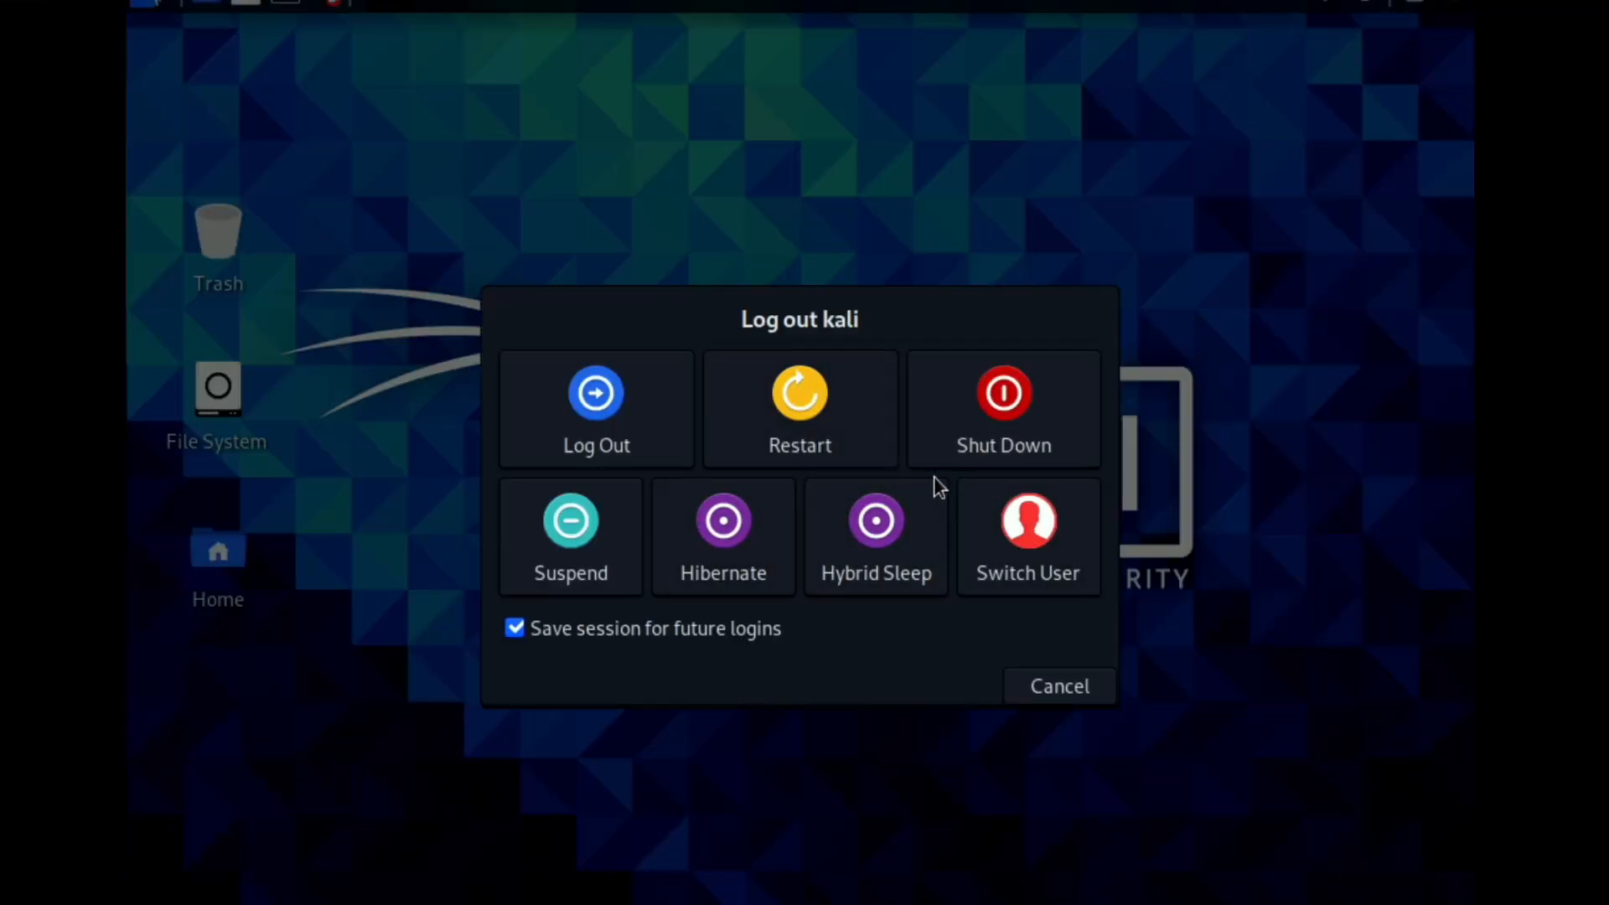
pyautogui.moveTo(1004, 434)
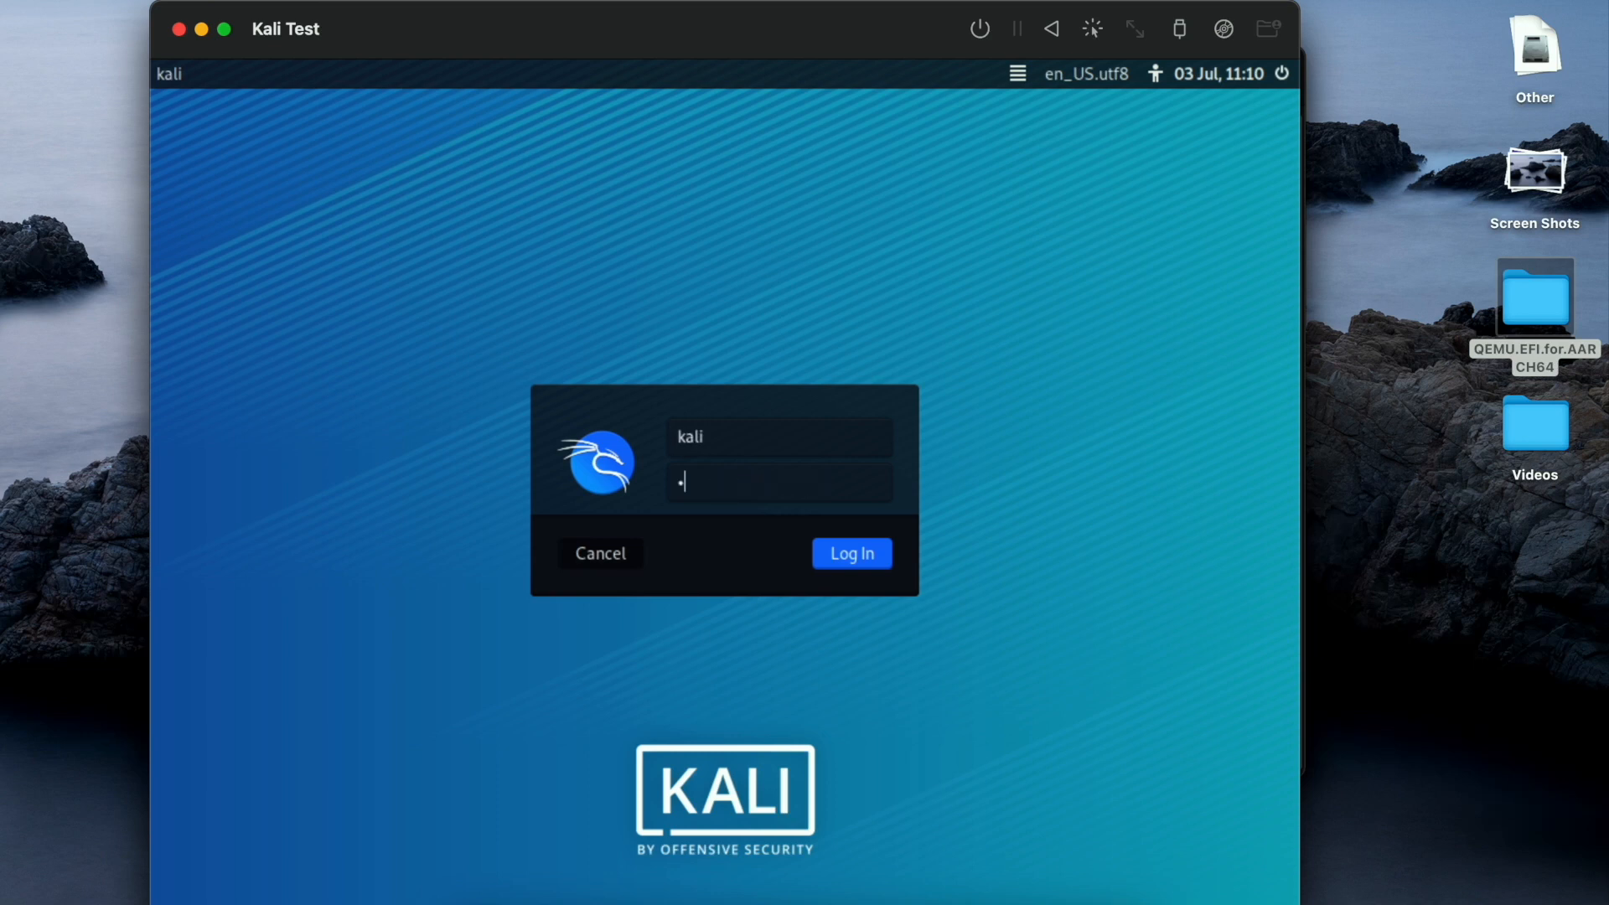
# Log back into Kali, cancel the Log out dialog, and close the terminal window.
pyautogui.click(852, 553)
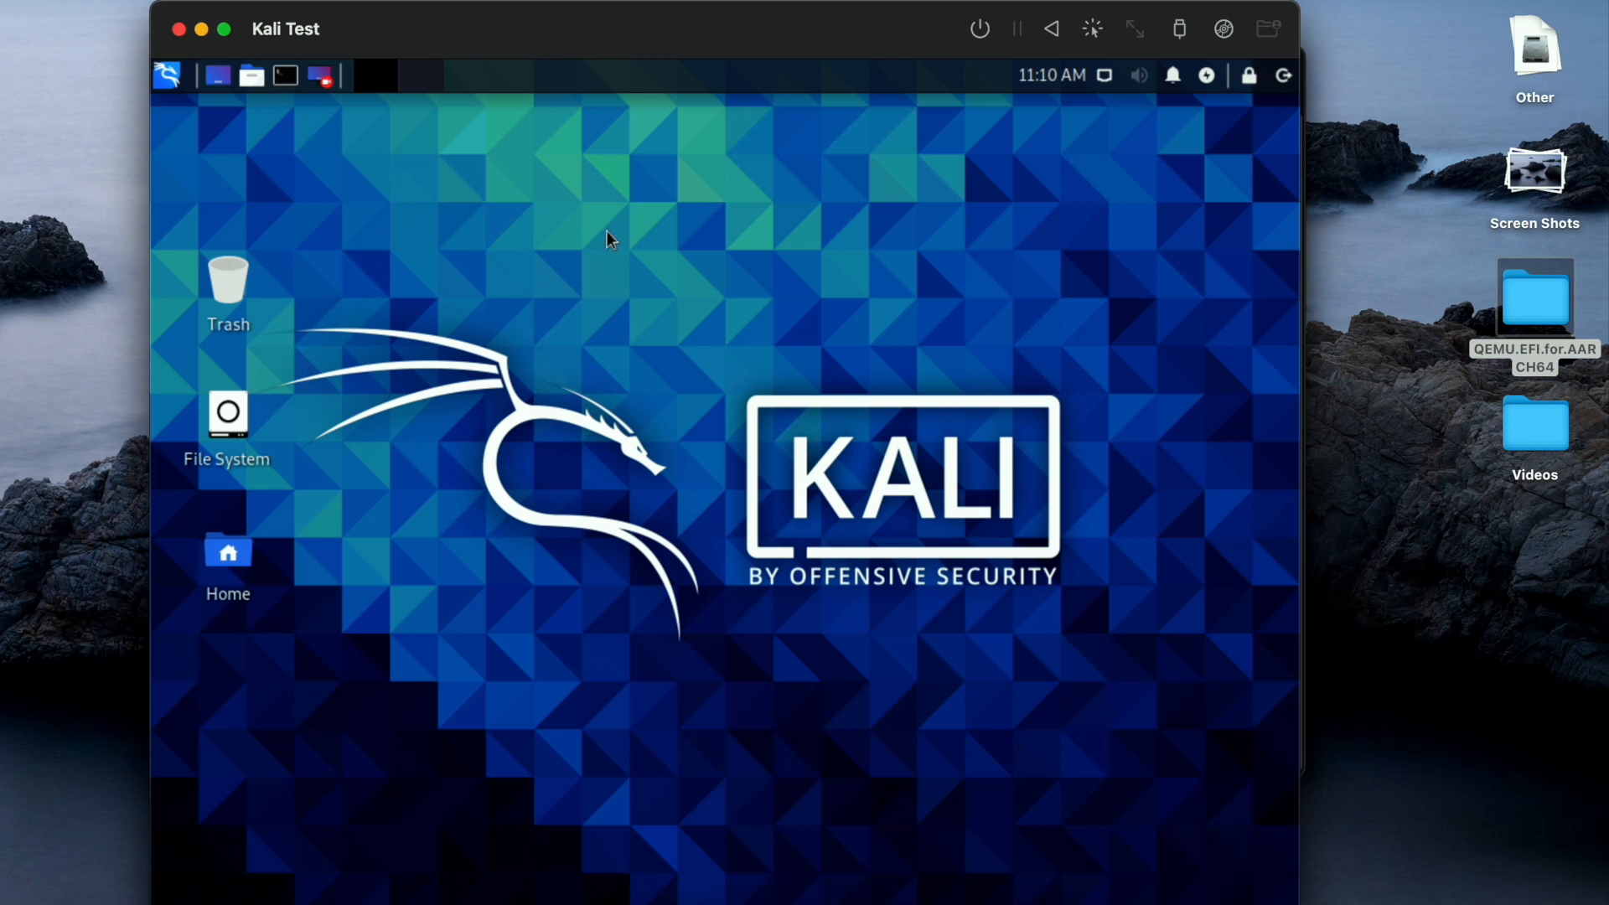
pyautogui.moveTo(979, 233)
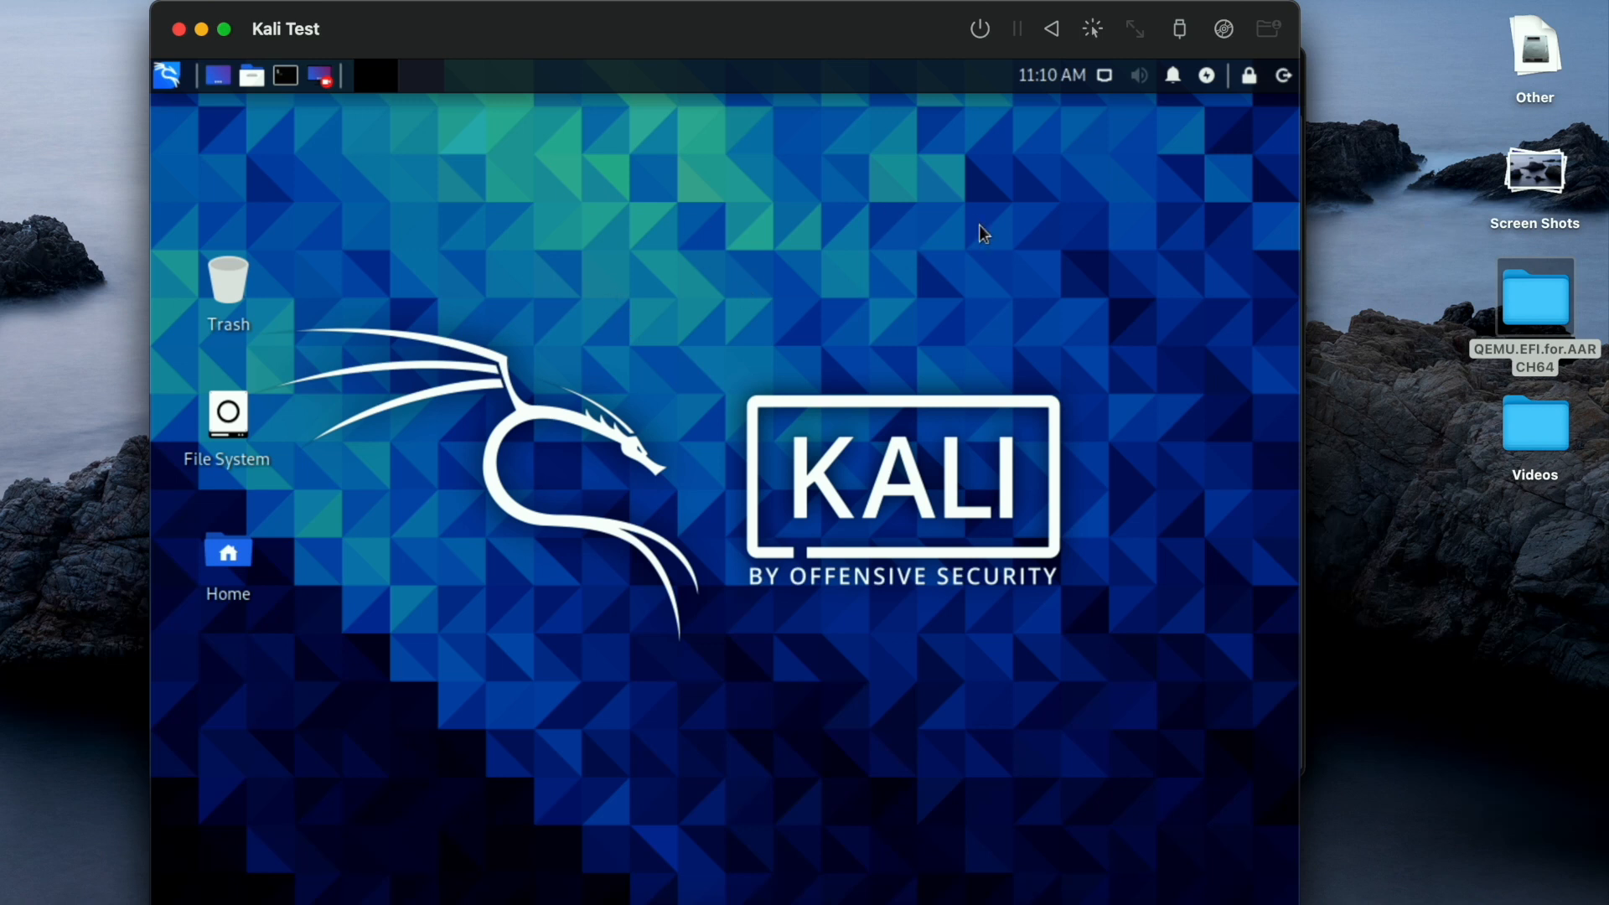
pyautogui.moveTo(520, 244)
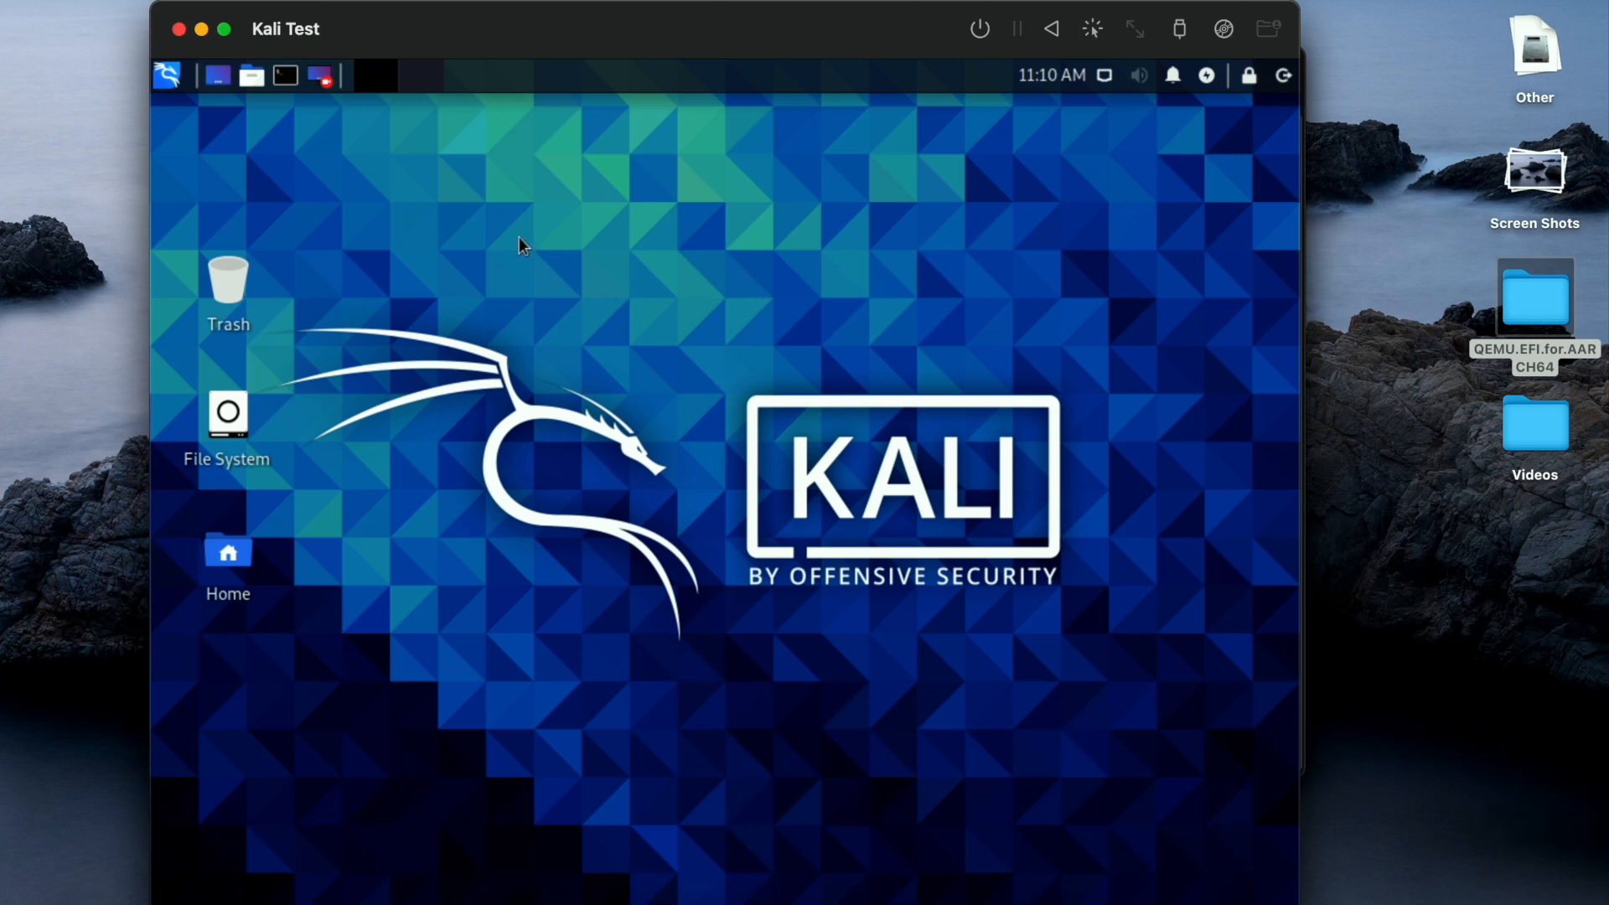
pyautogui.moveTo(308, 105)
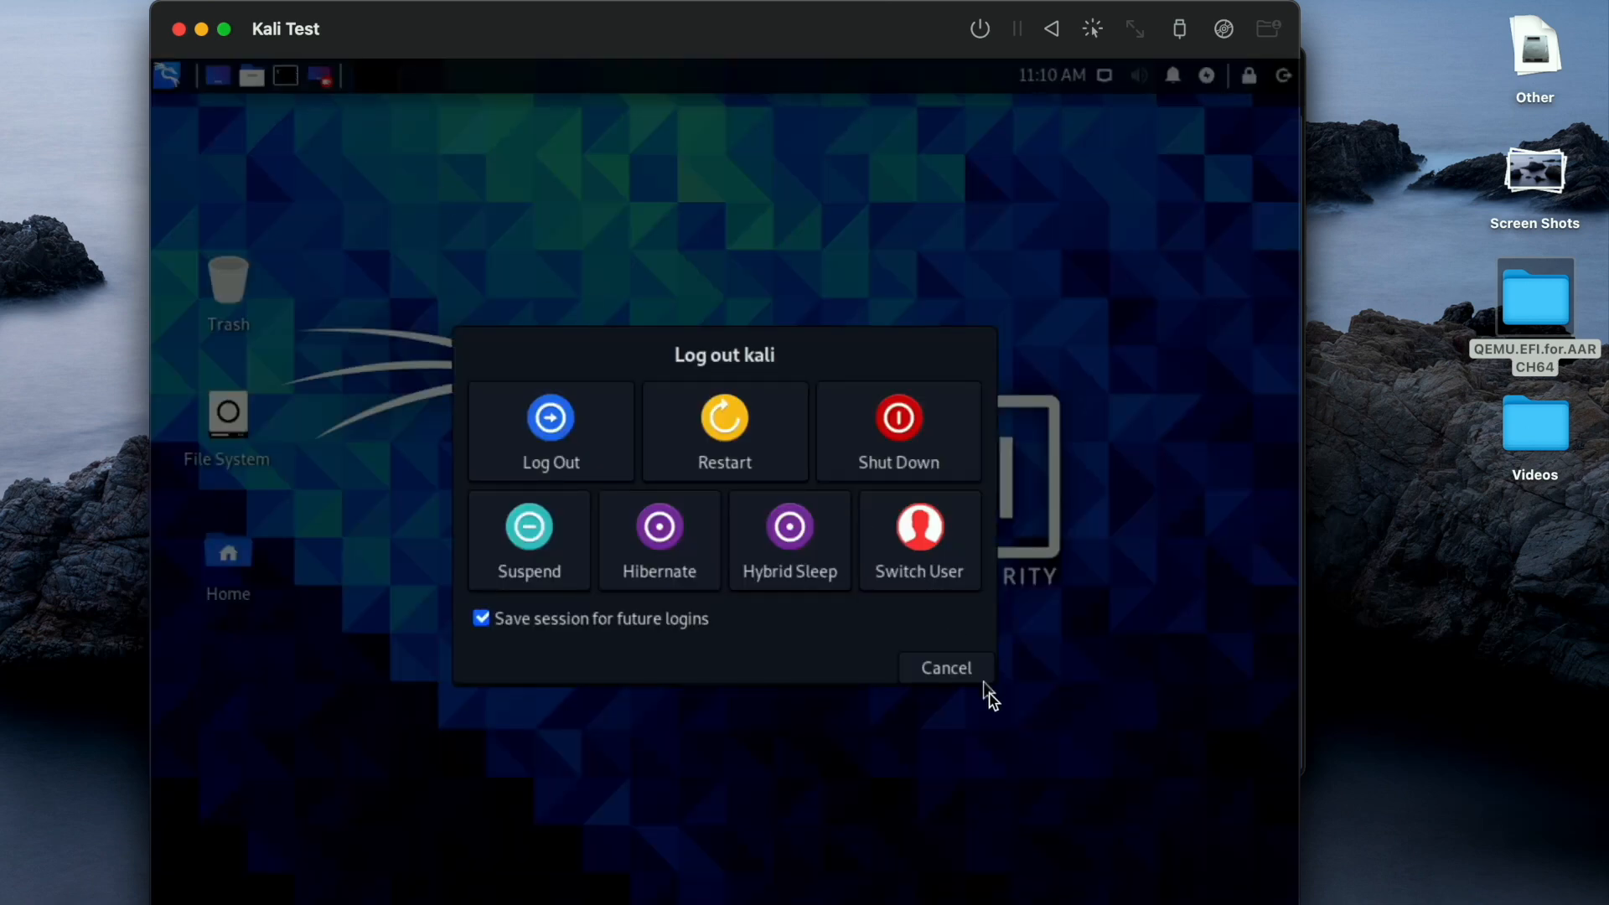
pyautogui.click(947, 668)
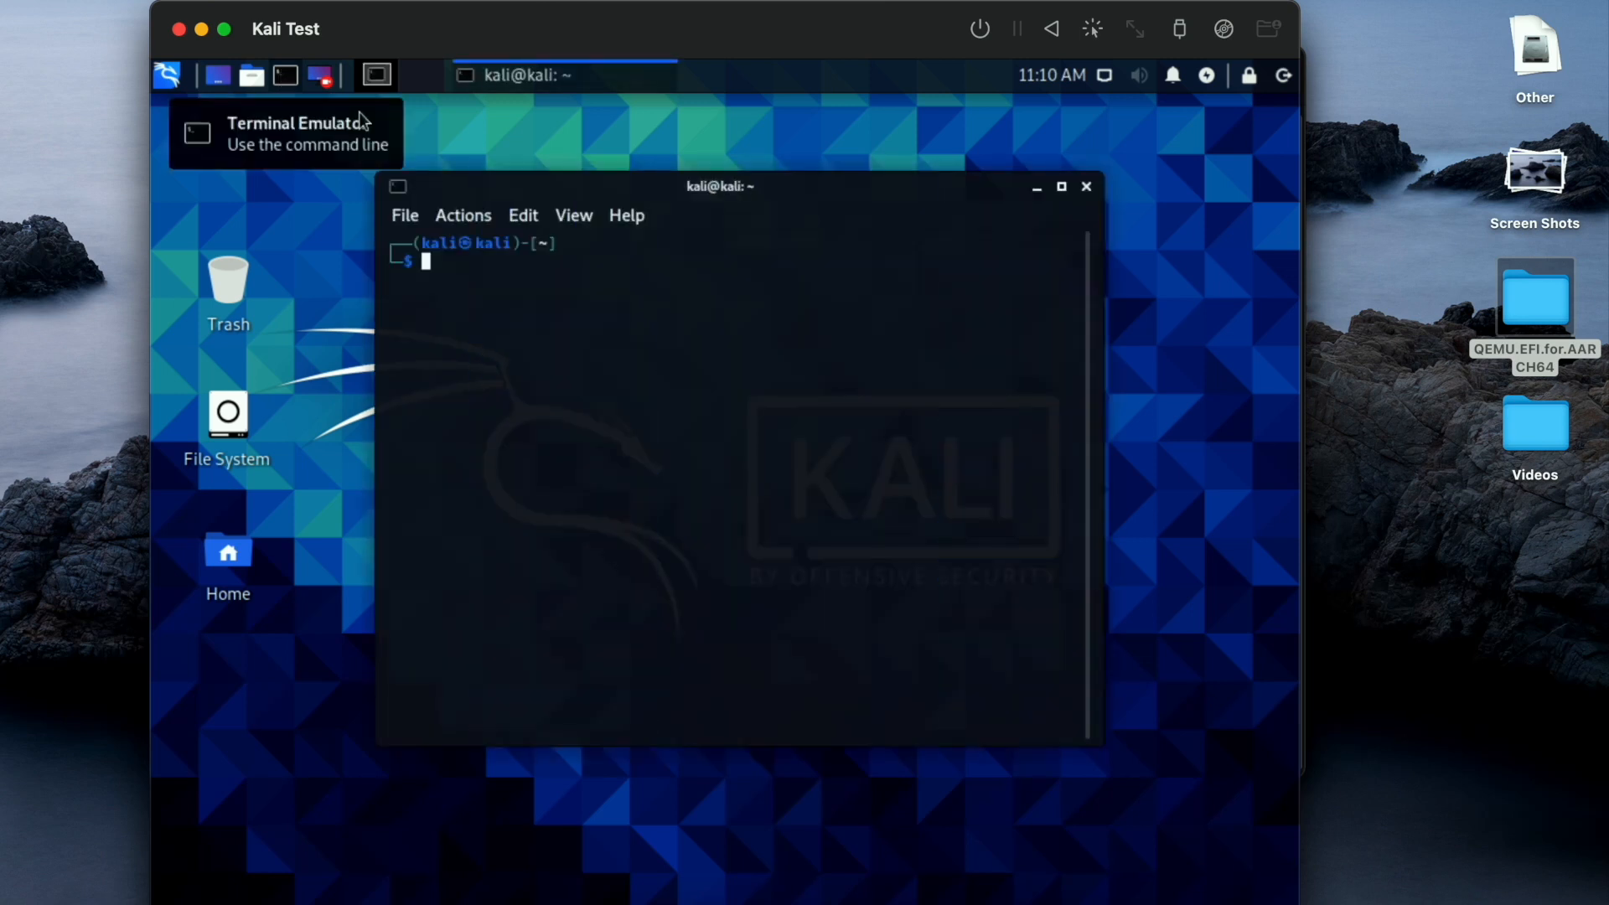
pyautogui.click(1086, 186)
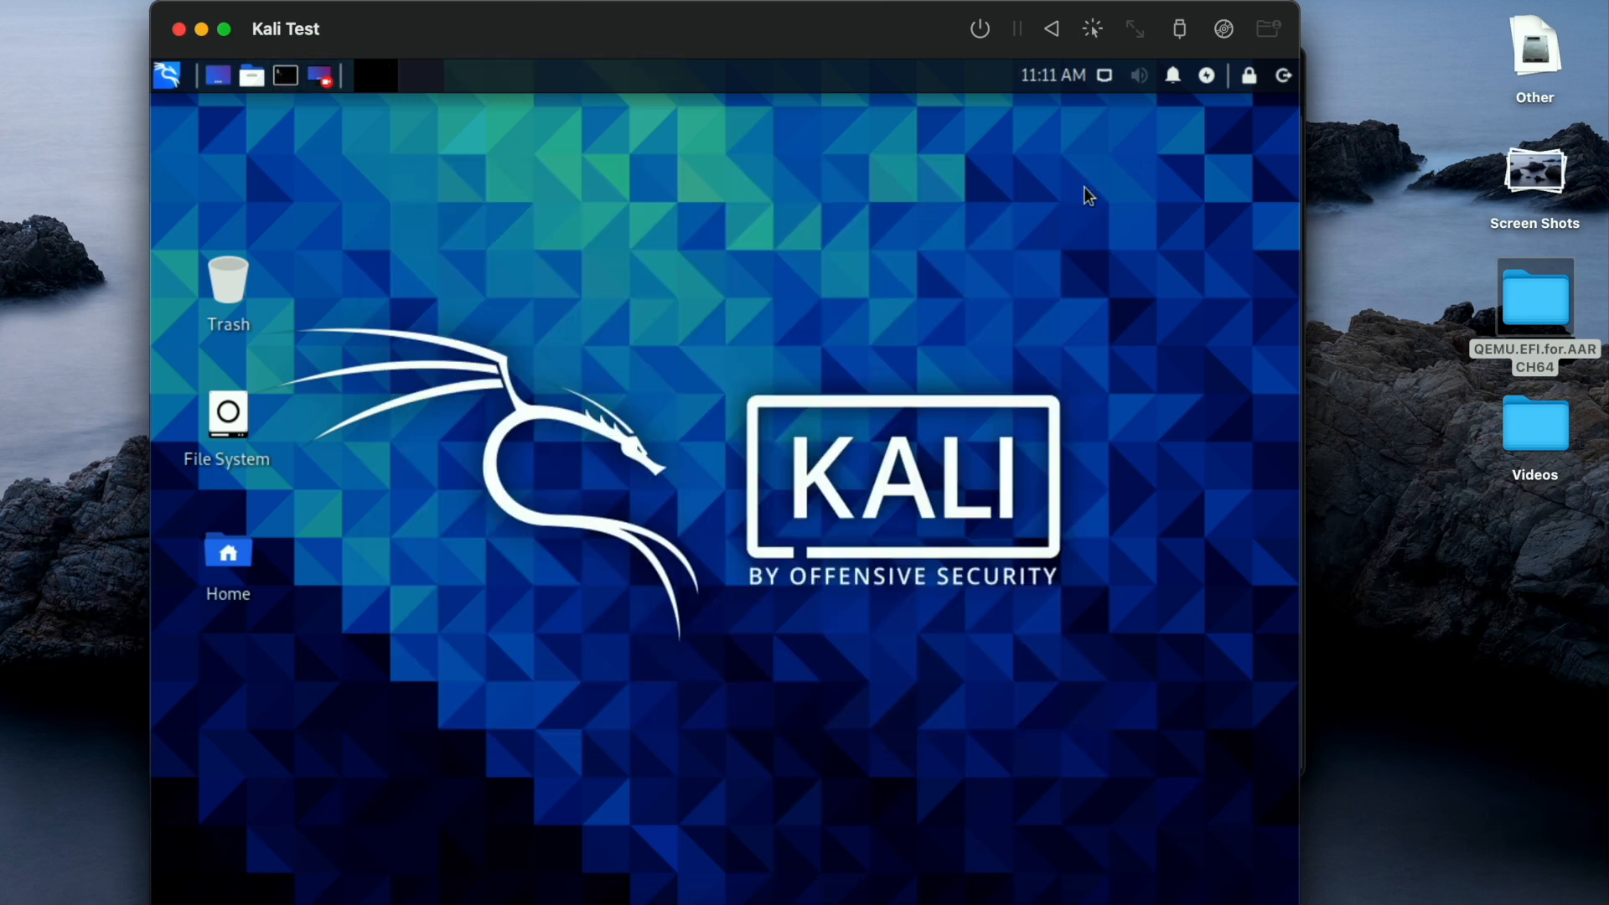
pyautogui.moveTo(1002, 221)
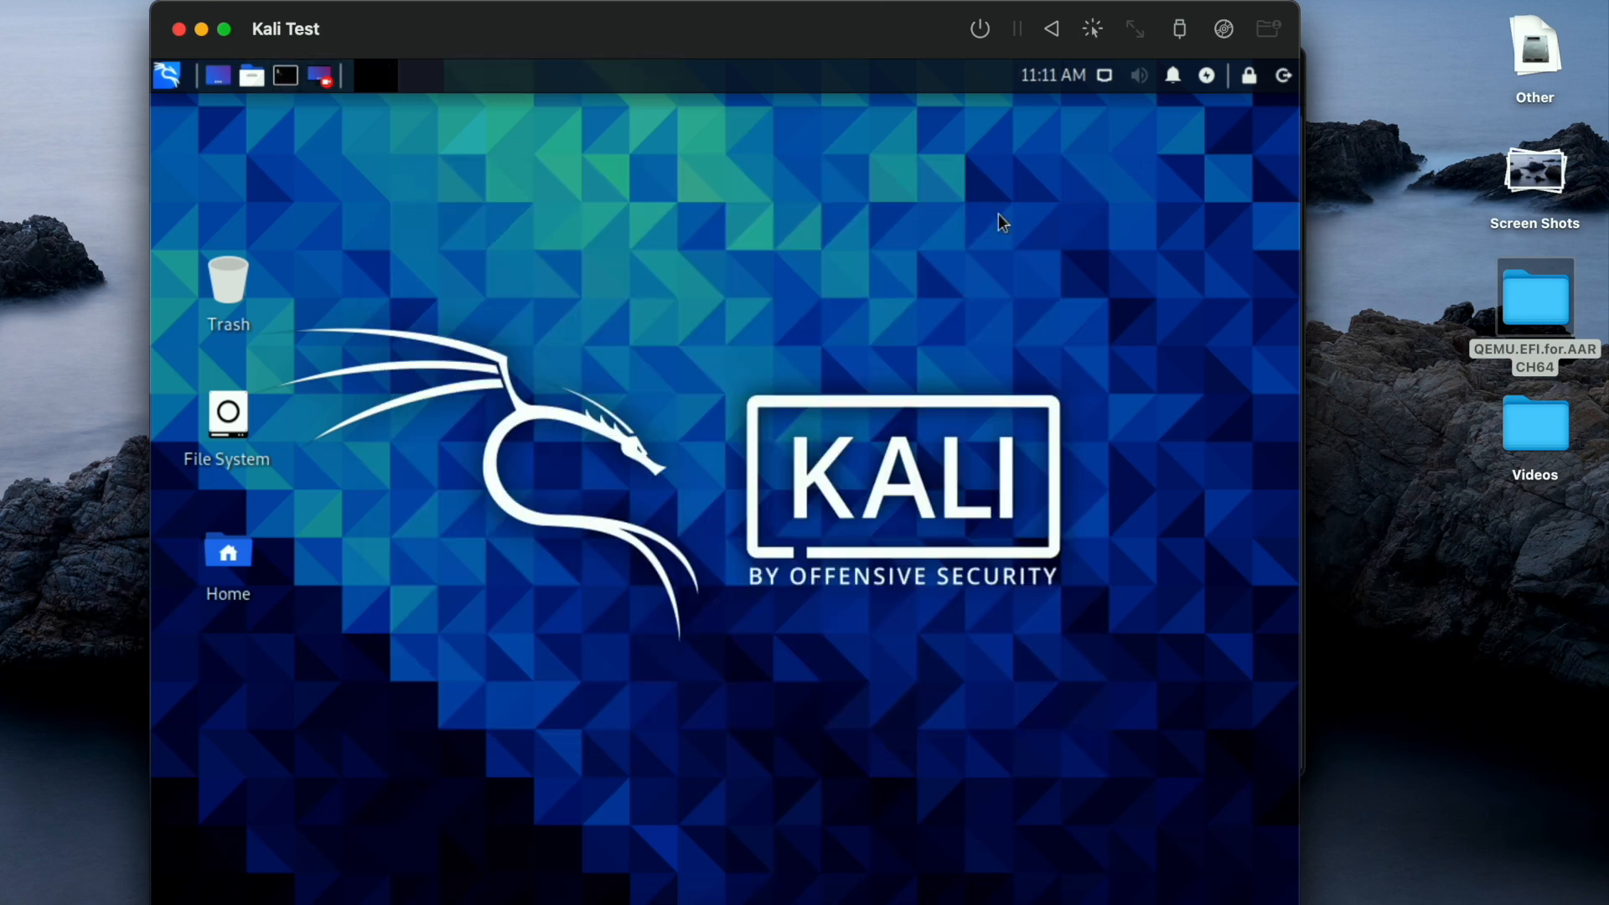